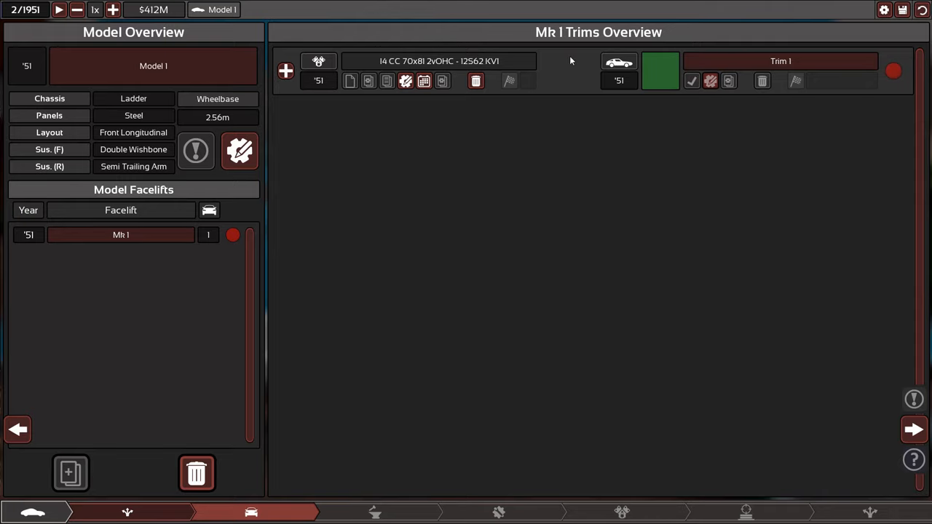
mouse_move(173, 40)
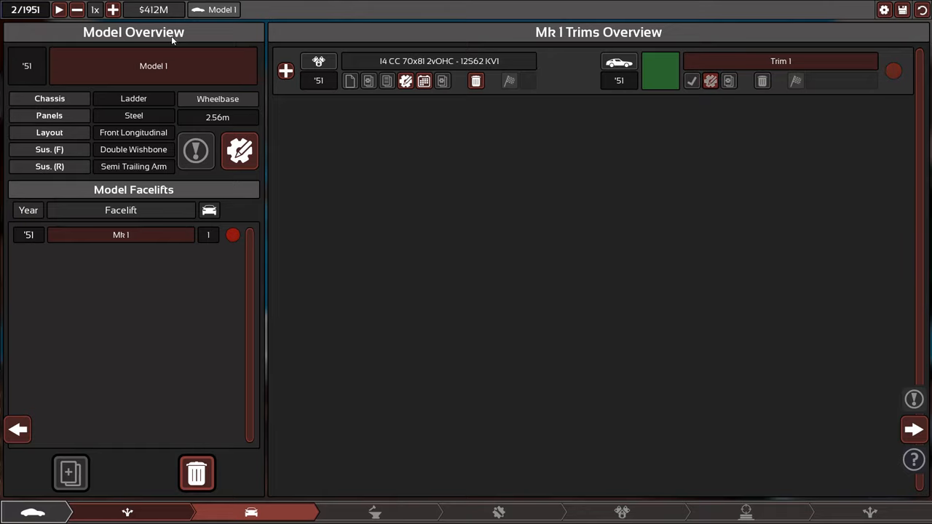
mouse_move(710, 80)
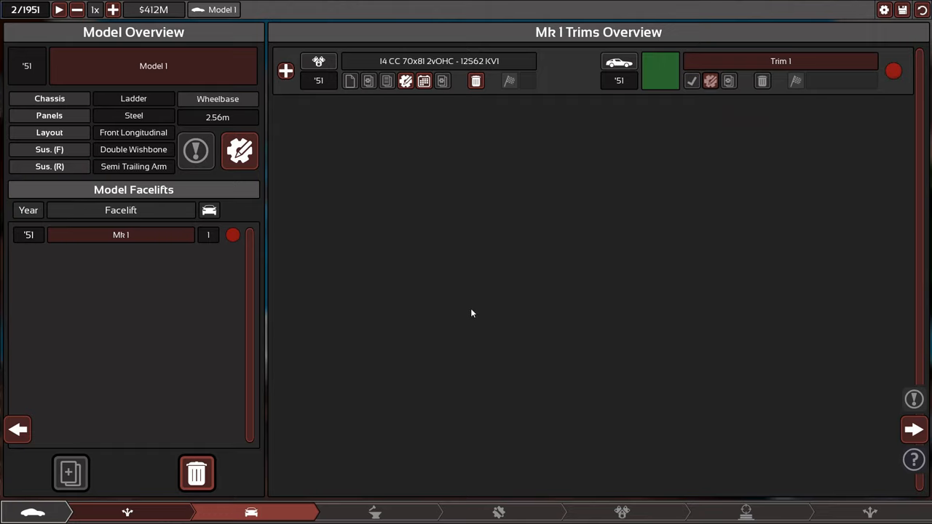
Rename the 1951 model's Mk 1 facelift to KV 1
click(121, 235)
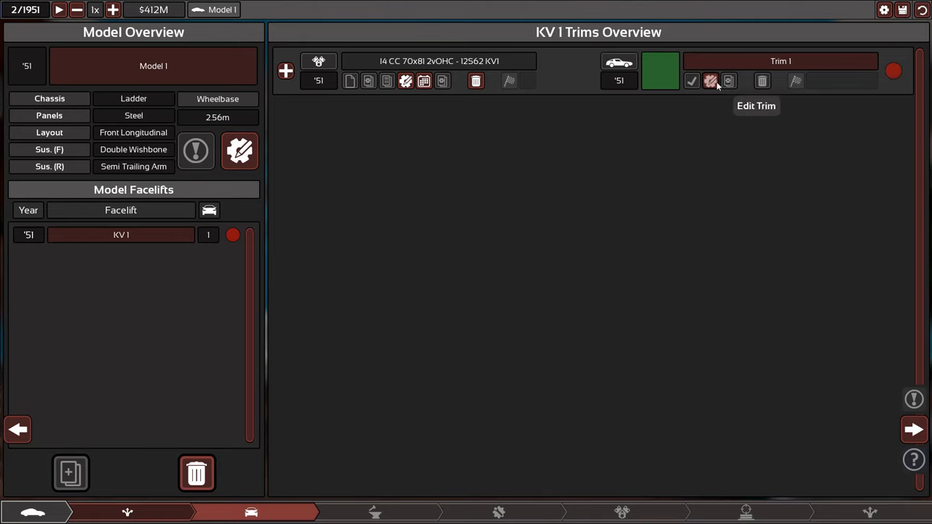
mouse_move(209, 235)
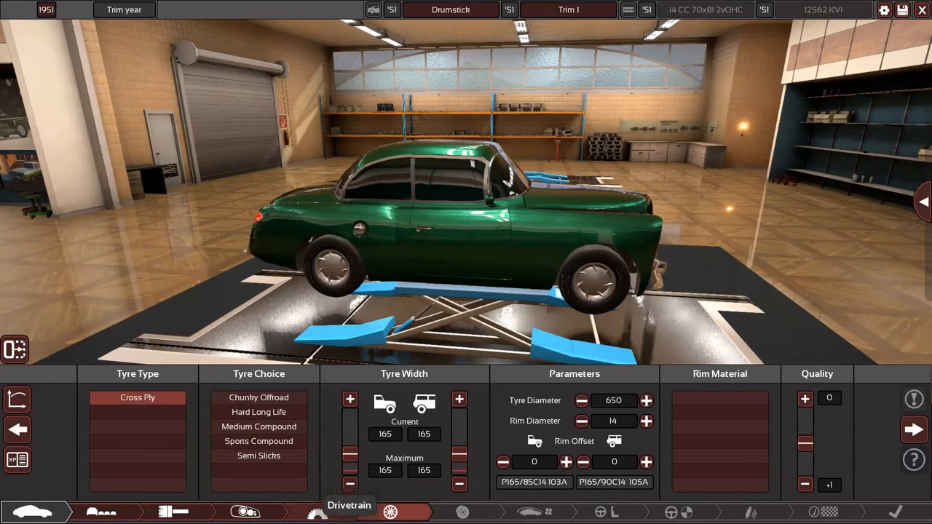
Fit Trim 1 with Hard Long Life cross-ply tyres on steel rims
click(317, 512)
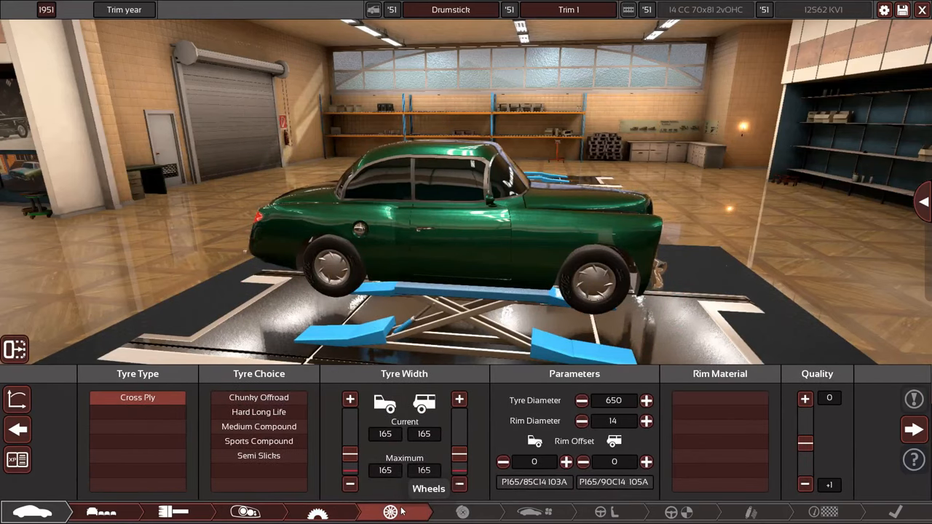
click(318, 511)
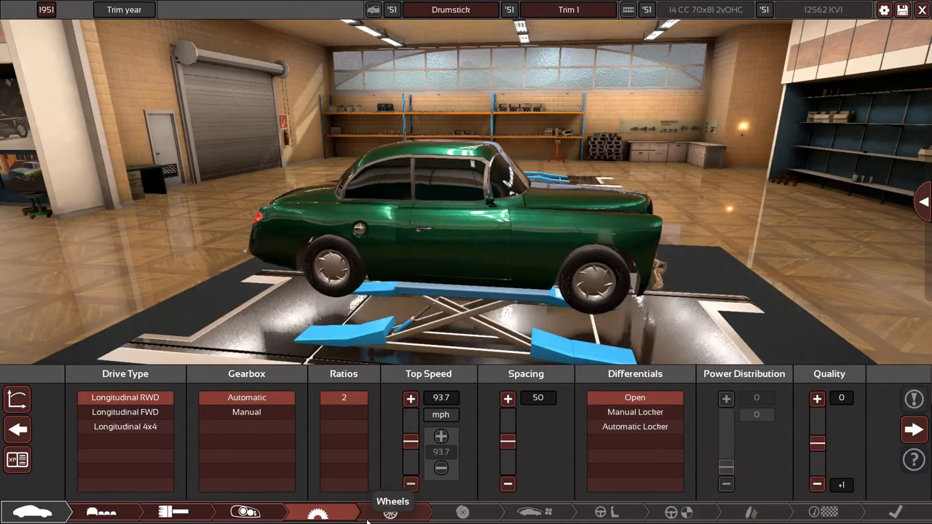
click(390, 512)
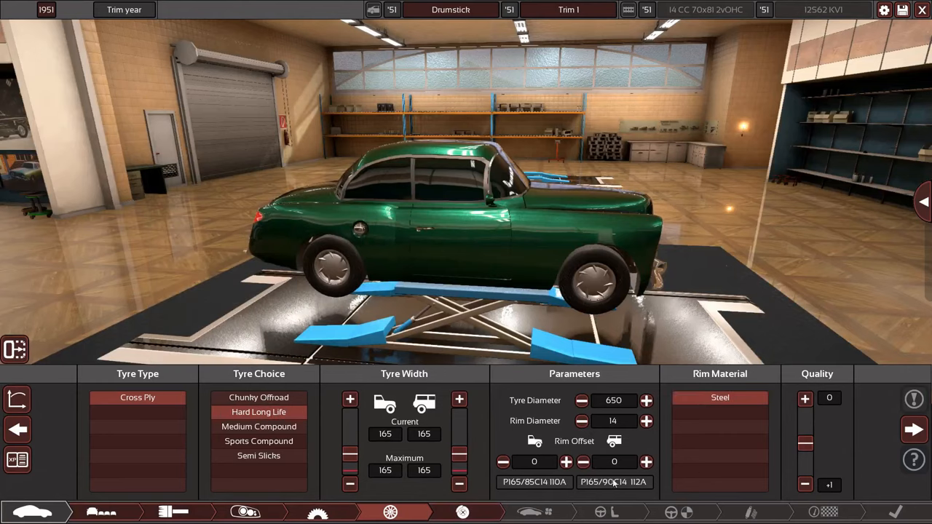
click(462, 512)
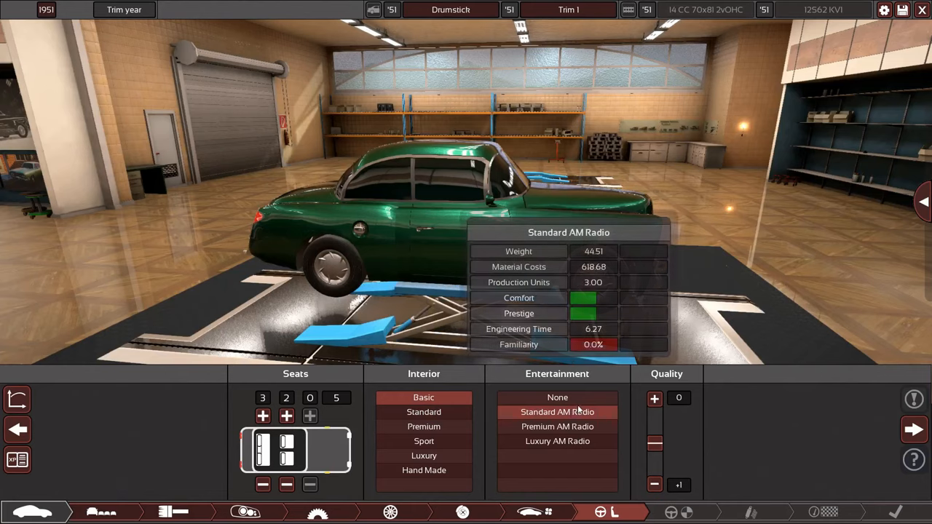
click(685, 512)
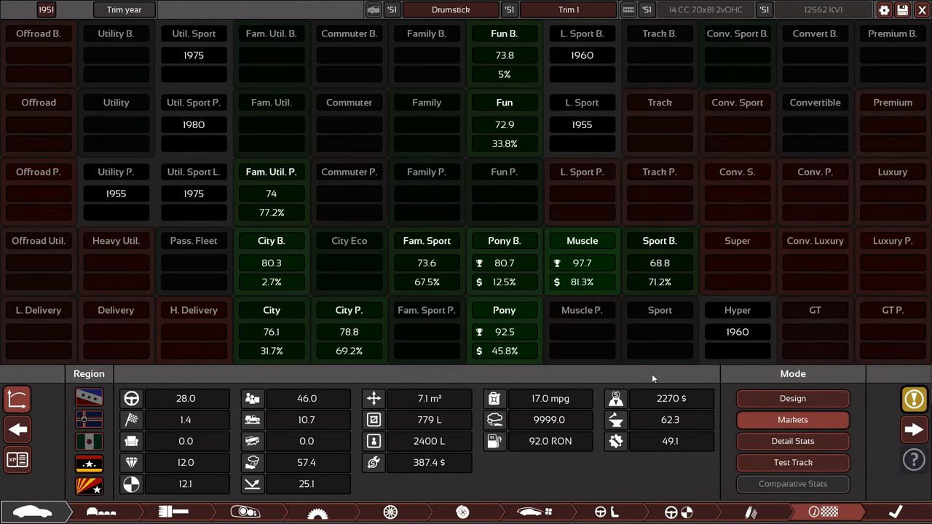
mouse_move(174, 511)
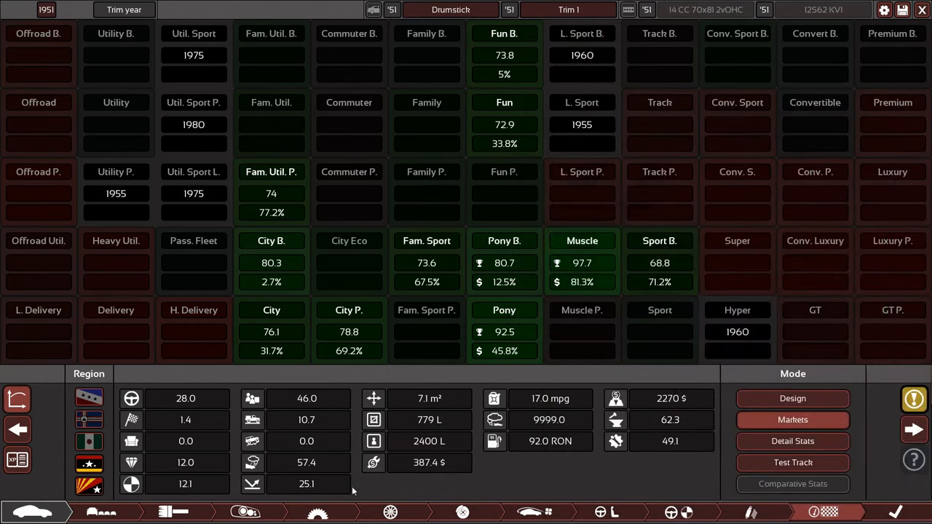
mouse_move(245, 512)
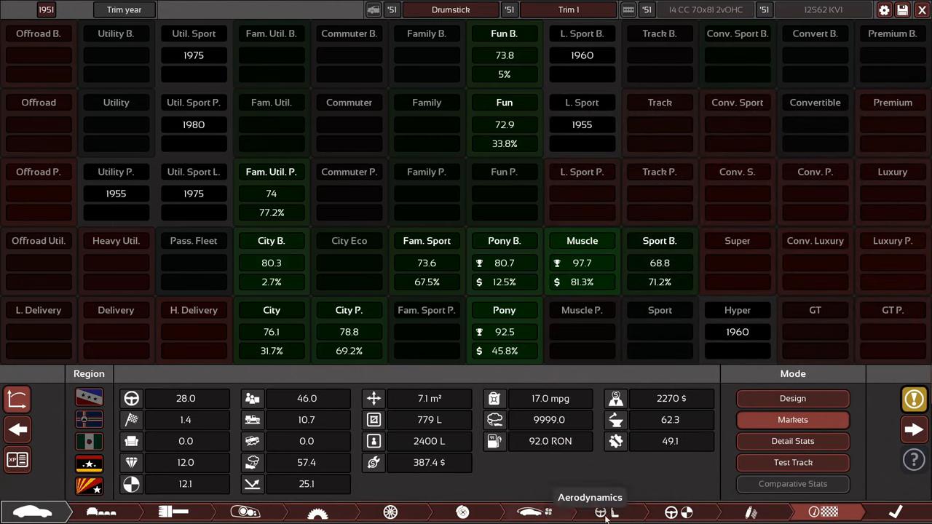
mouse_move(203, 447)
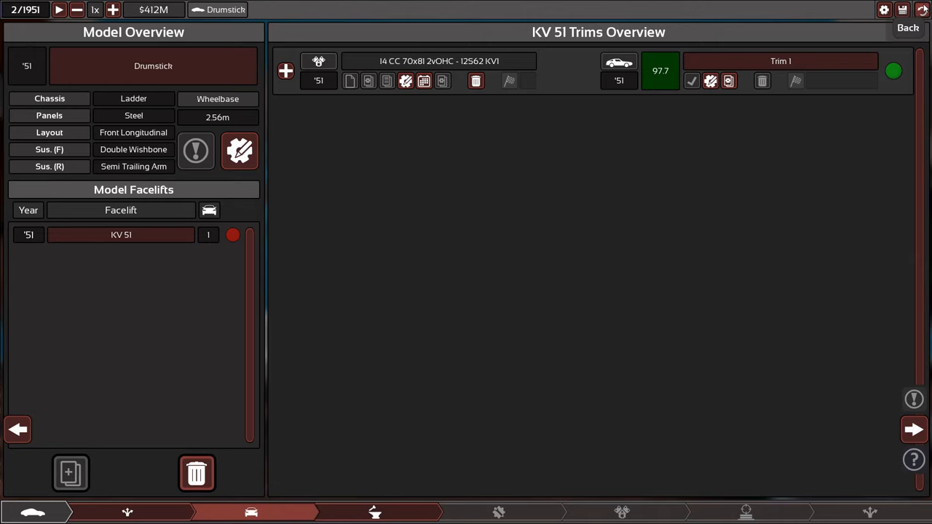
Open and close the empty target demographic picker, then go back a screen
click(907, 27)
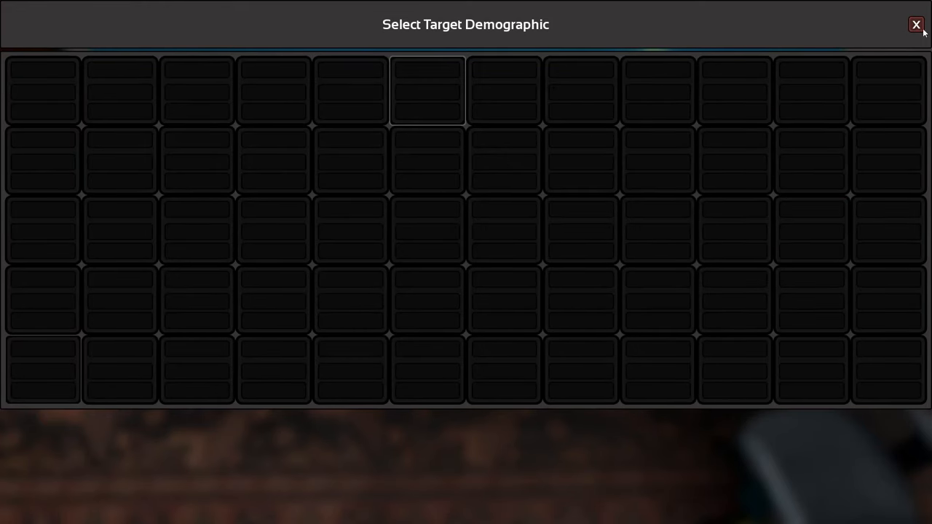
click(916, 24)
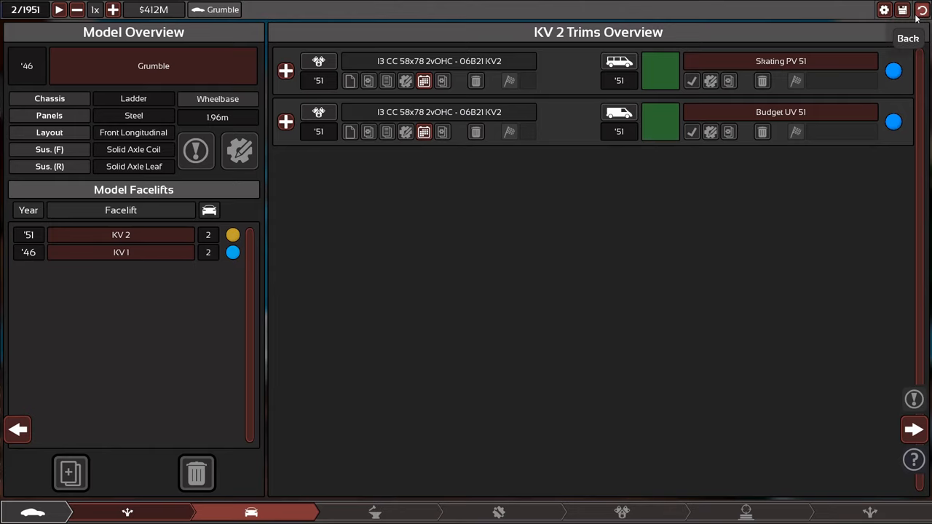
click(908, 38)
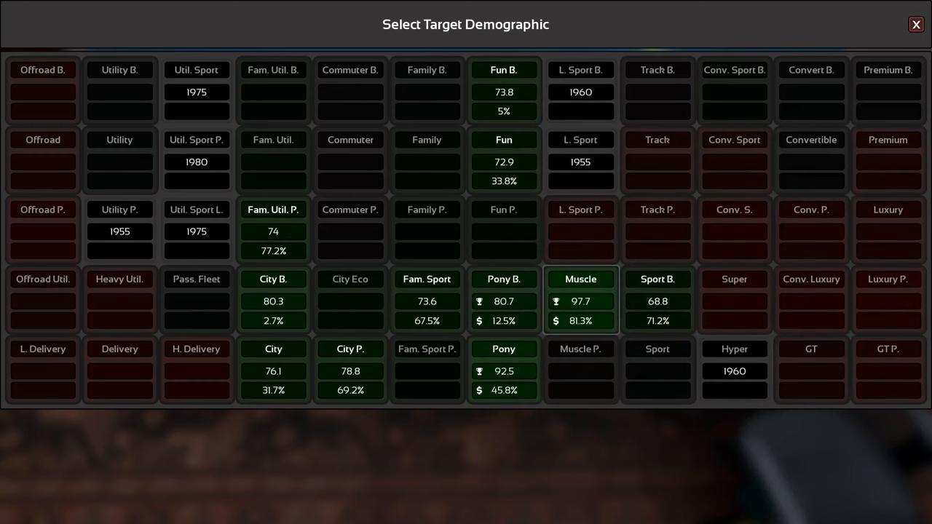
mouse_move(657, 70)
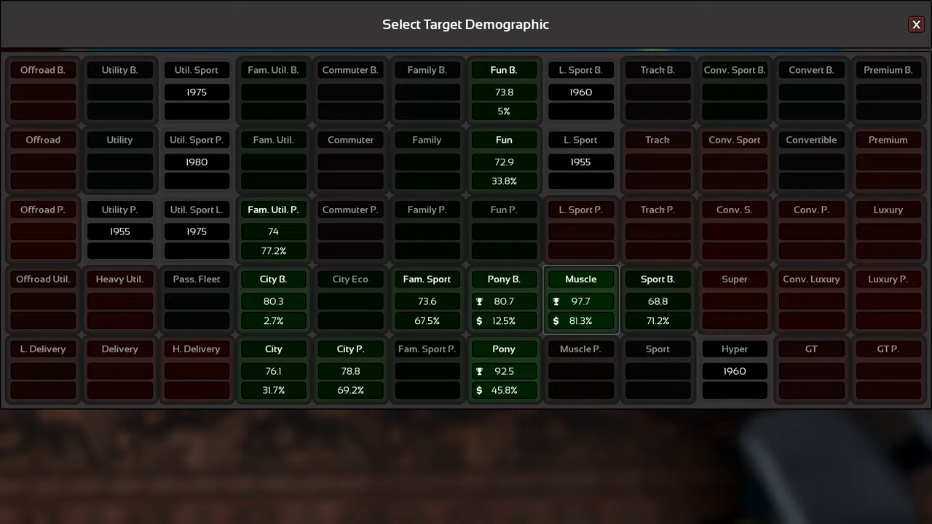
Pick the Muscle tile as Trim 1's target demographic, scoring 97.7 and 81.3%
click(916, 24)
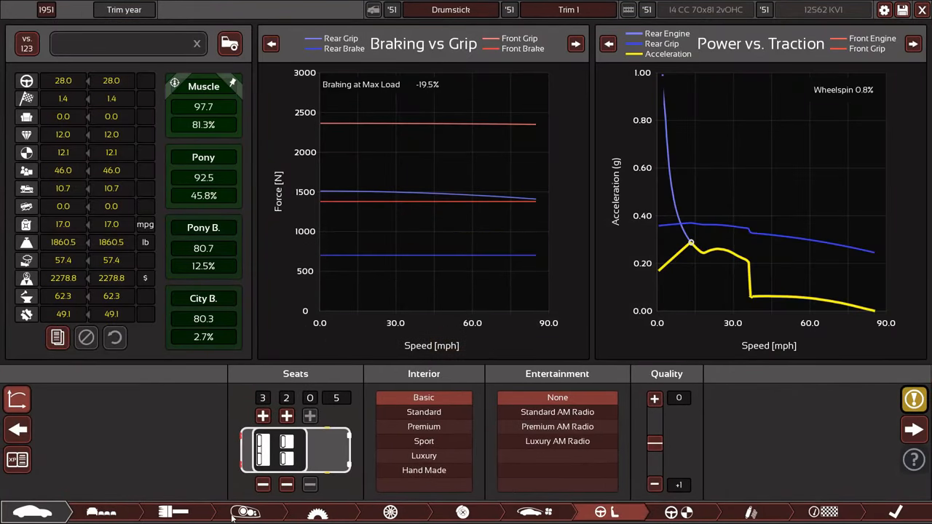
Compare two versus three front seats, keeping three for a five-seat layout
click(262, 484)
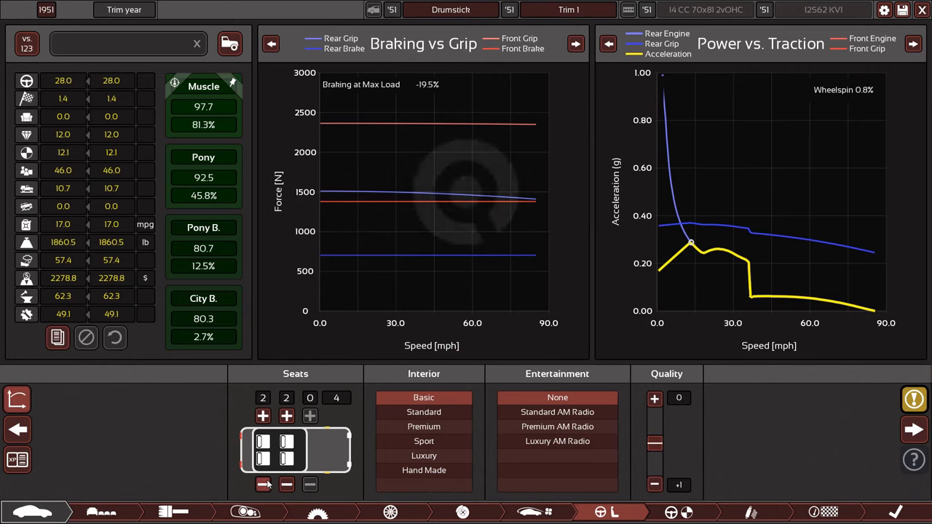
click(263, 416)
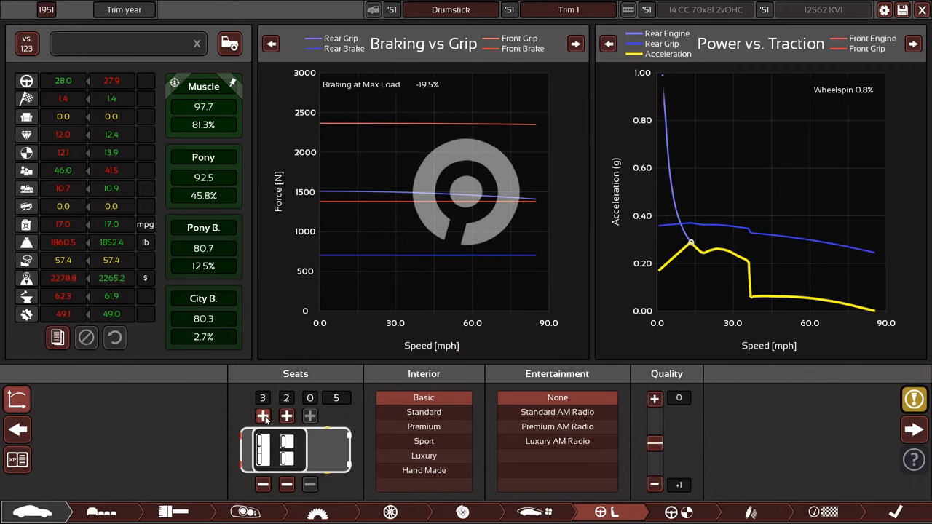
click(263, 416)
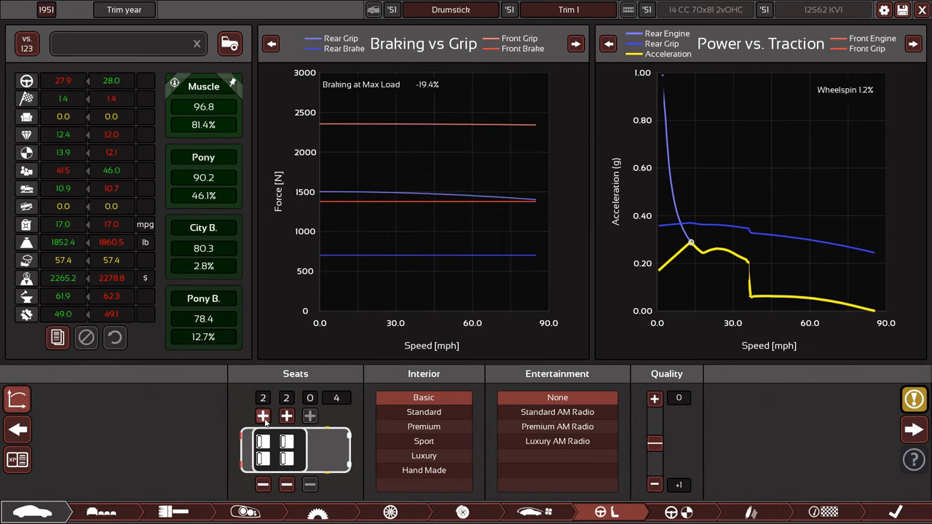
click(262, 415)
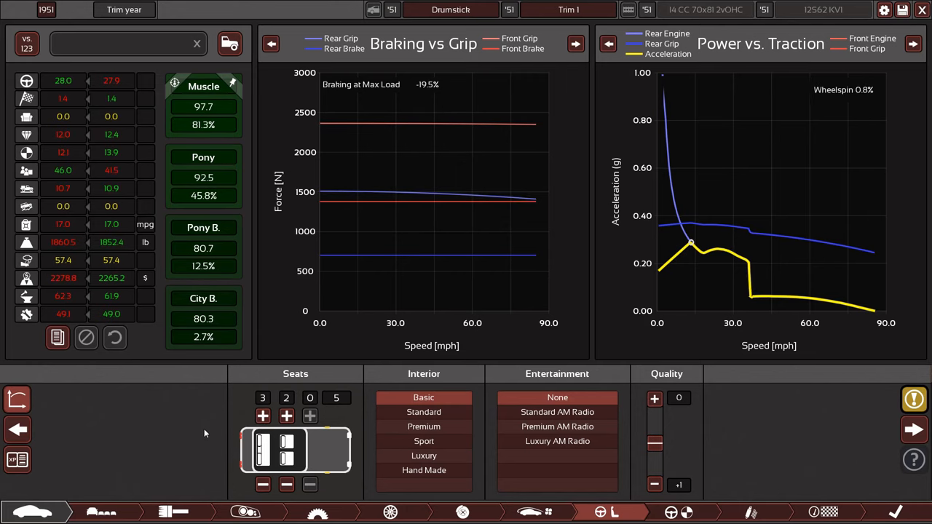
Compare manual and automatic gearboxes, keep automatic, and view the demographic market scores
click(317, 512)
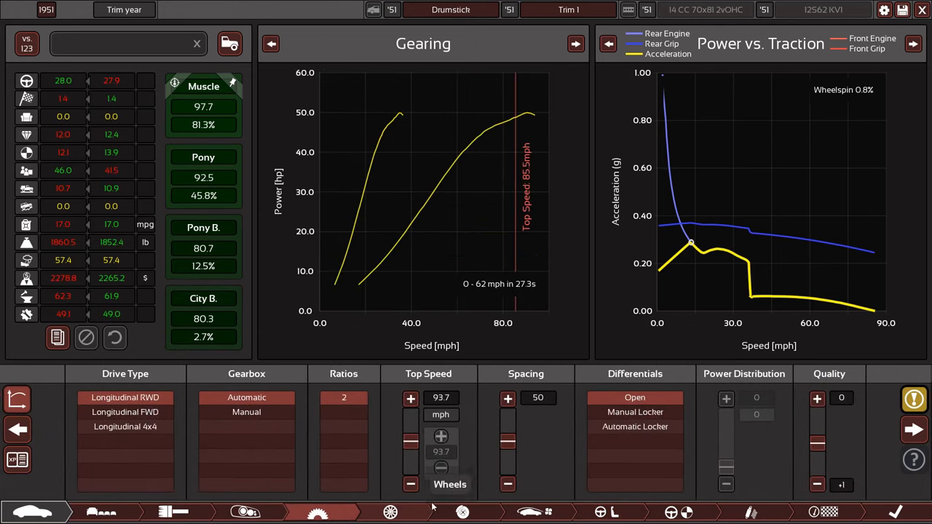
mouse_move(246, 412)
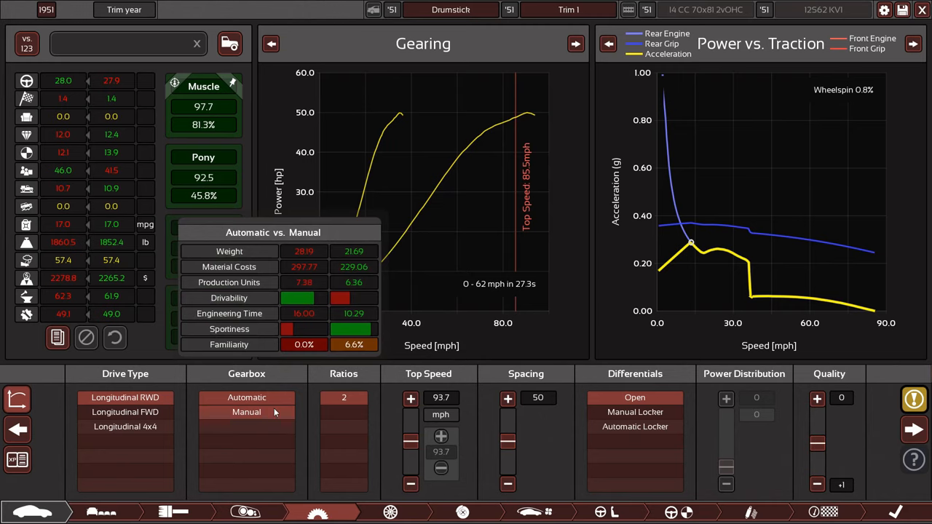
click(246, 397)
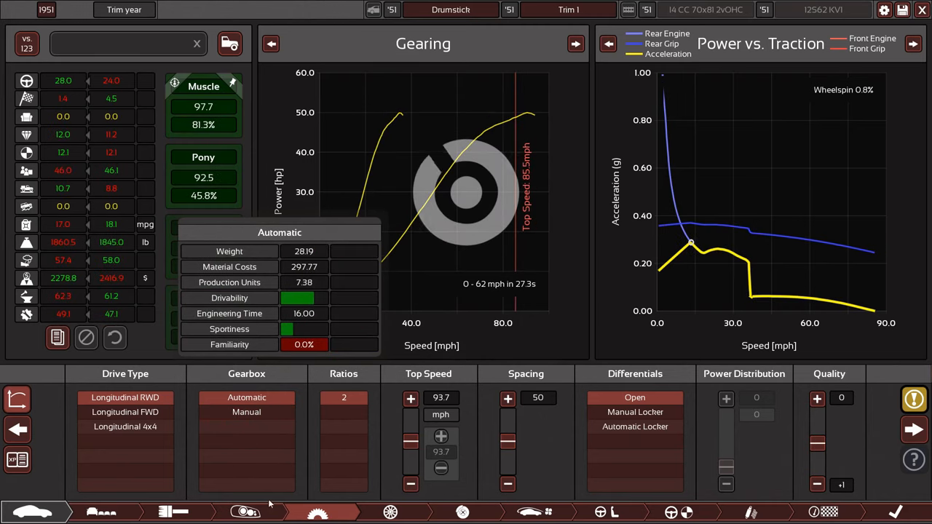
click(246, 411)
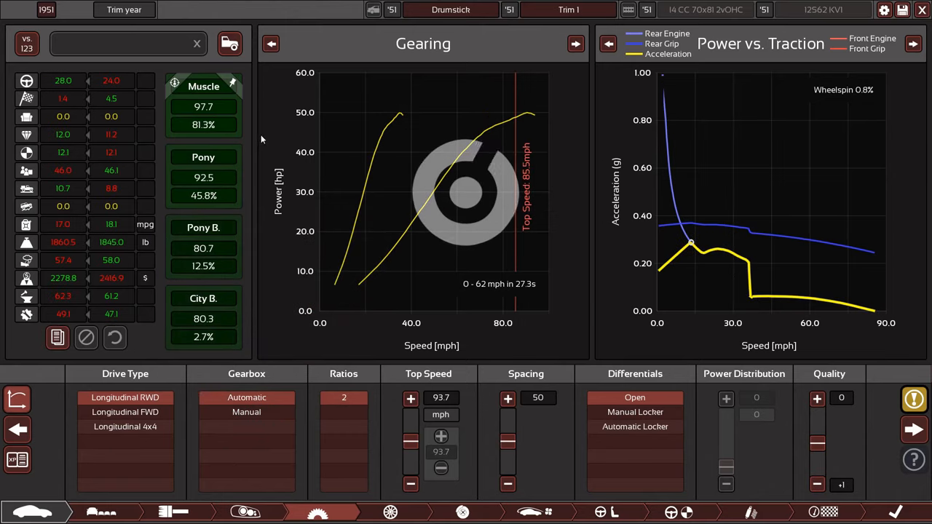
click(793, 420)
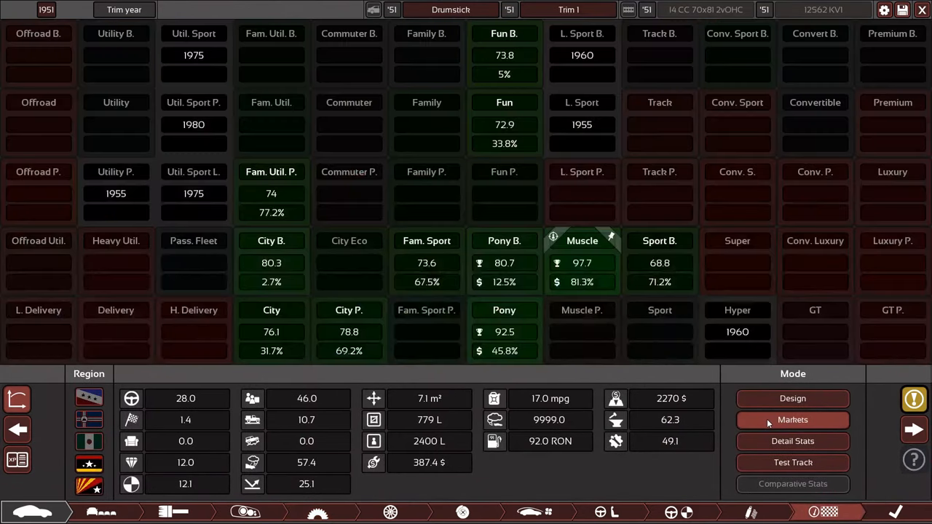
Pin the Fun demographic as Trim 1's target, scoring 77.7
click(504, 34)
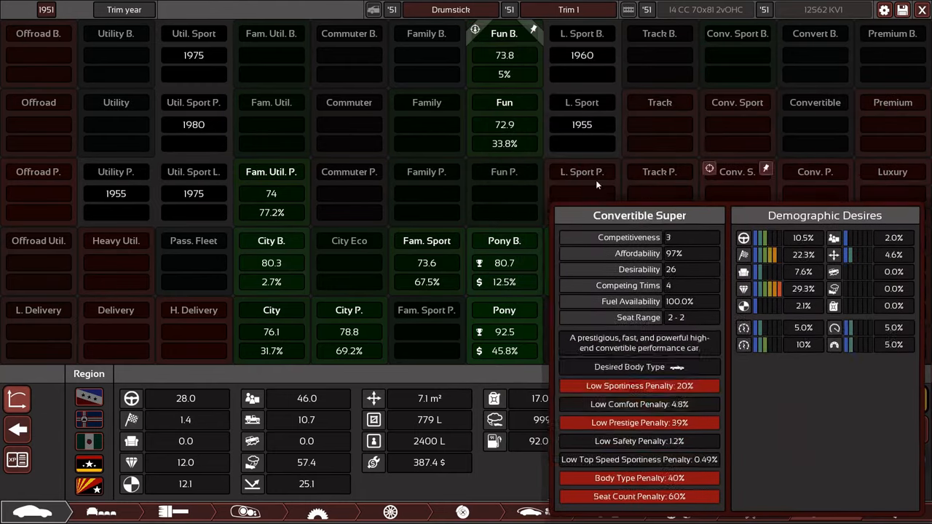
click(582, 241)
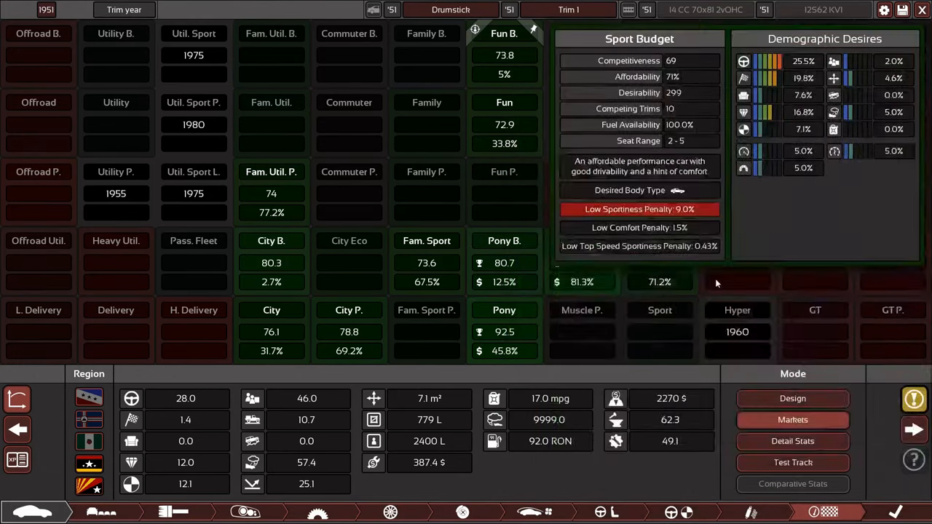
click(504, 34)
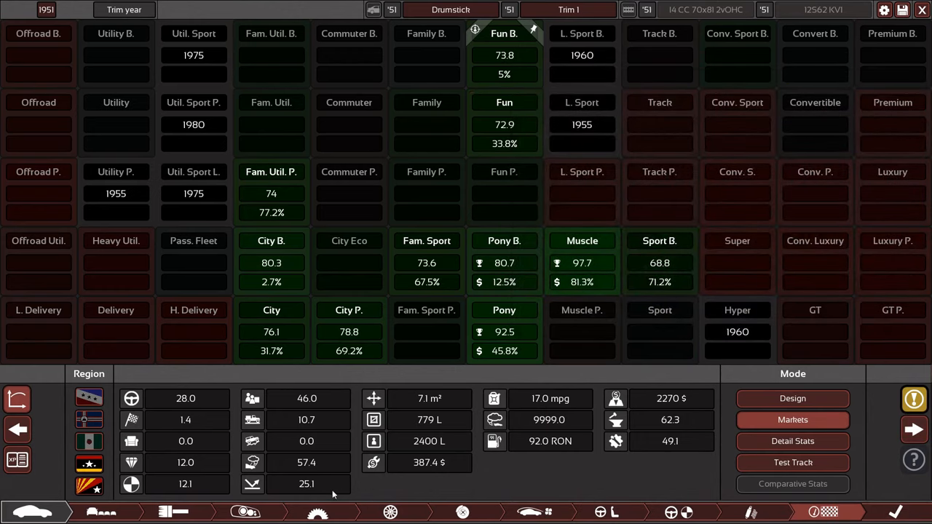
Review tyre and seating options, reducing the front bench to two seats
click(317, 512)
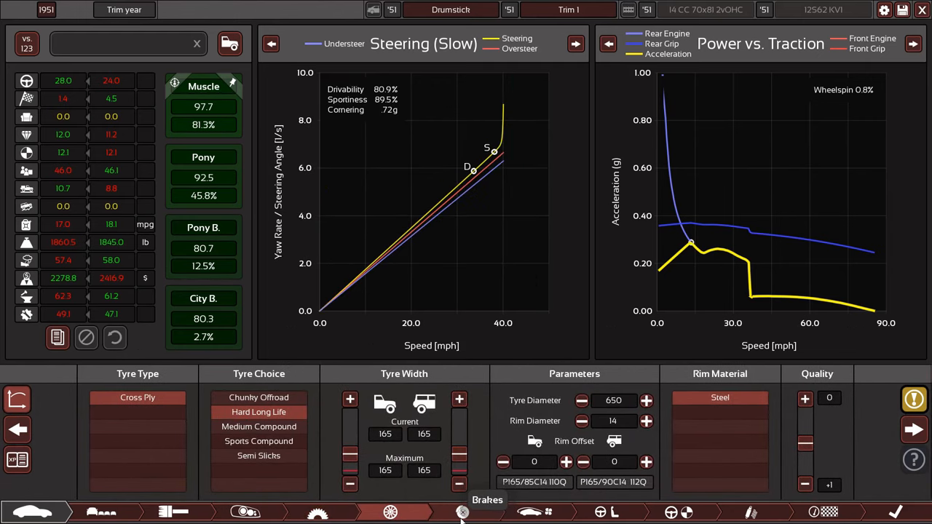
click(599, 512)
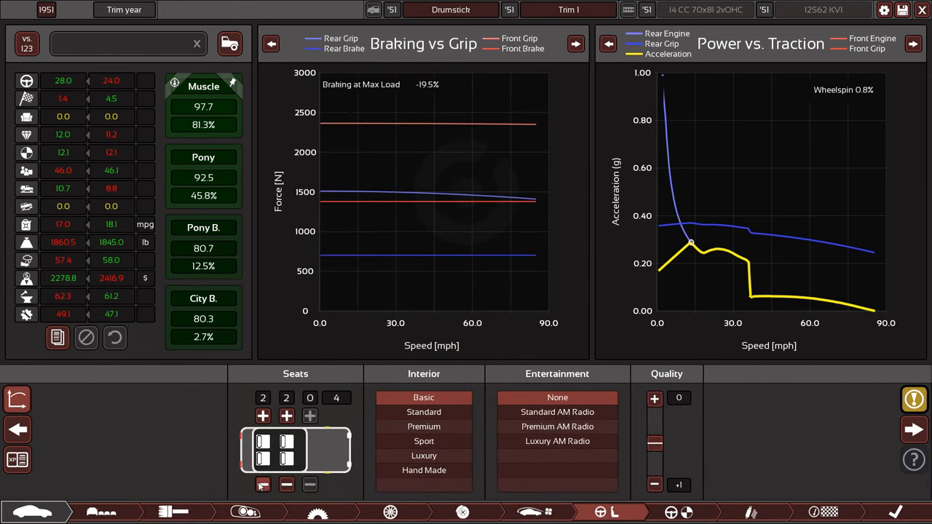
click(262, 415)
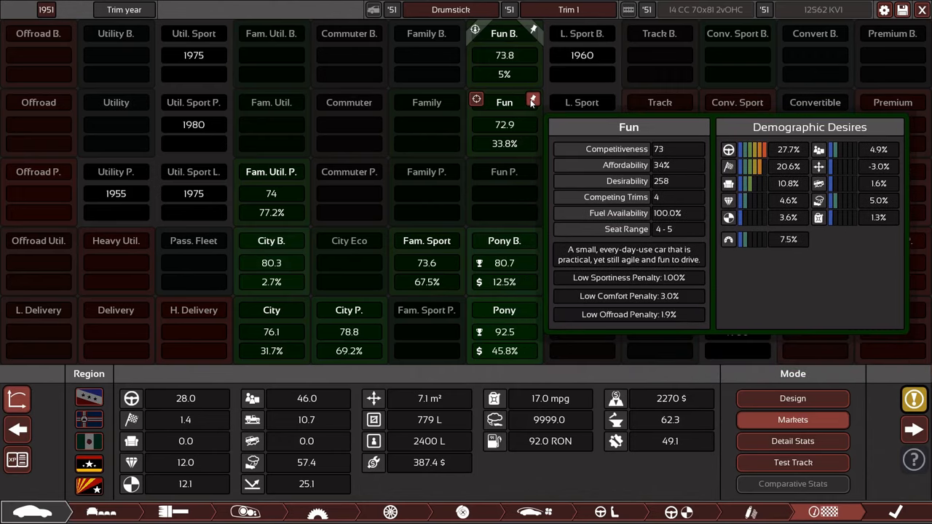
click(659, 102)
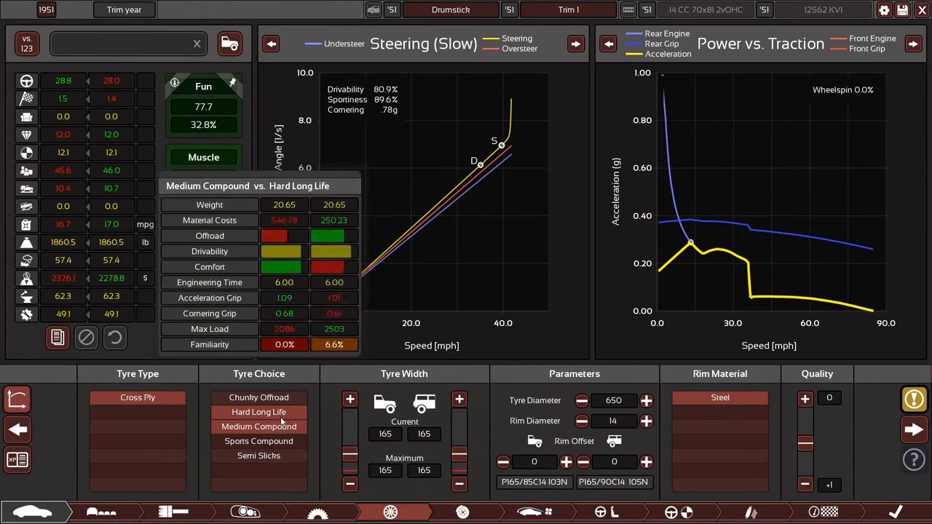
Compare sports and hard tyre compounds and 16-inch rims, keeping medium compound tyres
click(258, 441)
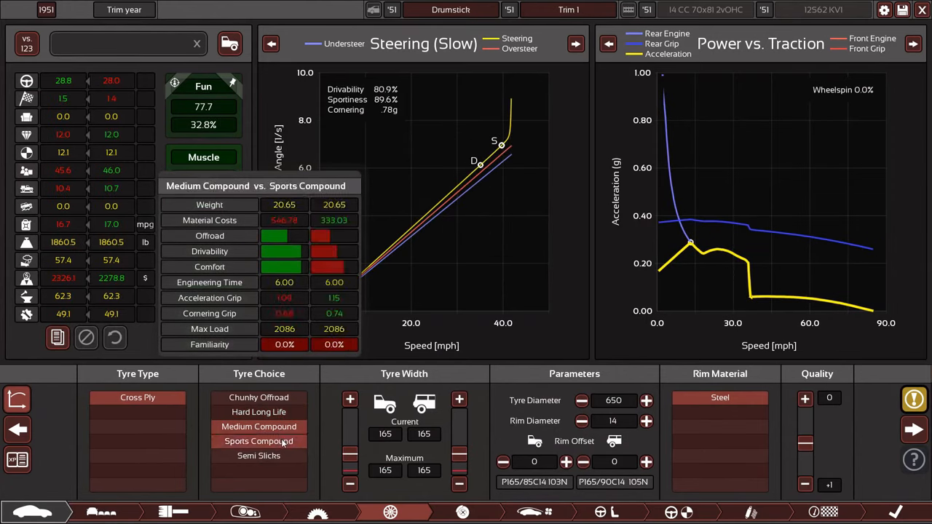
click(259, 426)
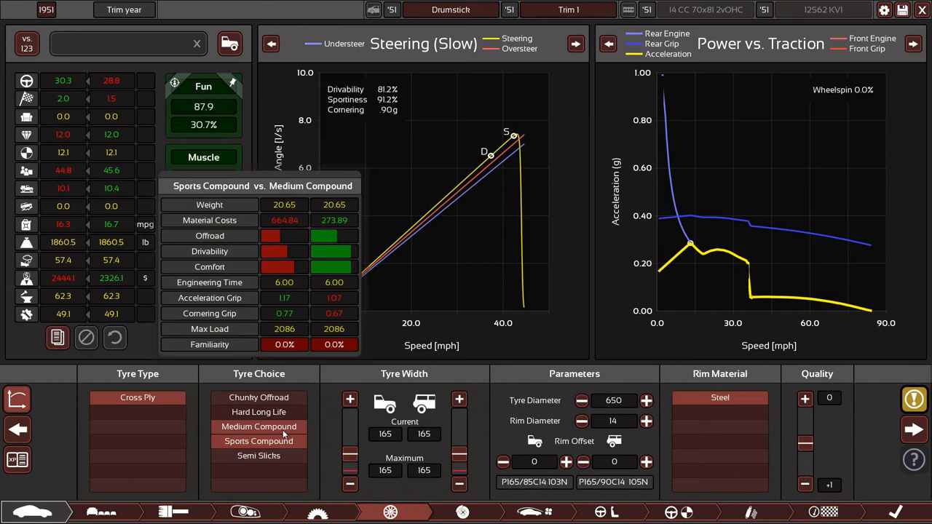
click(258, 442)
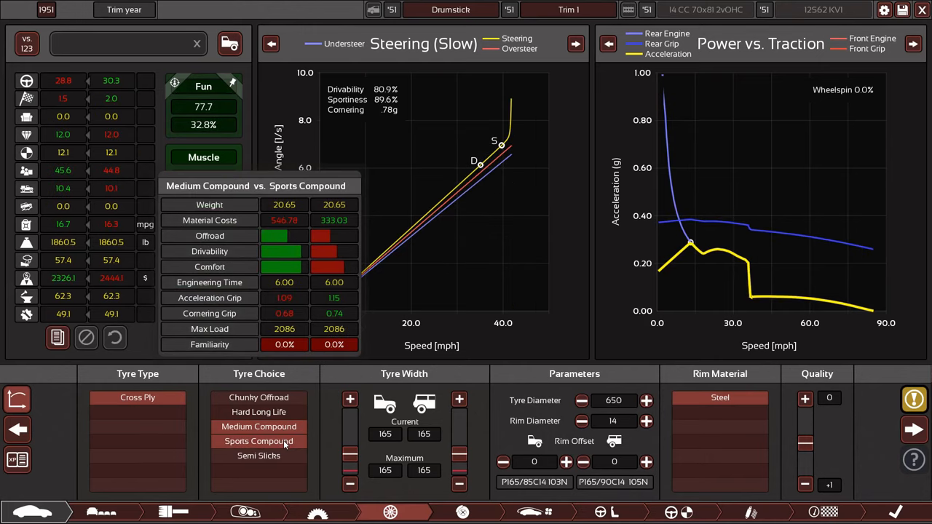
click(259, 411)
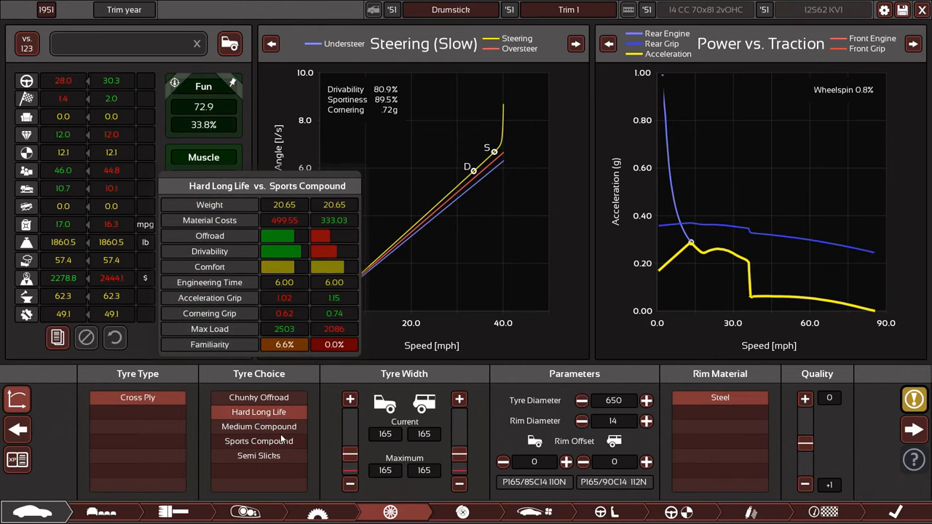
click(259, 441)
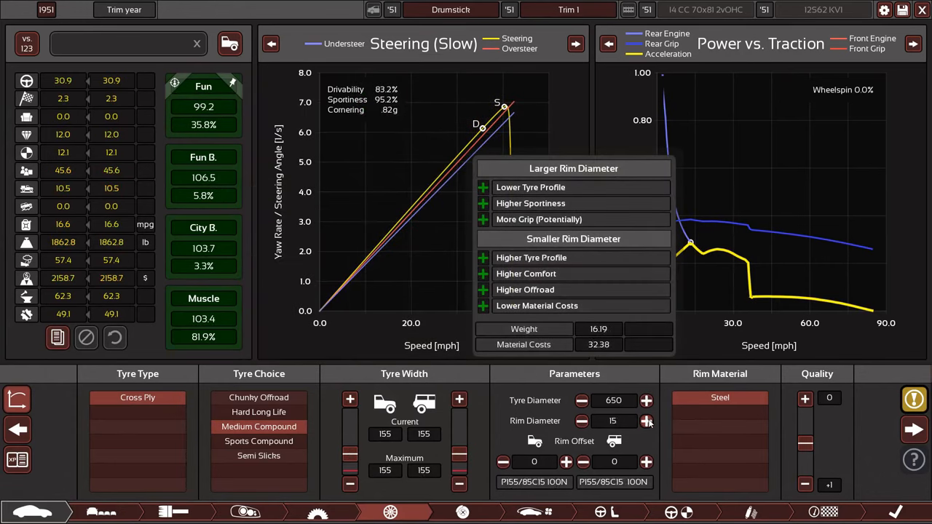
click(645, 421)
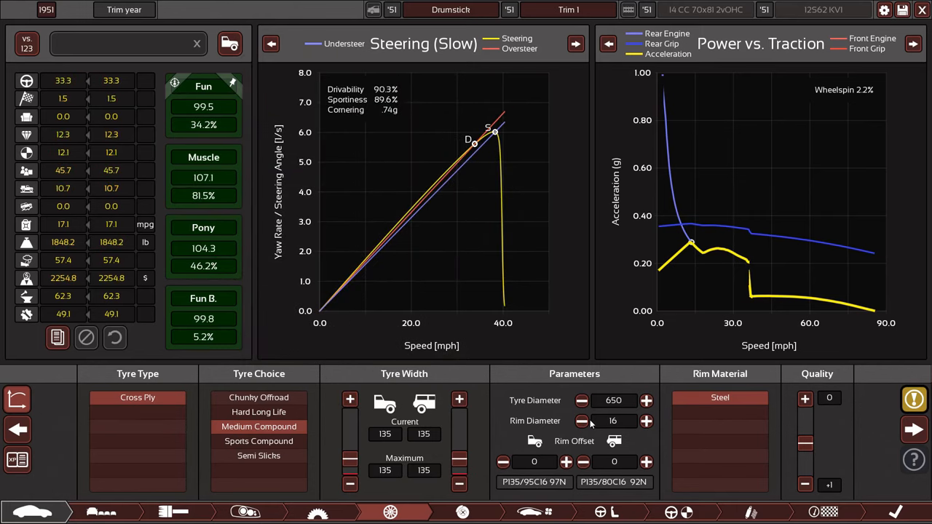
click(646, 400)
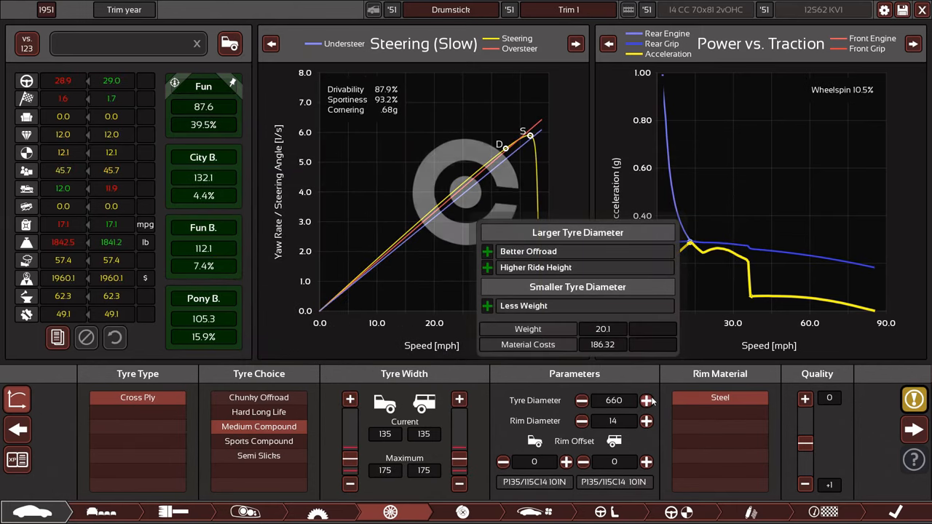
click(646, 401)
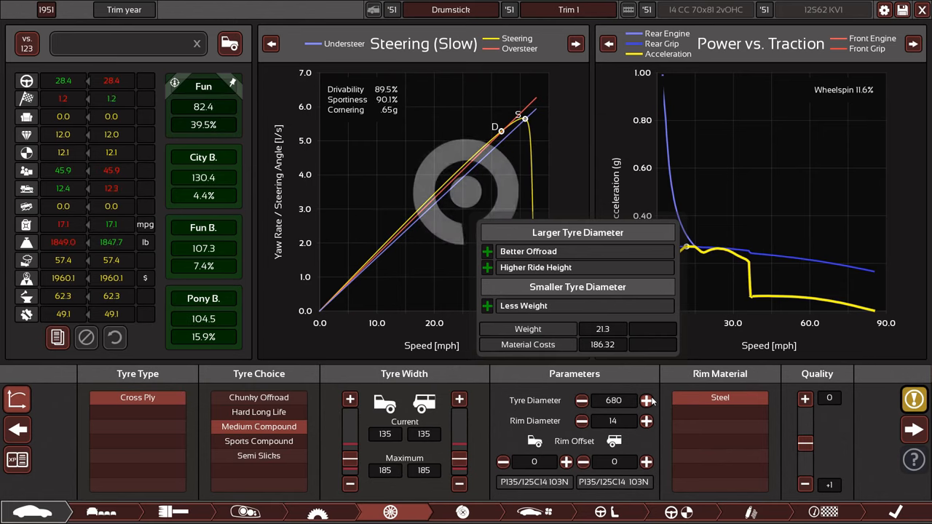
Widen and narrow the front and rear tyre widths to compare setups
click(350, 399)
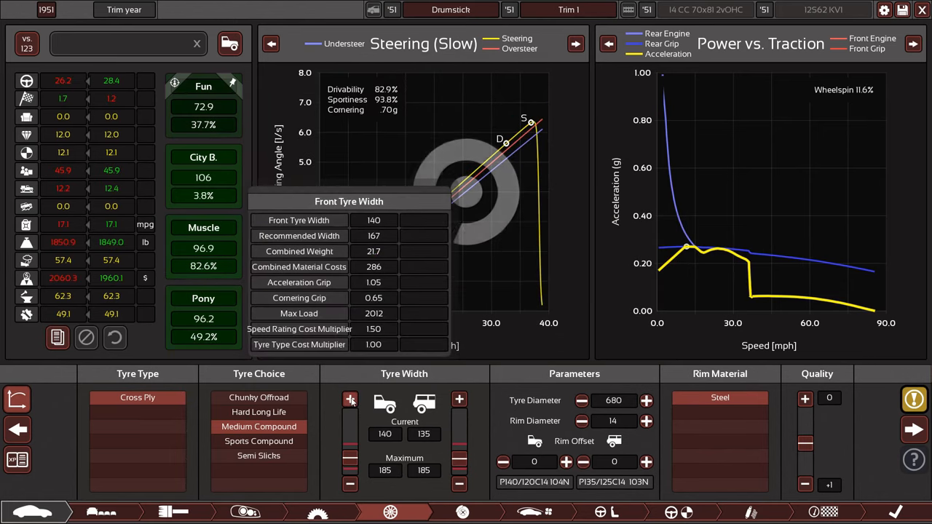
click(349, 400)
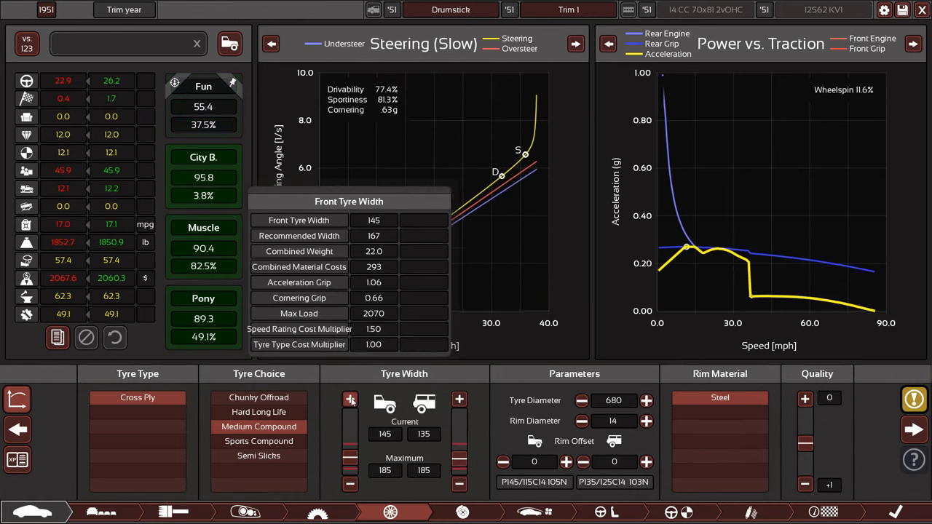
click(459, 399)
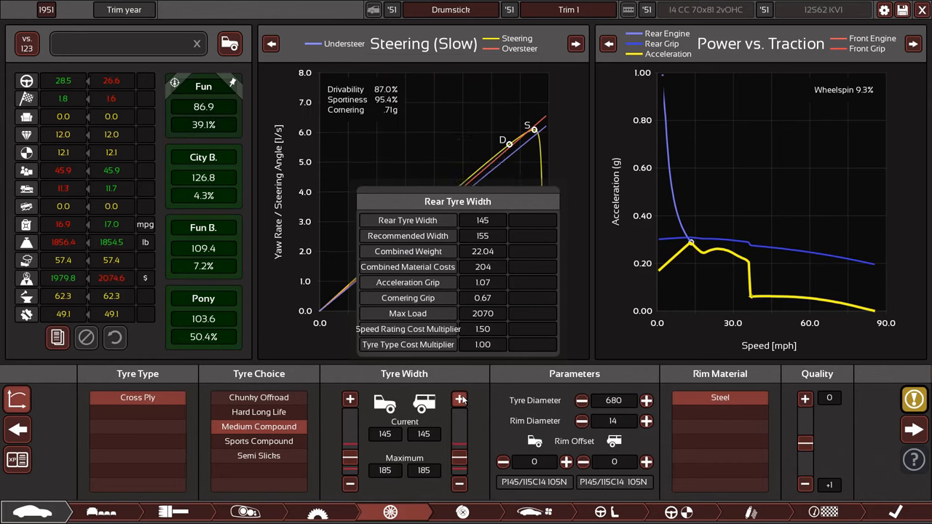
click(459, 399)
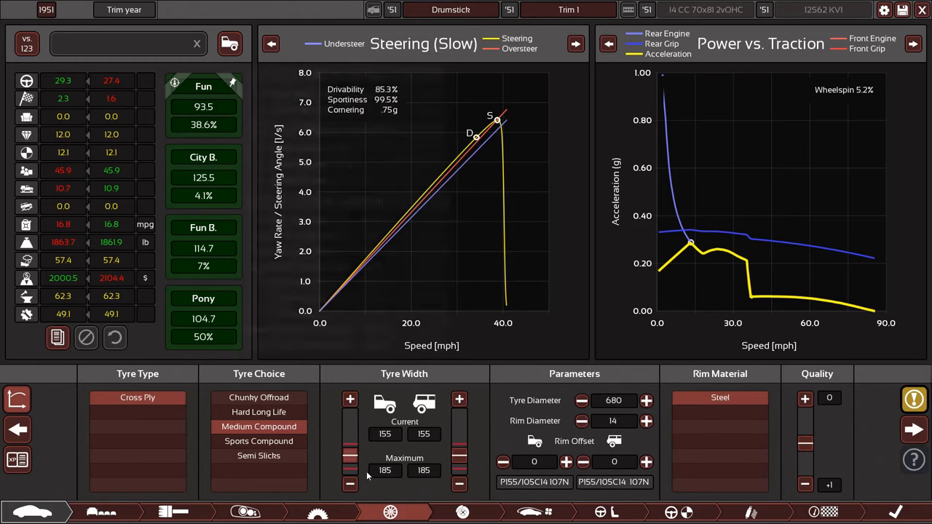
click(459, 483)
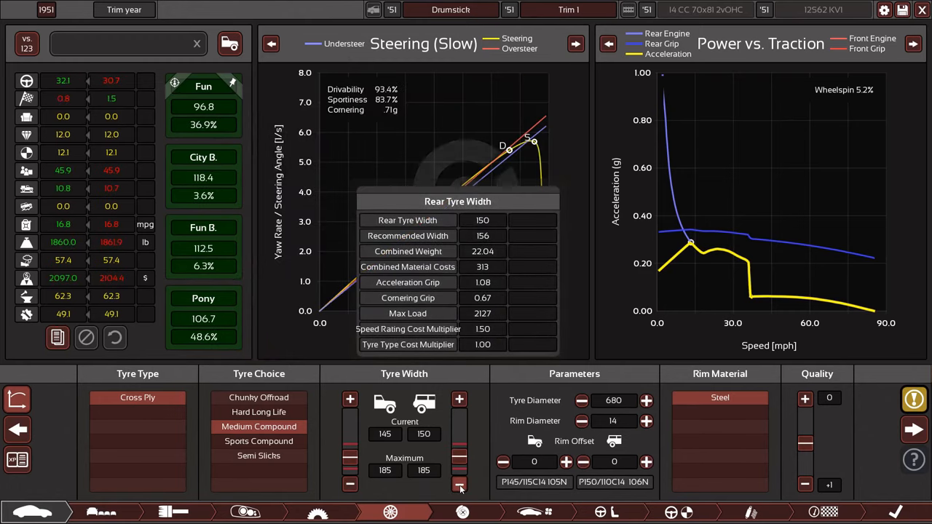
click(350, 398)
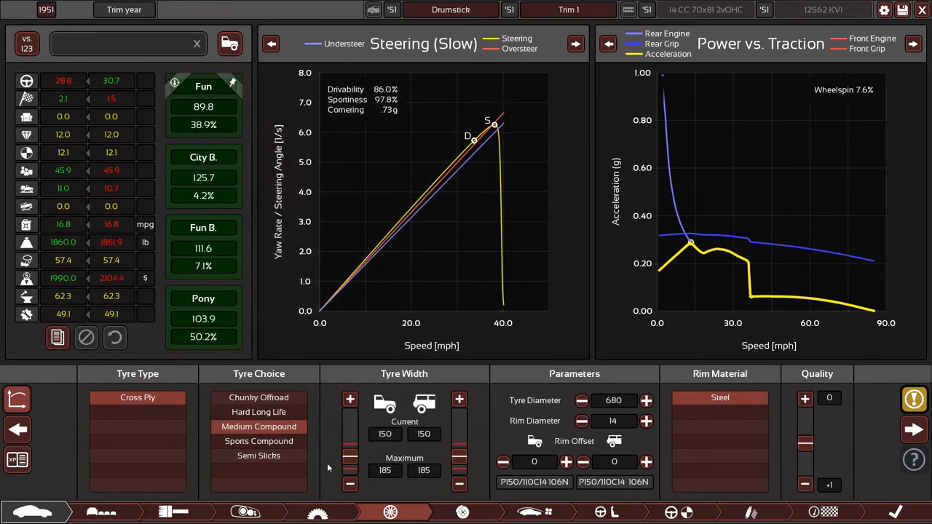
mouse_move(391, 491)
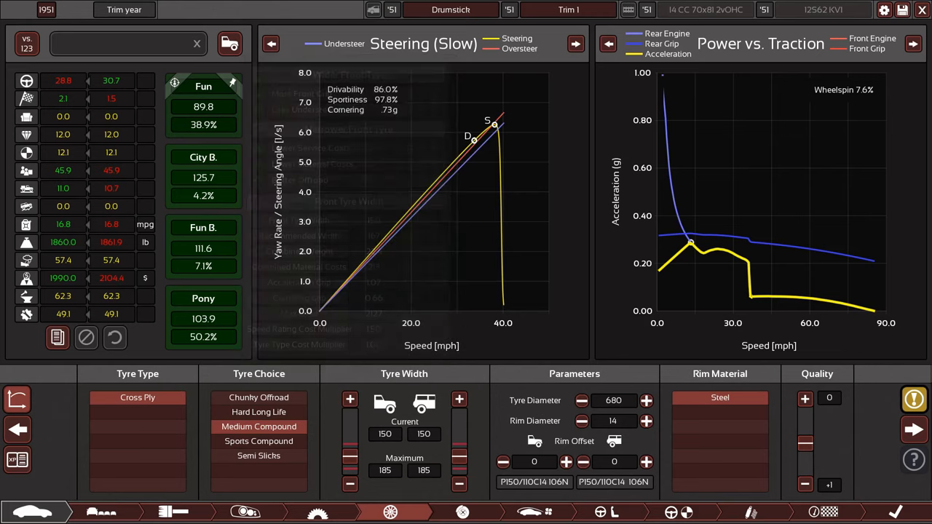
click(350, 399)
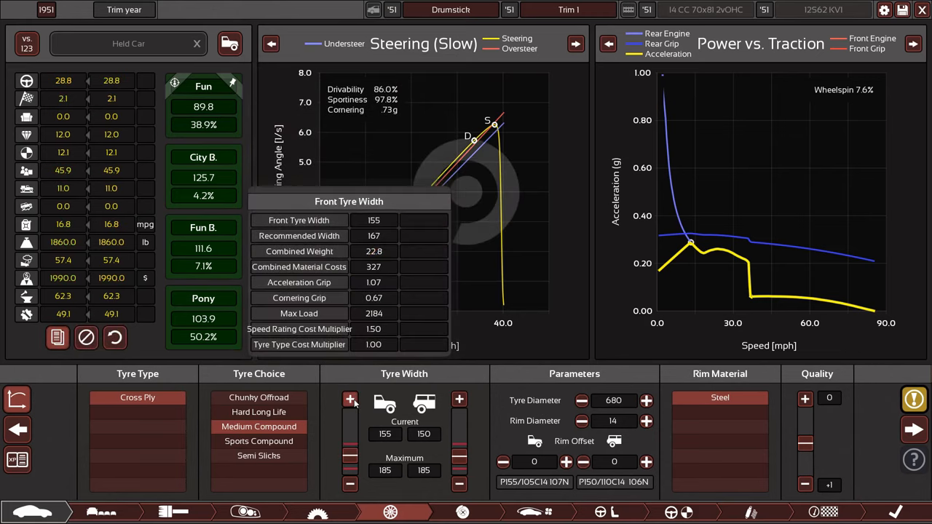
click(350, 399)
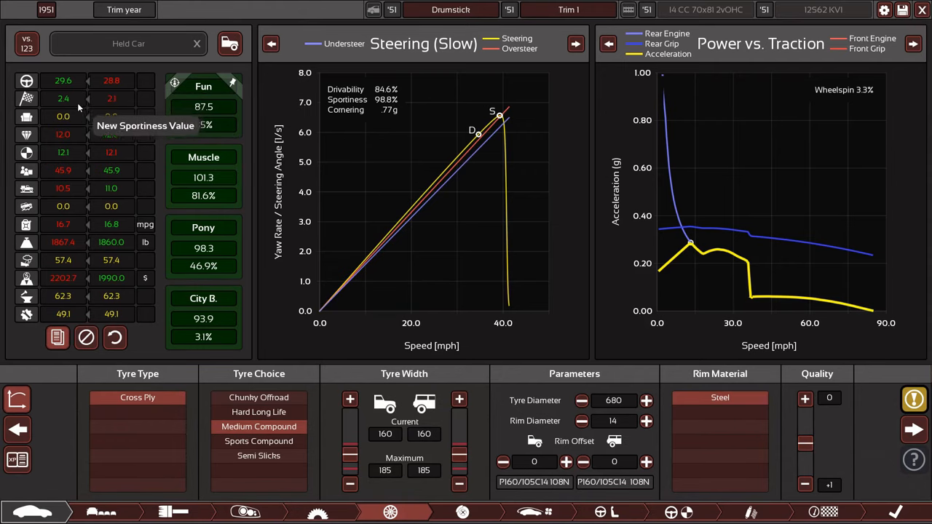
mouse_move(84, 182)
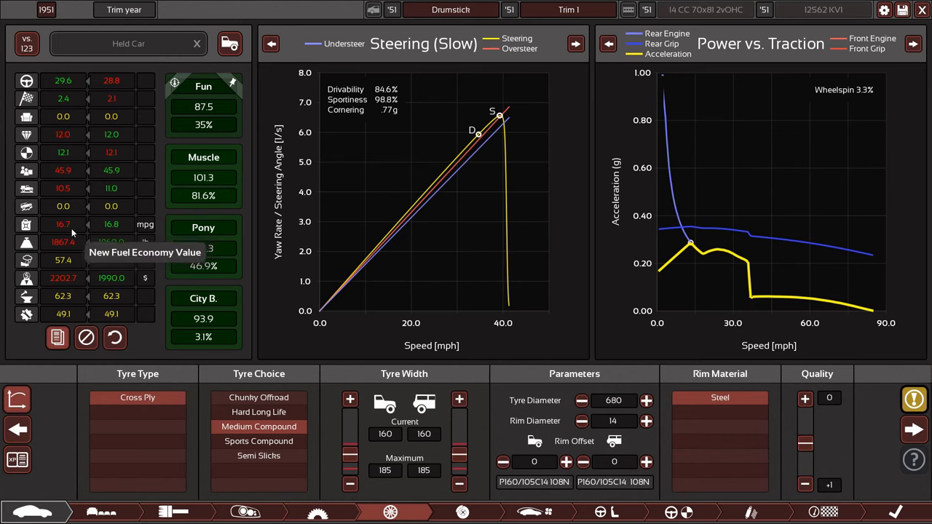
mouse_move(73, 250)
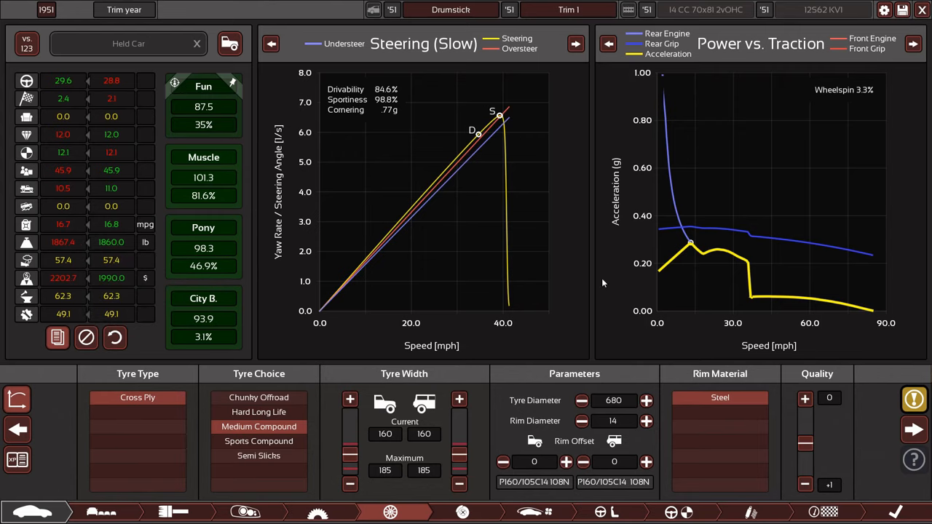
mouse_move(404, 116)
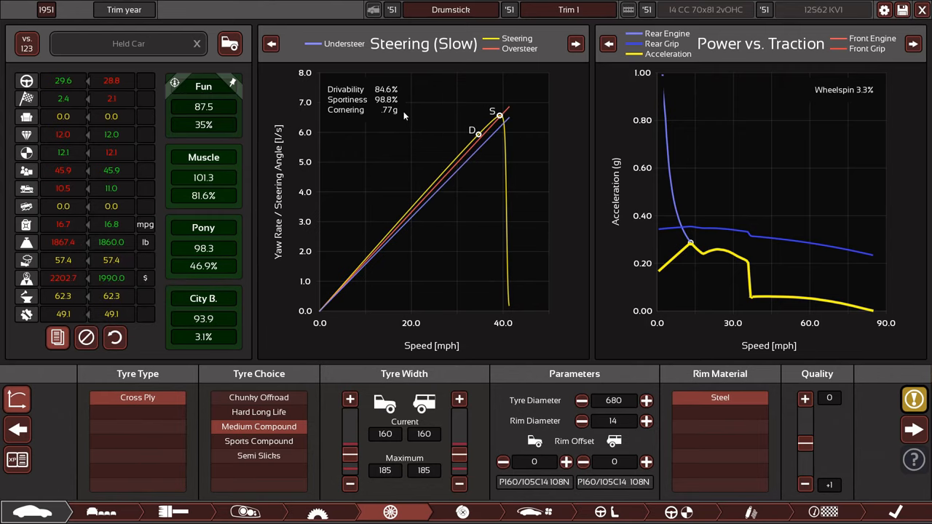
mouse_move(131, 352)
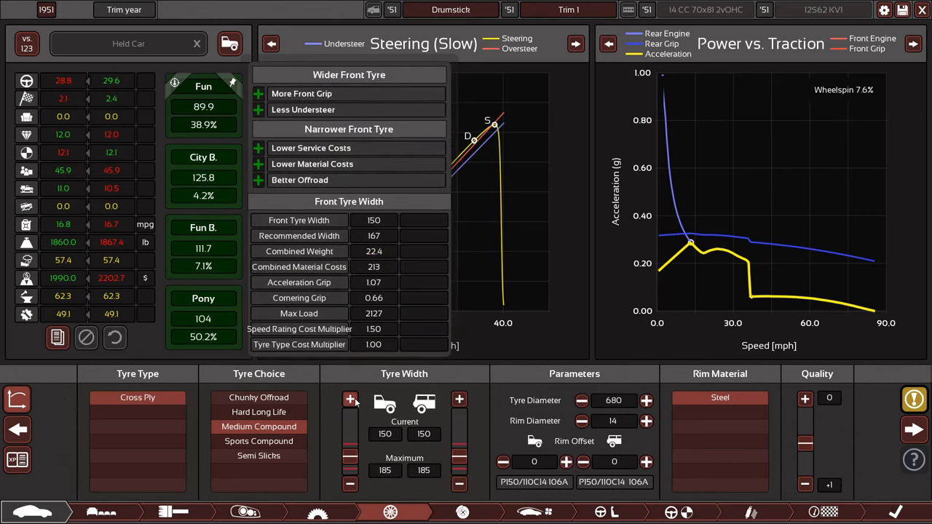
Fine-tune the front and rear tyre widths, settling on 165 mm
click(459, 400)
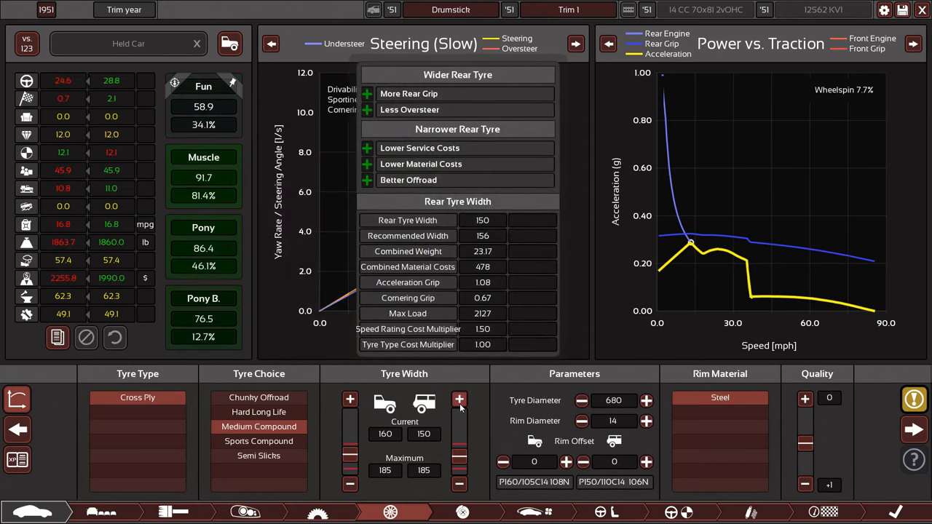
click(350, 399)
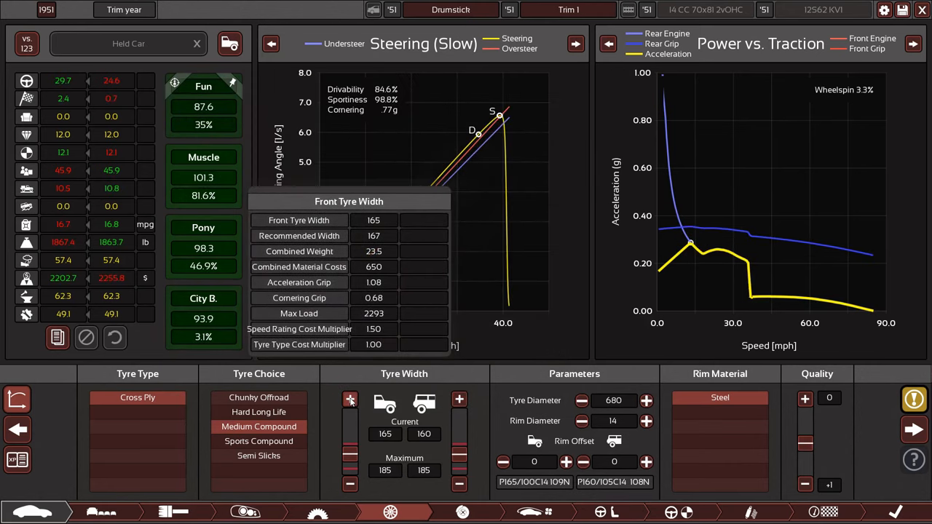
click(350, 399)
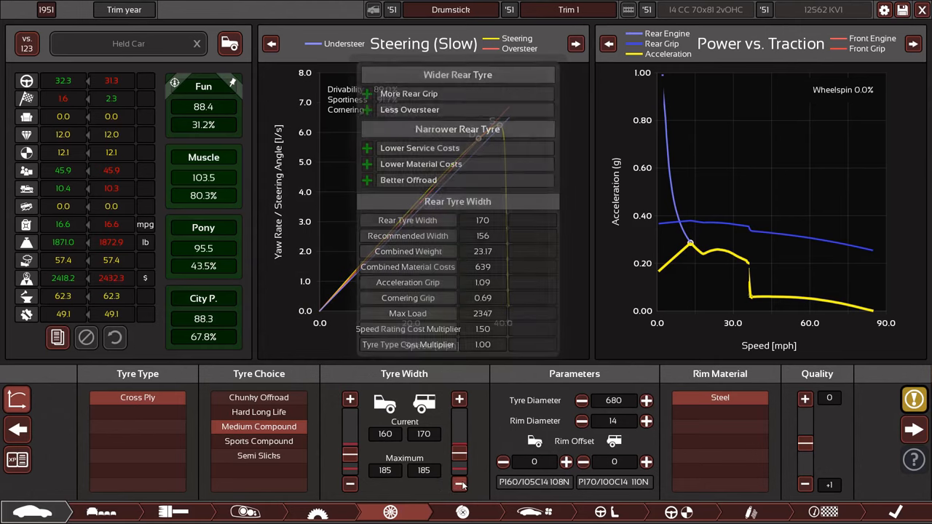
click(349, 399)
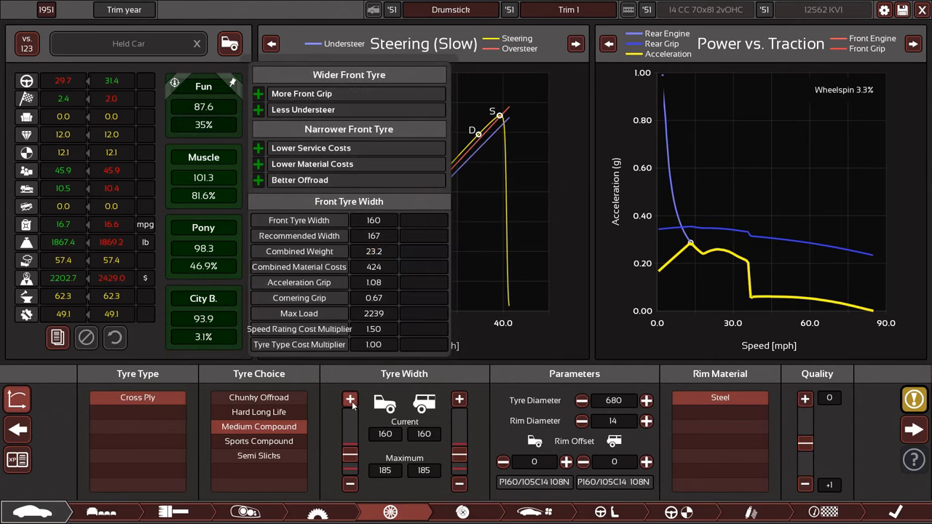
click(458, 399)
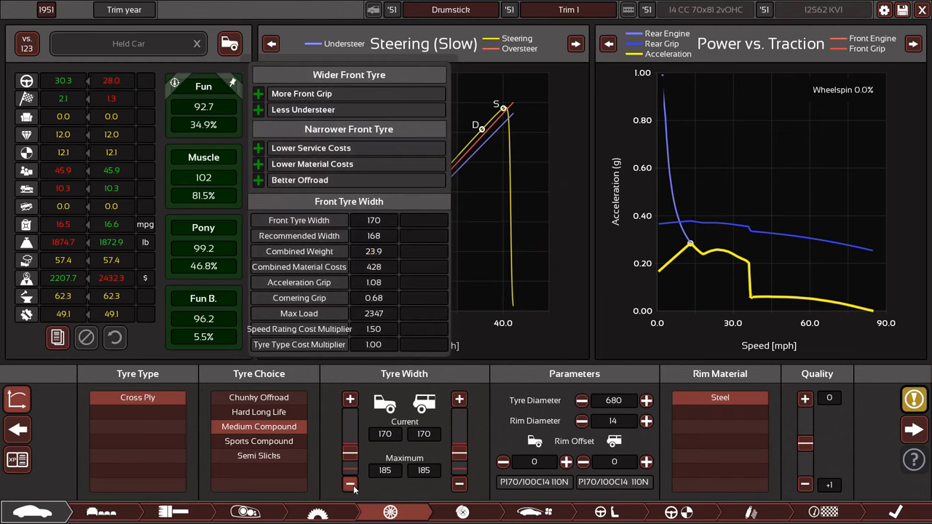
click(350, 484)
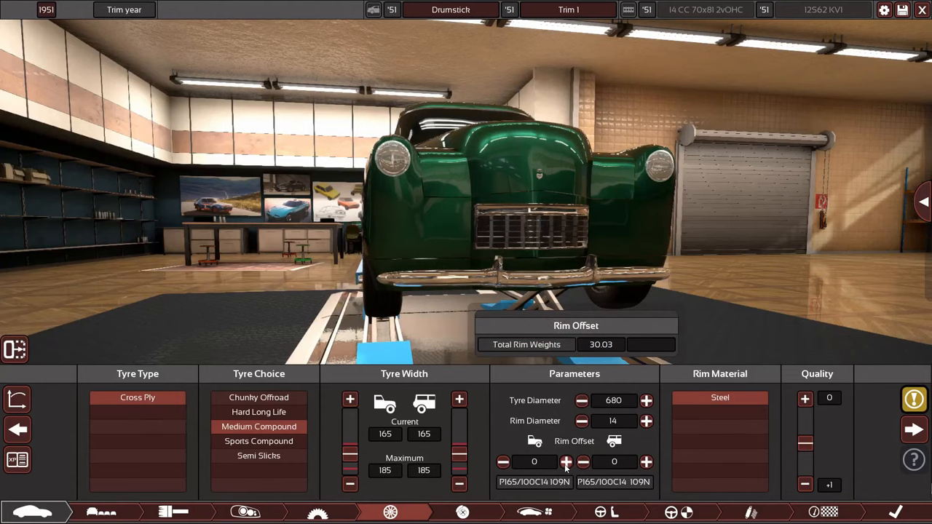
Push the front rim offset up to 30, then bring it down to 10
click(566, 462)
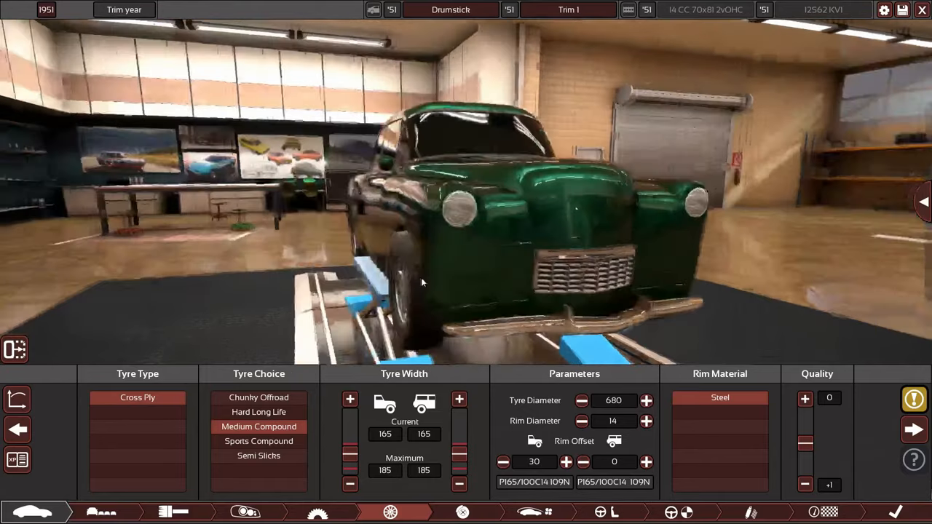
click(502, 462)
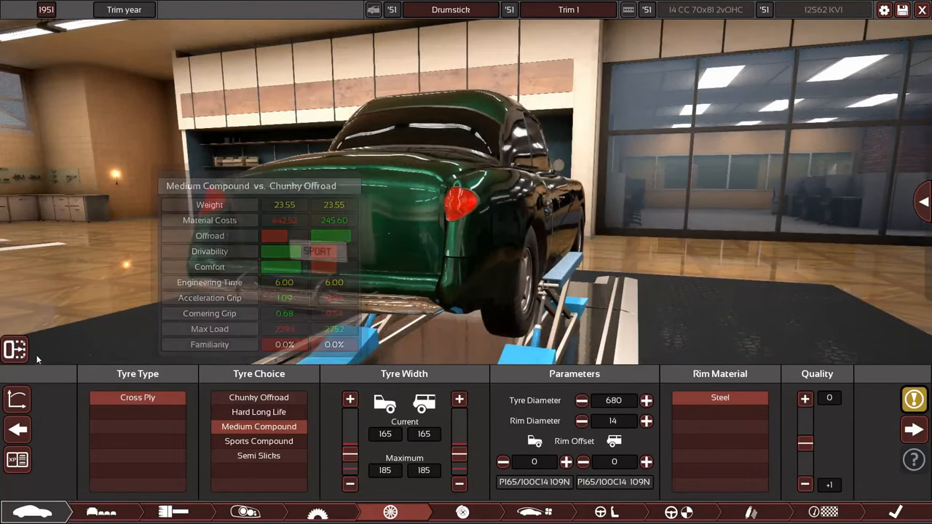
click(14, 350)
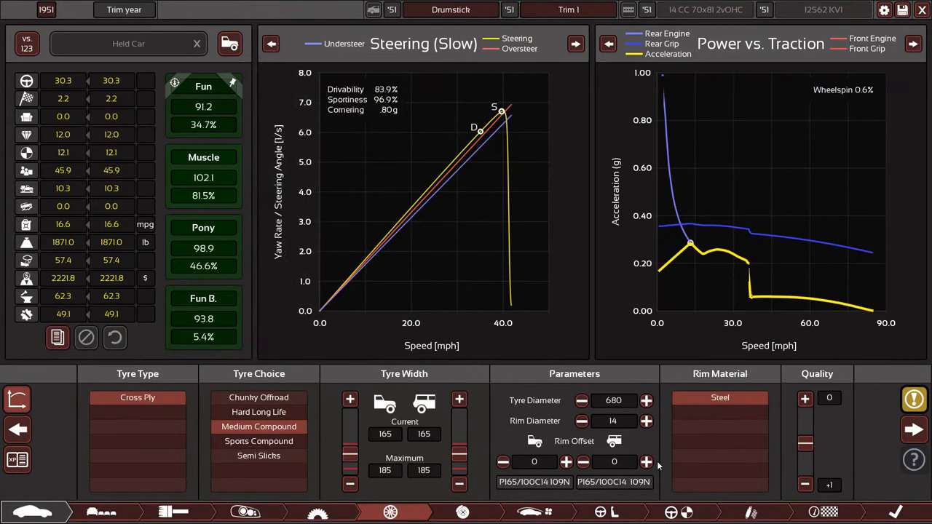
click(646, 461)
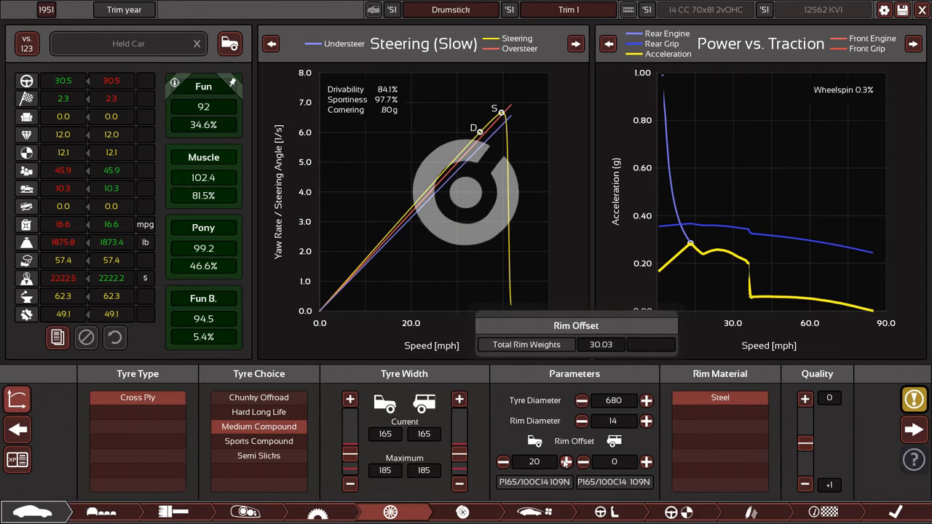
click(645, 461)
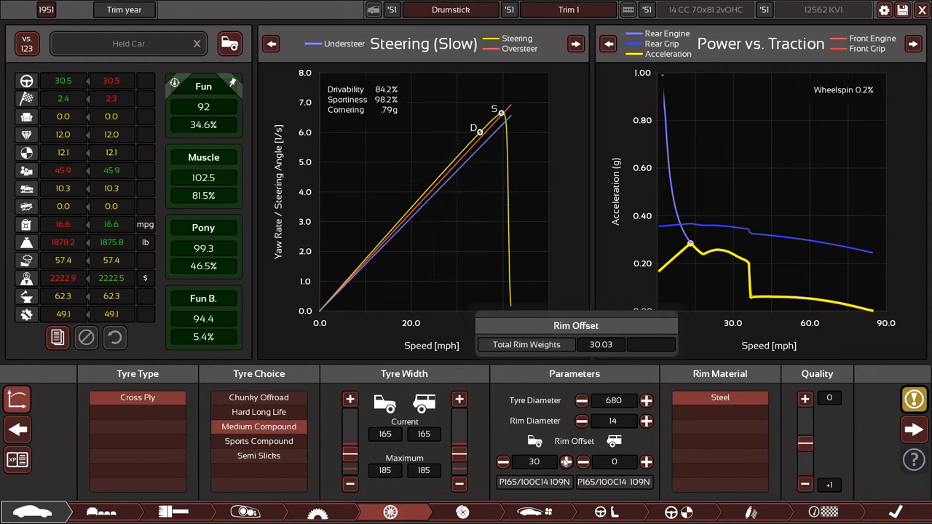
click(502, 462)
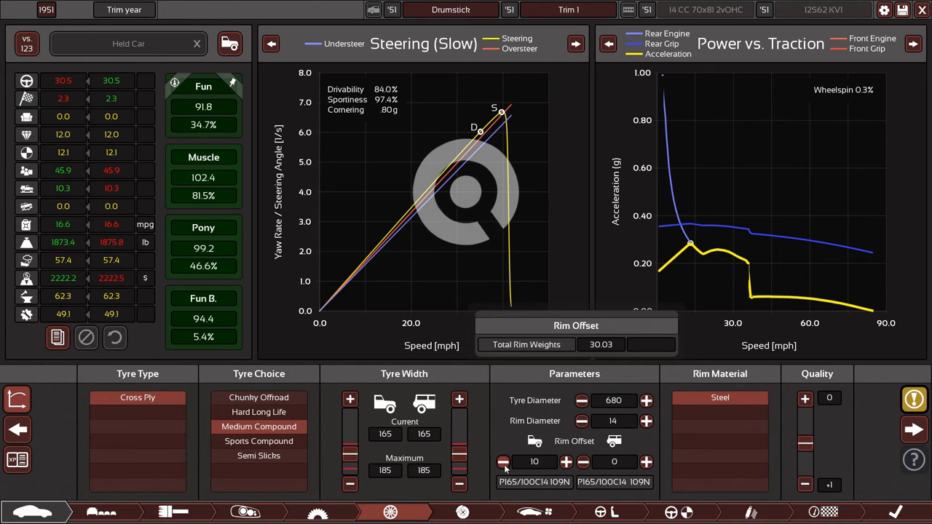
click(502, 462)
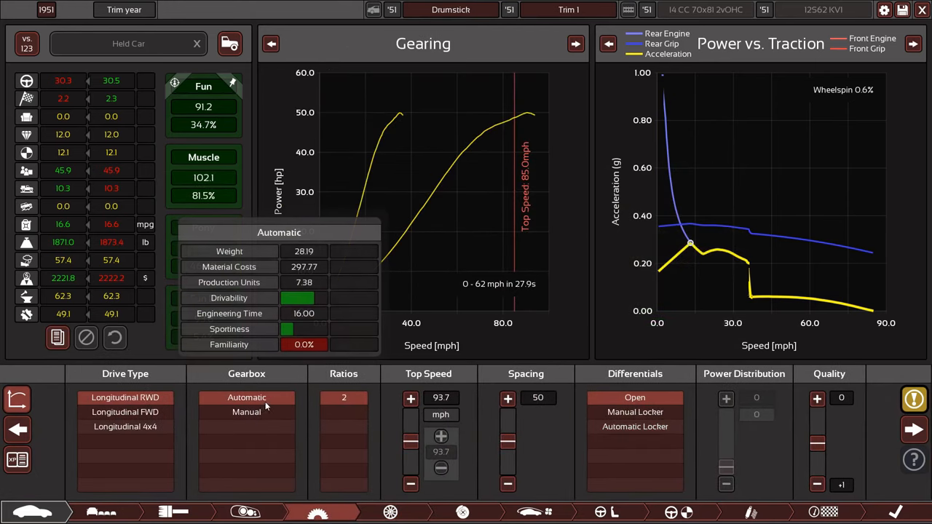
Compare manual and automatic gearboxes, returning to the two-ratio automatic
click(246, 397)
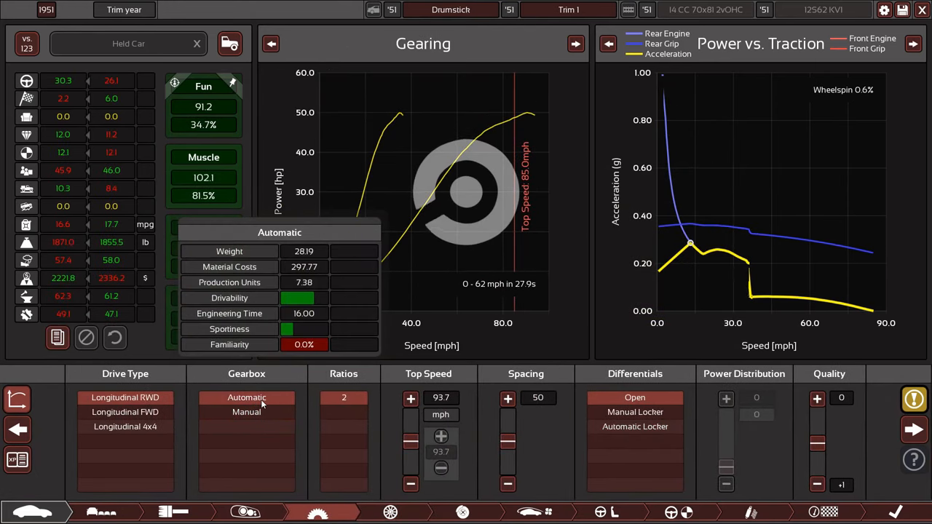
click(246, 412)
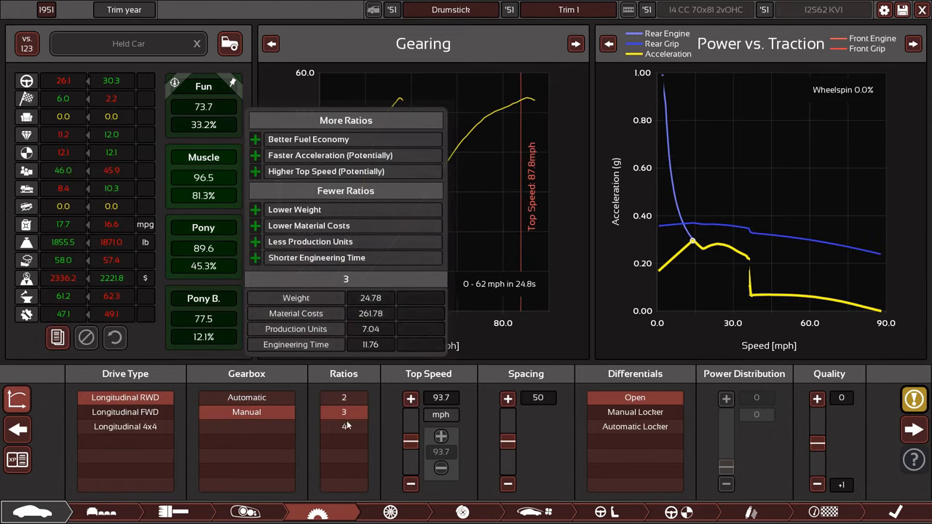
click(343, 397)
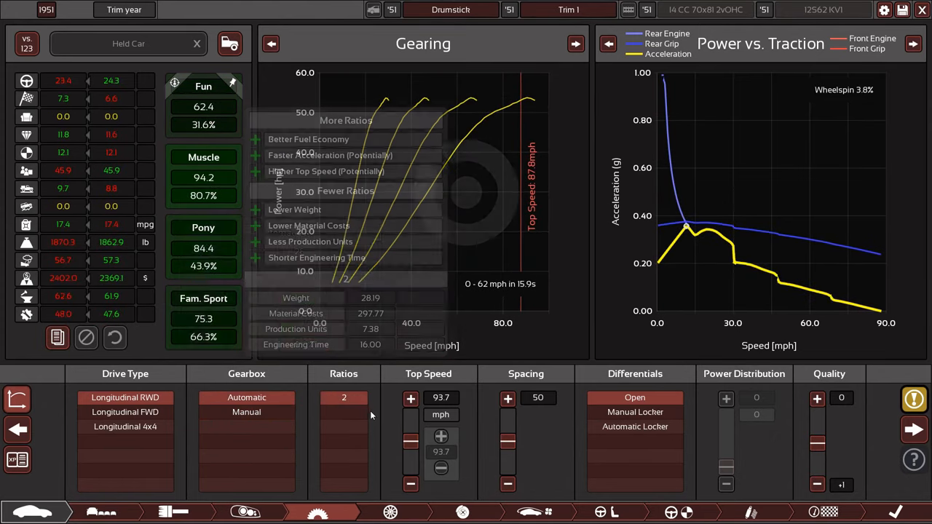
Select longitudinal FWD after trying four-wheel drive, briefly retesting a manual gearbox
click(125, 412)
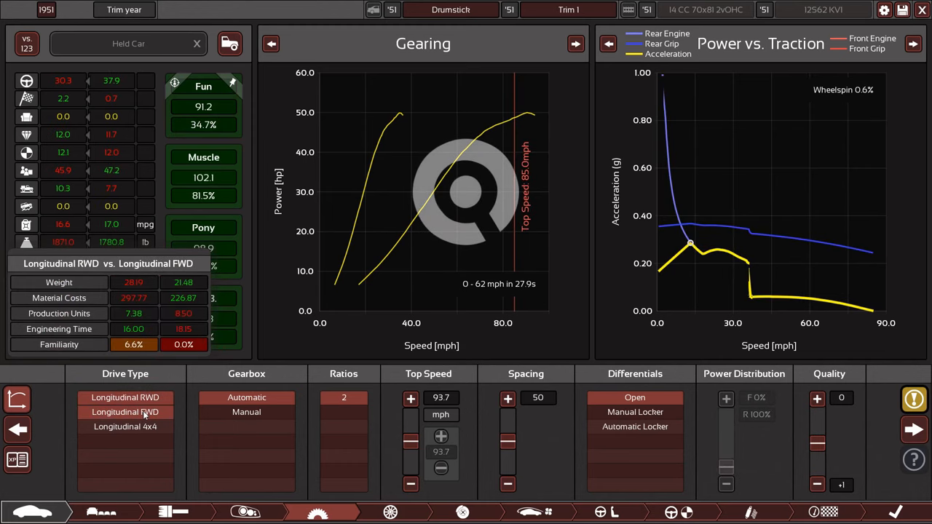
click(124, 411)
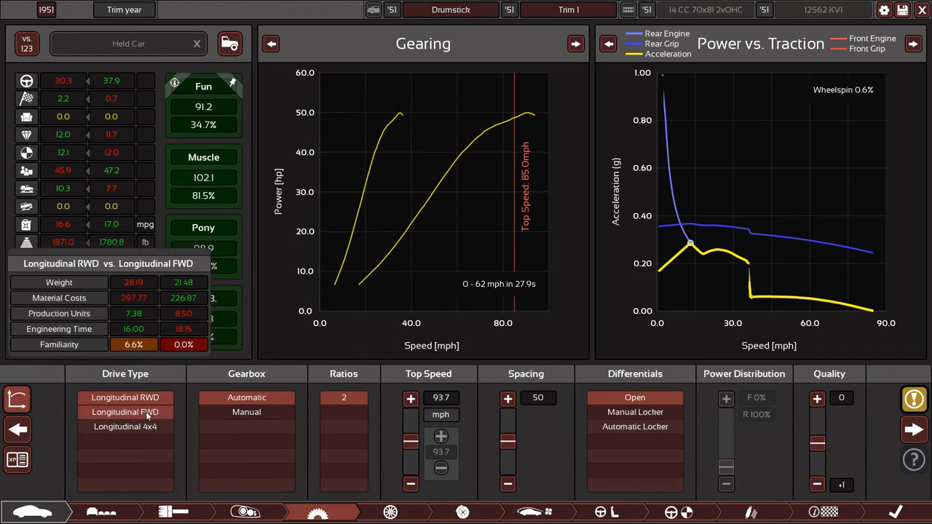
click(125, 412)
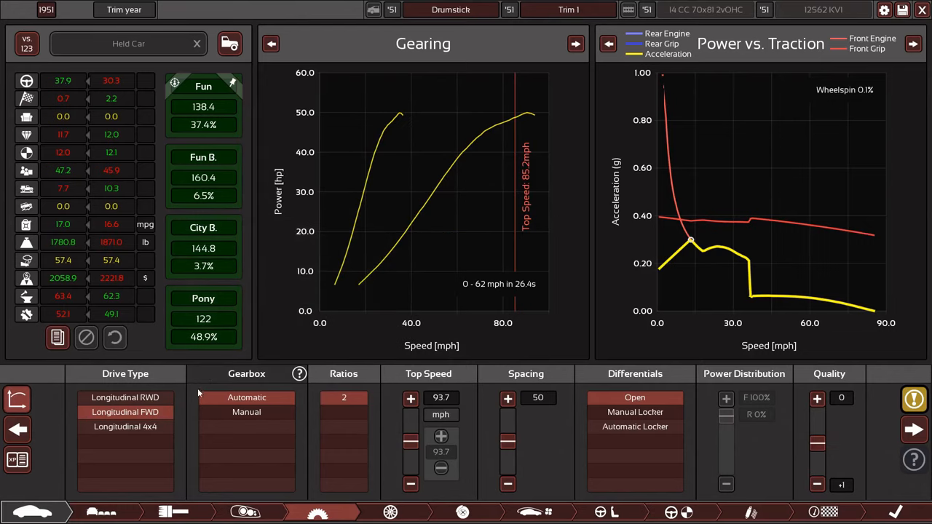
click(126, 426)
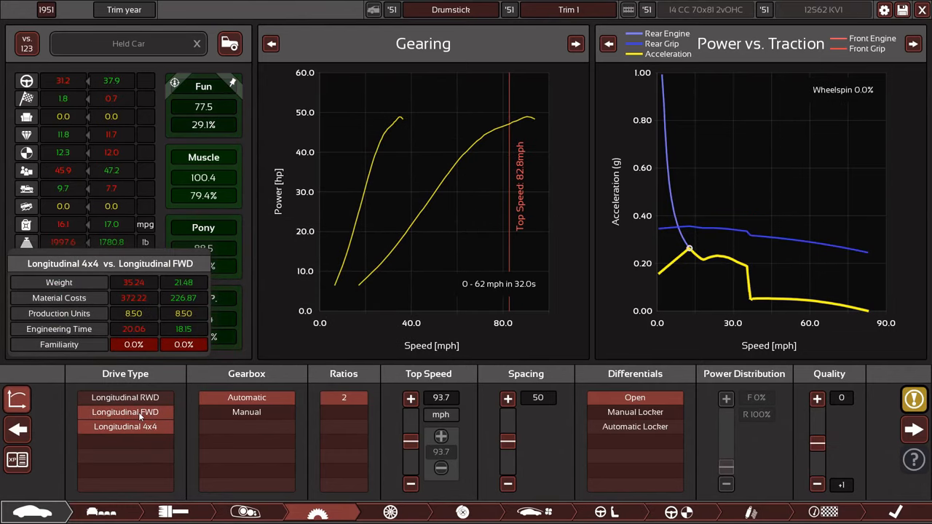
click(246, 411)
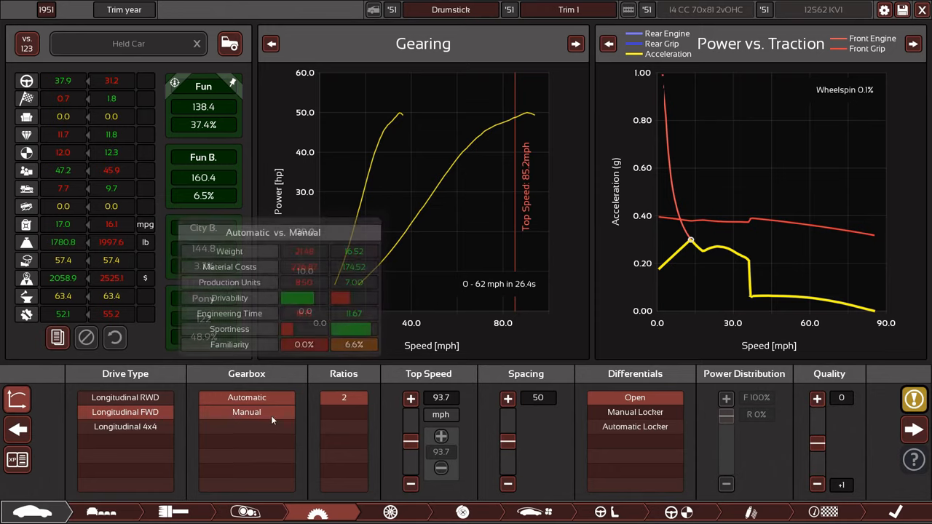
click(246, 396)
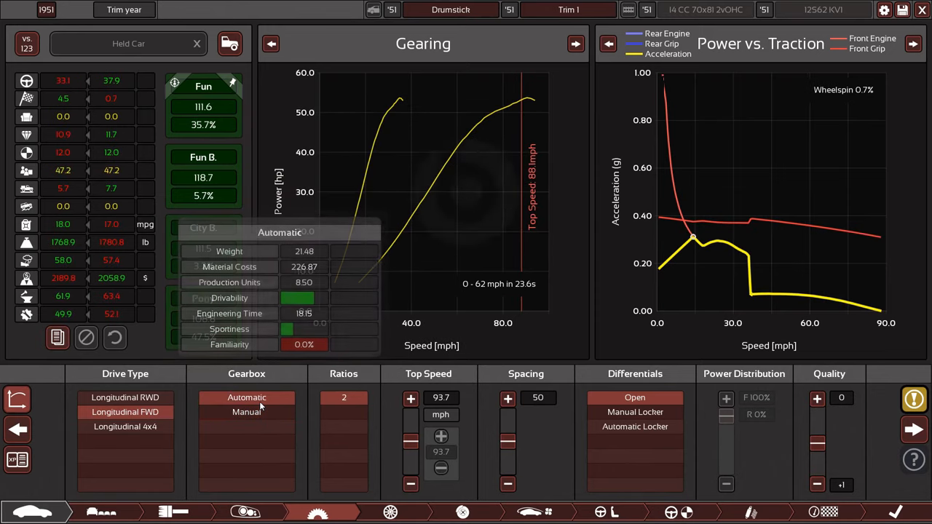
Keep the automatic gearbox, open differential and gear spacing 50 after testing alternatives
click(246, 411)
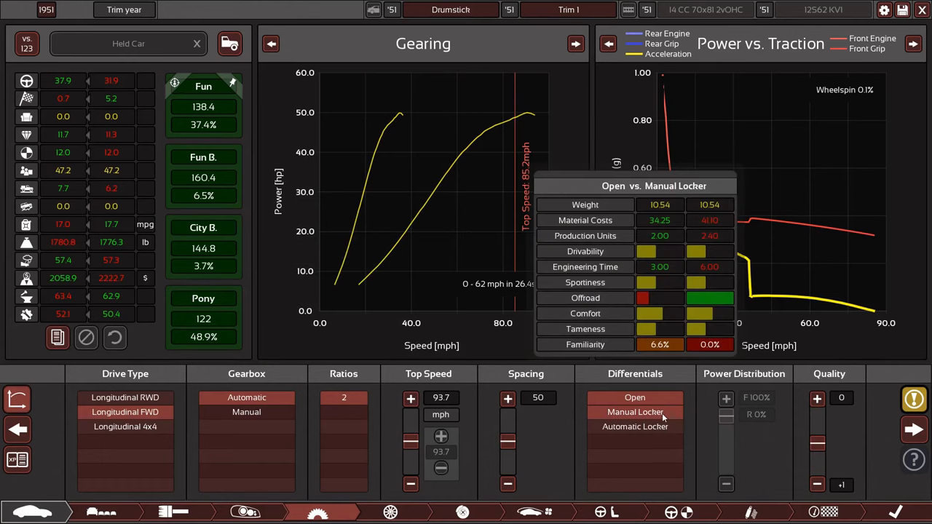
click(635, 426)
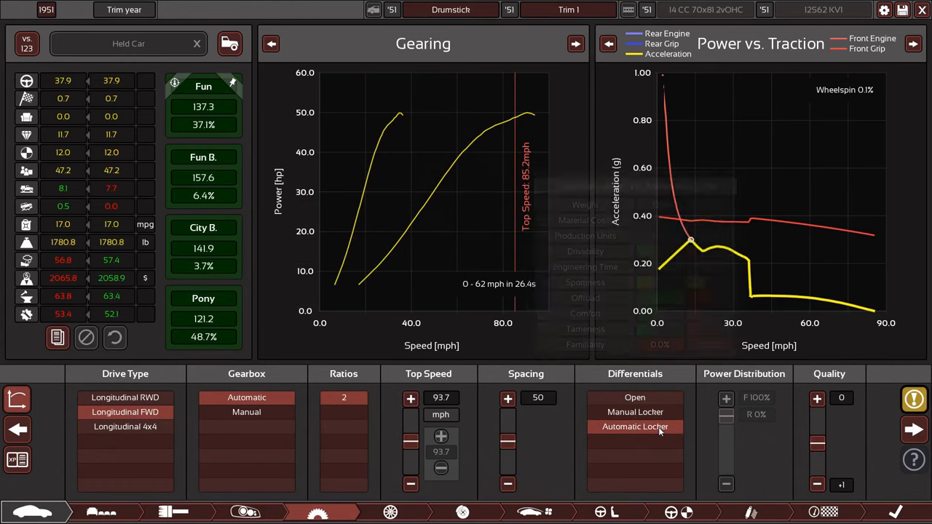
click(635, 397)
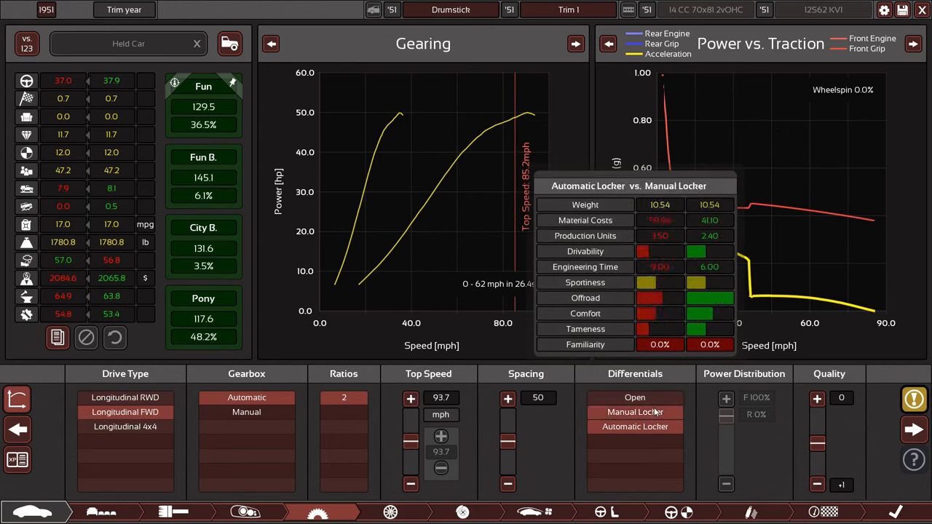
click(634, 397)
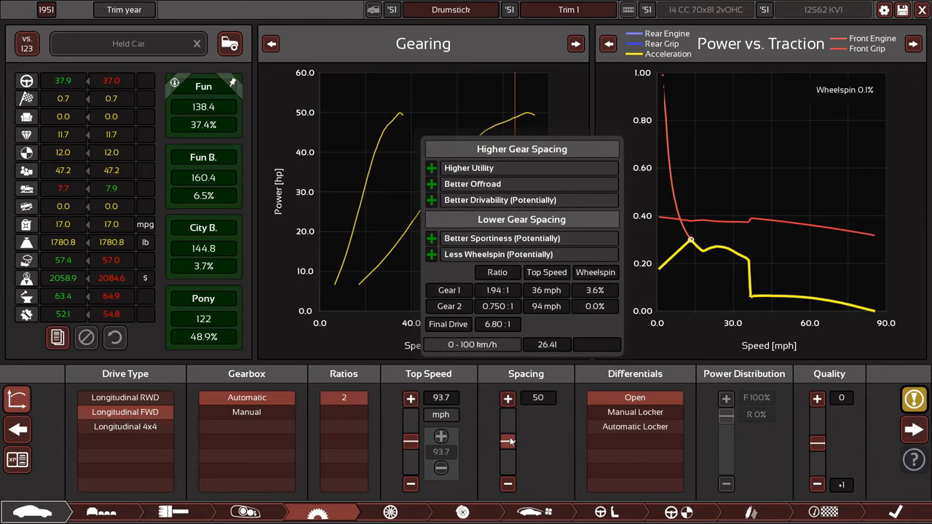
click(507, 437)
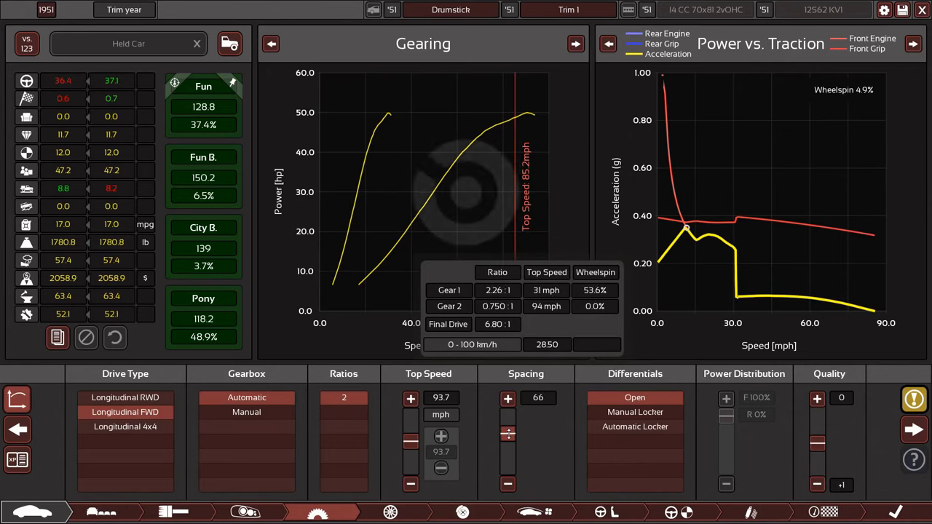
click(507, 484)
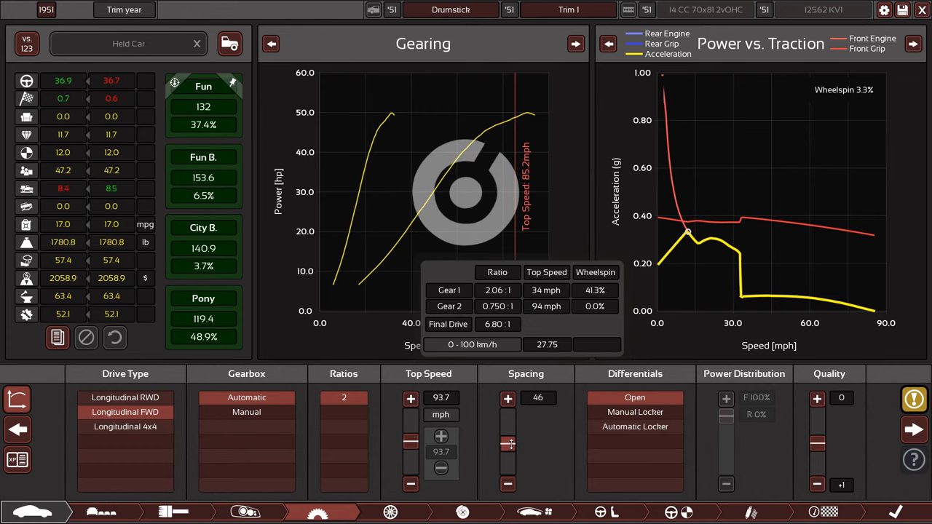
click(507, 398)
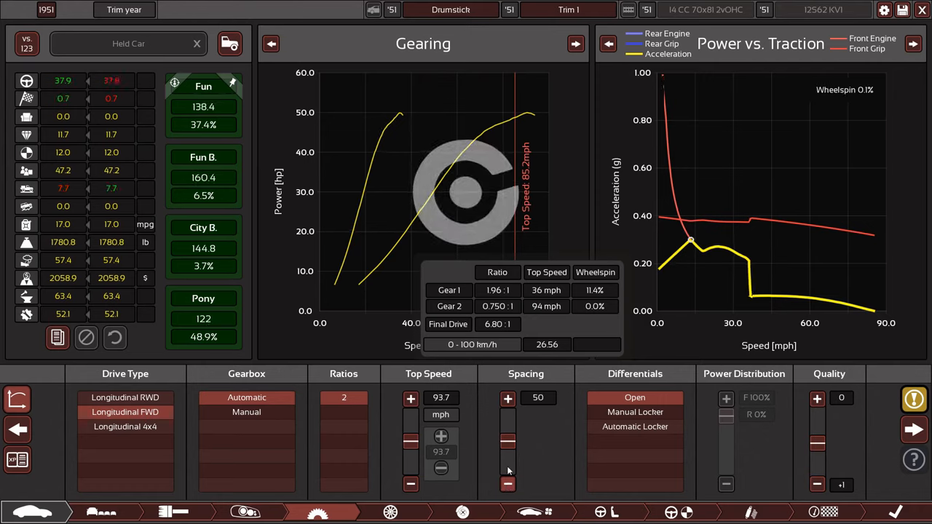
Test higher and lower top-speed gearing, settling at 93.7 mph
click(411, 398)
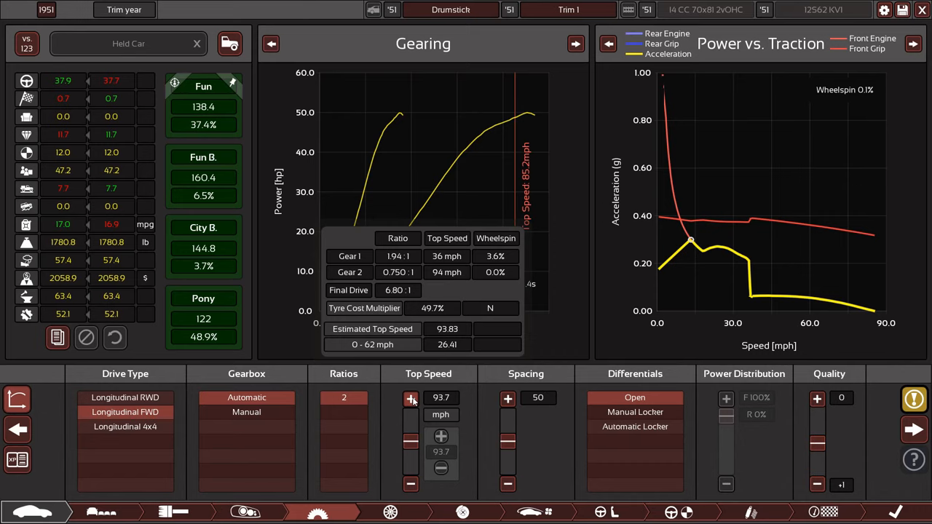
click(411, 399)
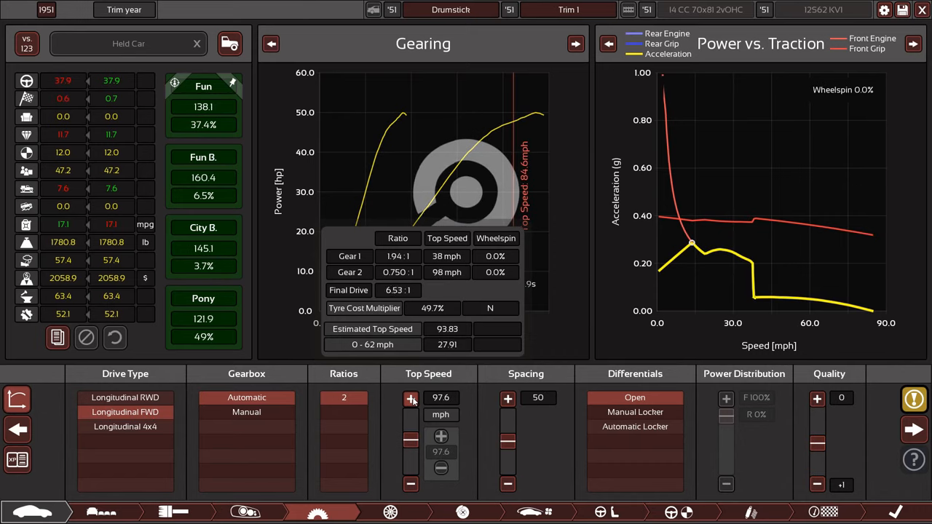
click(409, 397)
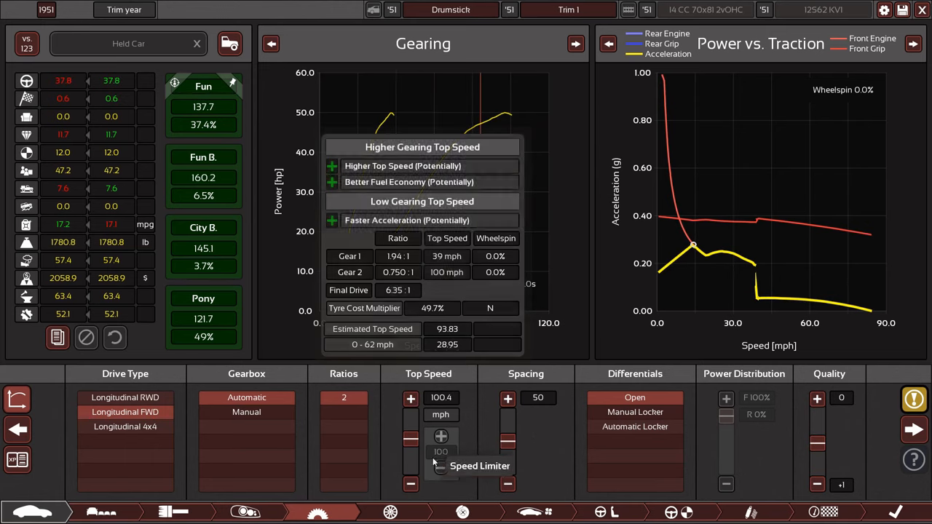
click(410, 485)
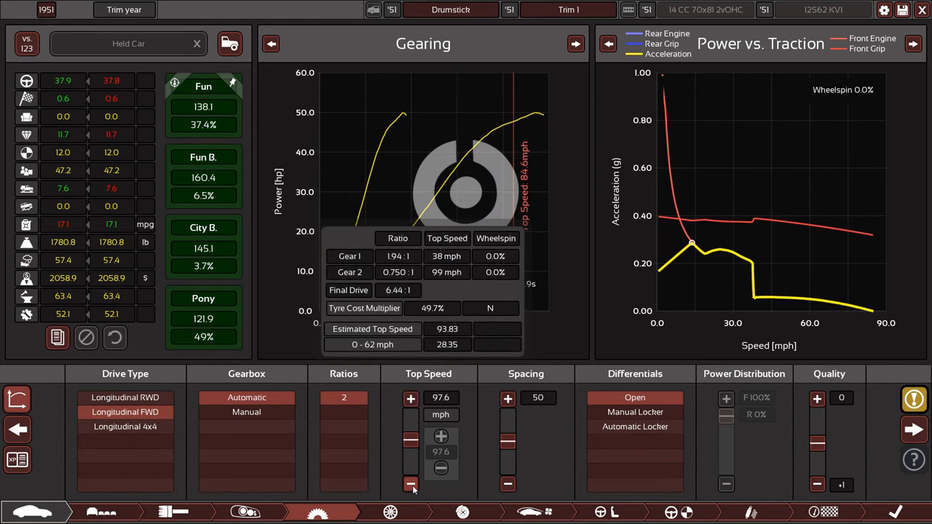
click(411, 483)
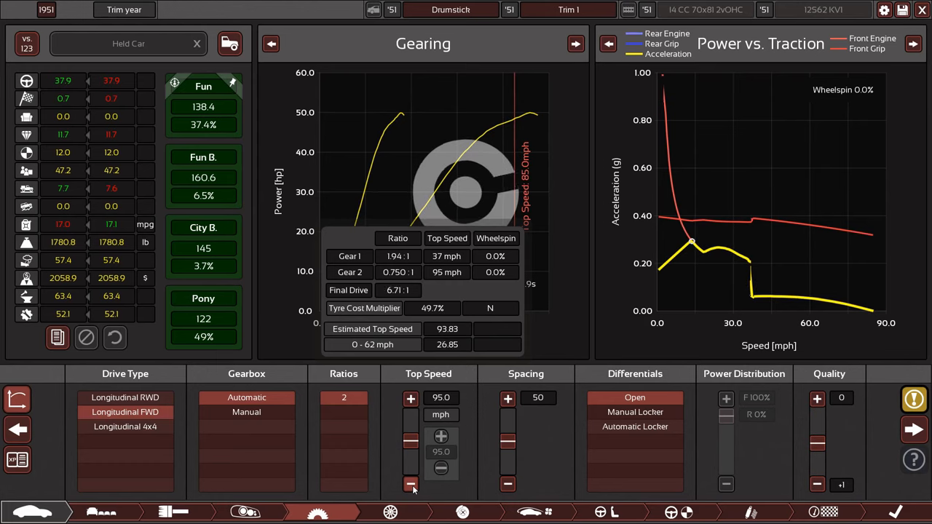
click(410, 483)
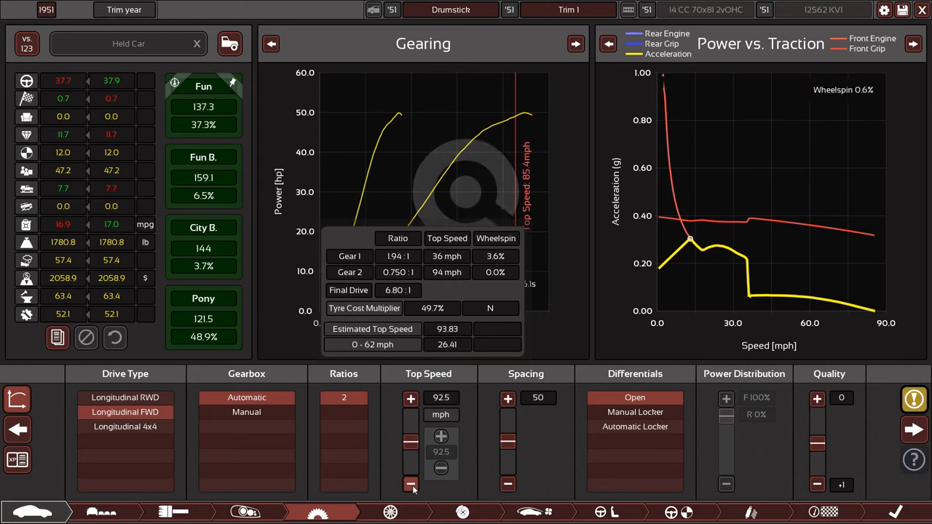
click(410, 485)
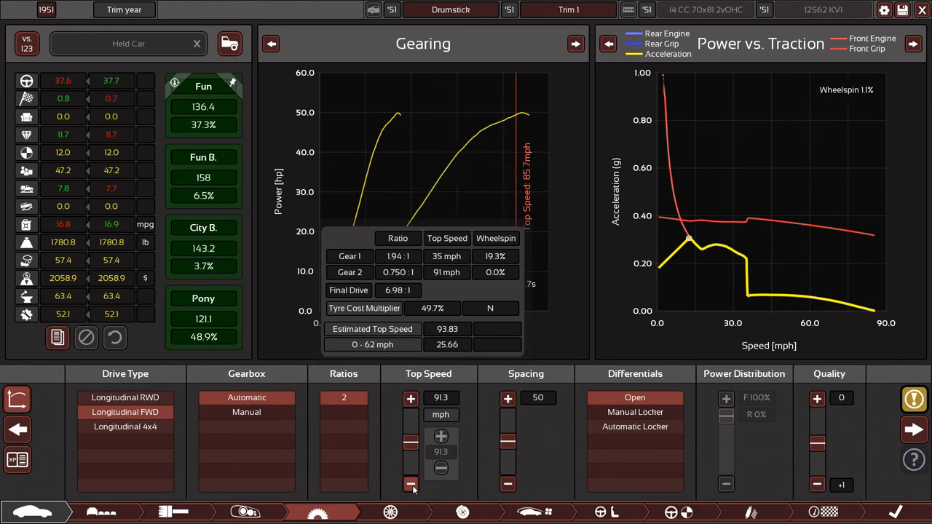
mouse_move(410, 398)
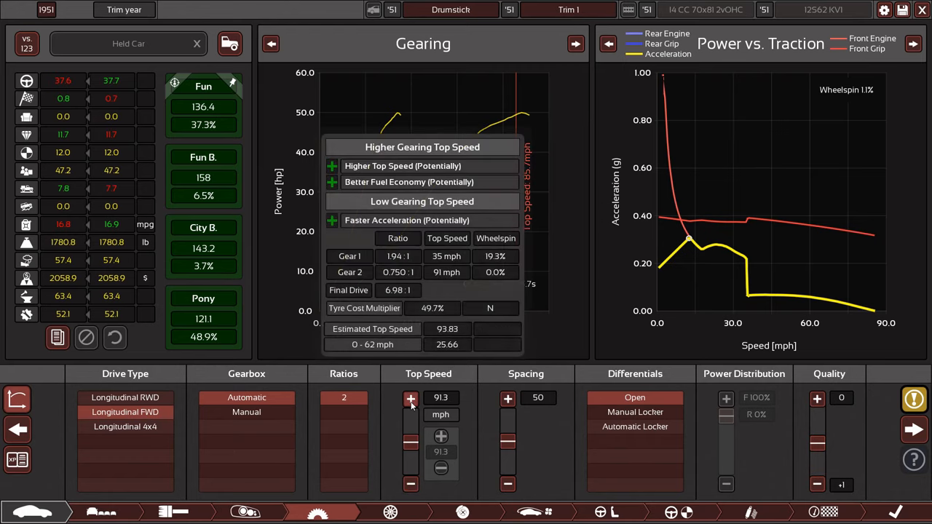
click(411, 398)
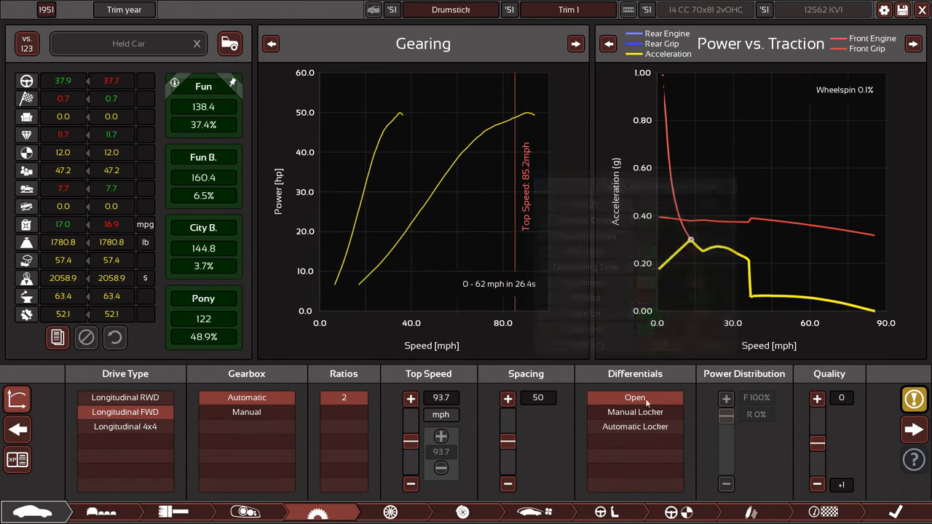
mouse_move(472, 437)
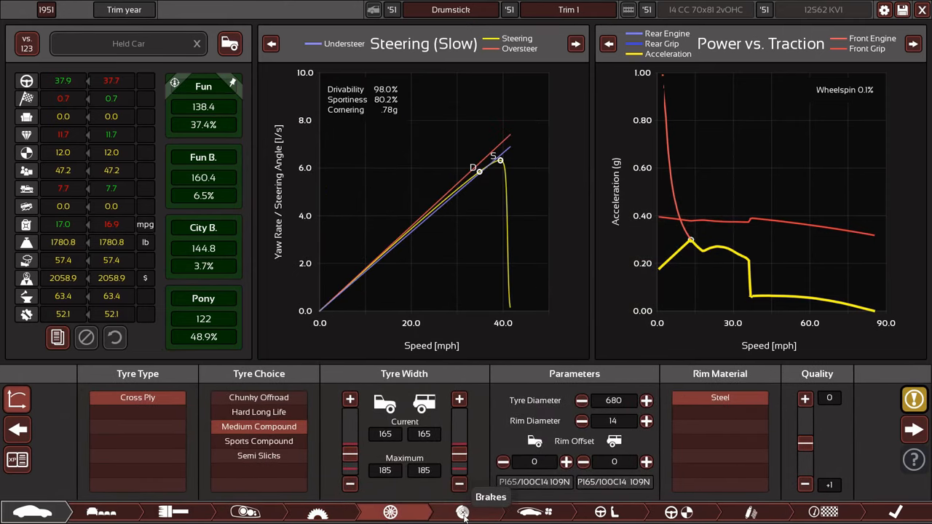
Enlarge the front and rear drum brakes from the Brakes screen
click(462, 511)
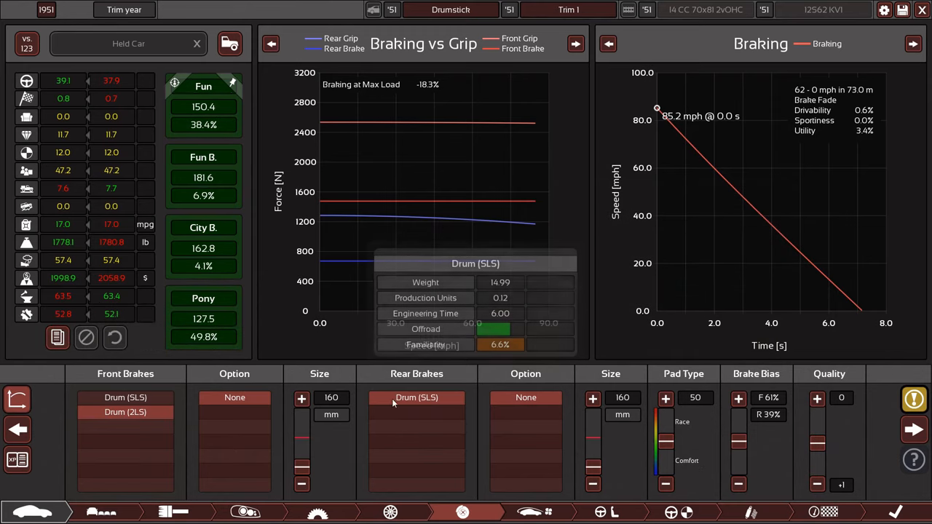
click(301, 399)
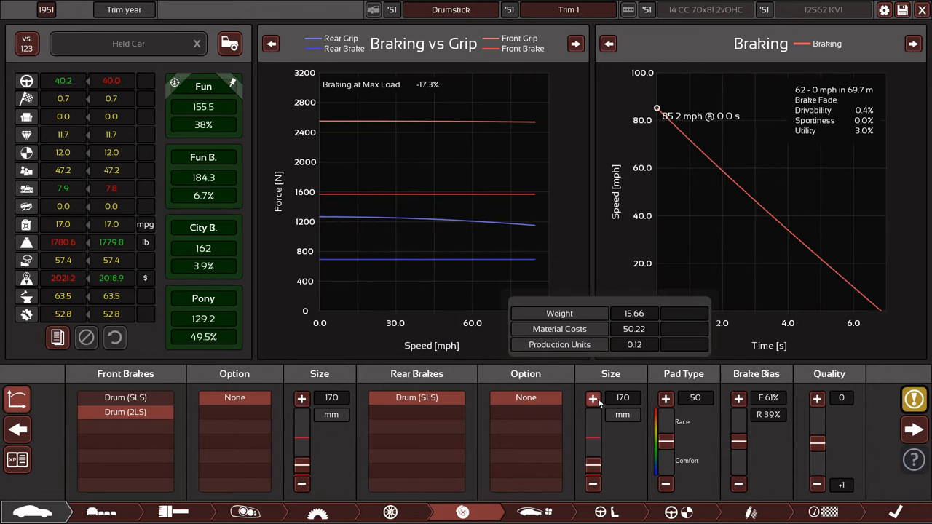
click(301, 398)
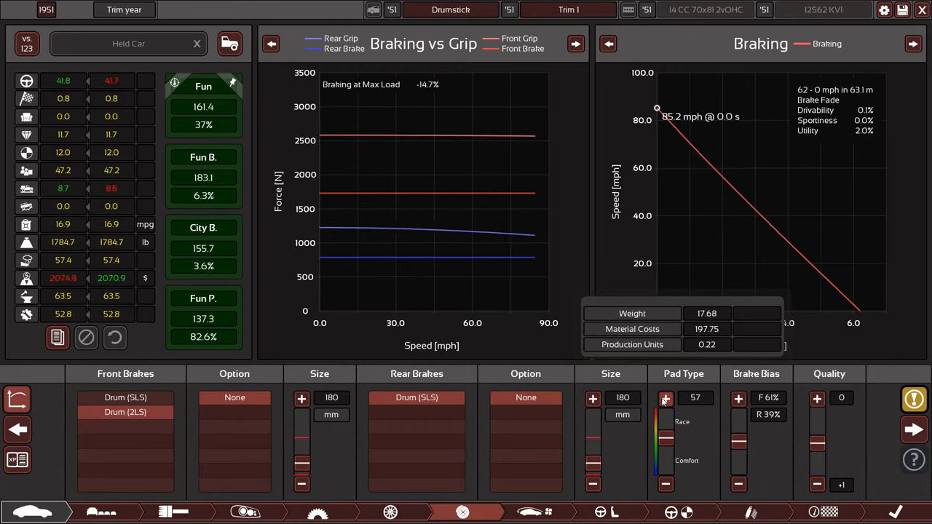
Lower the brake pad type to 50 and enlarge the front drums to 190 mm
click(665, 398)
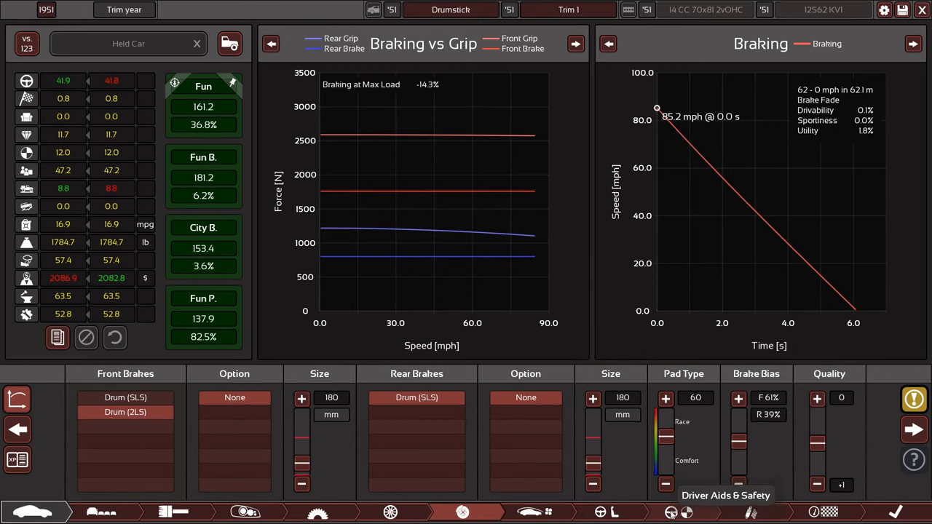
click(665, 484)
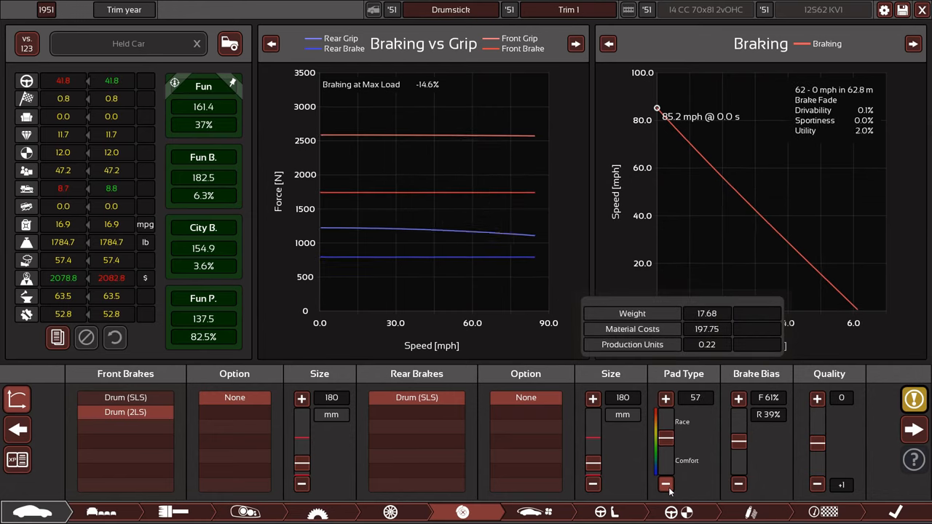
click(665, 483)
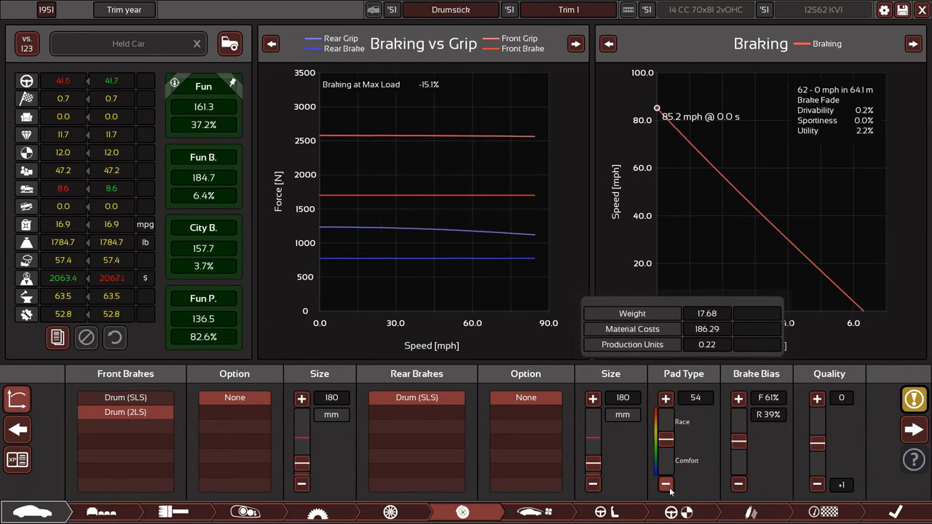
click(665, 484)
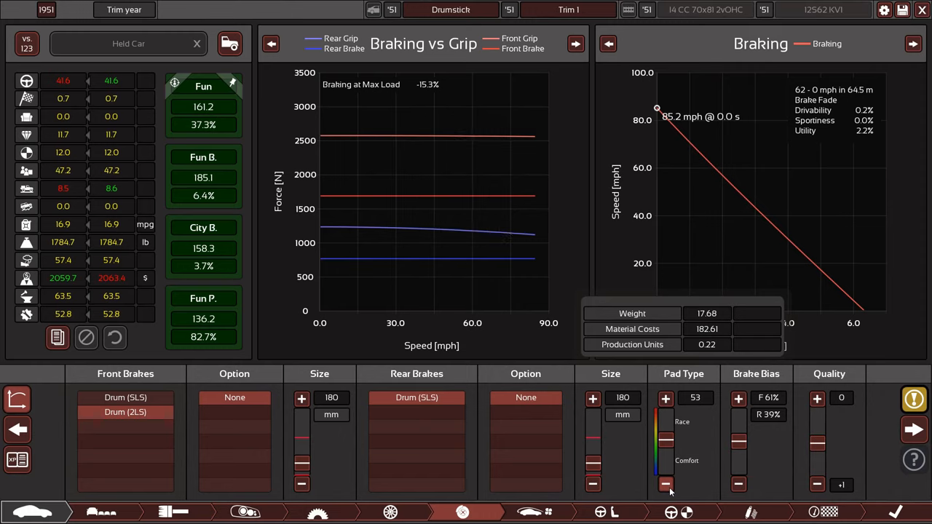
click(664, 484)
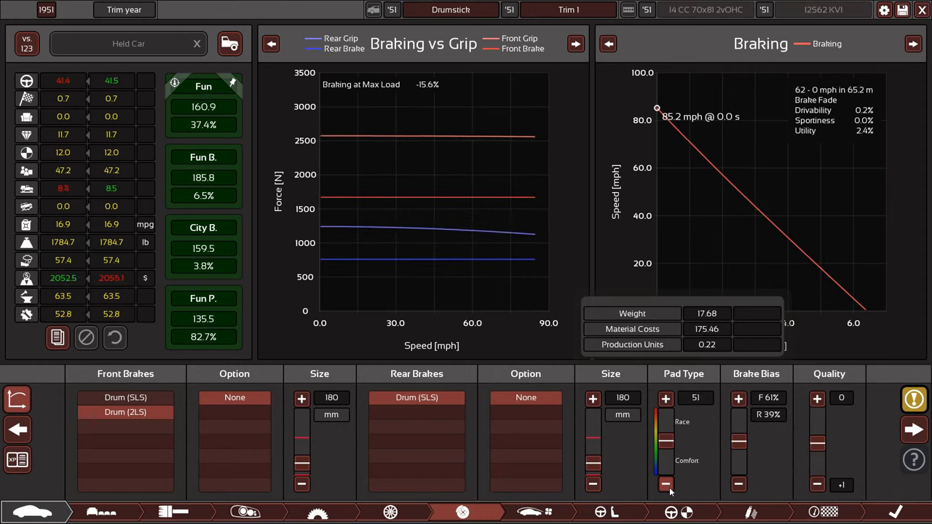
click(664, 483)
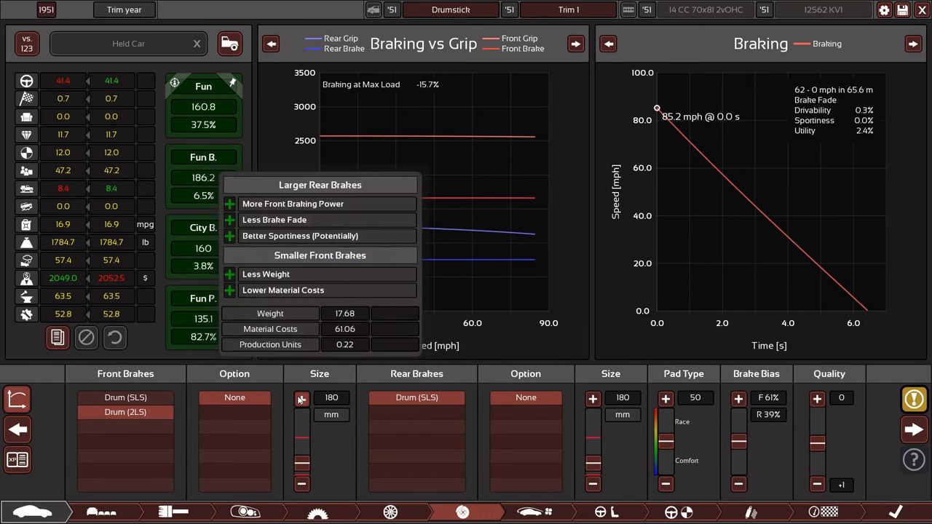
click(593, 398)
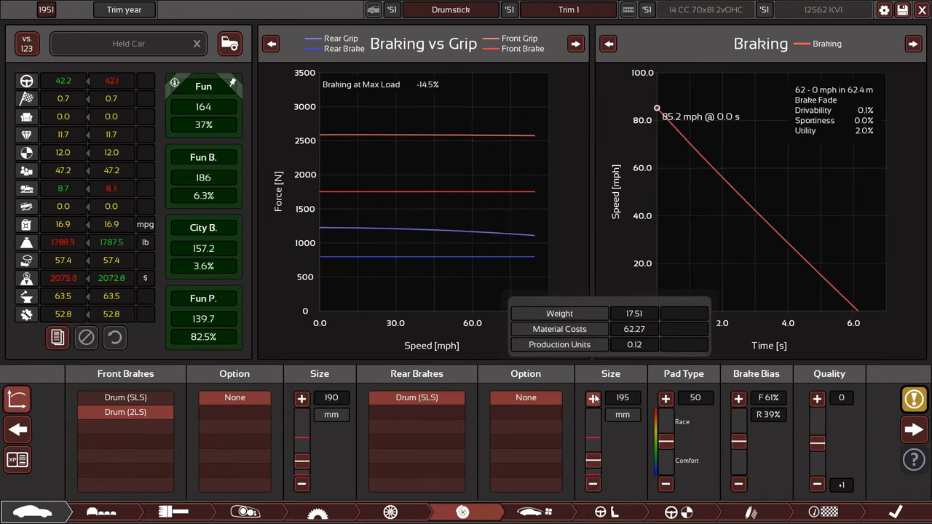
Fit 275 mm front and 210 mm rear drums and raise pad type to 65
click(593, 398)
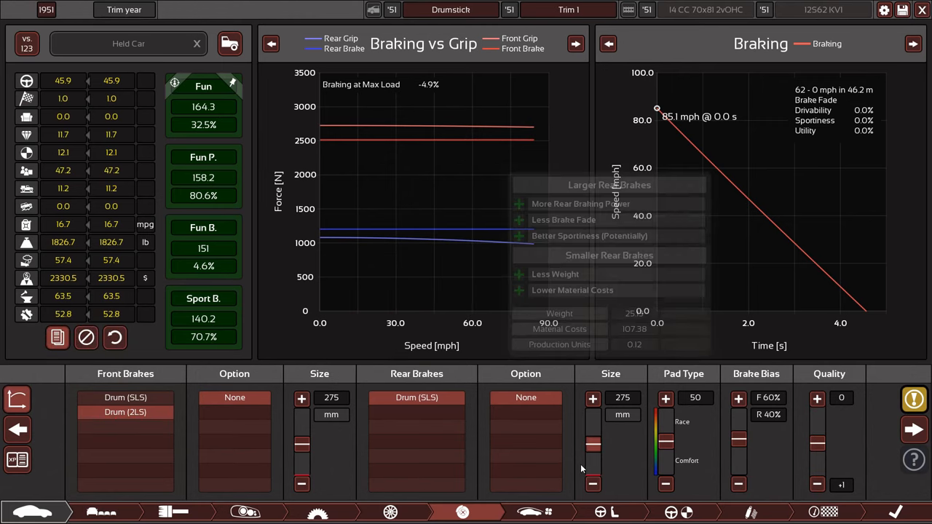
click(592, 483)
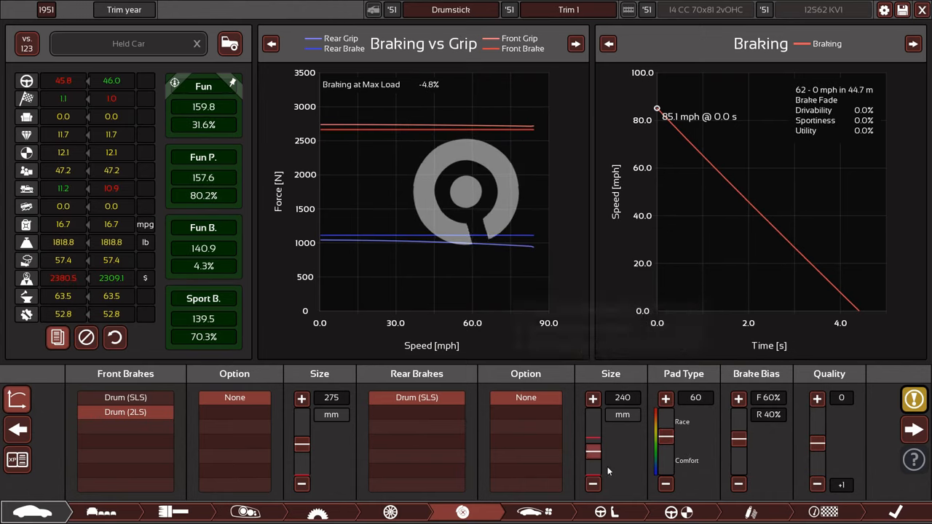
click(593, 483)
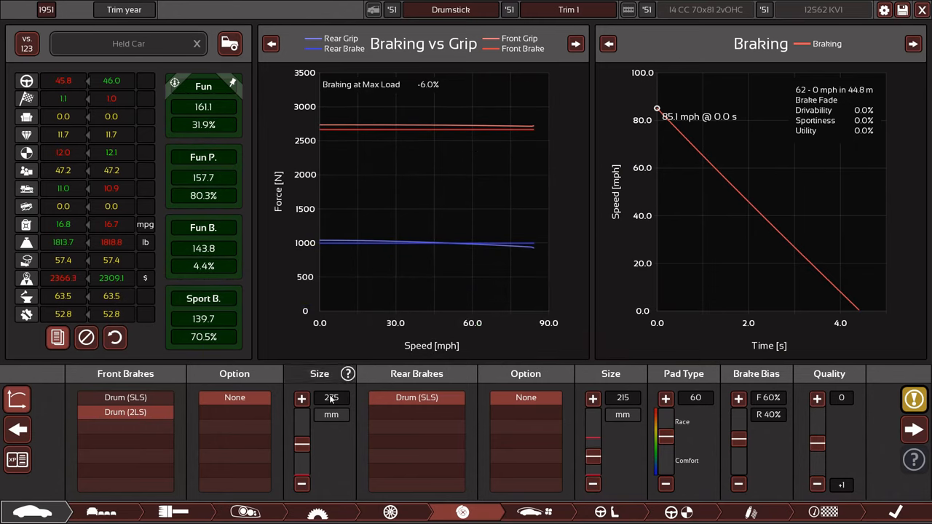
click(302, 399)
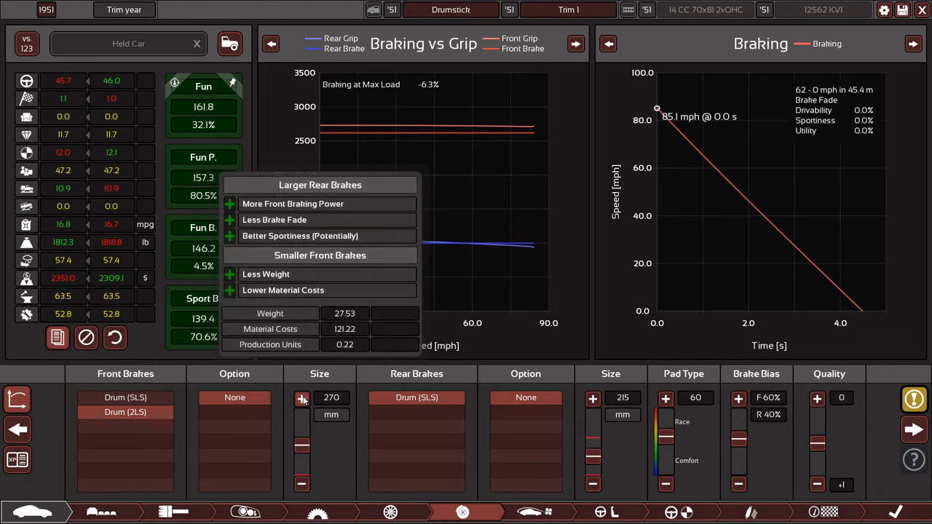
click(301, 399)
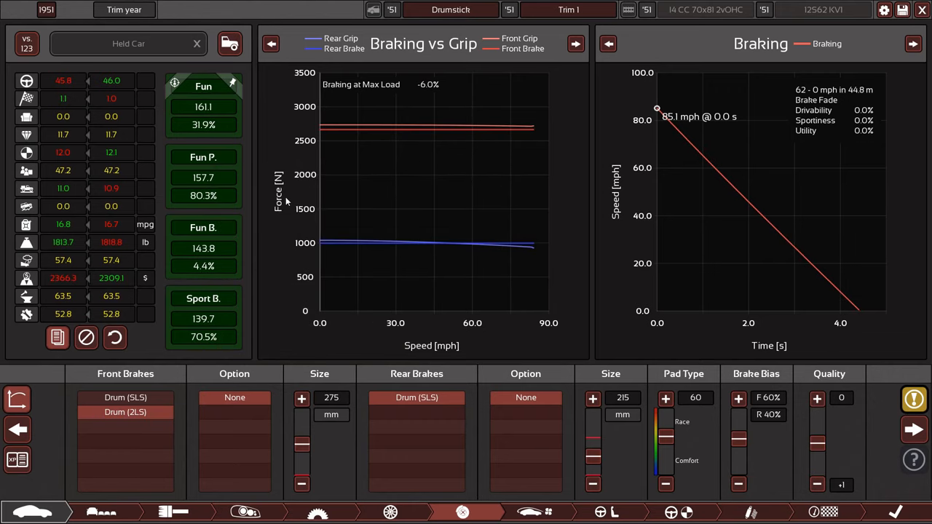
mouse_move(73, 86)
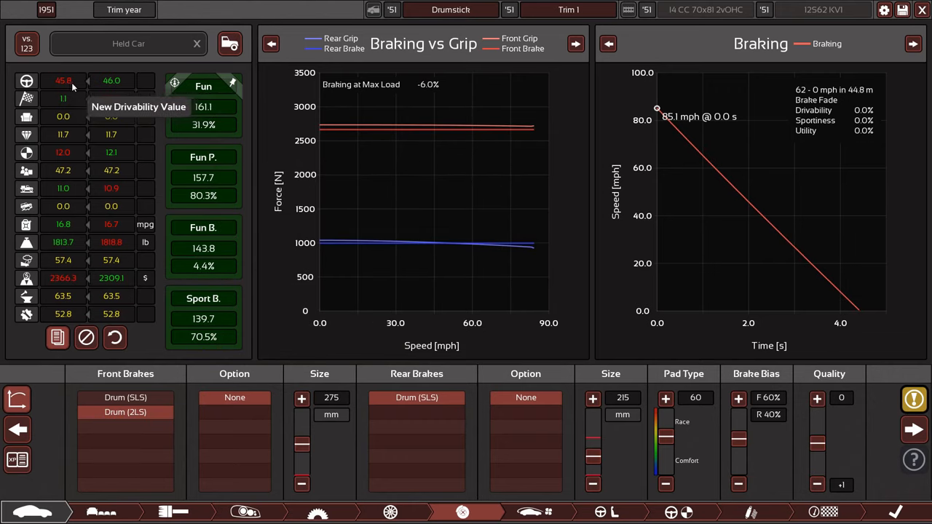
mouse_move(73, 168)
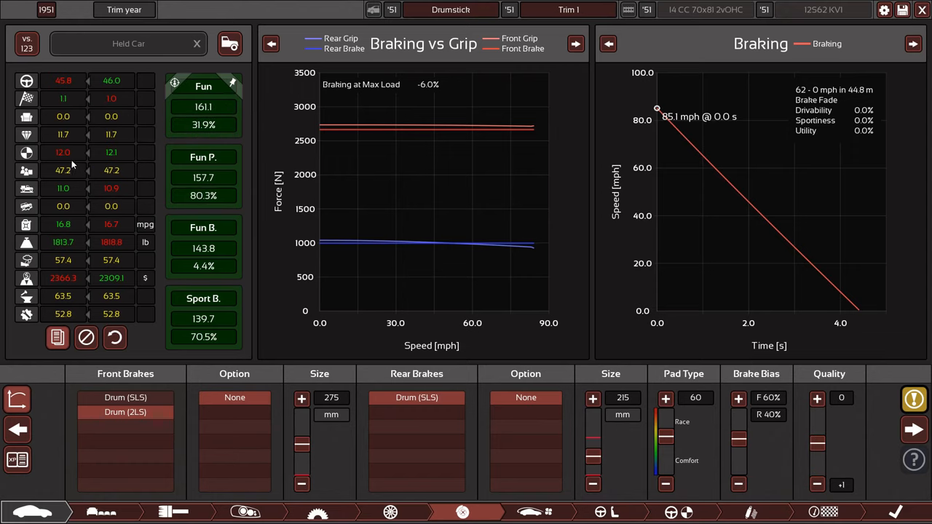
mouse_move(64, 242)
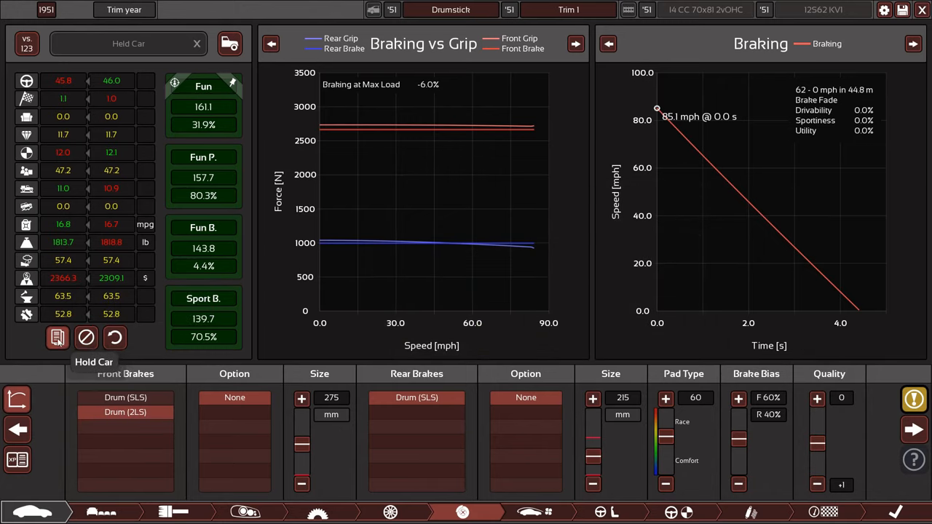
click(665, 398)
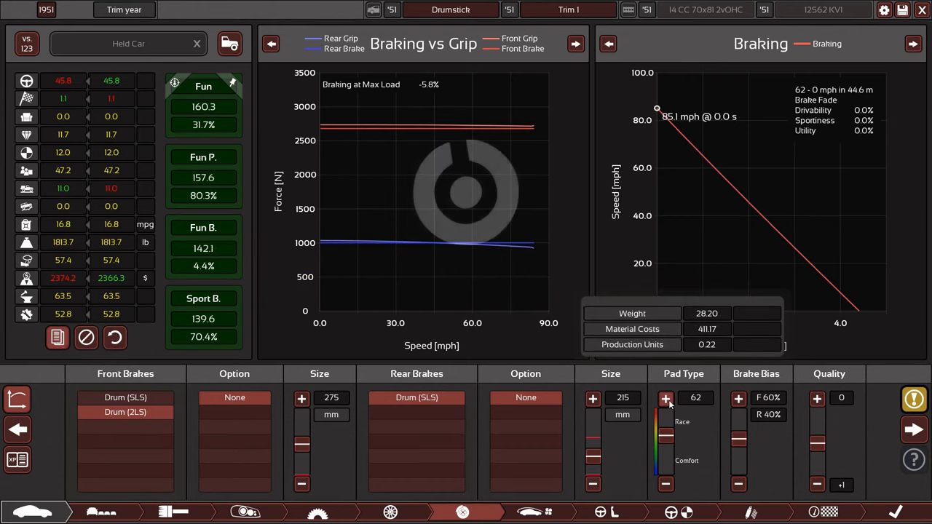
click(665, 399)
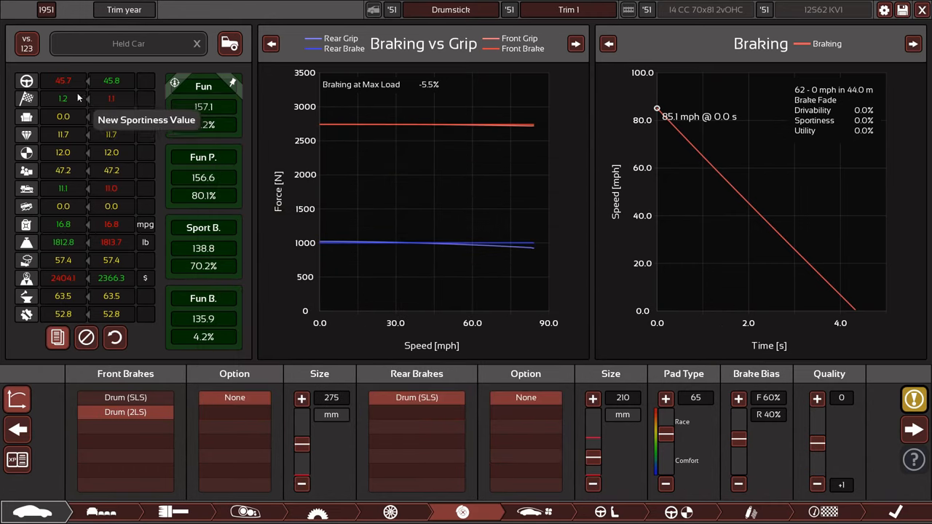
mouse_move(78, 291)
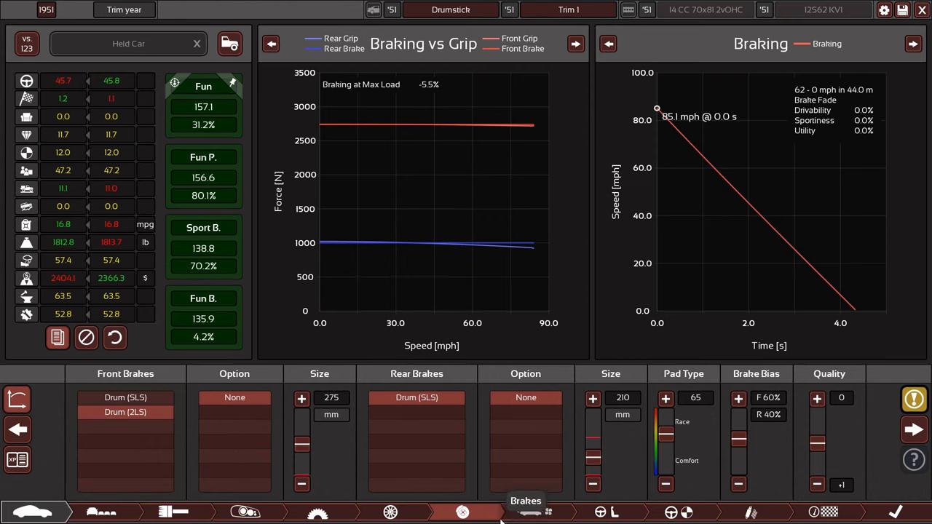
Set the Aerodynamics cooling airflow slider to 60
click(528, 512)
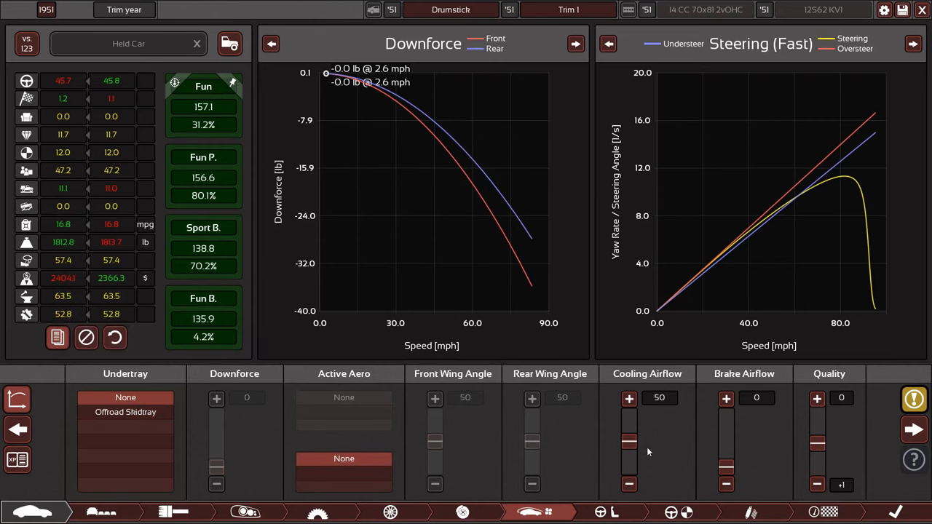
click(629, 398)
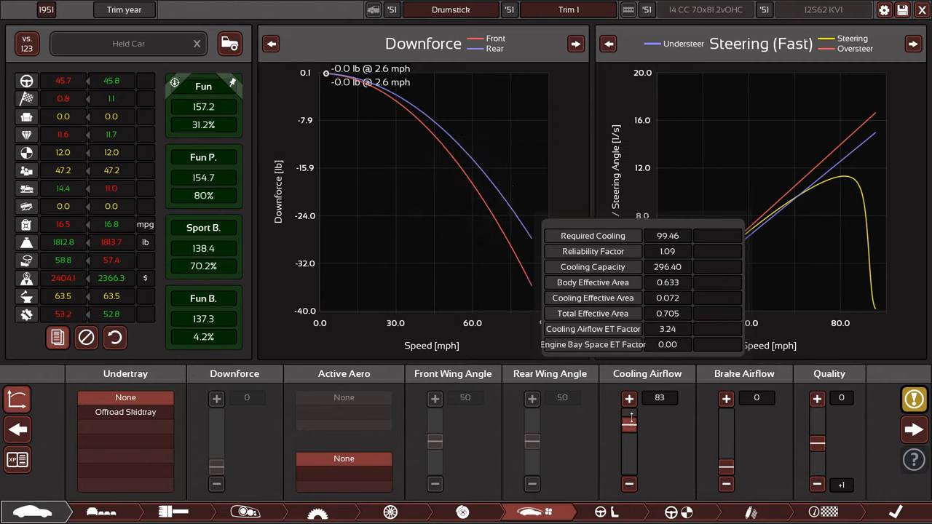
click(628, 425)
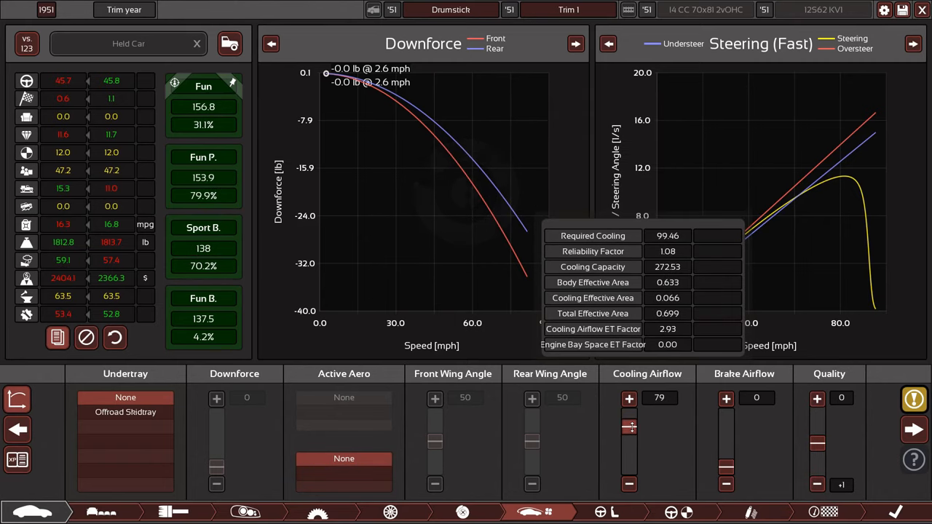
drag(628, 426, 629, 436)
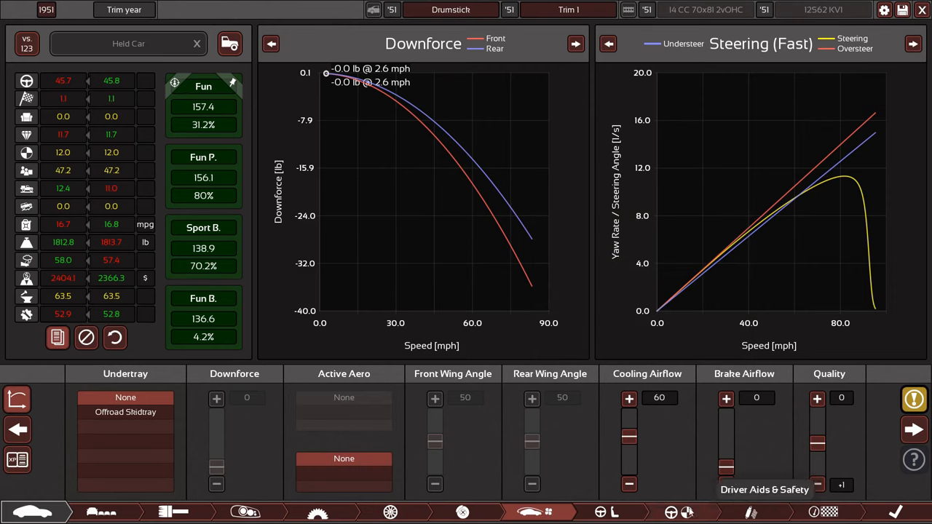
click(600, 512)
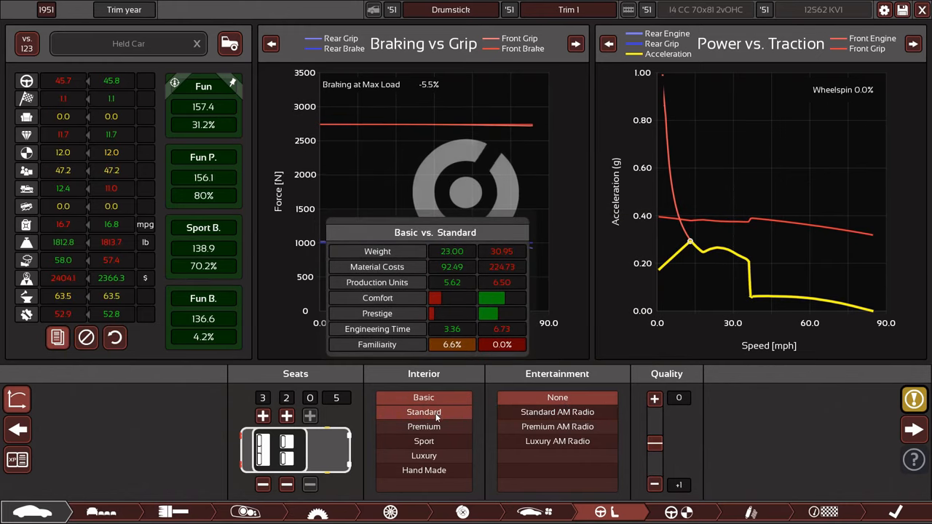
Leave the interior Basic and go to Driver Aids & Safety, fitting nothing
click(424, 398)
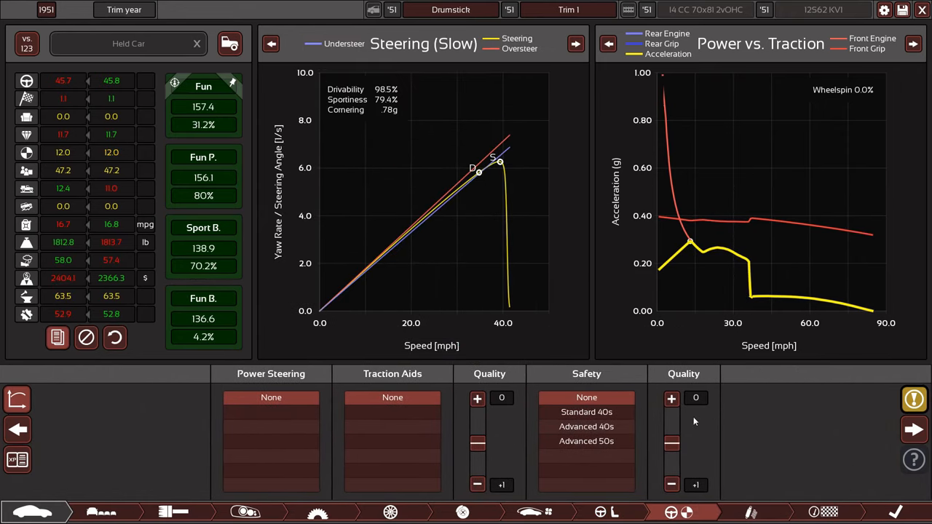
mouse_move(586, 397)
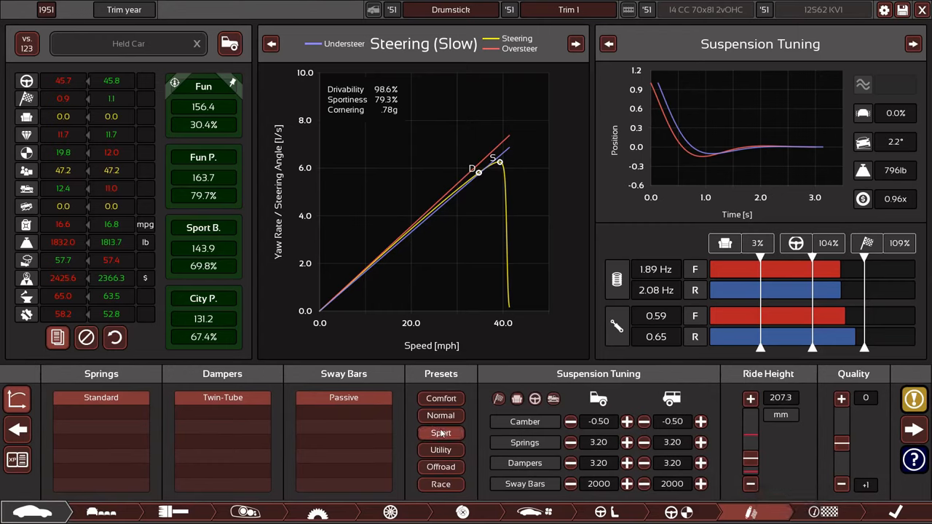
Try suspension presets and ride height, returning to the original tuning
click(440, 415)
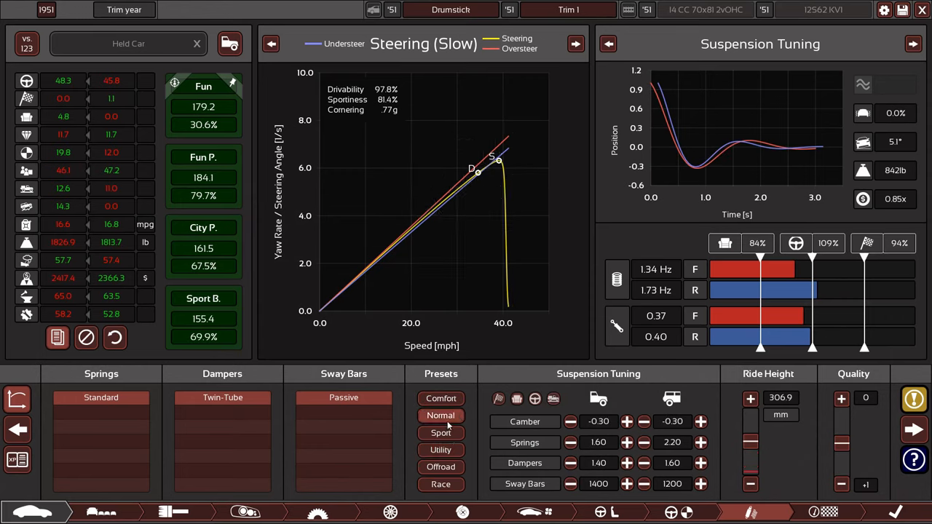
click(441, 449)
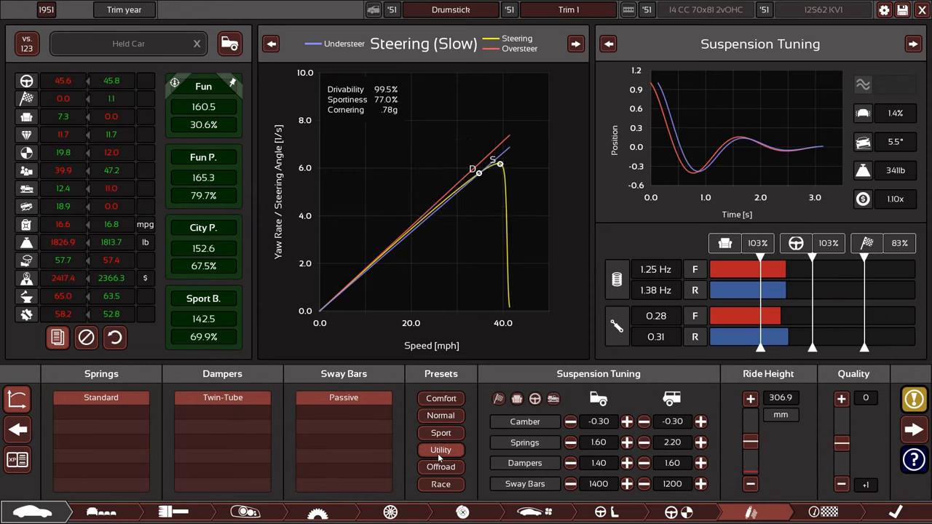
click(440, 433)
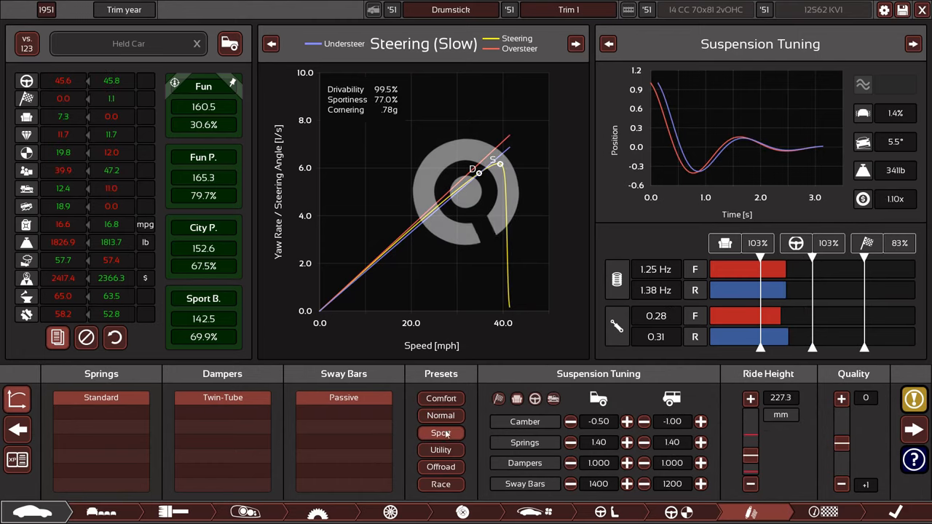
click(441, 432)
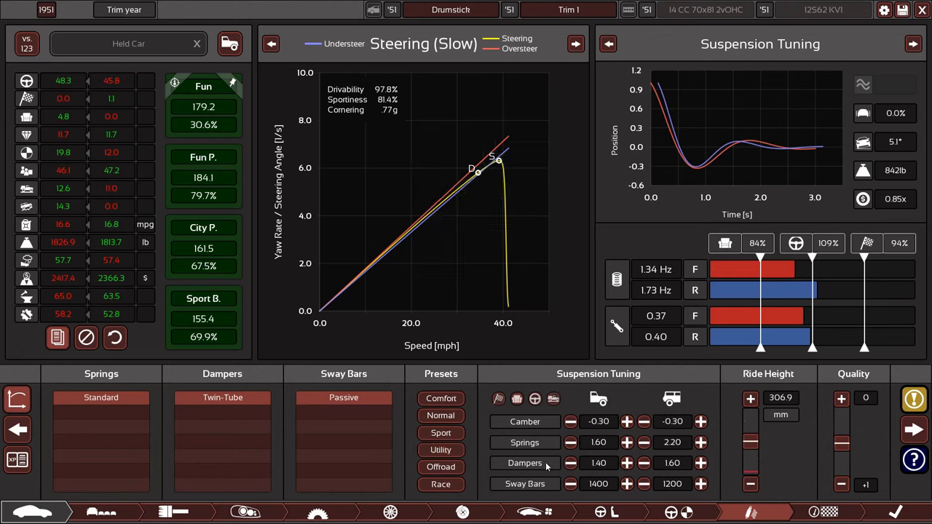
click(441, 449)
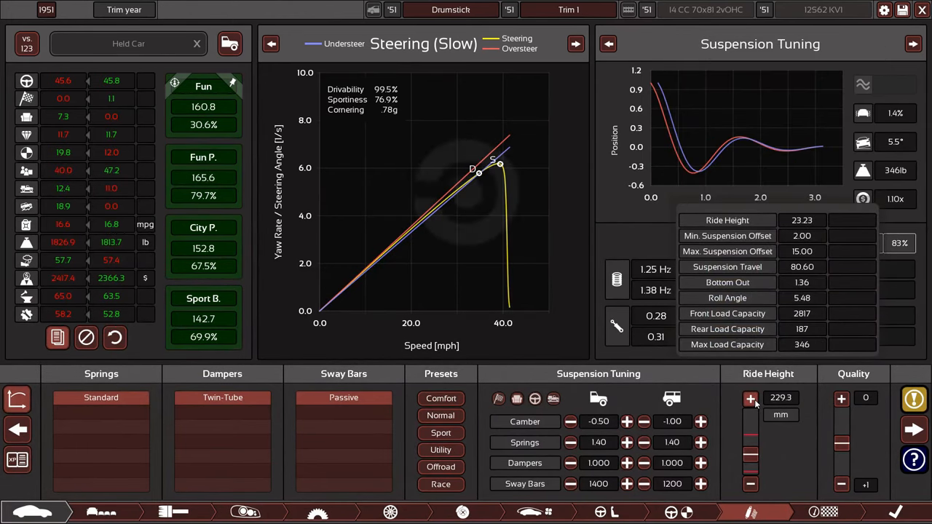
click(751, 397)
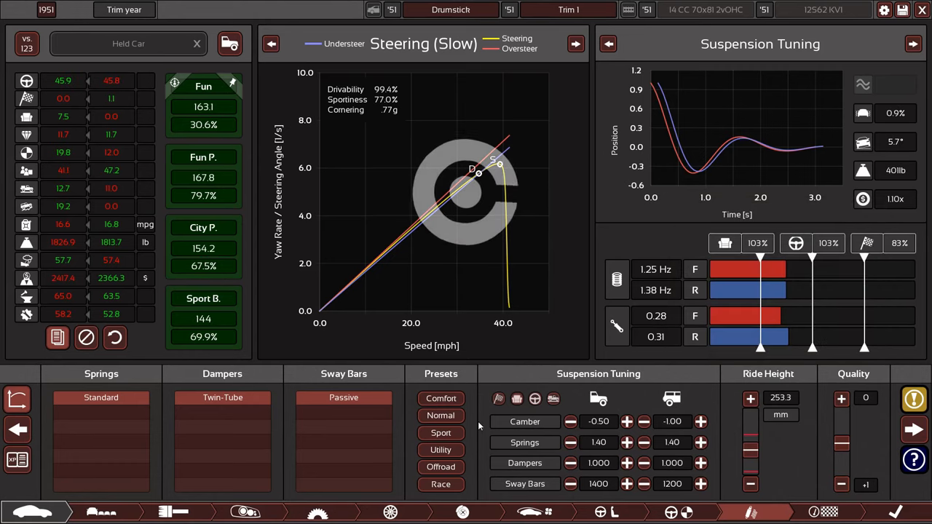
click(441, 449)
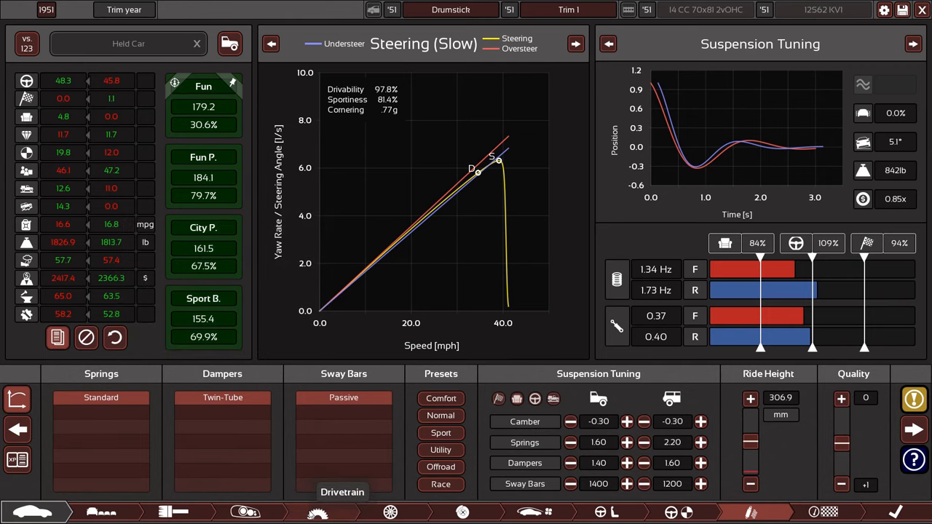
click(390, 512)
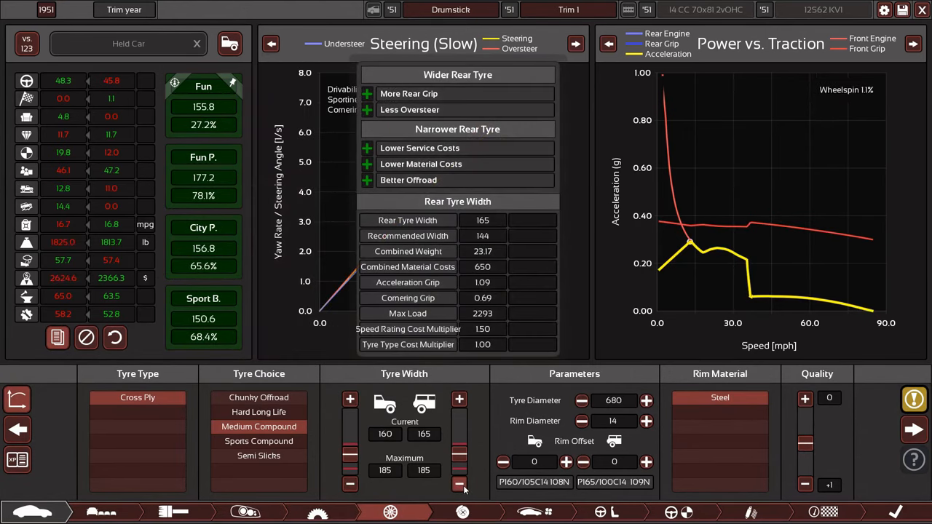
Widen Trim 1's front and rear tyres to 180 mm
click(350, 399)
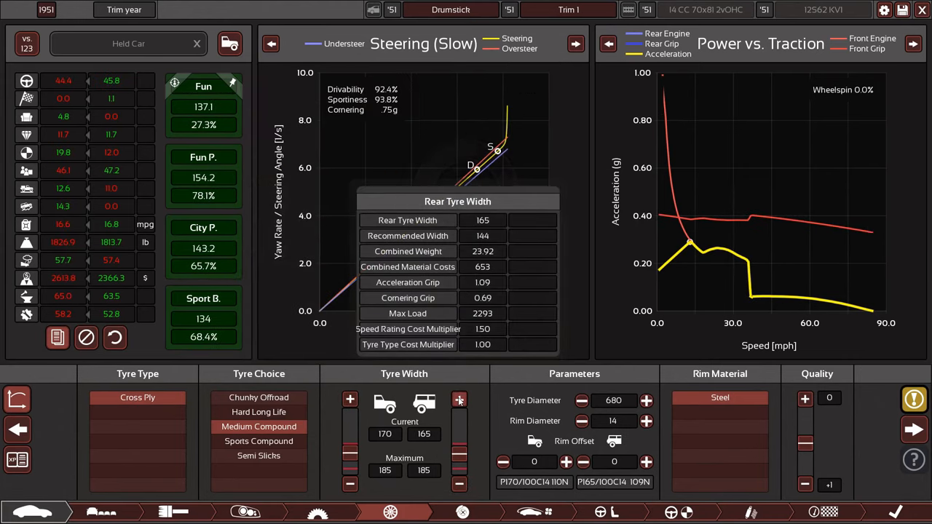
click(459, 399)
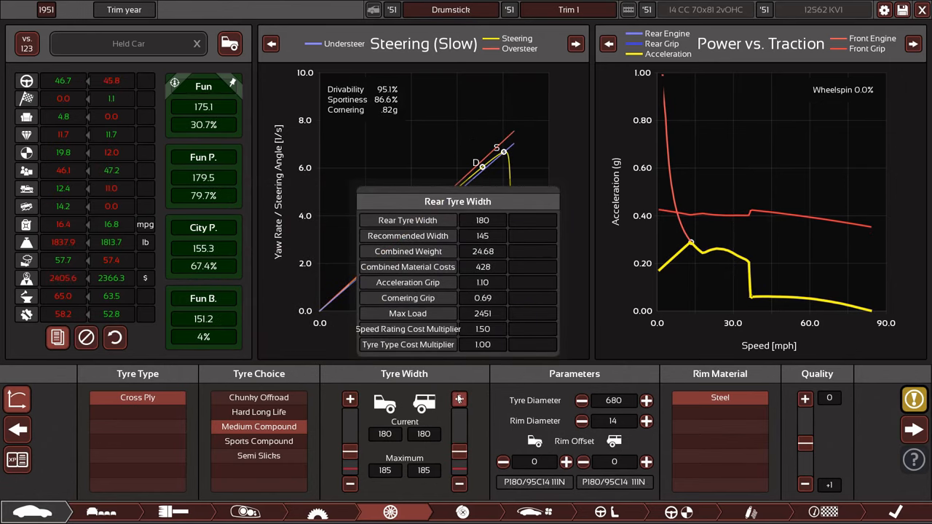
Set Trim 1's camber to -1.5 front and -1.0 rear
click(750, 512)
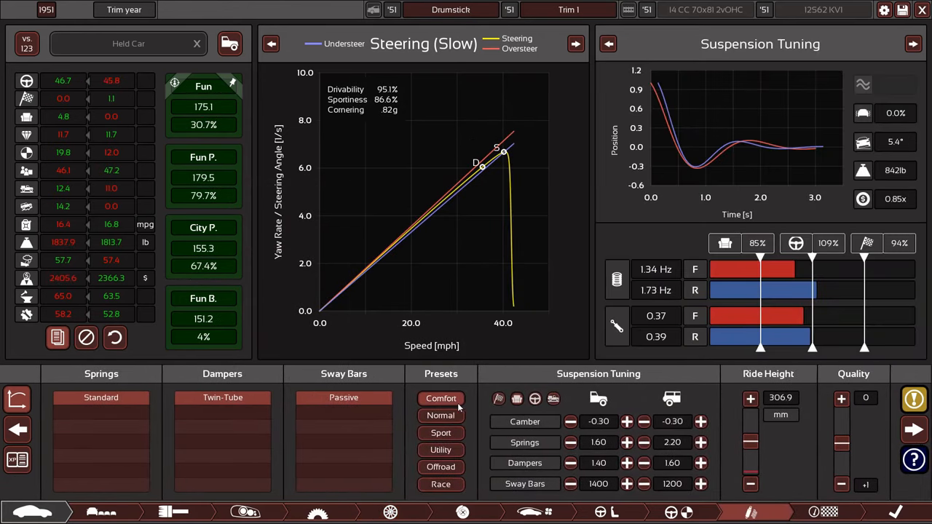
click(571, 420)
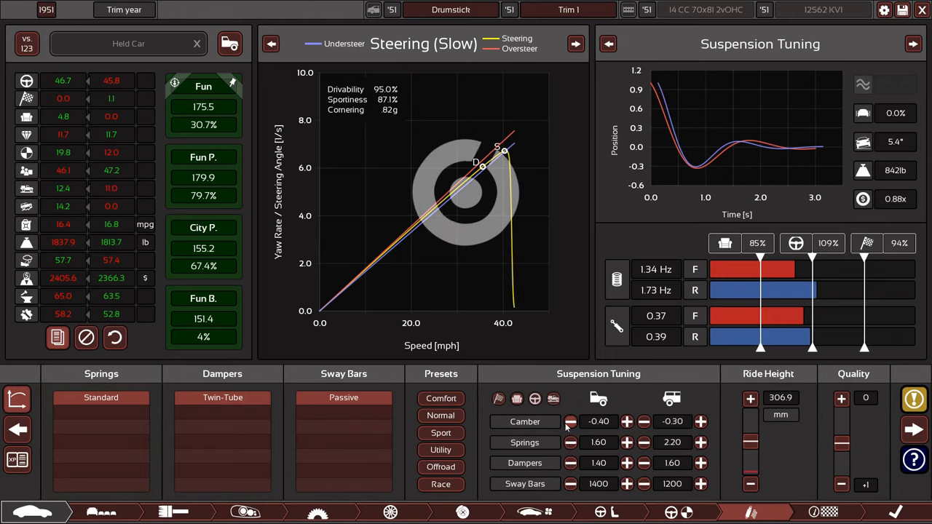
click(570, 420)
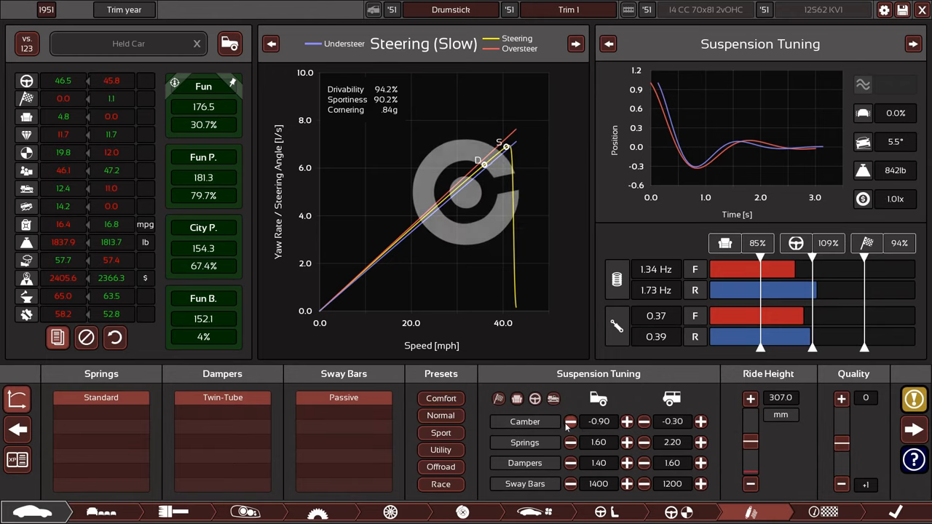
click(570, 421)
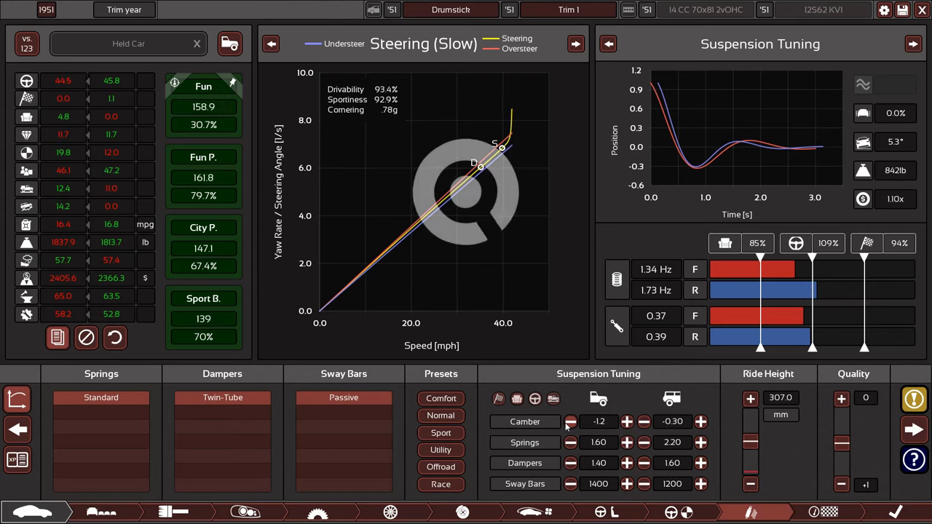
click(571, 422)
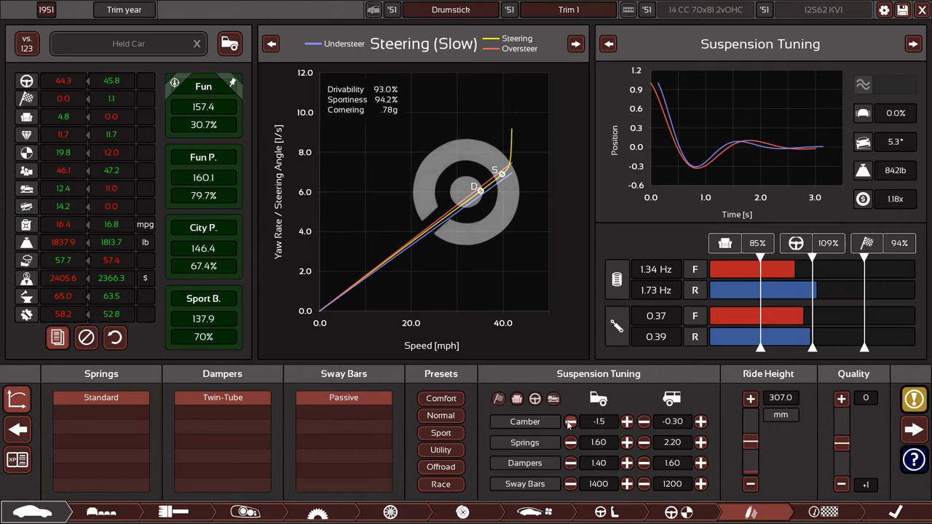
click(570, 421)
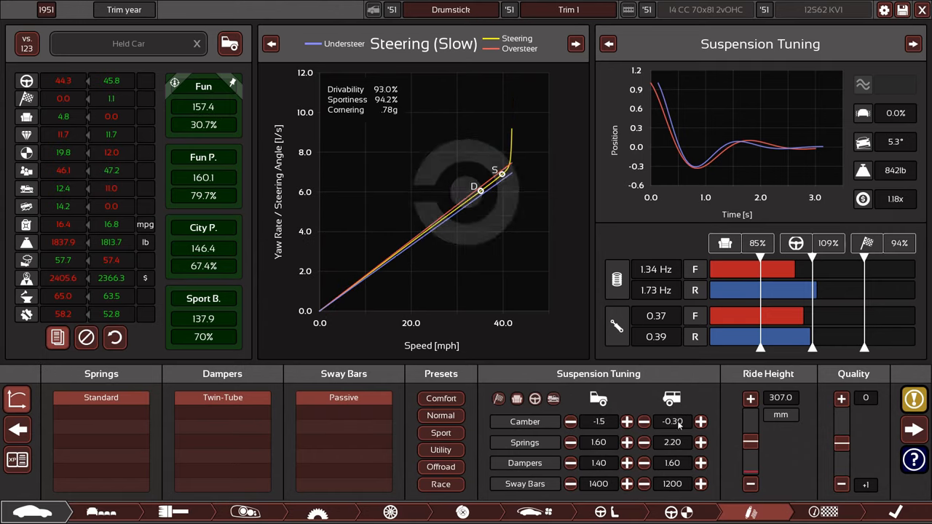
click(644, 420)
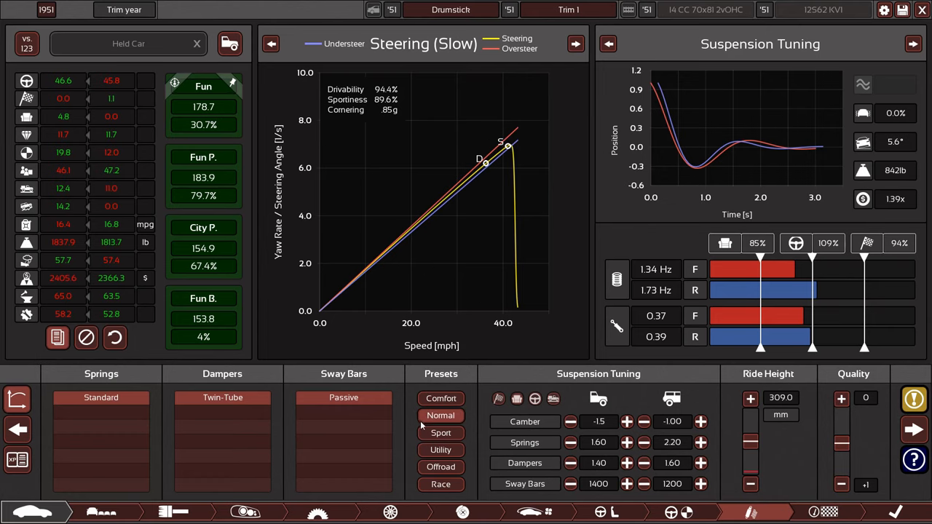
click(390, 511)
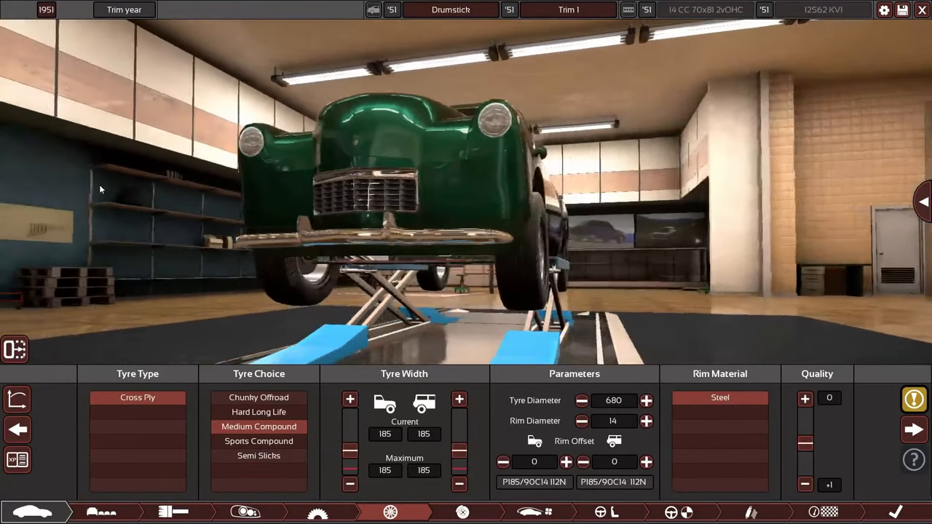
View the handling graphs, enlarge tyre diameter, and hold the car for comparison
click(259, 455)
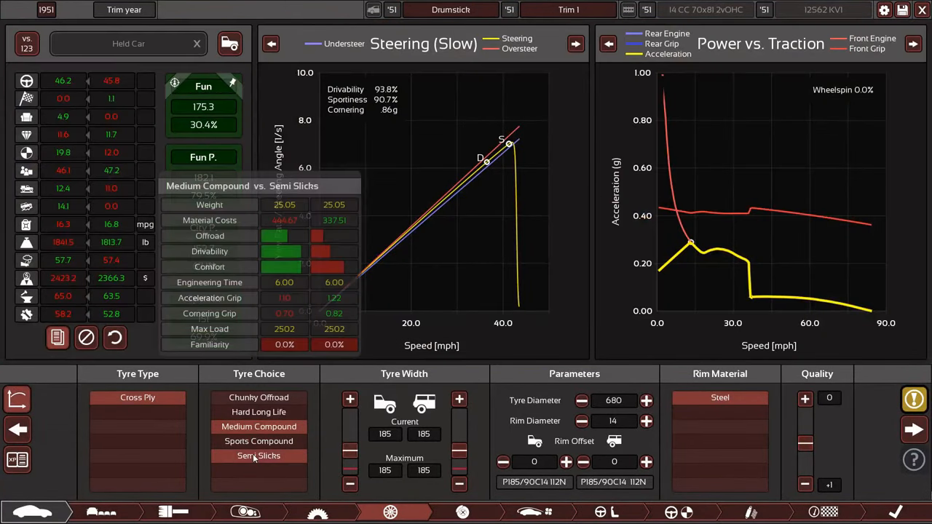
click(258, 426)
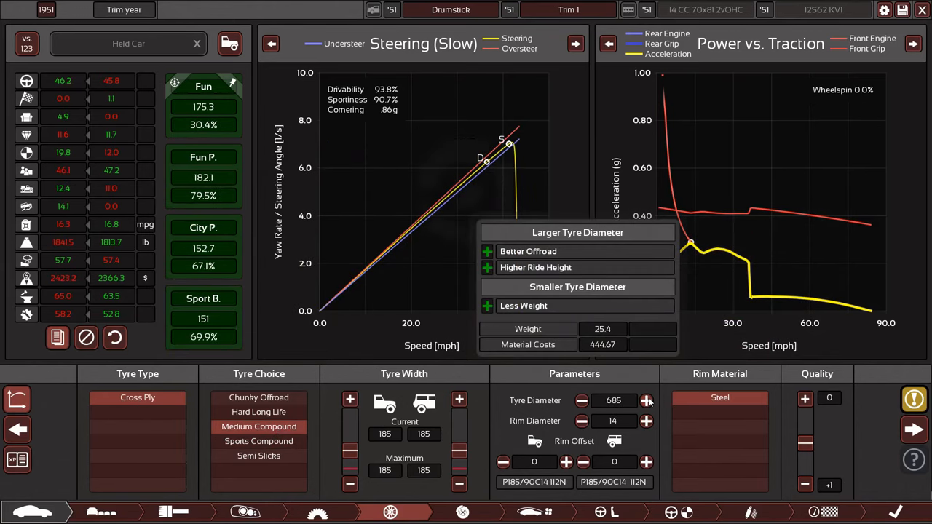
click(646, 400)
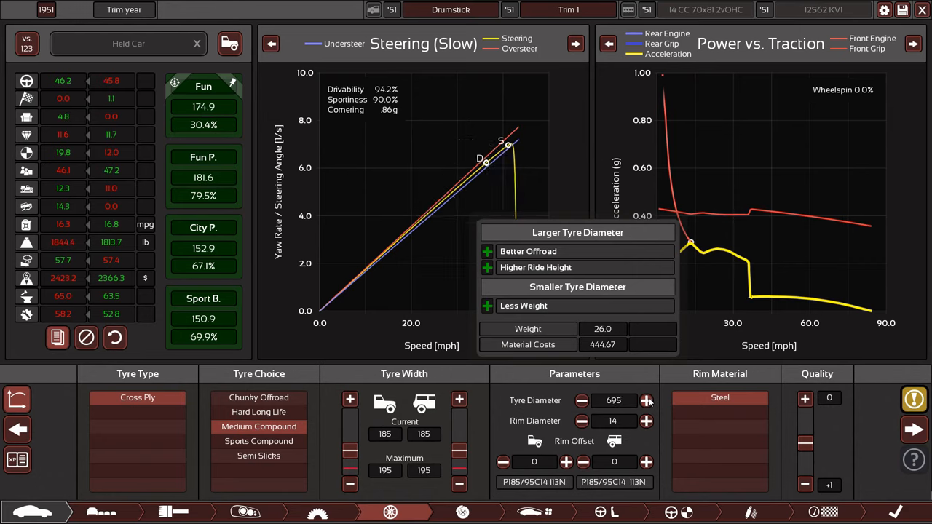
click(459, 400)
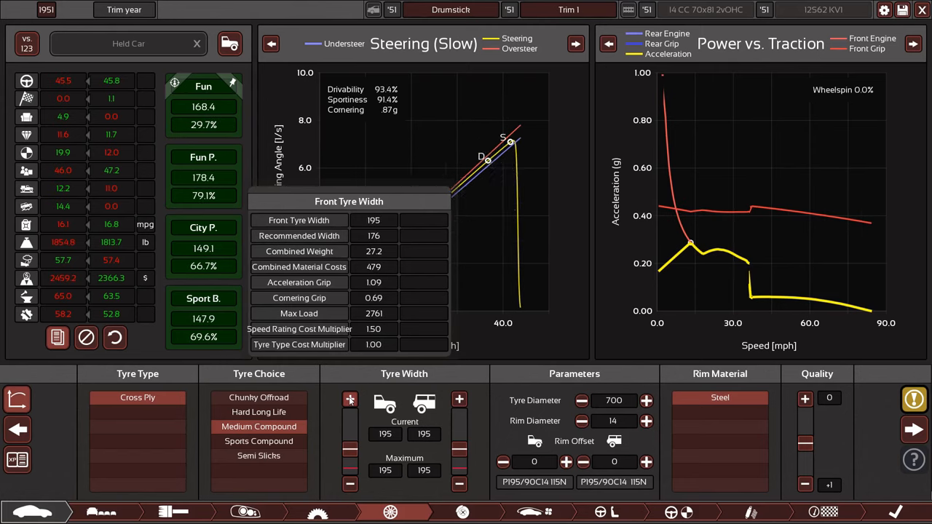
mouse_move(724, 330)
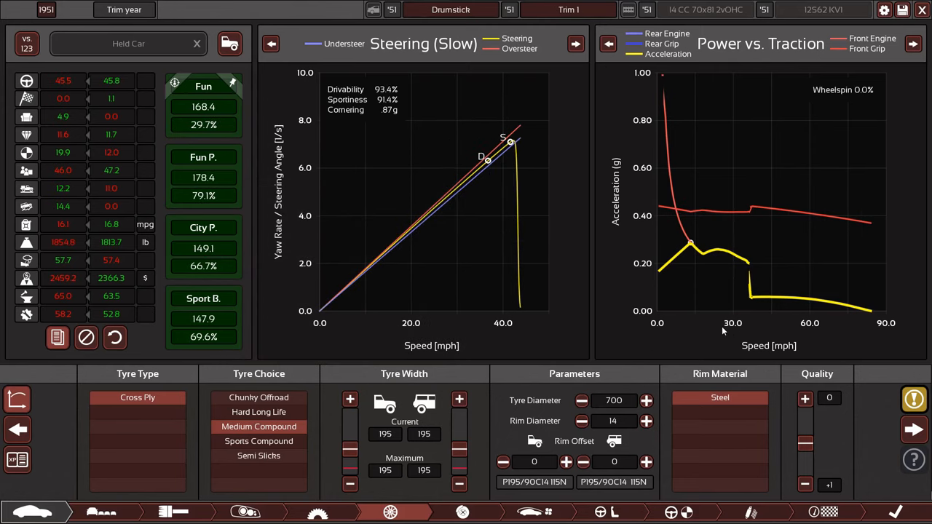
mouse_move(255, 131)
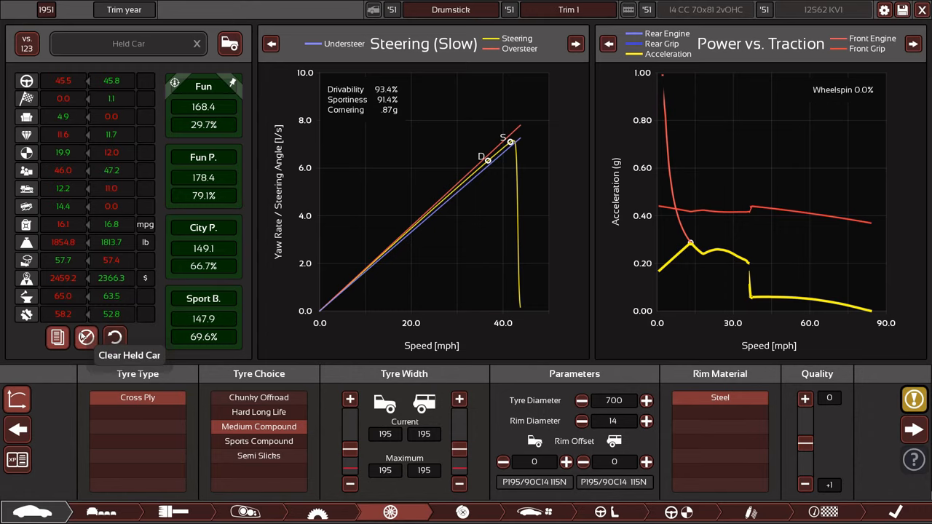
click(57, 337)
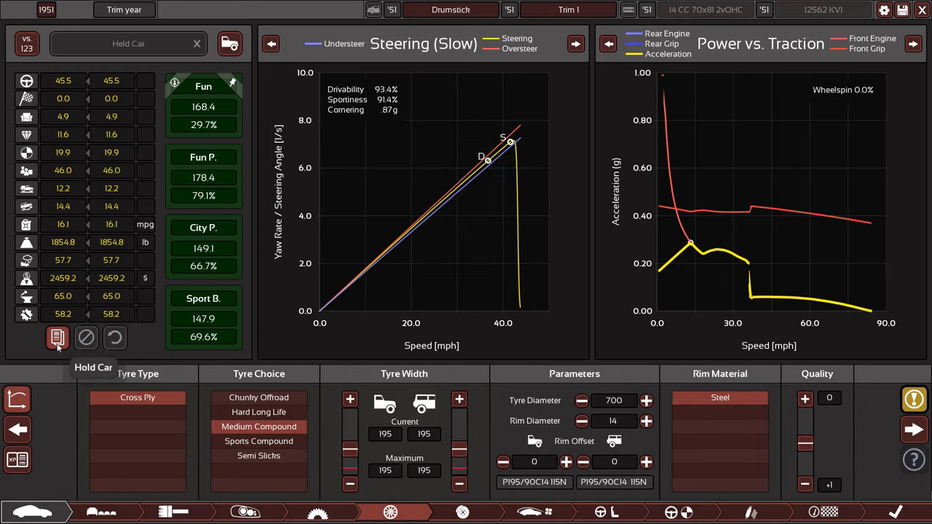
mouse_move(582, 420)
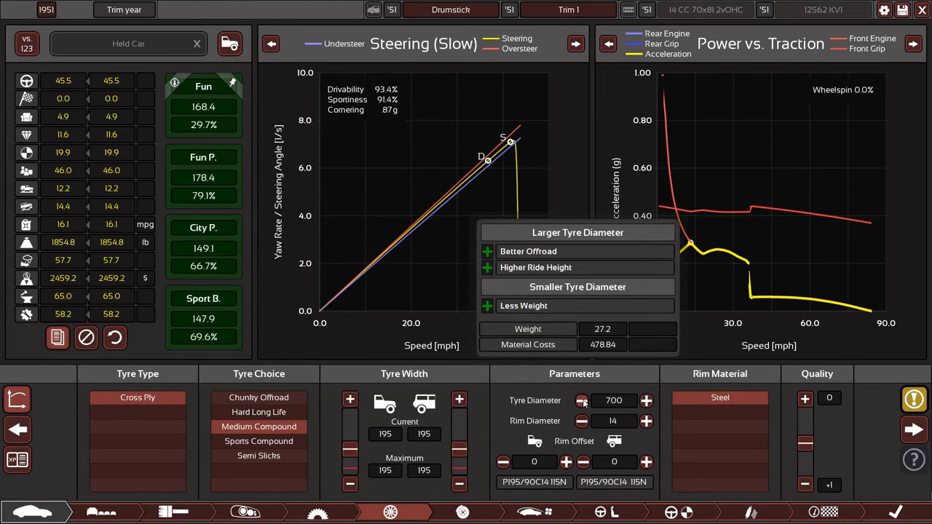
Set tyre diameter 680, rim diameter 12, and 190 mm widths front and rear
click(582, 401)
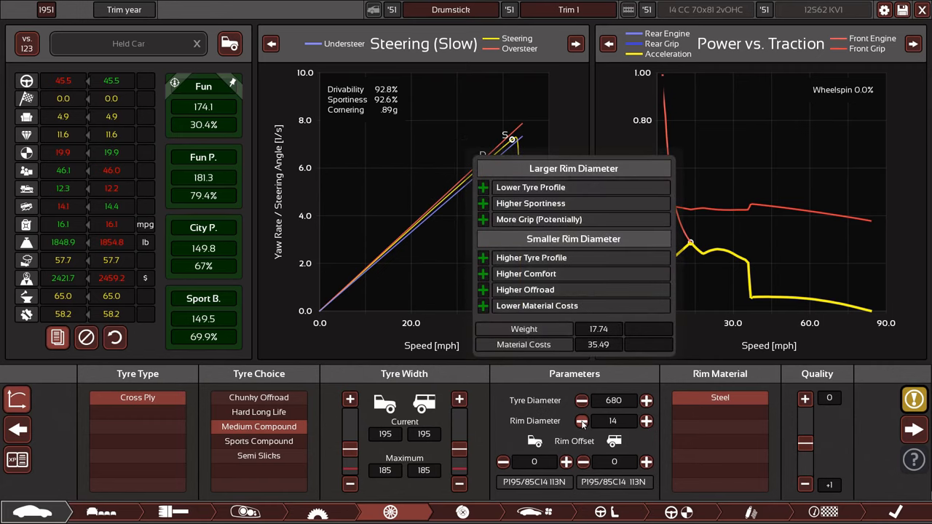
click(581, 421)
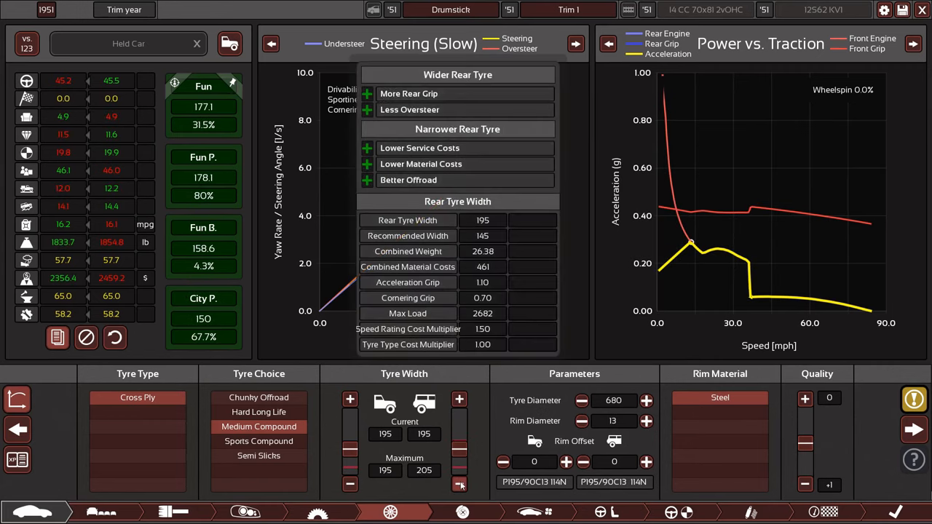
click(350, 400)
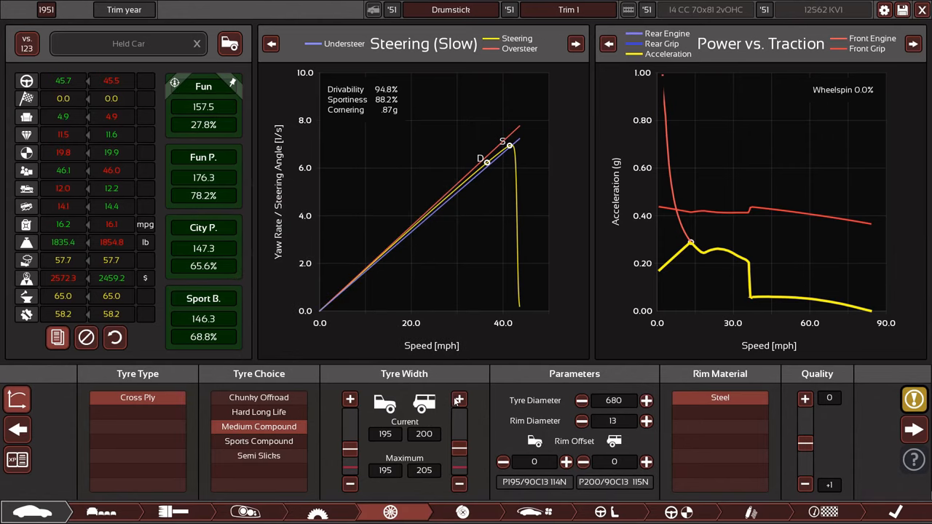
click(351, 400)
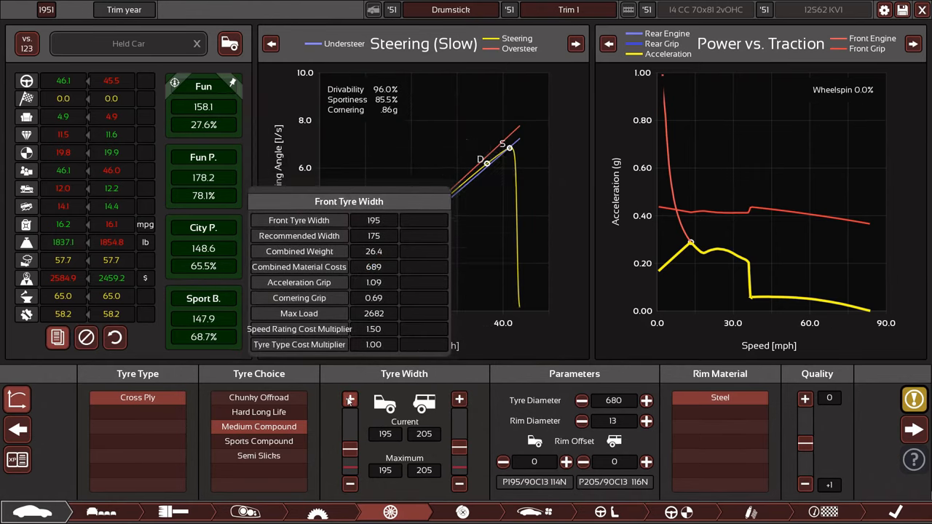
click(582, 421)
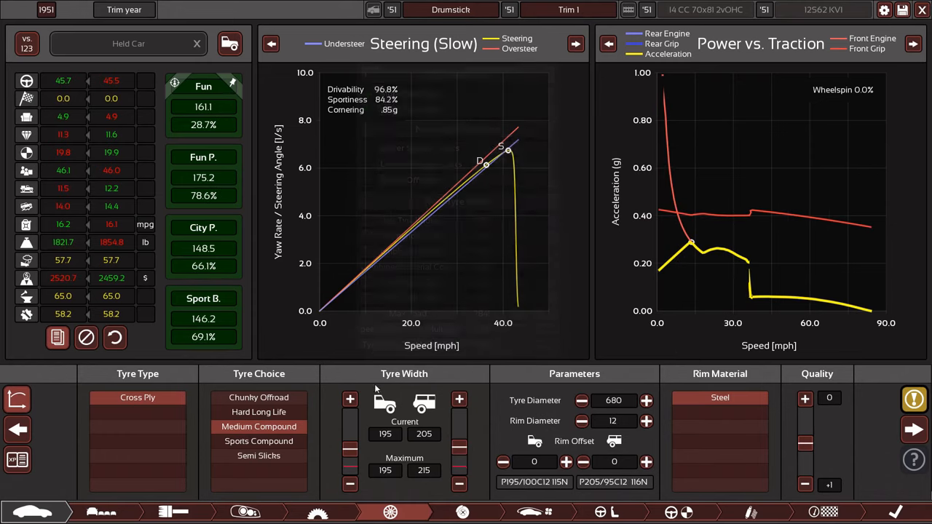
click(459, 399)
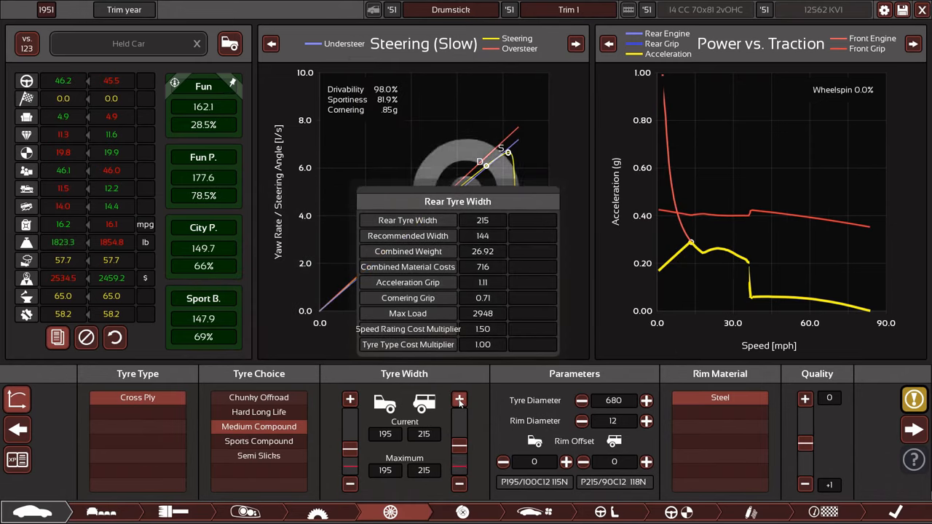
click(458, 399)
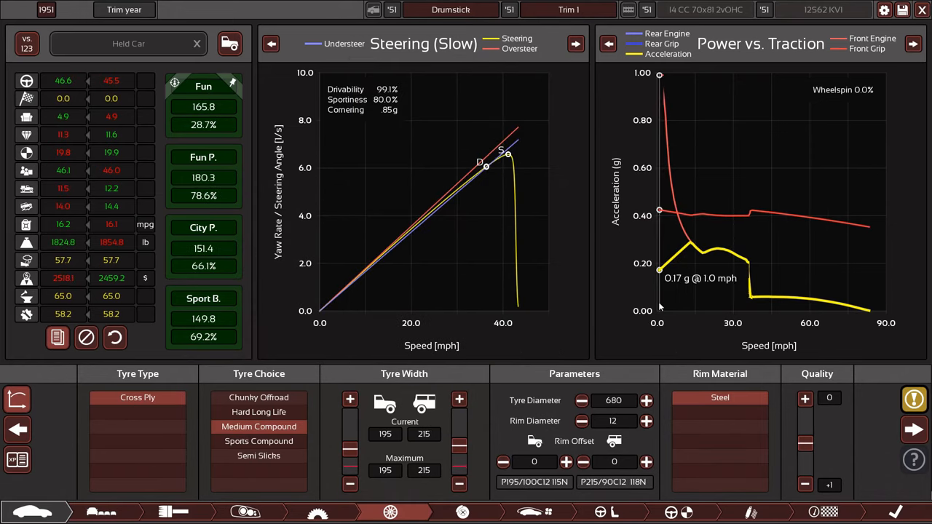
click(459, 484)
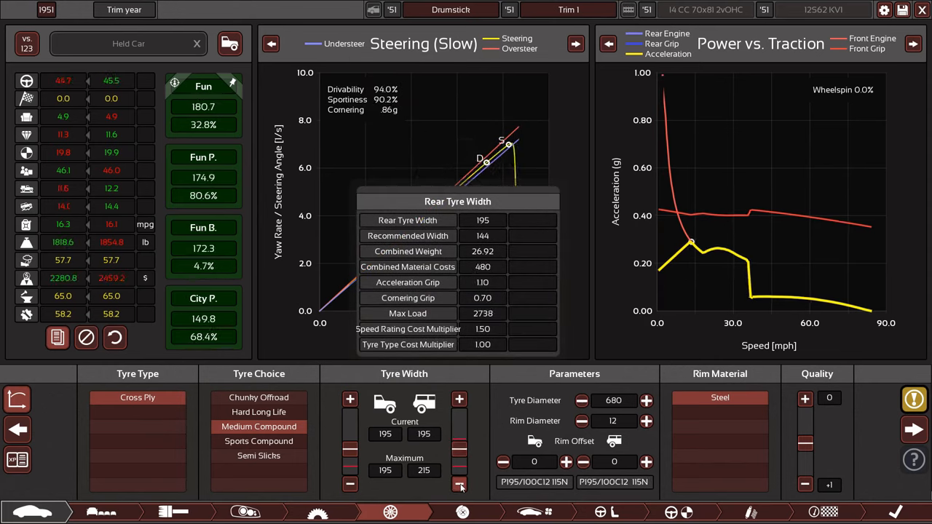
click(459, 484)
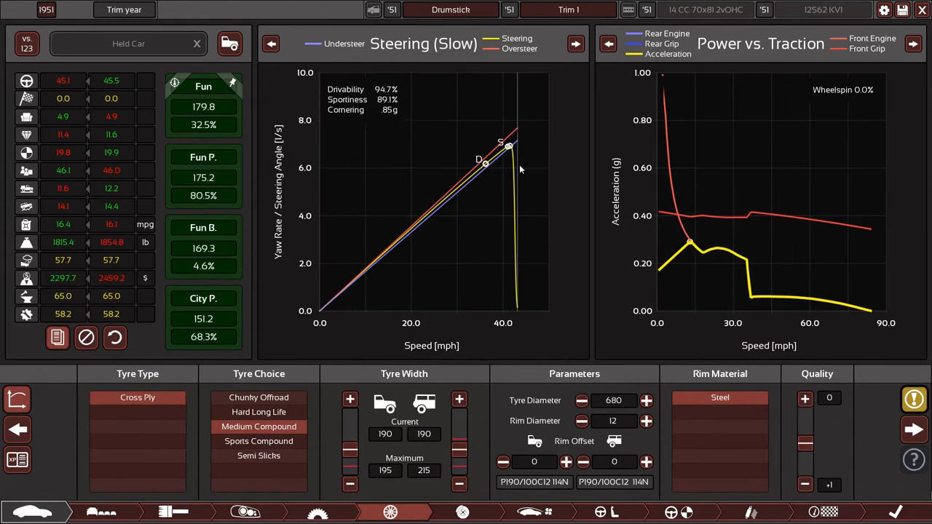
mouse_move(596, 202)
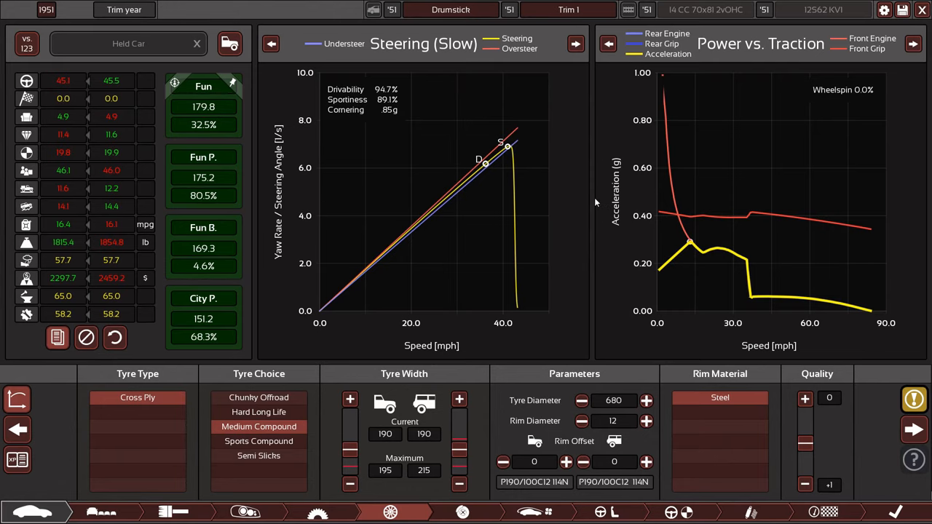
mouse_move(113, 288)
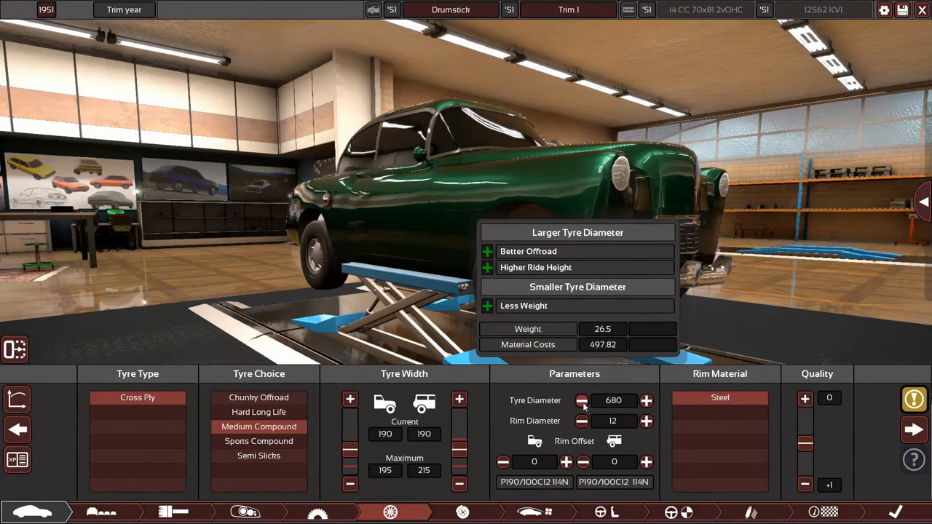
Fit 700 mm, 185-wide tyres, trying 16-inch rims before returning to 15-inch
click(645, 421)
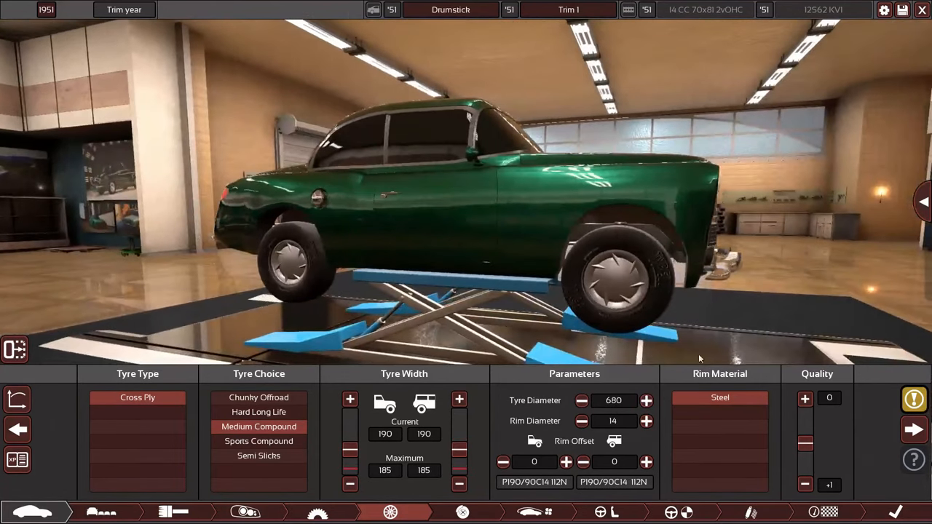
click(646, 421)
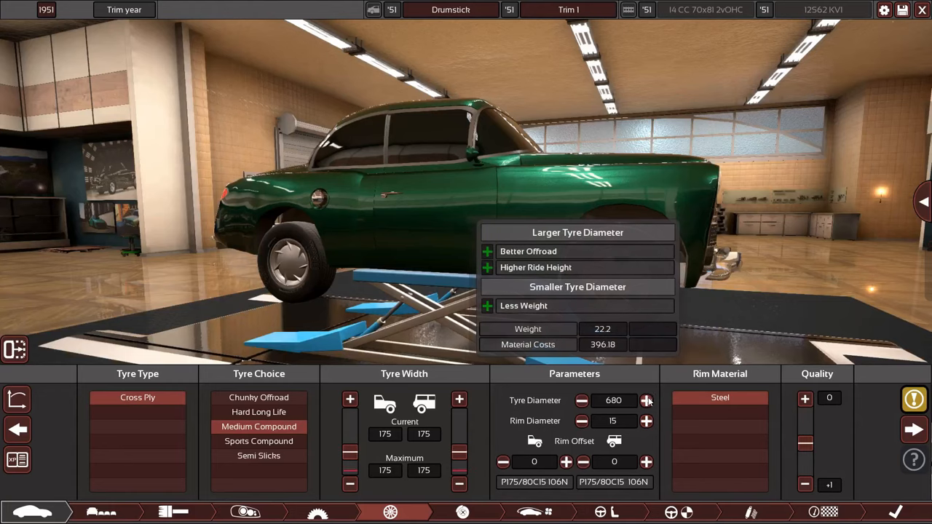
click(646, 400)
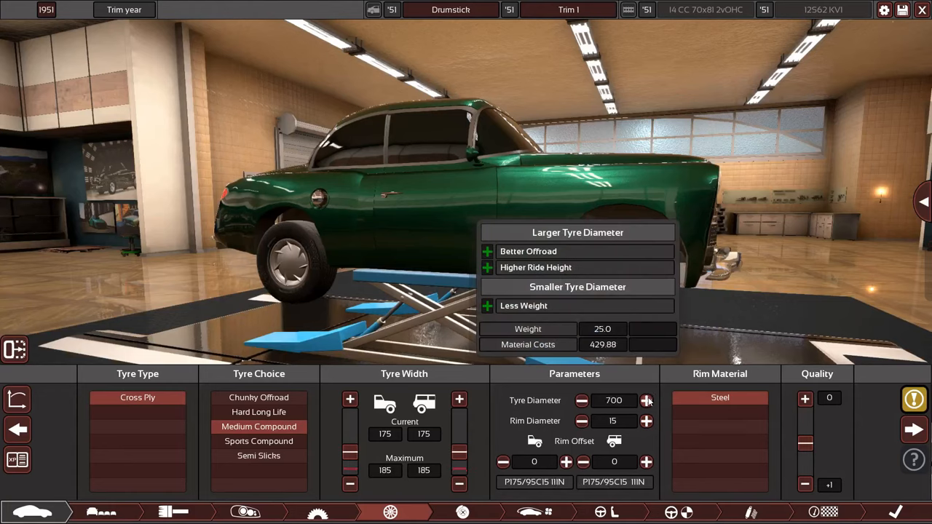
click(459, 399)
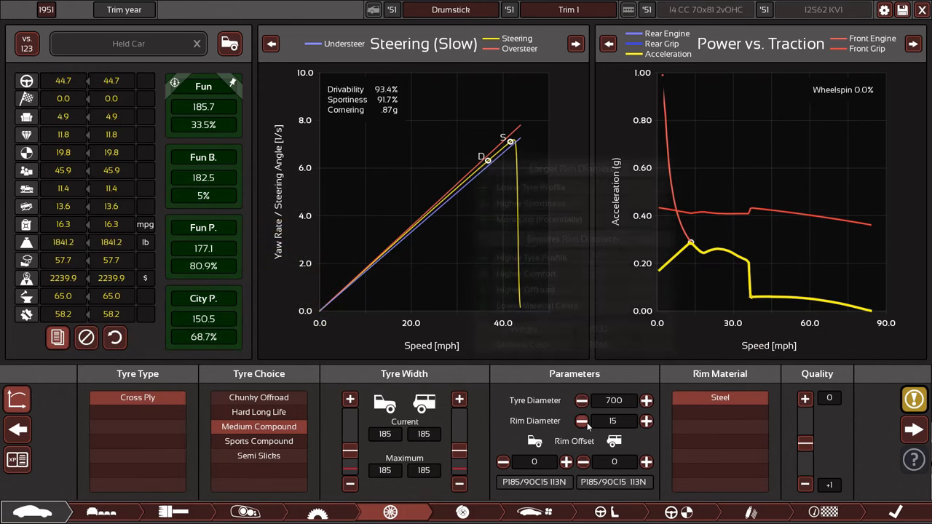
click(459, 399)
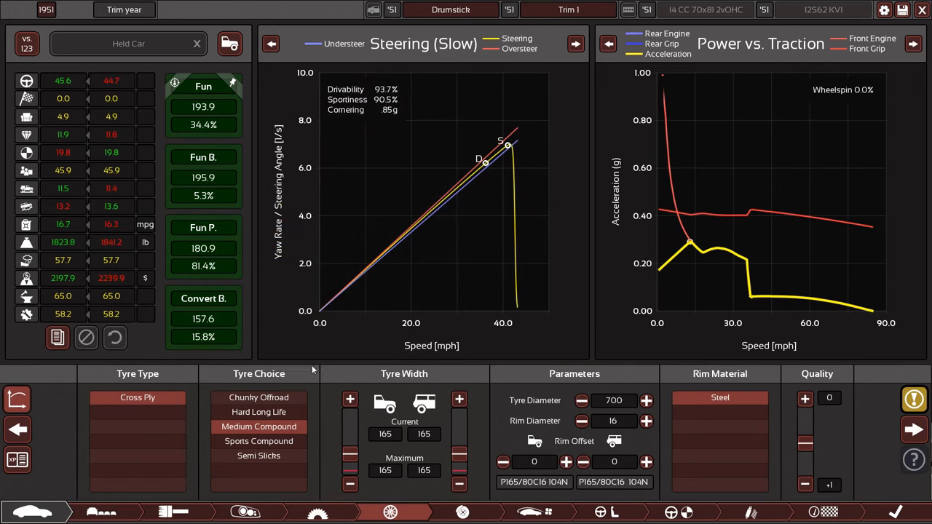
click(582, 421)
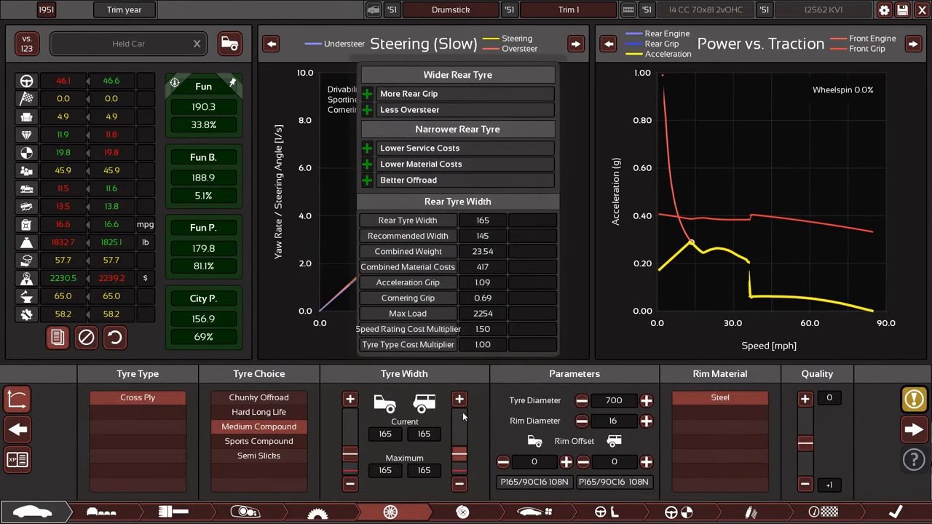
click(350, 400)
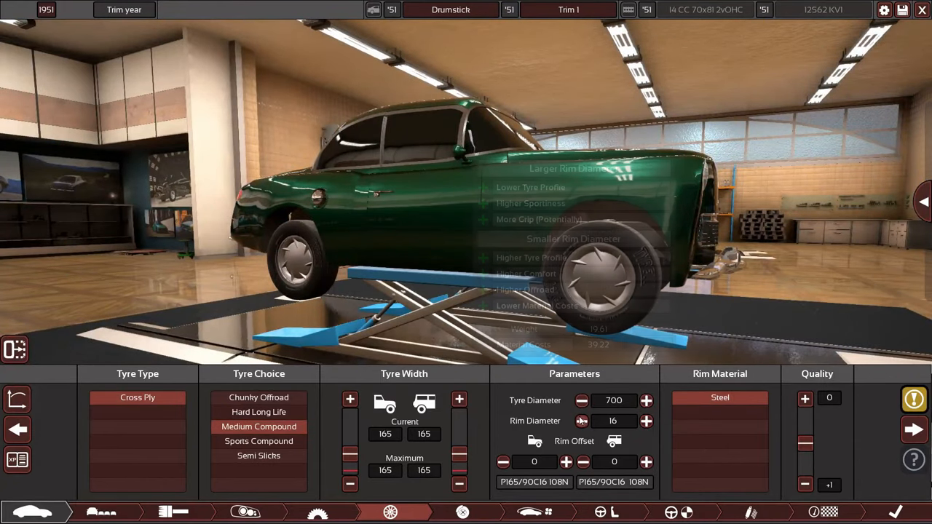
click(582, 421)
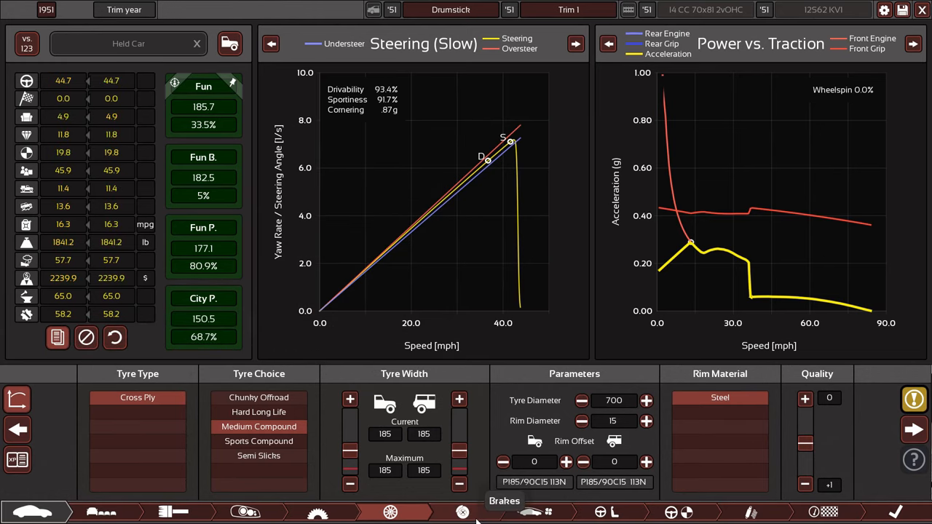
Adjust the drum brake sizes, settling on 215 mm front and rear
click(463, 511)
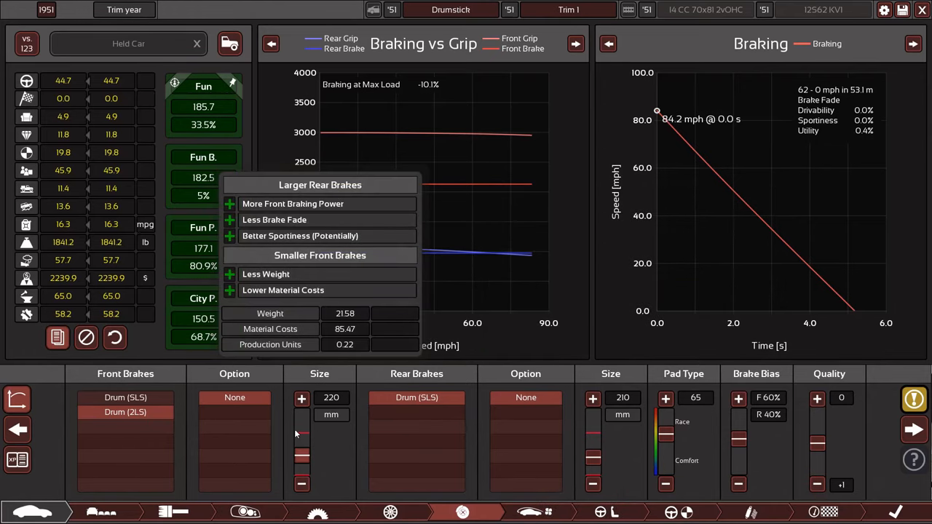
click(301, 398)
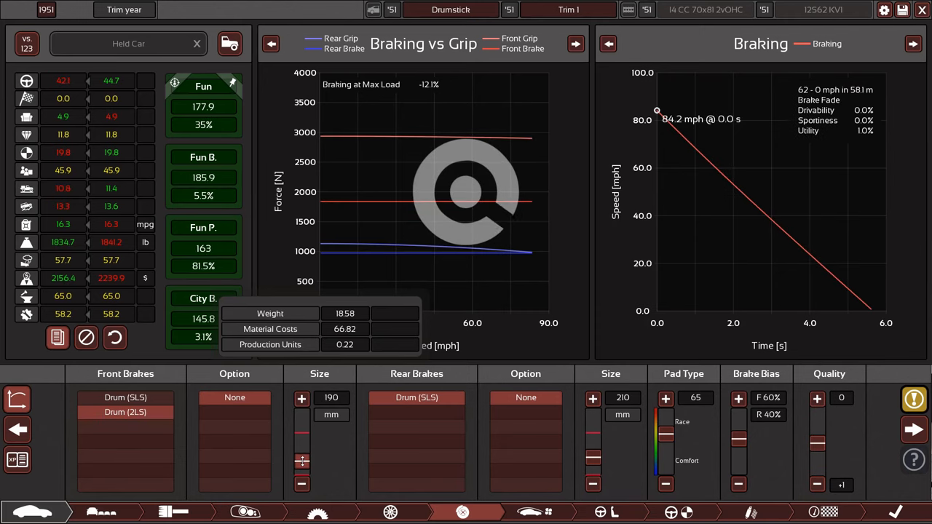
click(302, 398)
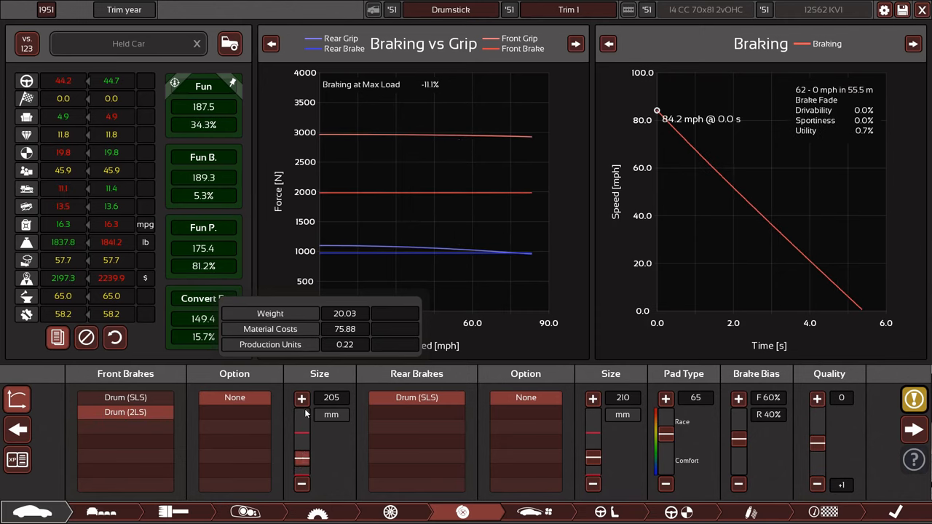
click(302, 398)
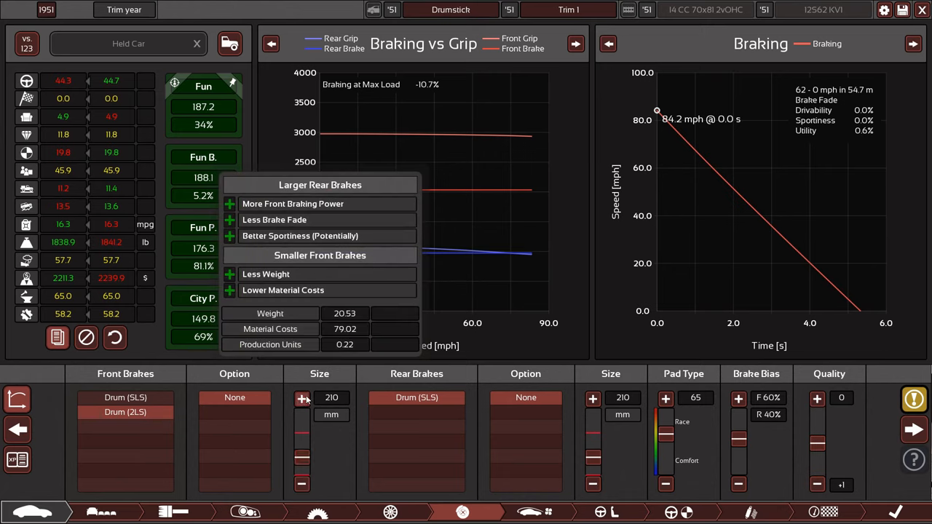
click(302, 398)
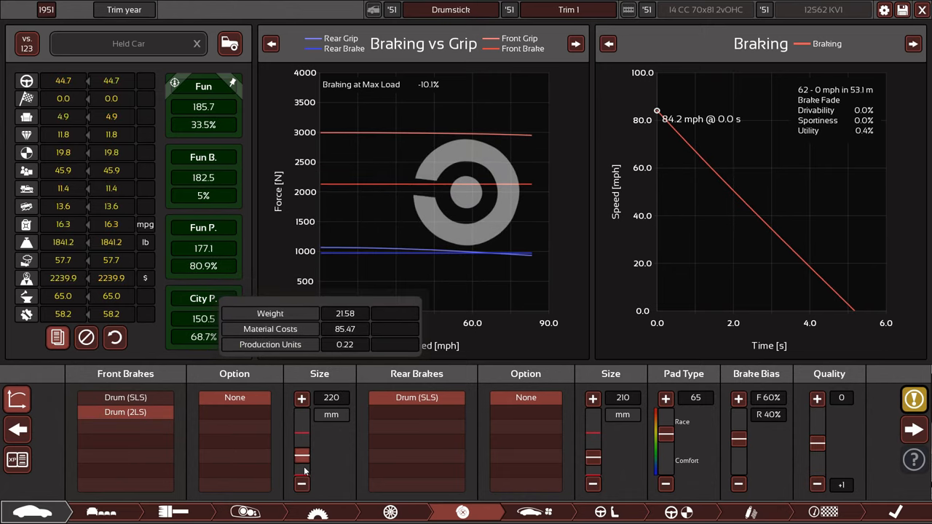
click(301, 484)
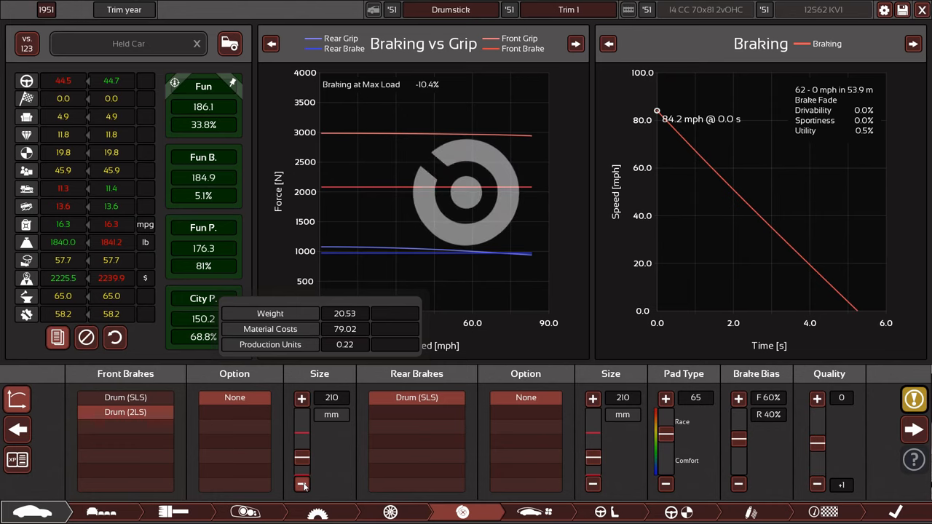
click(302, 398)
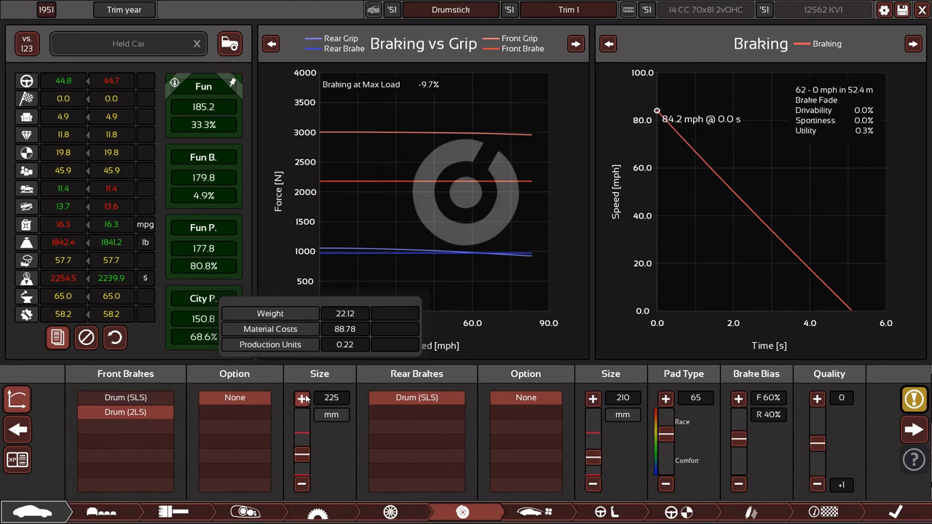
click(302, 398)
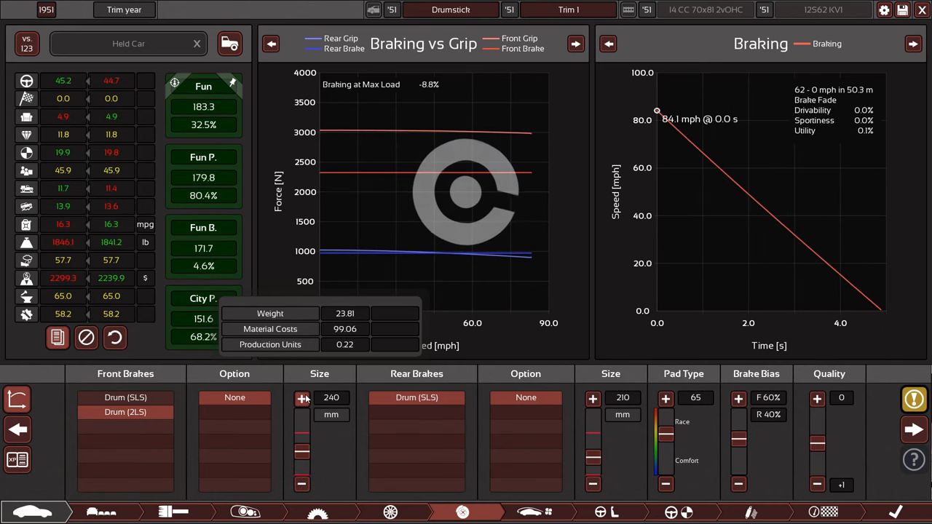
click(301, 398)
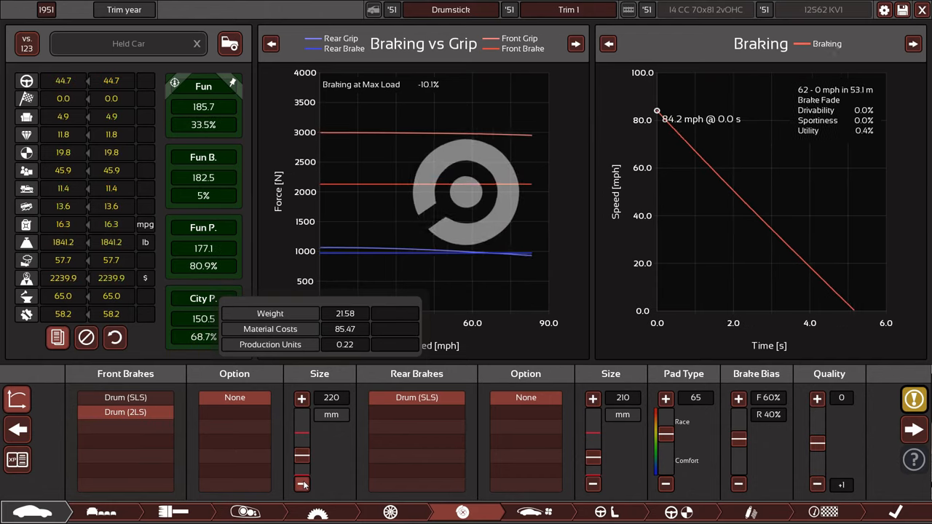
click(302, 484)
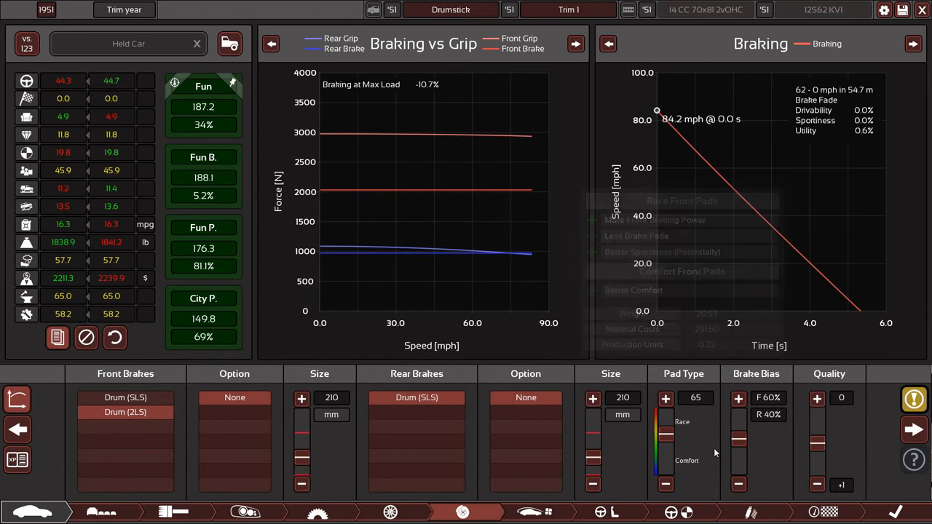
mouse_move(687, 443)
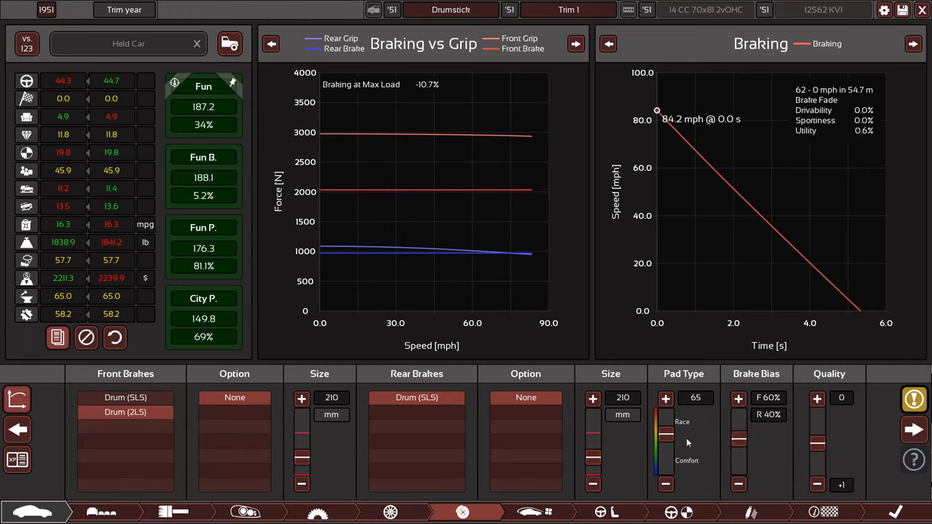
Soften the brake pad type toward Comfort, down to 50
click(664, 484)
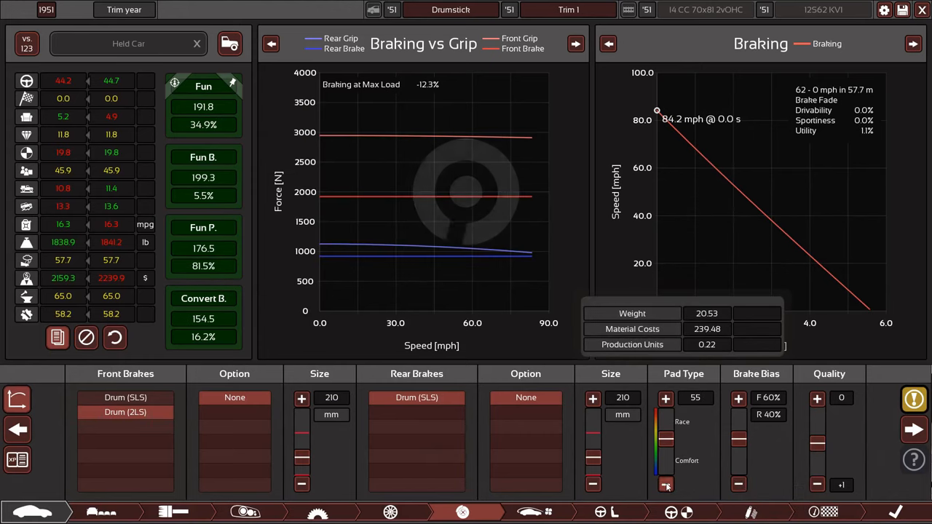
click(665, 484)
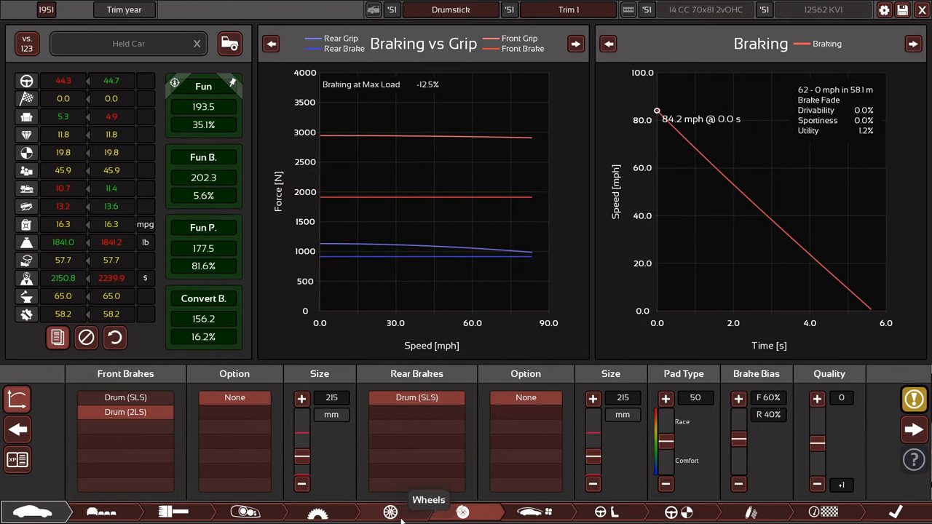
click(391, 512)
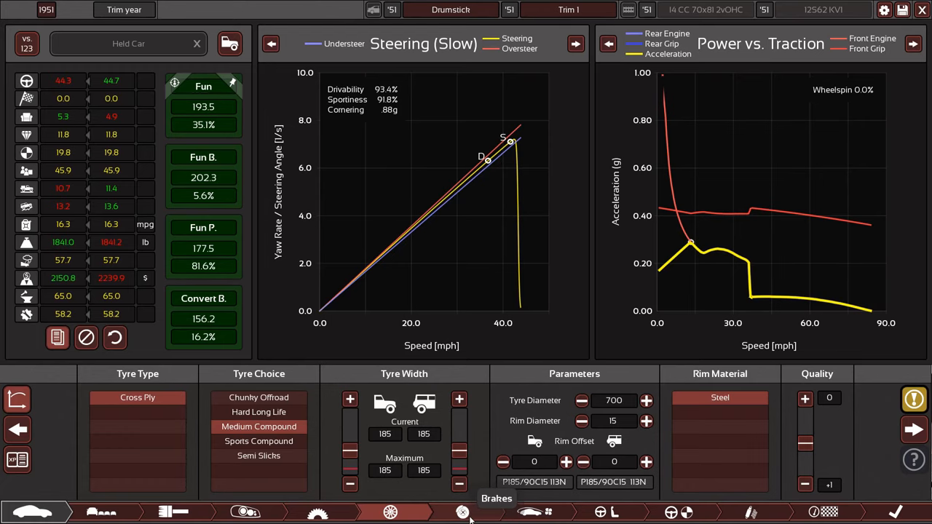
Lower the brake bias to F 55% / R 45%, lifting Fun to 195.6
click(462, 512)
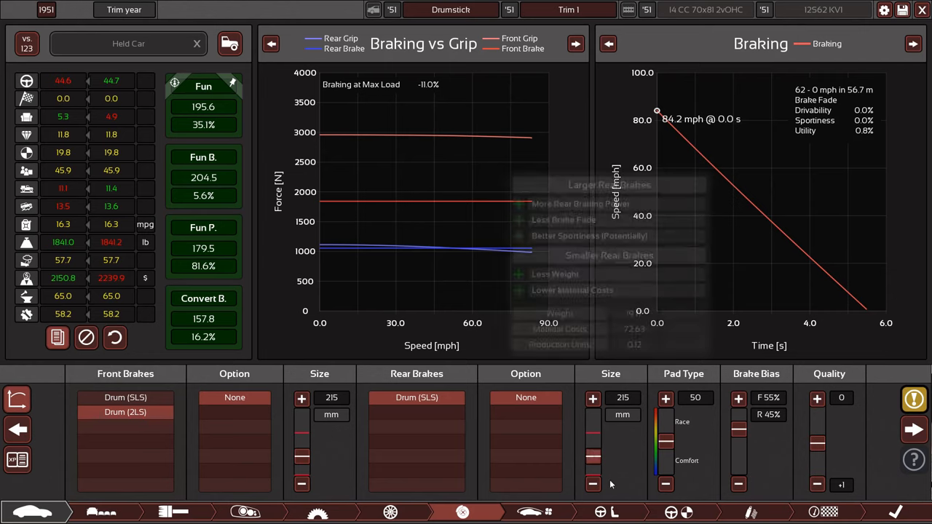
click(529, 512)
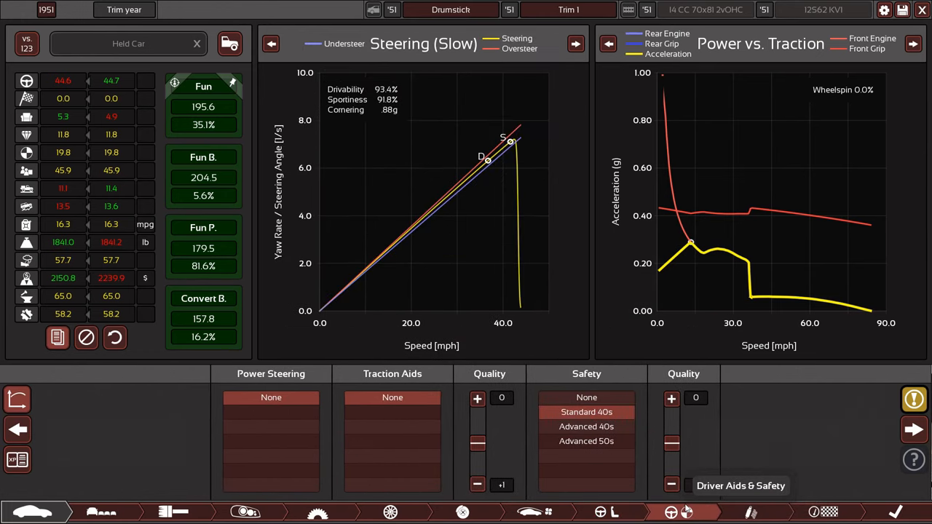
mouse_move(750, 512)
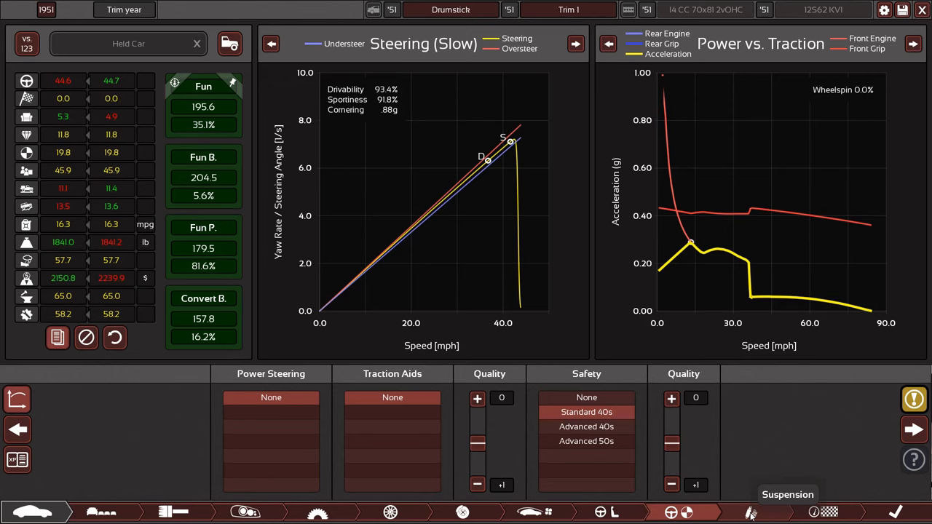
click(752, 512)
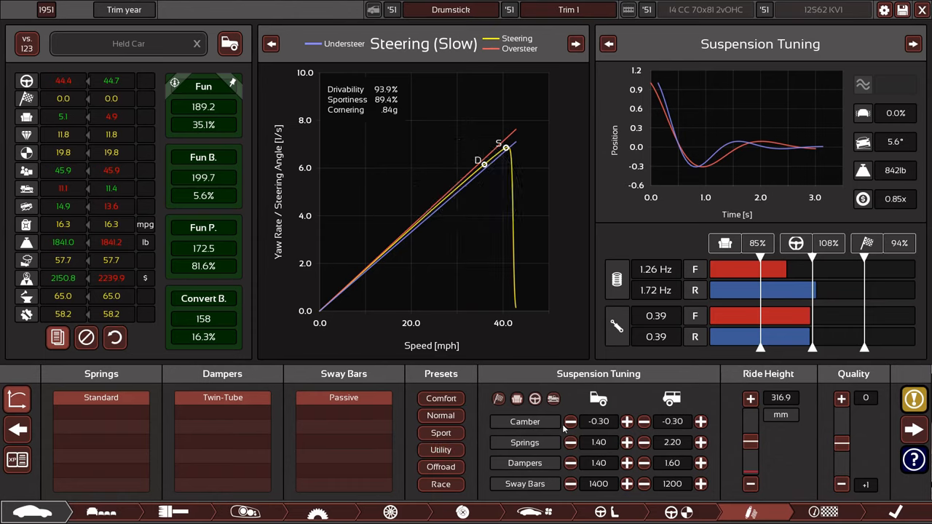
click(570, 421)
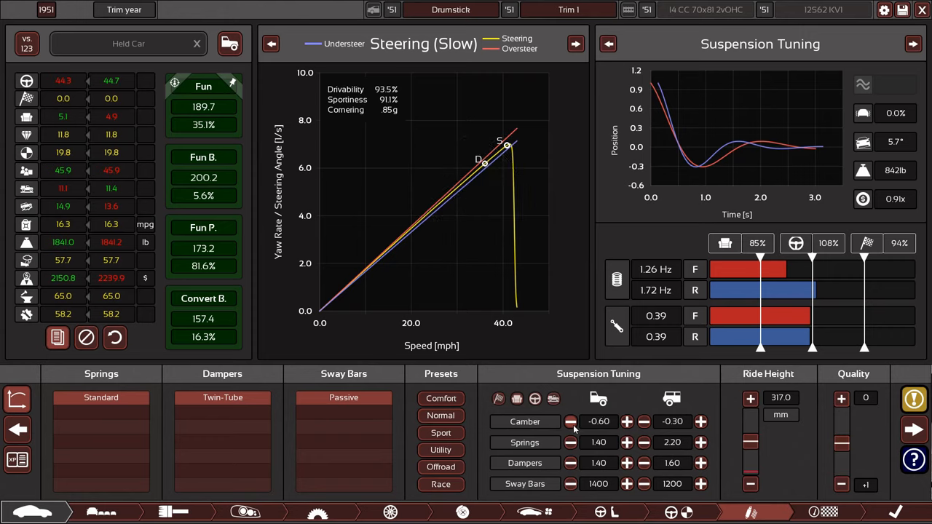
click(643, 421)
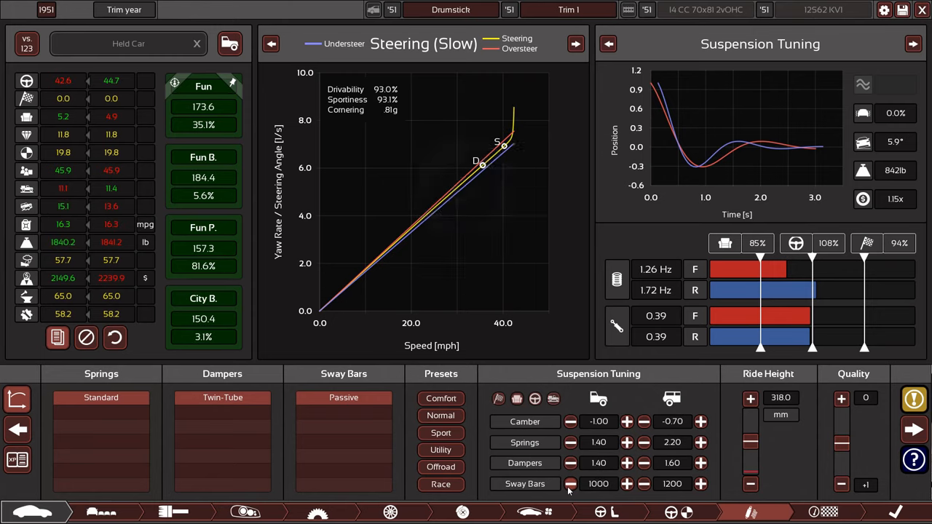
click(627, 483)
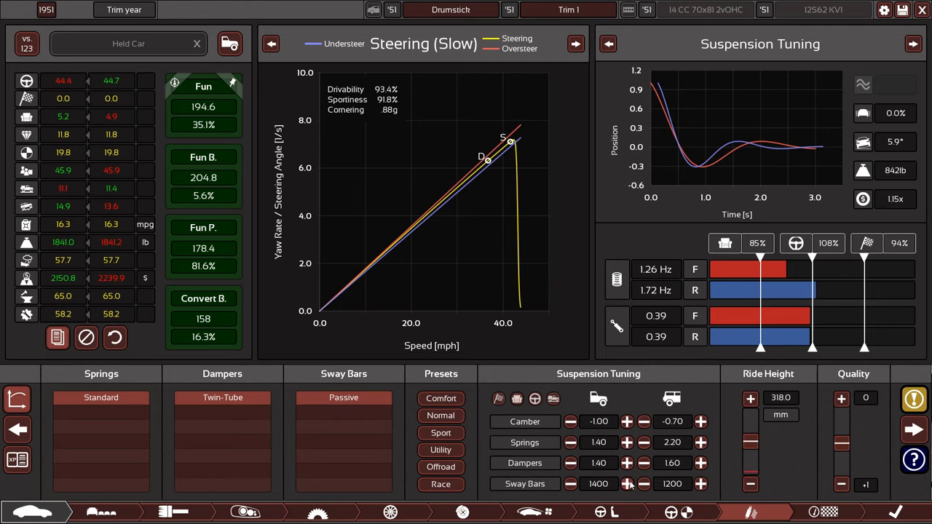
click(570, 484)
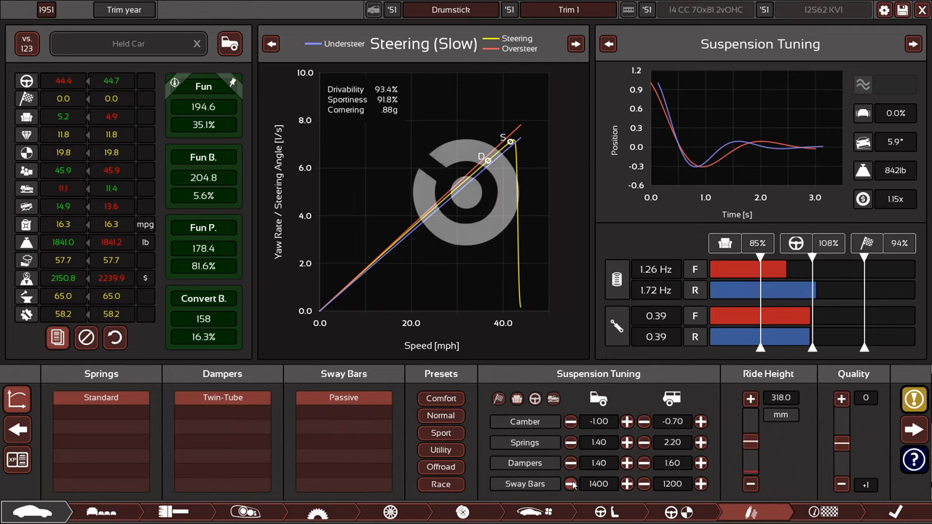
click(571, 483)
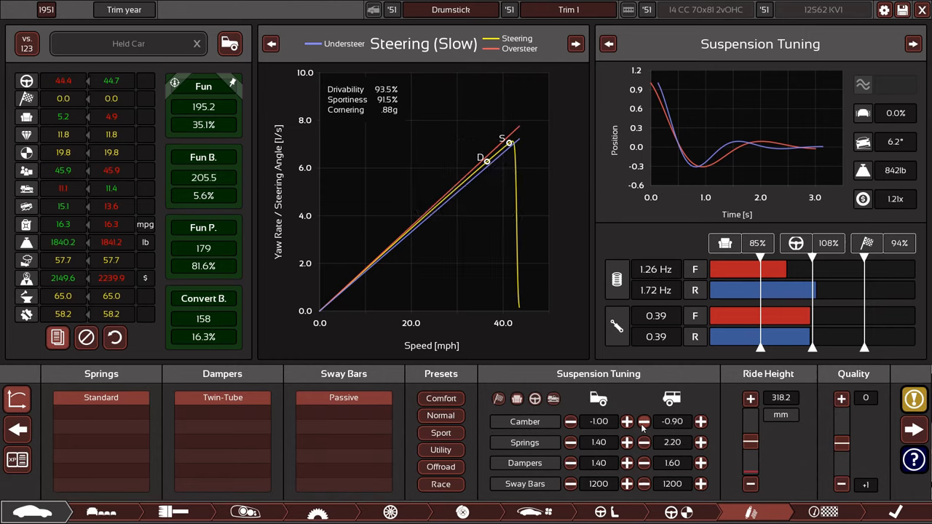
mouse_move(570, 483)
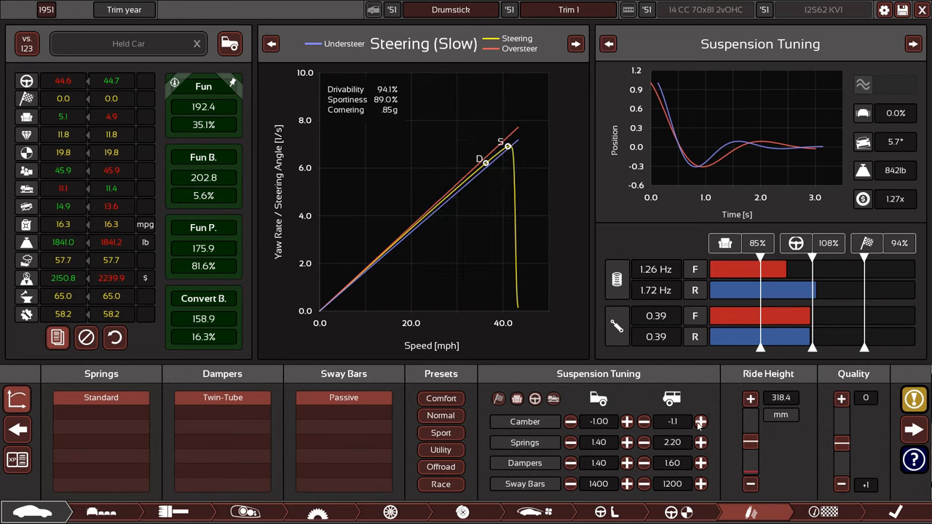
click(701, 421)
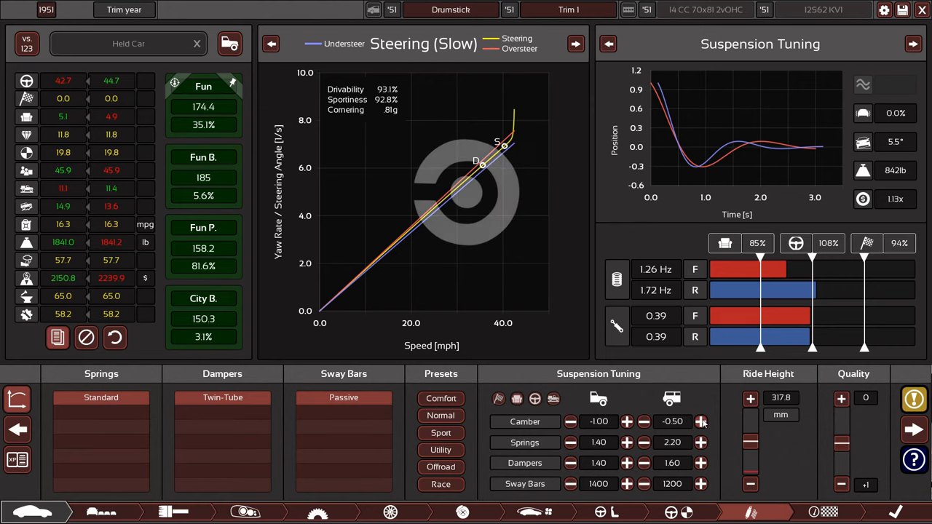
click(644, 420)
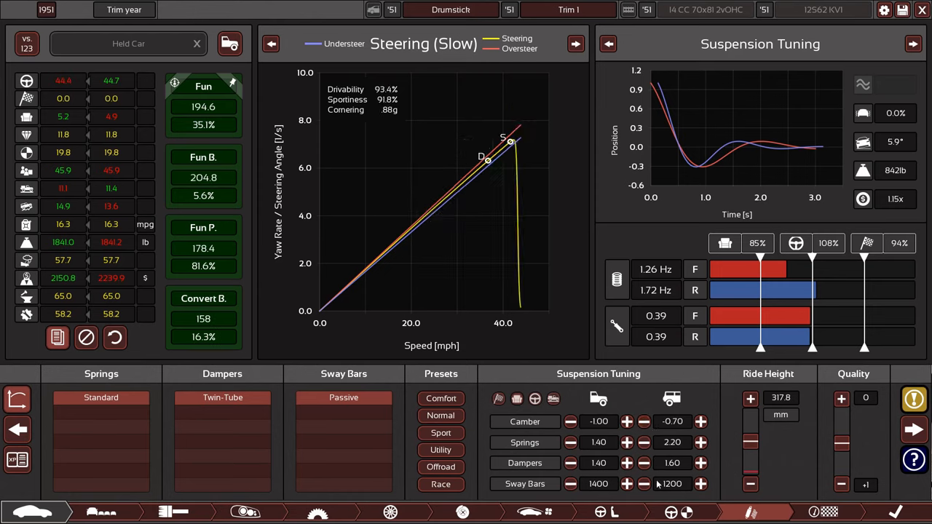
click(701, 421)
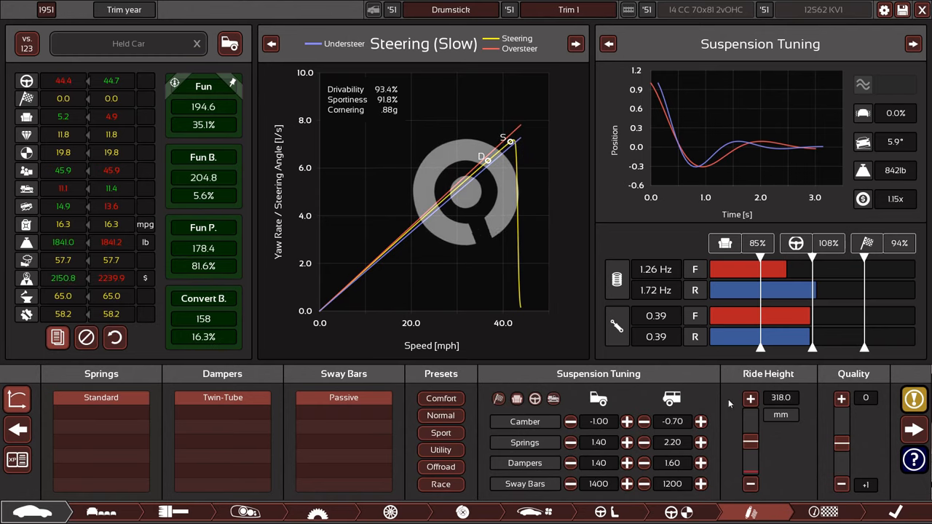
click(645, 420)
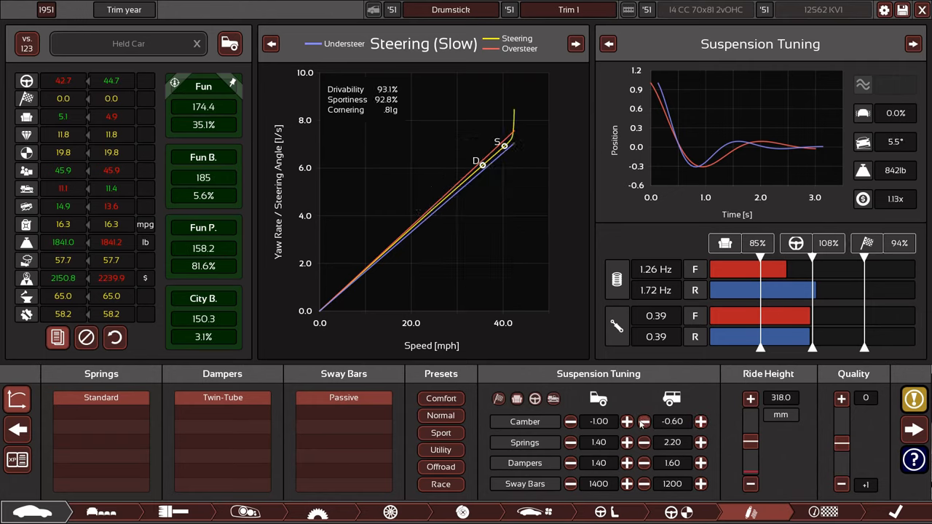
click(644, 421)
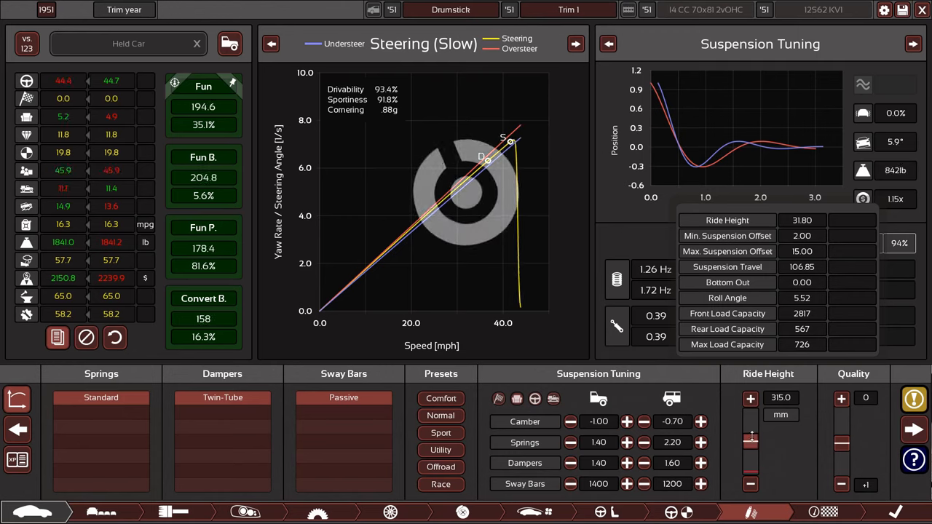
click(700, 442)
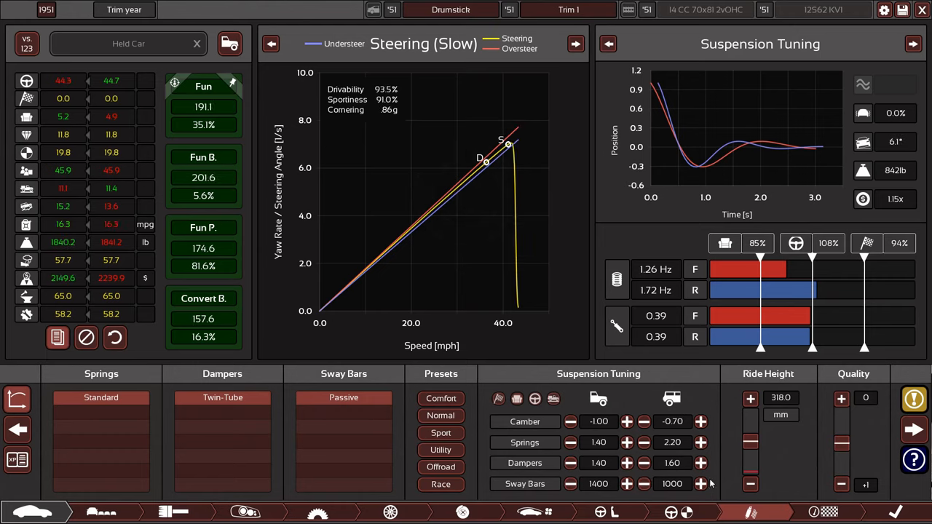
click(701, 484)
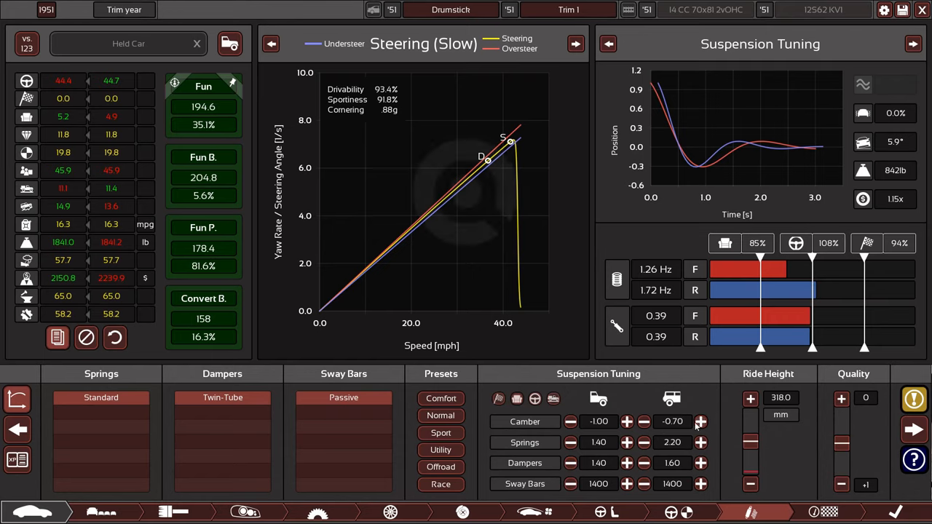
click(645, 422)
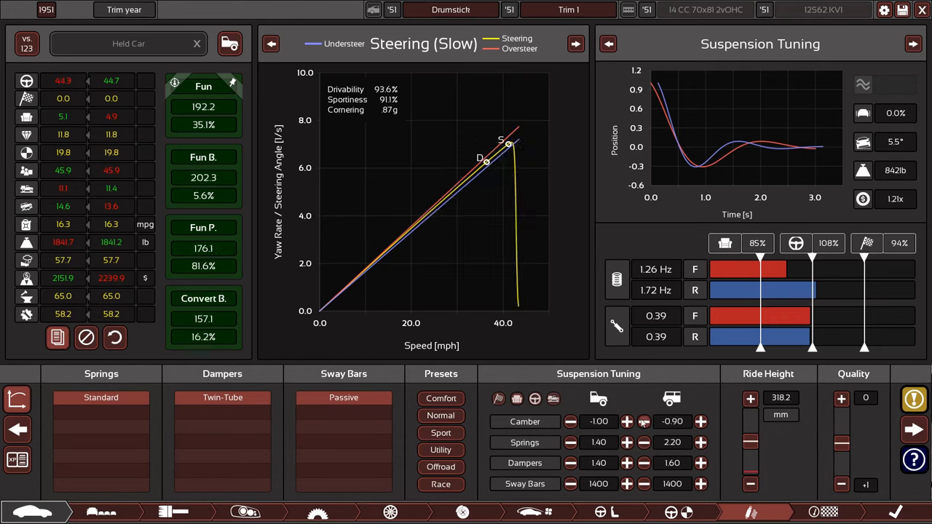
click(700, 421)
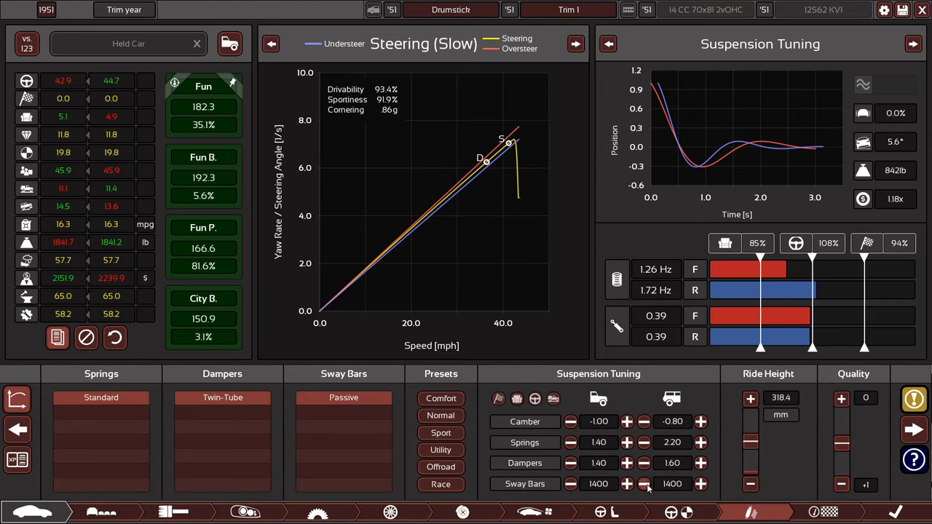
click(643, 483)
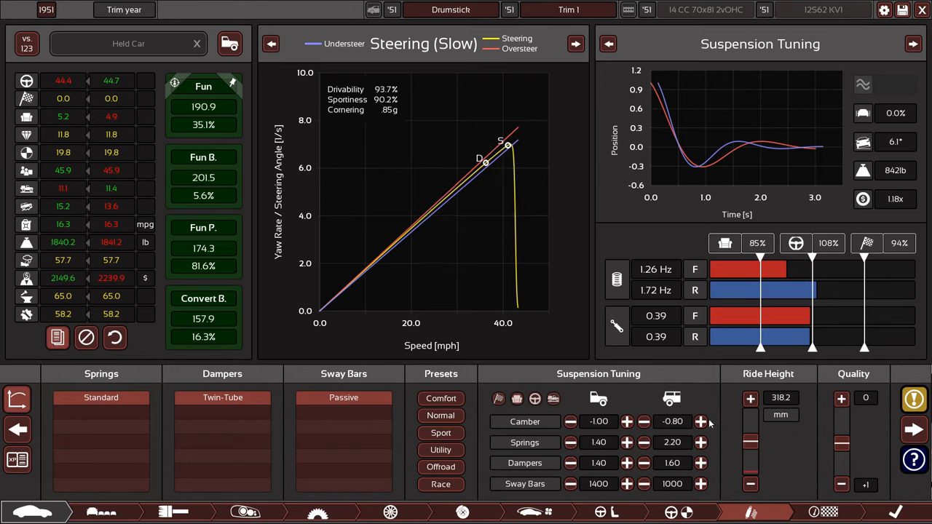
click(700, 421)
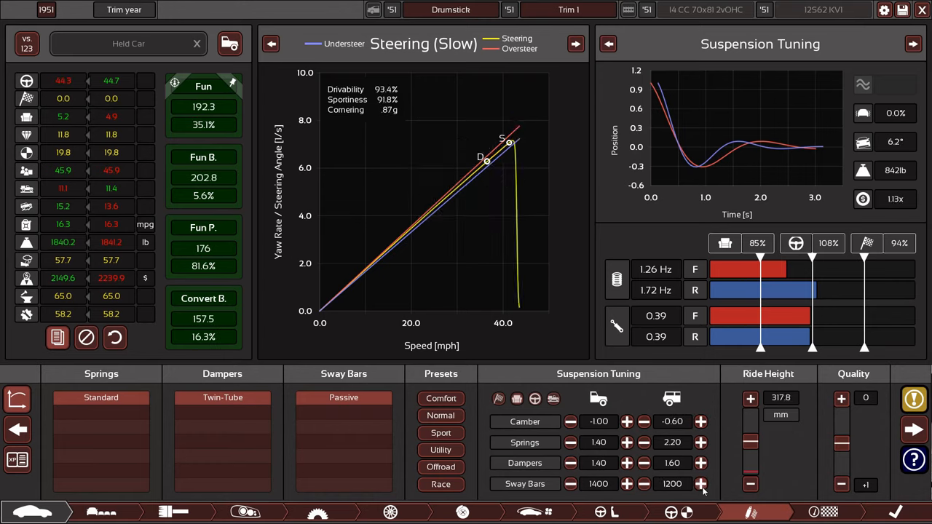
click(643, 421)
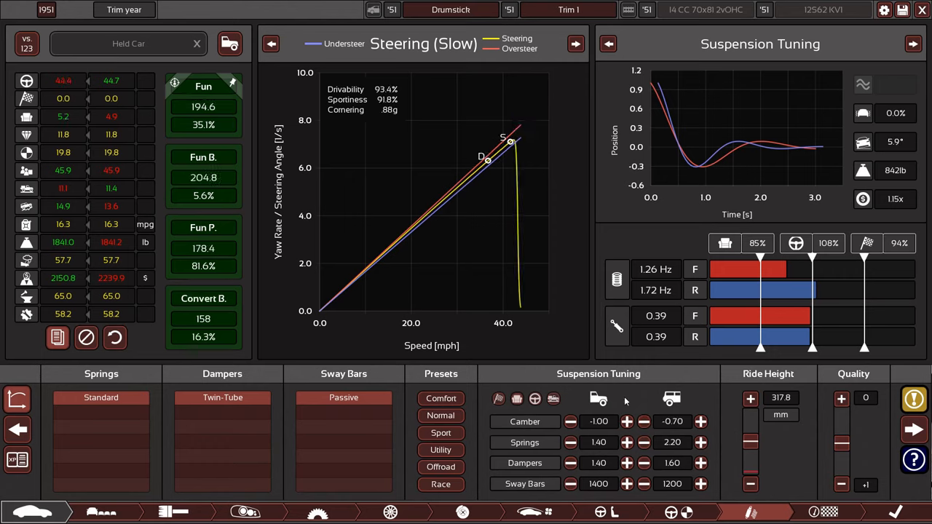
mouse_move(616, 440)
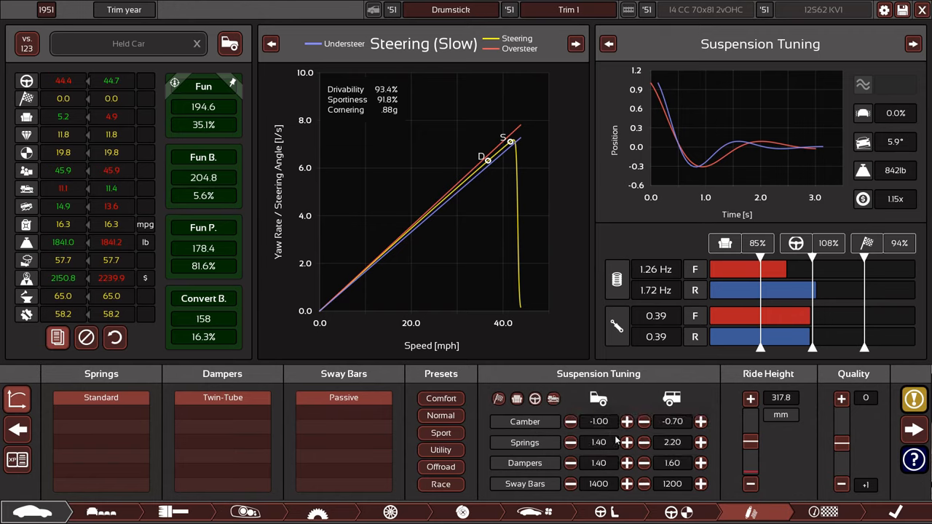
Stiffen the front springs and soften the rear so both read 1.80
click(626, 442)
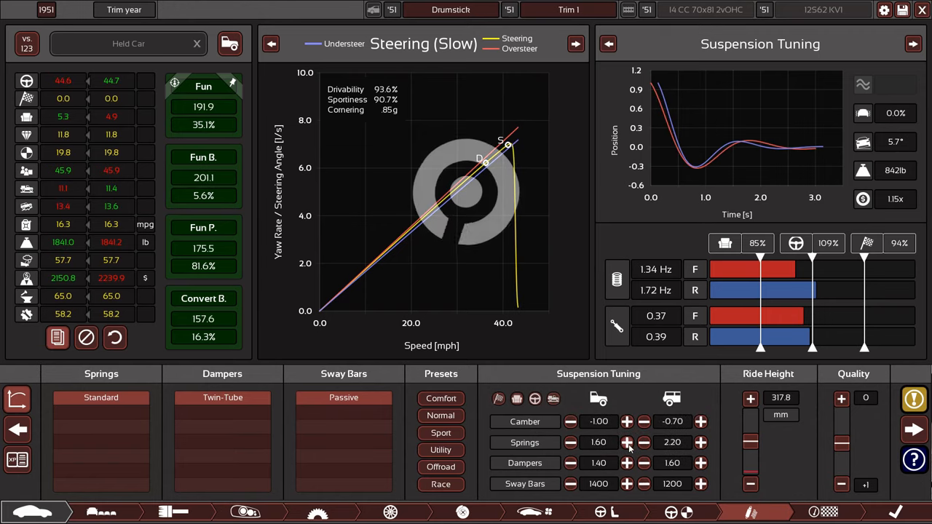
click(627, 442)
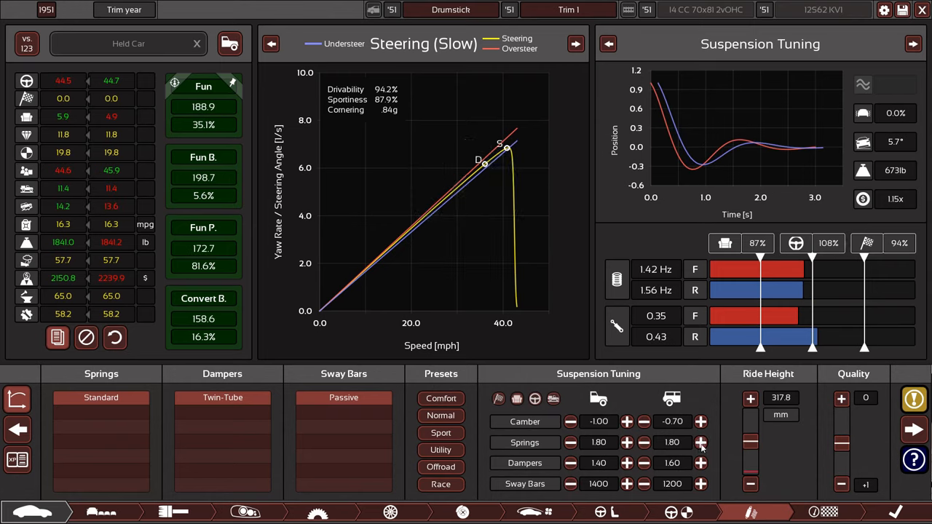
click(700, 442)
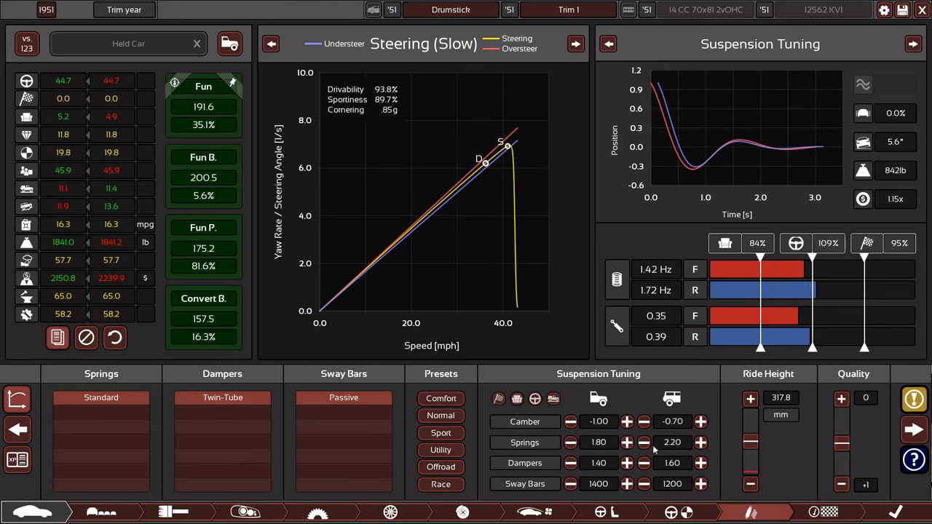
click(644, 442)
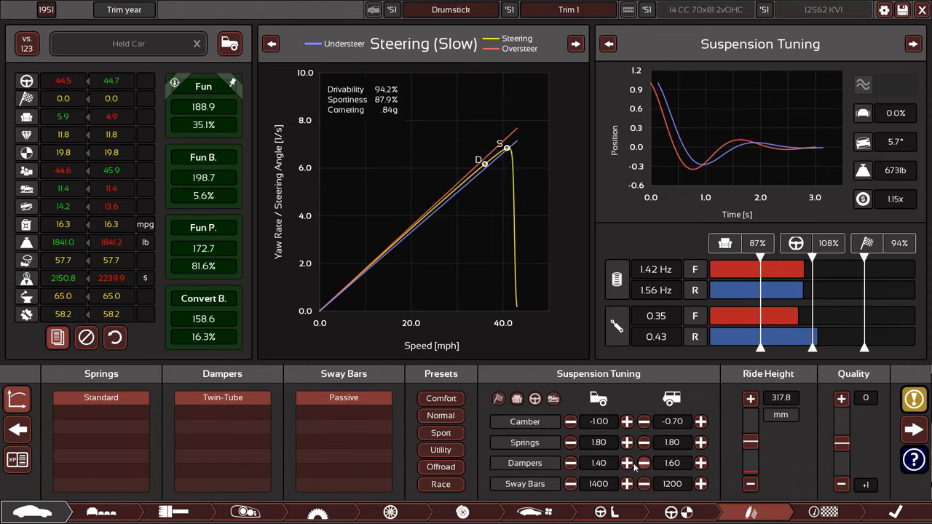
Trial damper changes, then restore dampers to 1.40 front and 1.60 rear
click(644, 462)
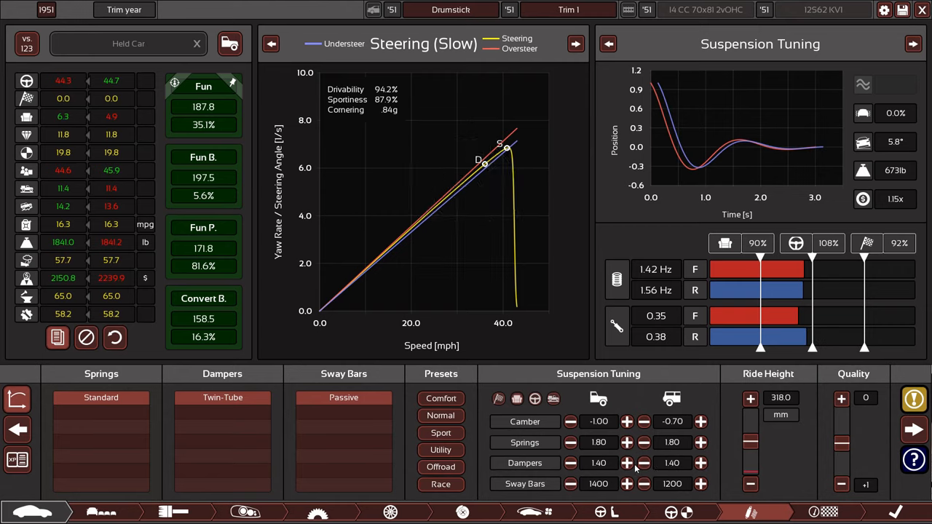
click(627, 463)
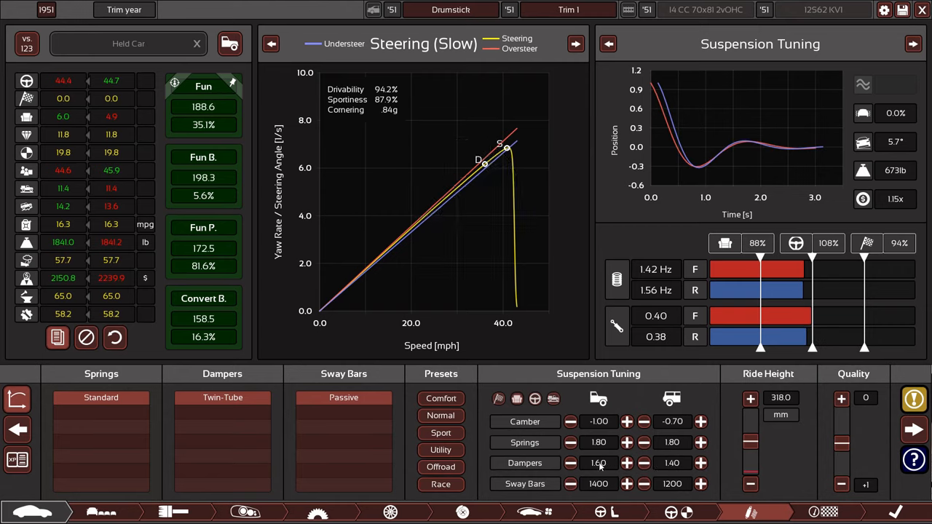
click(570, 463)
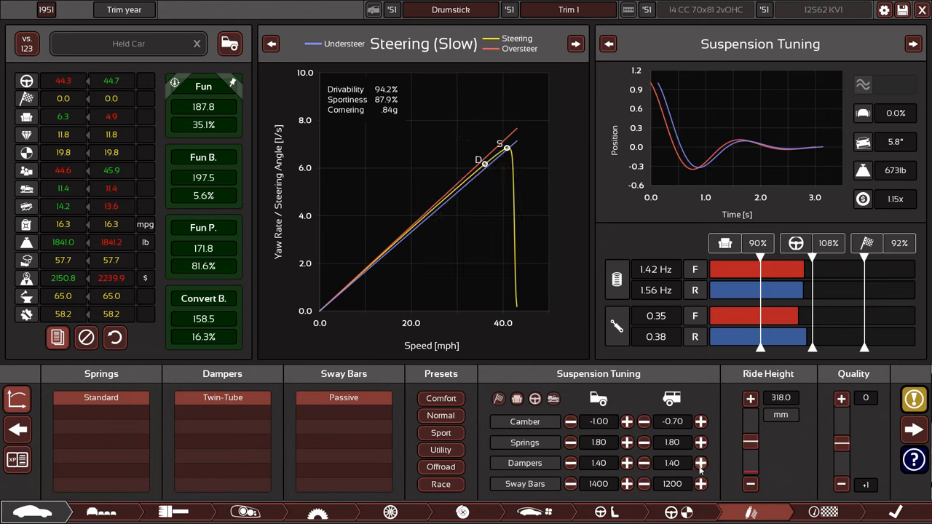
click(701, 463)
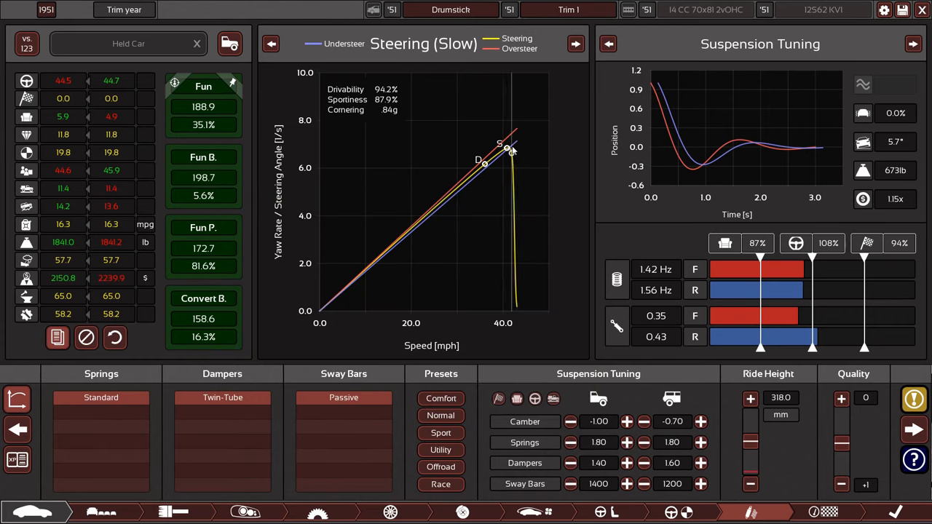
mouse_move(572, 345)
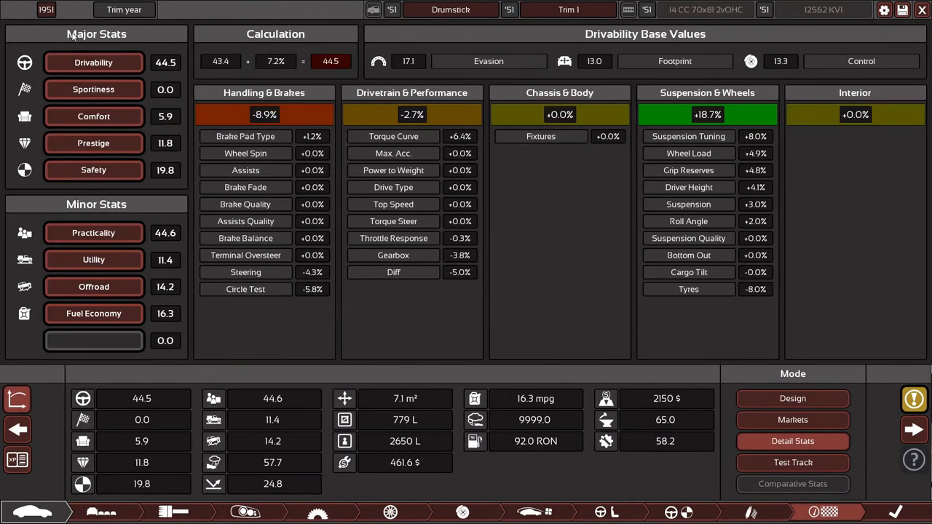
Check the Sportiness breakdown, fit a manual gearbox, and confirm Sportiness 3.3
click(94, 89)
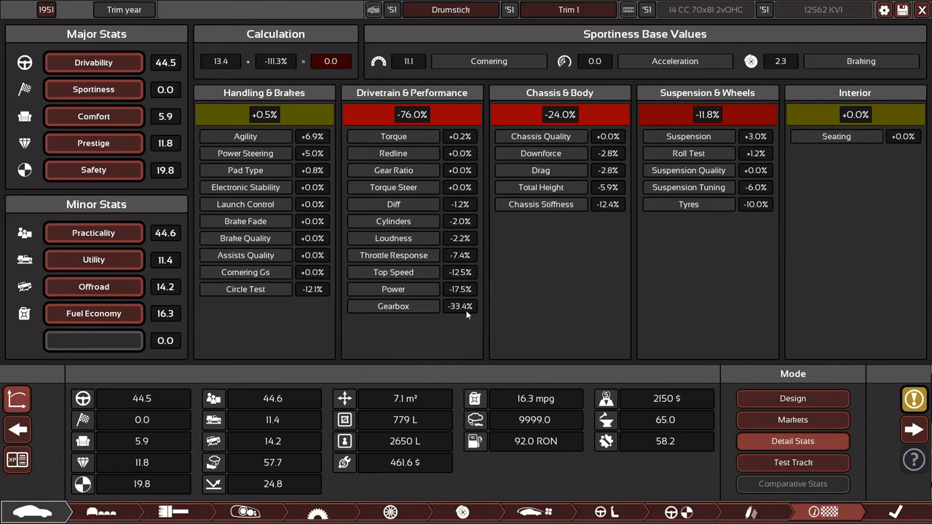
mouse_move(478, 313)
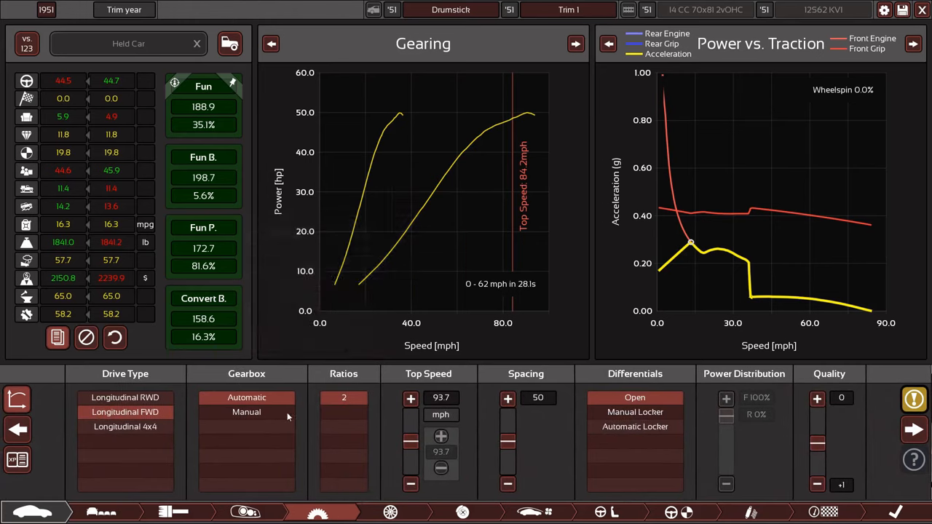
click(246, 412)
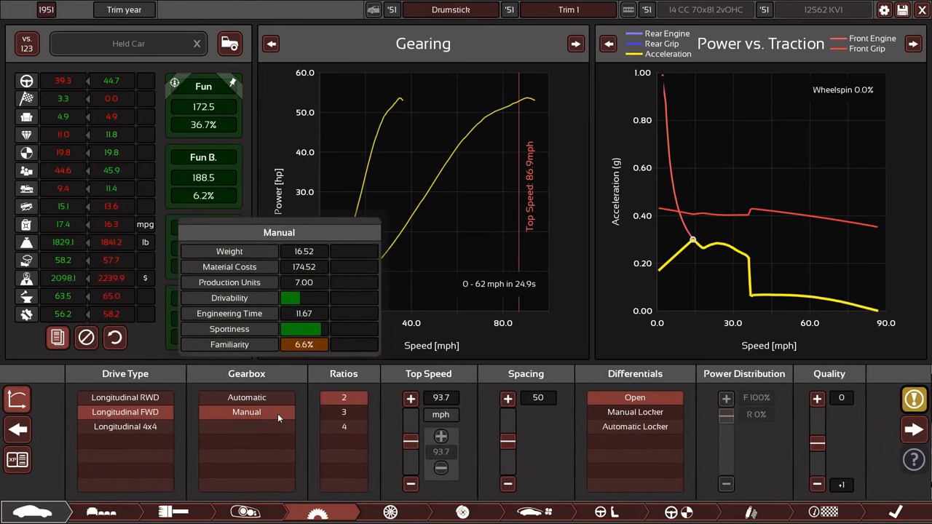
click(344, 426)
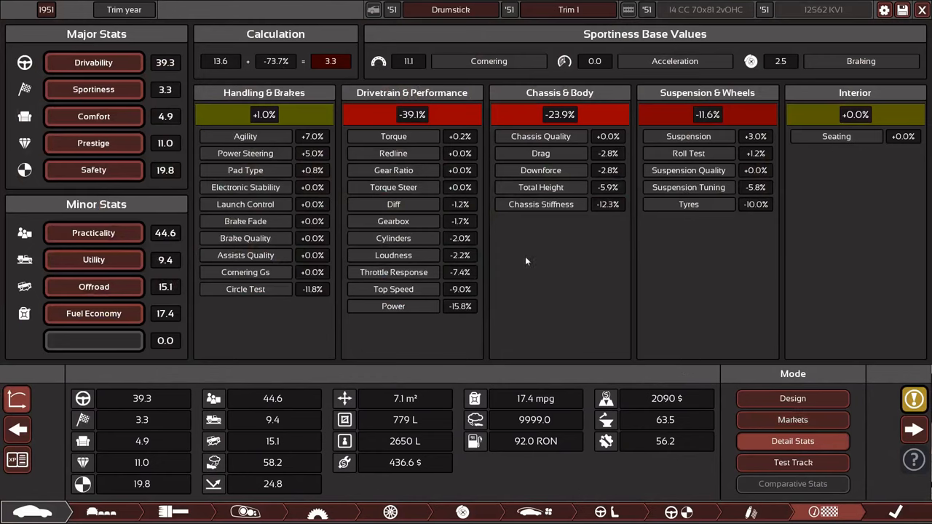
mouse_move(460, 311)
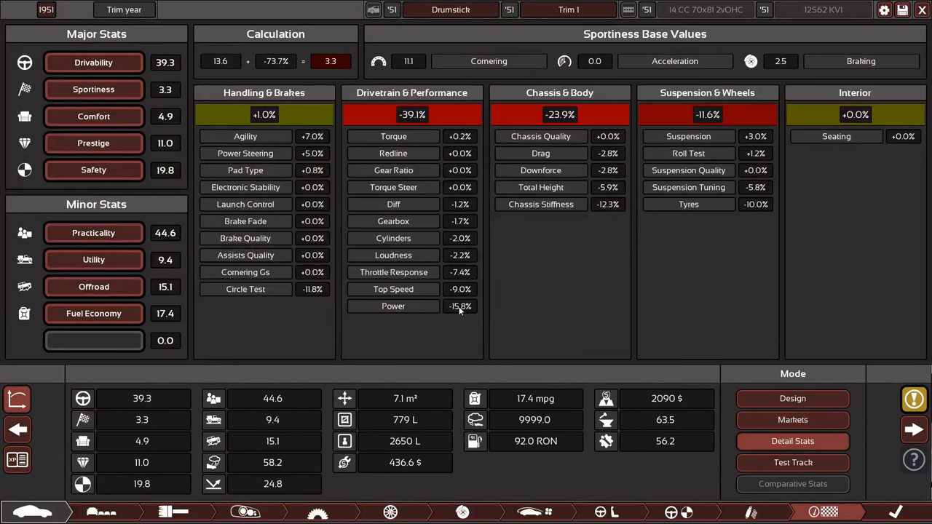
mouse_move(616, 210)
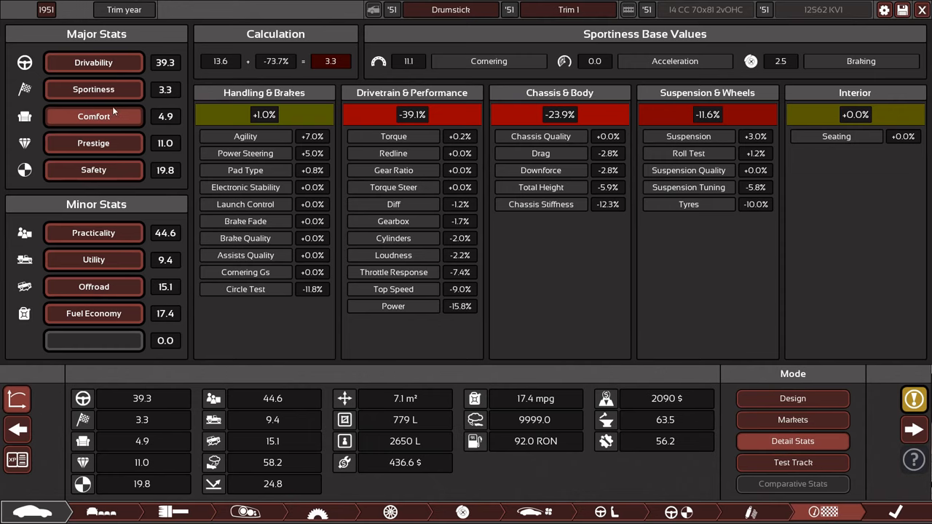
mouse_move(390, 512)
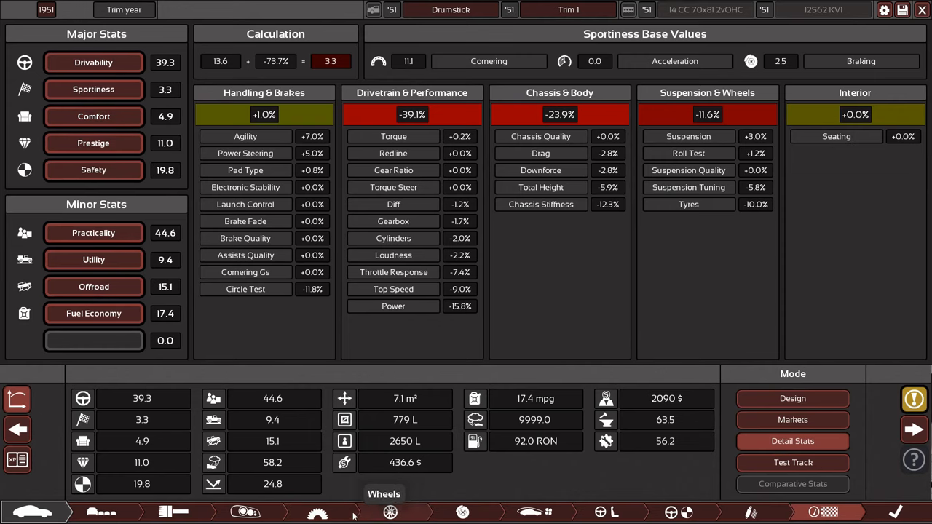
Review Trim 1's tyre and wheel options, then reopen the suspension tuning screen
click(391, 512)
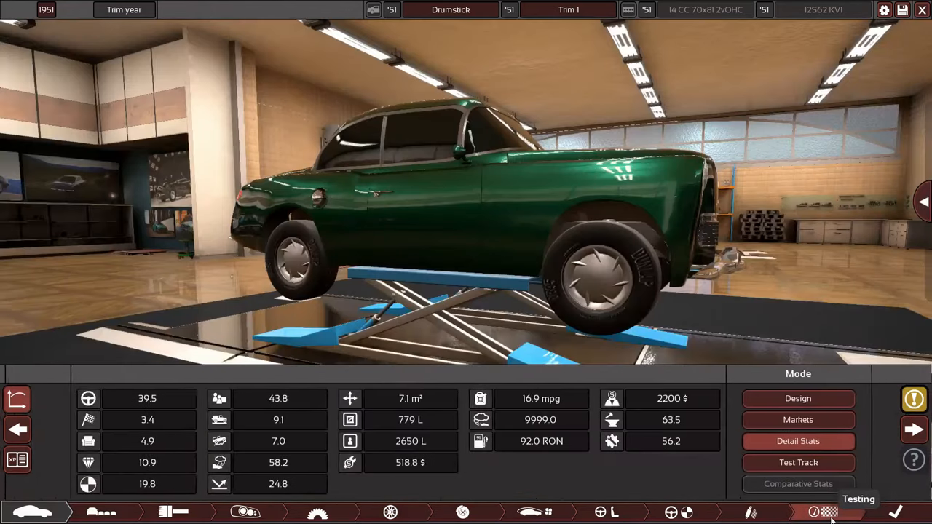
click(798, 440)
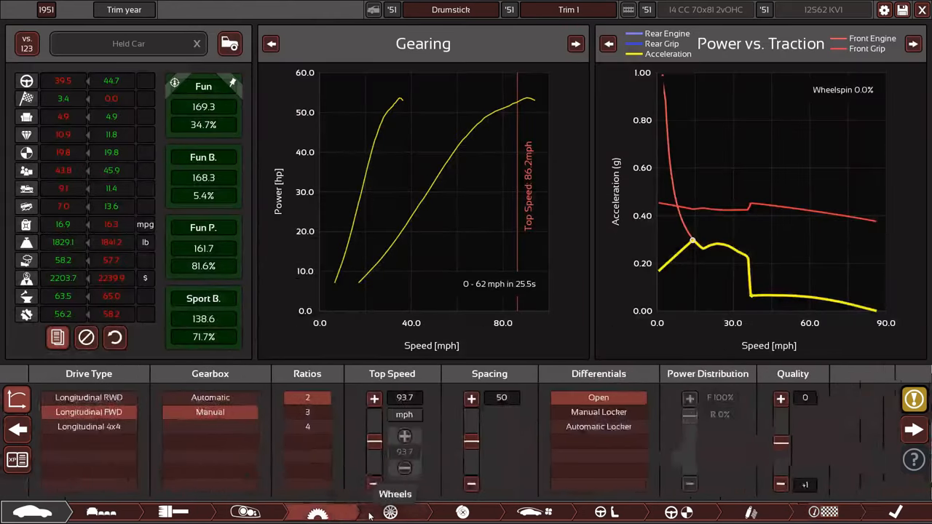
click(391, 512)
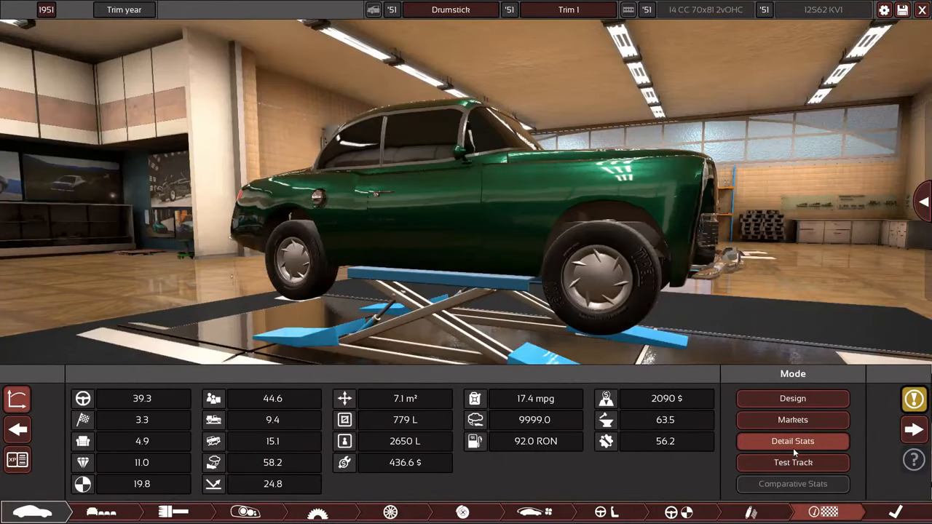
click(792, 442)
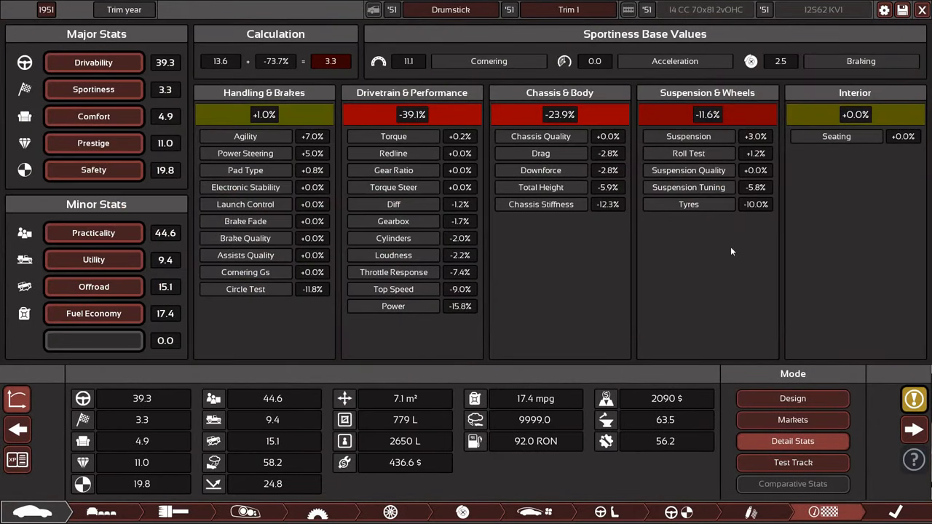
click(391, 512)
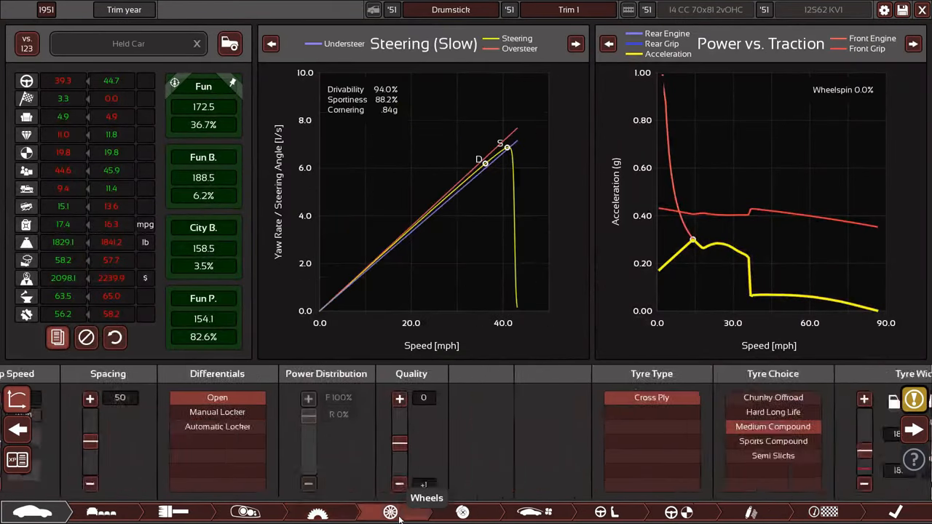
click(391, 511)
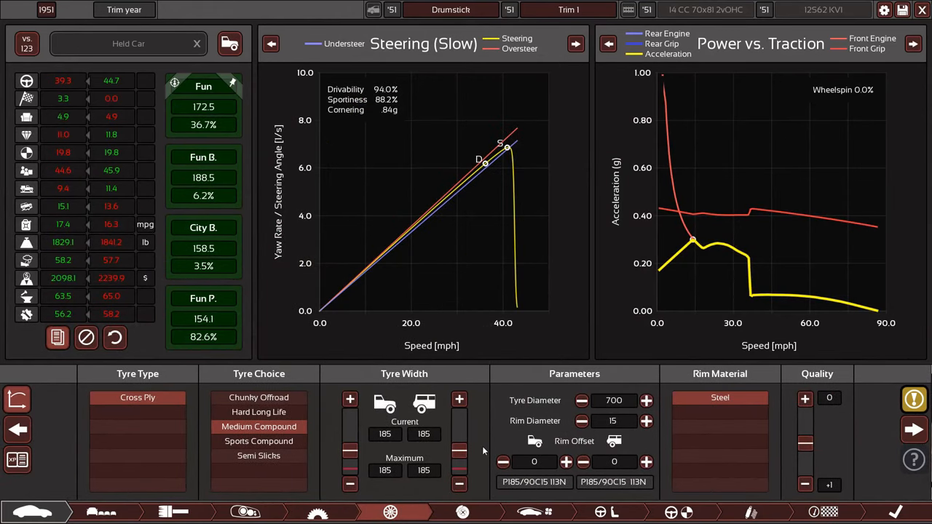
click(350, 483)
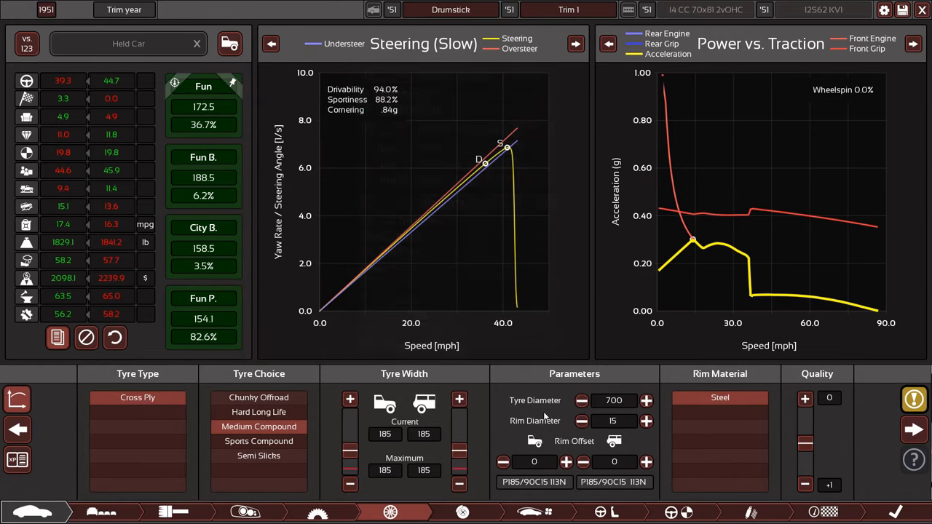
mouse_move(750, 512)
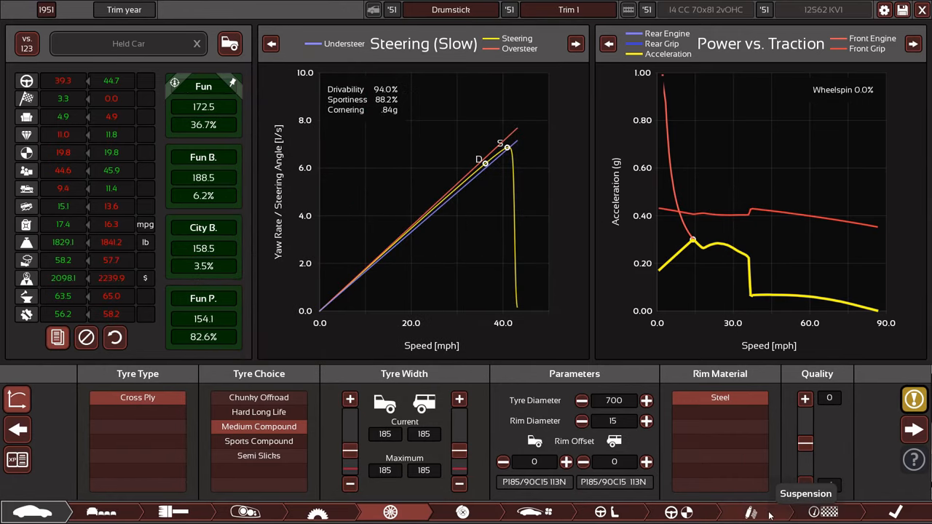
click(751, 512)
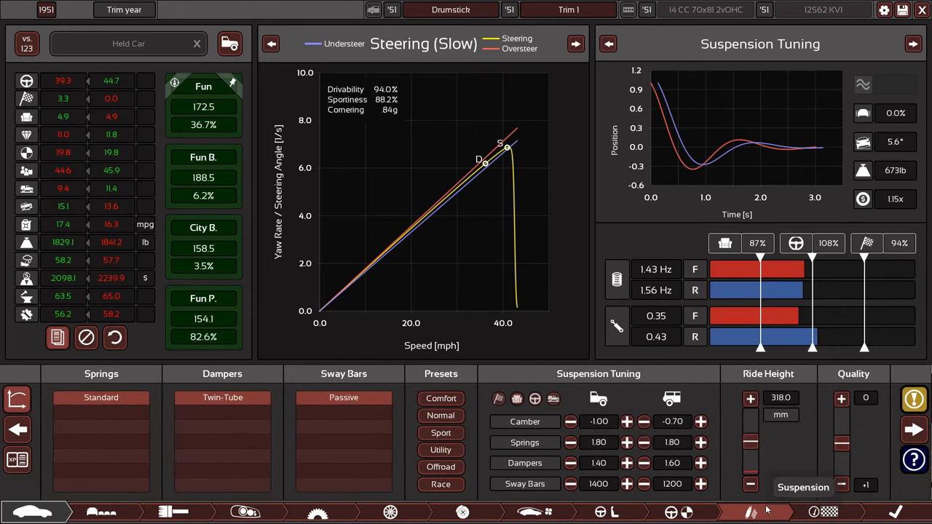
Fit an automatic gearbox, trying rear-wheel drive but keeping front-wheel drive
click(317, 512)
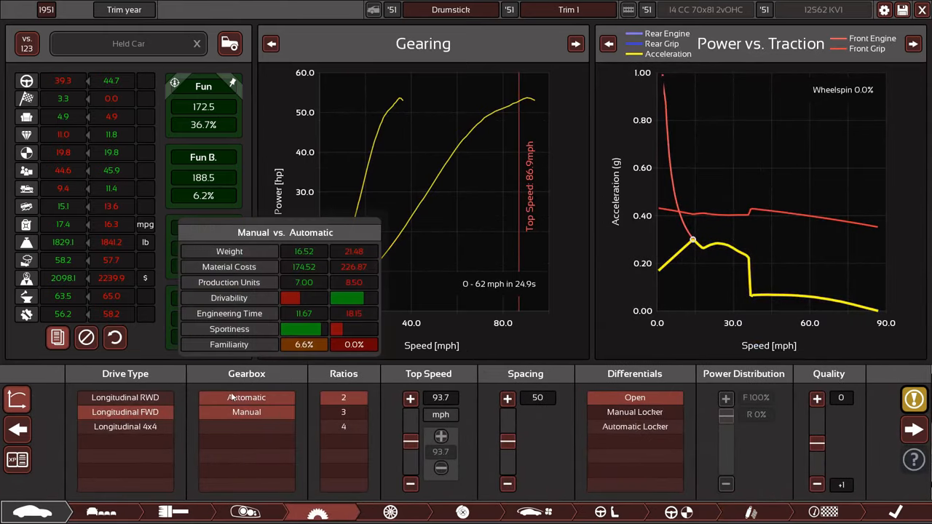
click(246, 411)
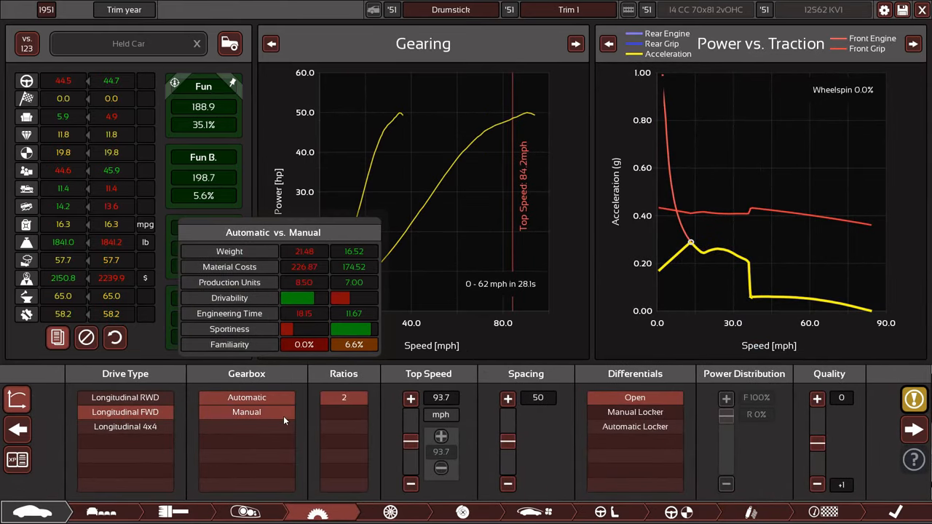
mouse_move(273, 418)
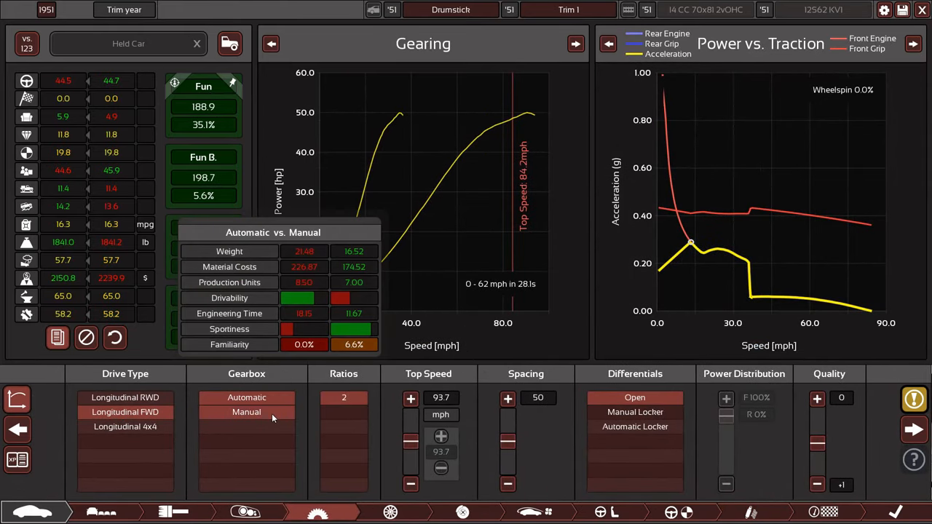
click(124, 396)
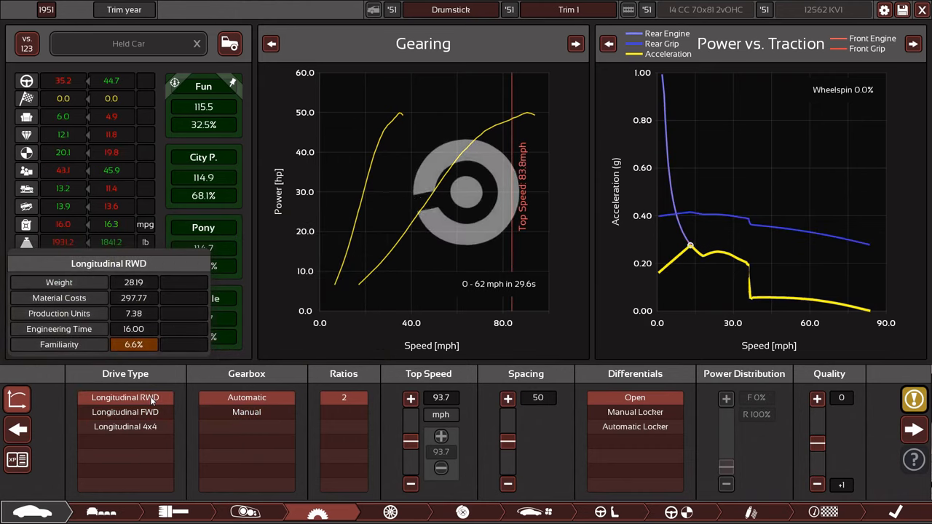
click(125, 412)
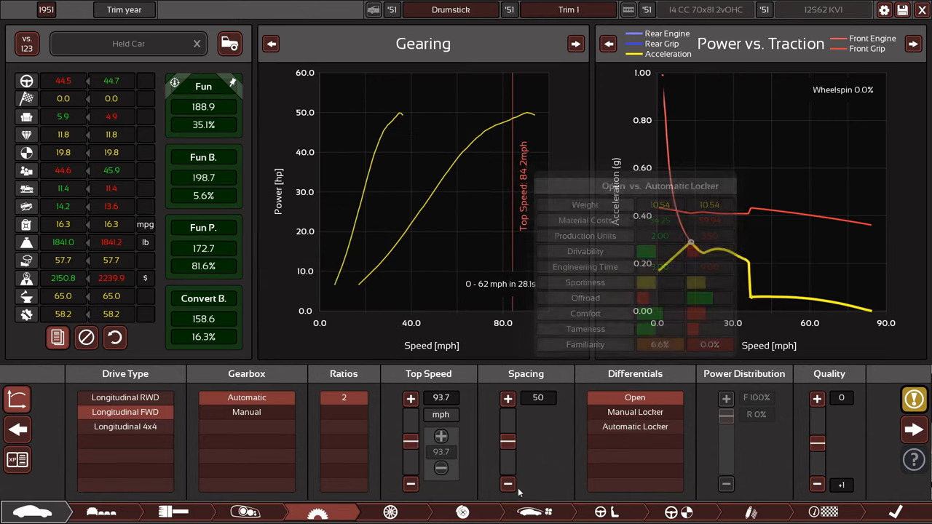
Trial narrower and wider gear spacing, then return it to 50
click(507, 484)
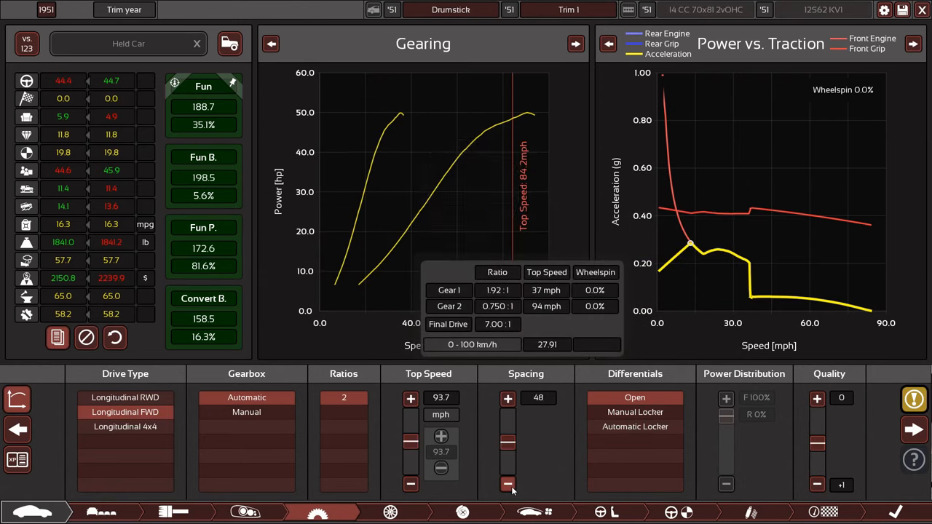
click(507, 398)
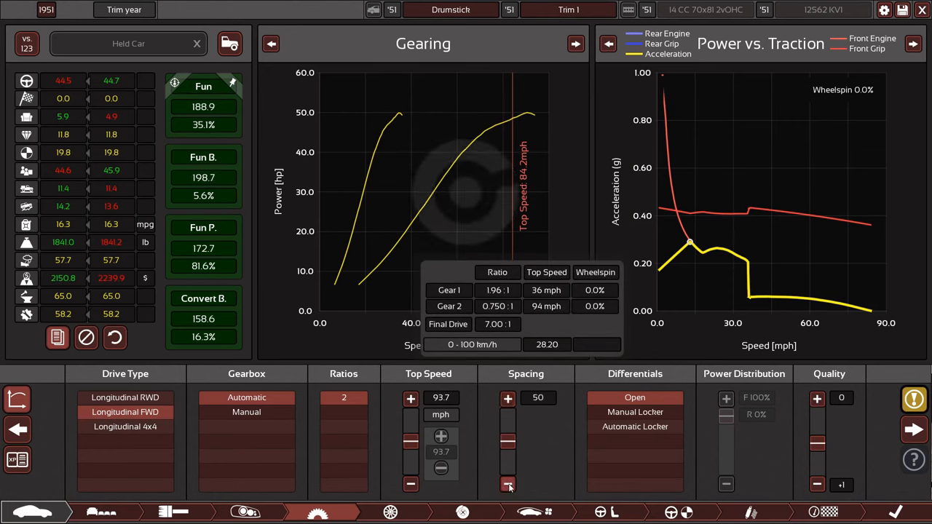
click(508, 485)
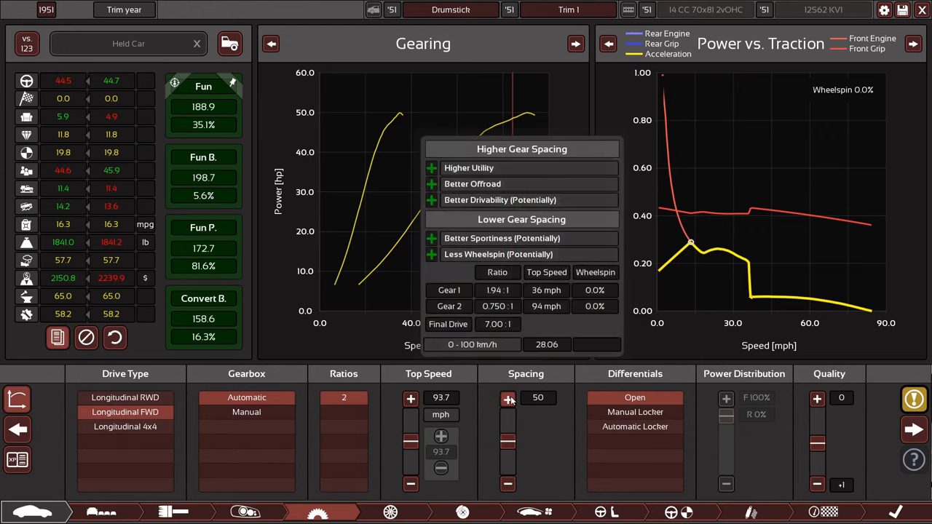
click(509, 399)
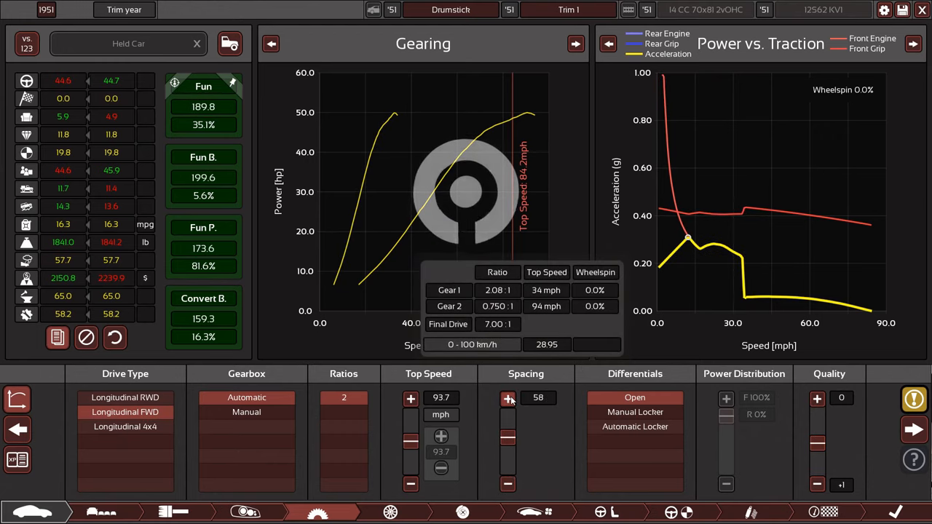
click(508, 398)
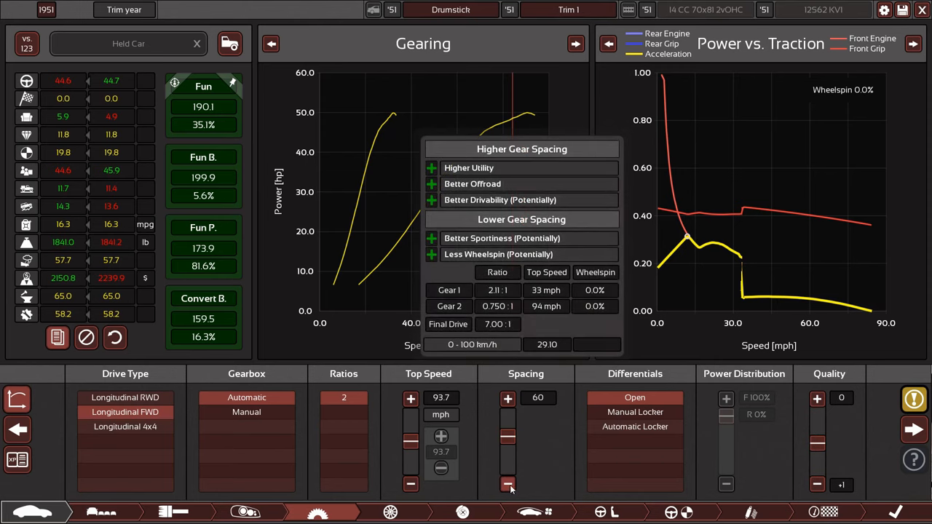
click(508, 484)
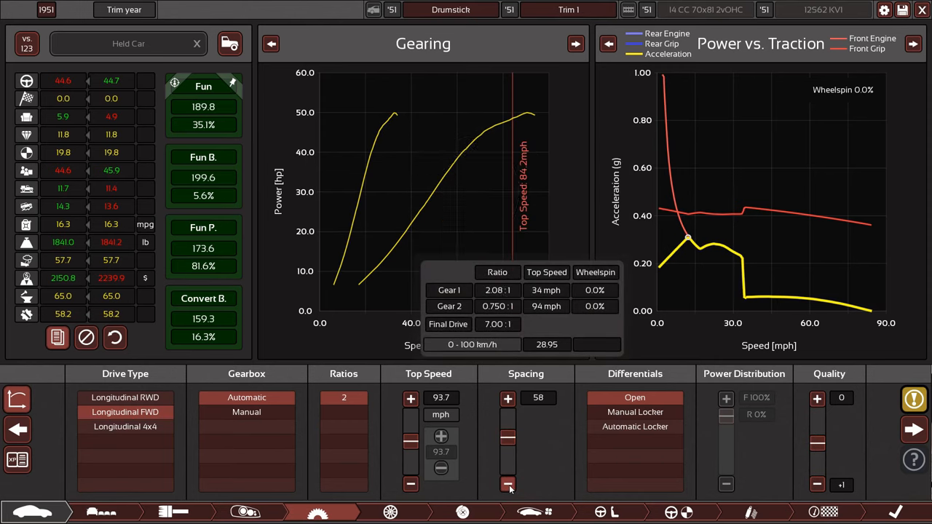
click(508, 483)
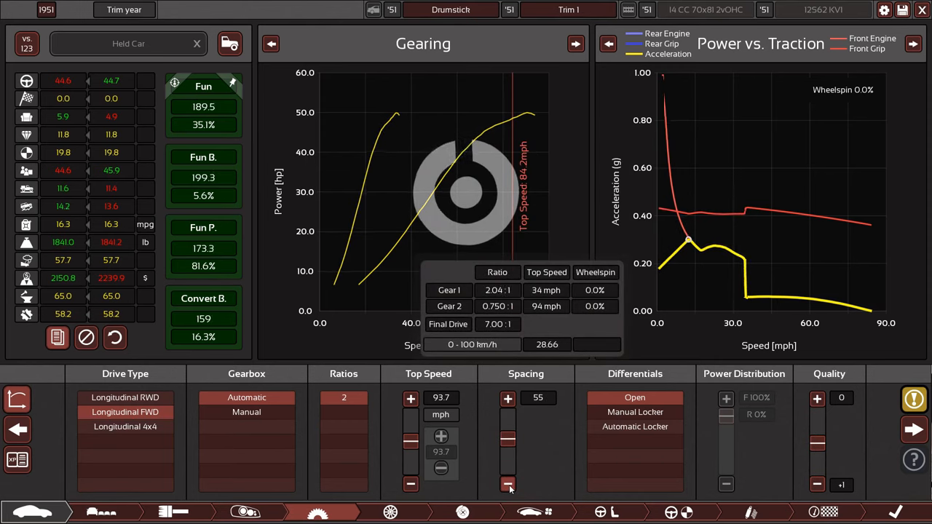
click(507, 485)
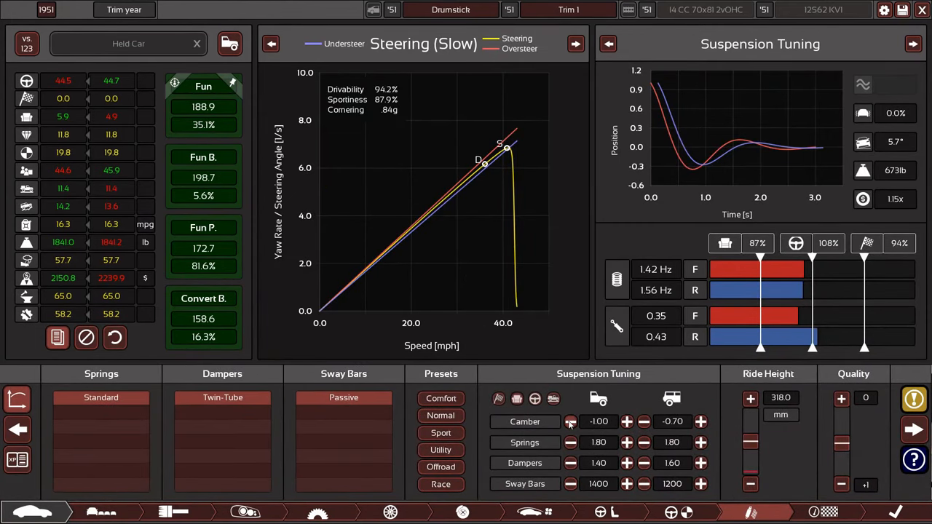
Set camber to -1.00 front and -0.20 rear, with springs restored to 1.80
click(701, 421)
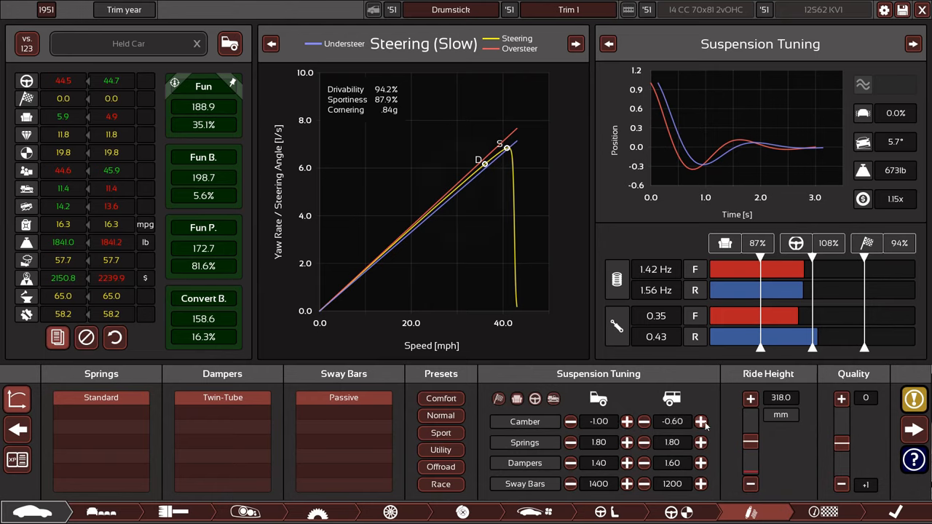
click(700, 421)
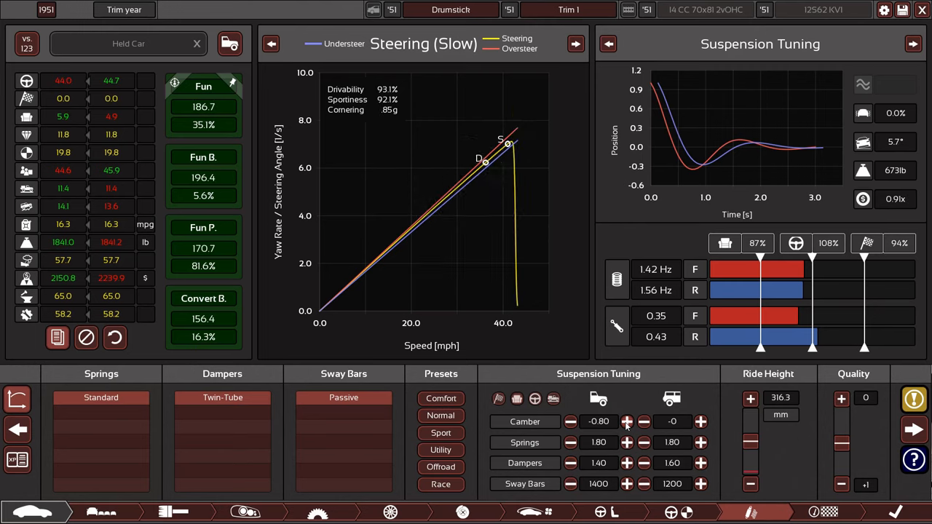
click(627, 421)
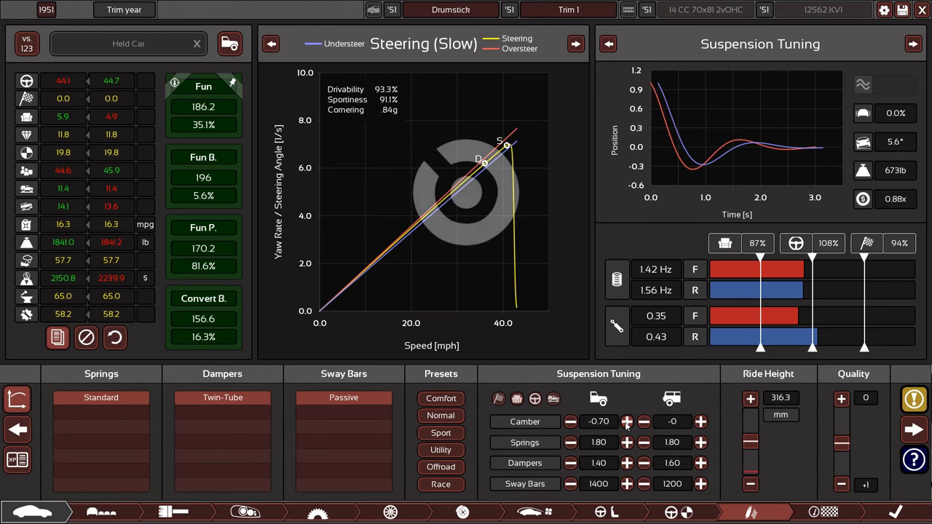
click(570, 421)
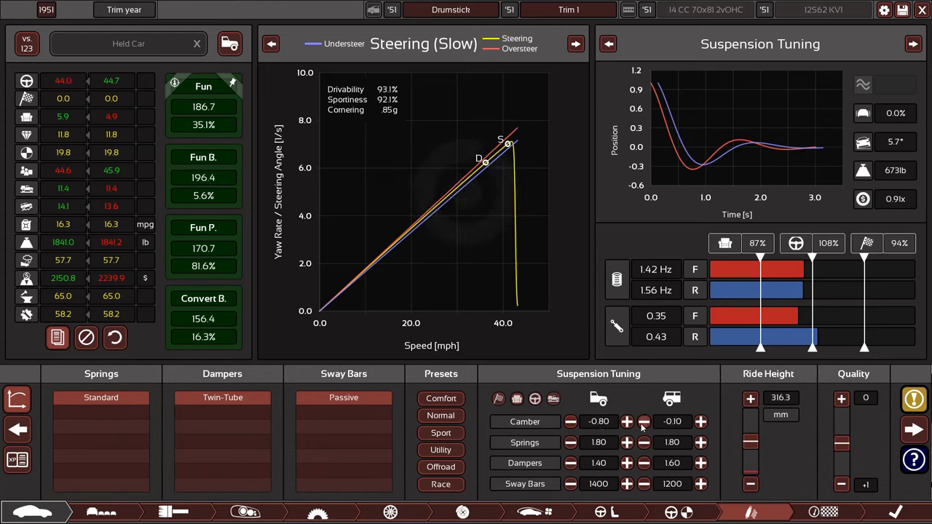
click(571, 421)
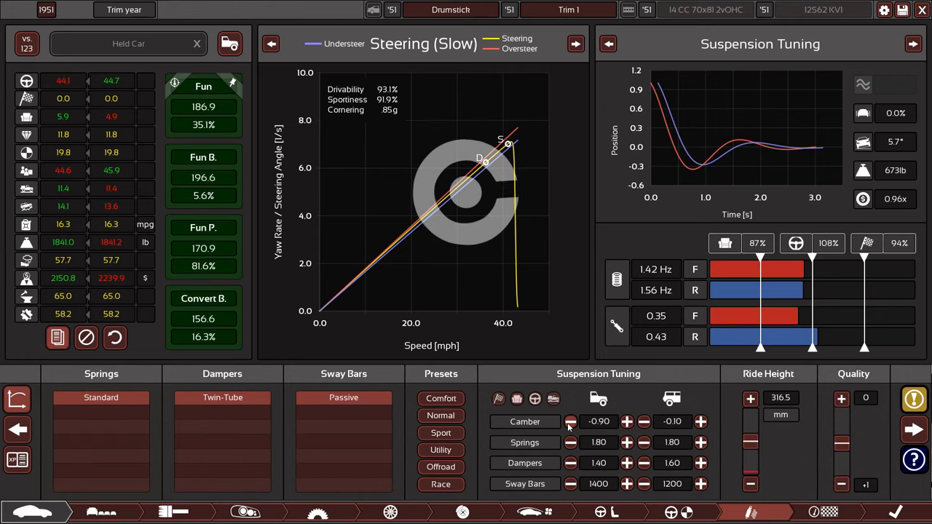
click(627, 421)
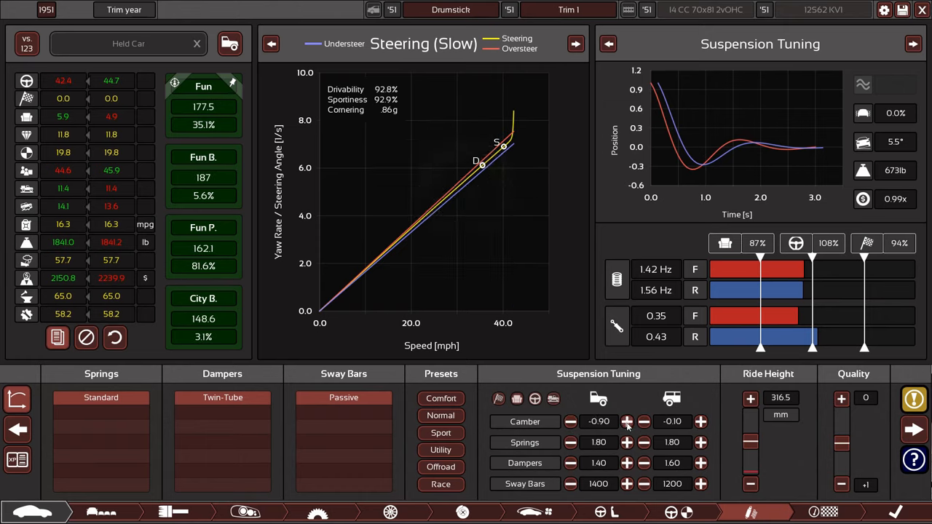
click(643, 421)
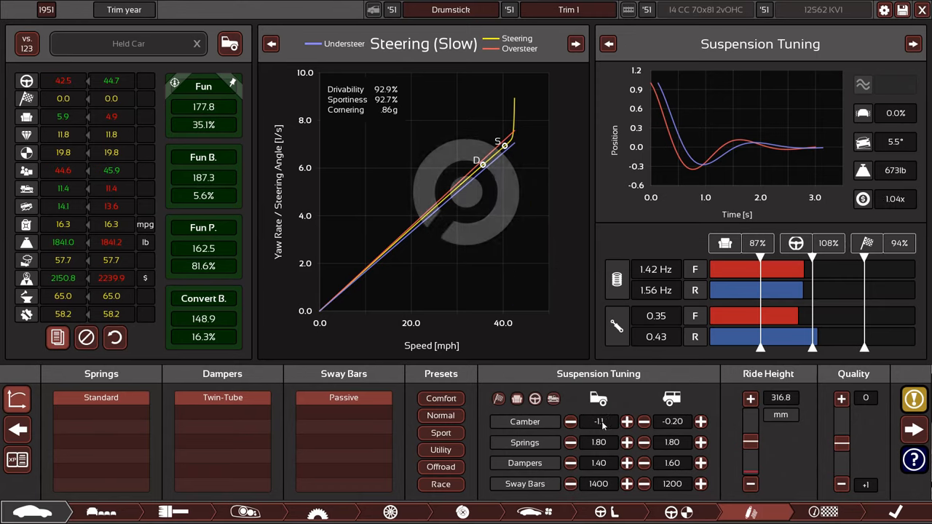
click(643, 422)
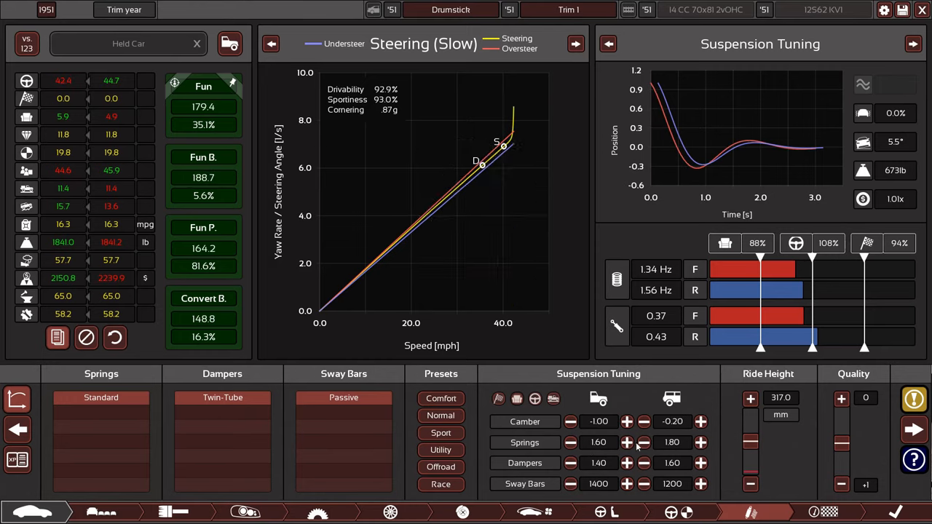
click(626, 442)
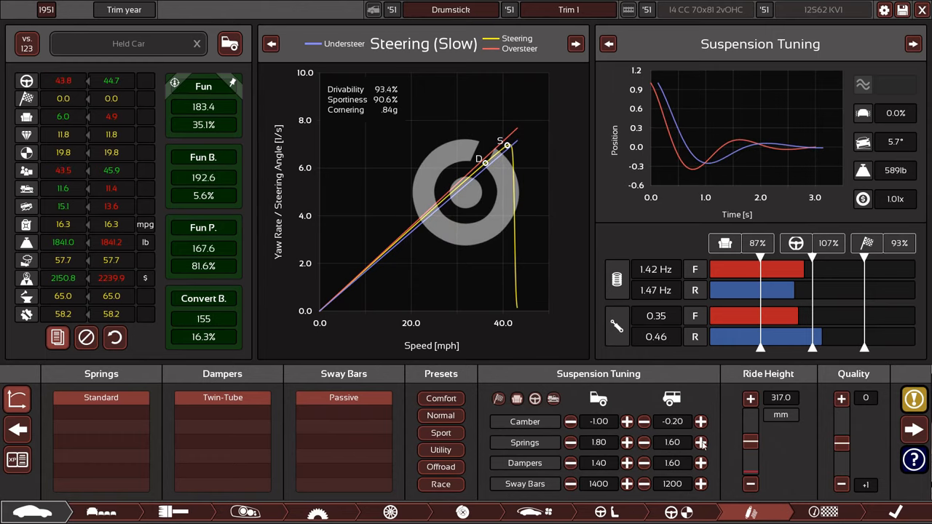
click(700, 442)
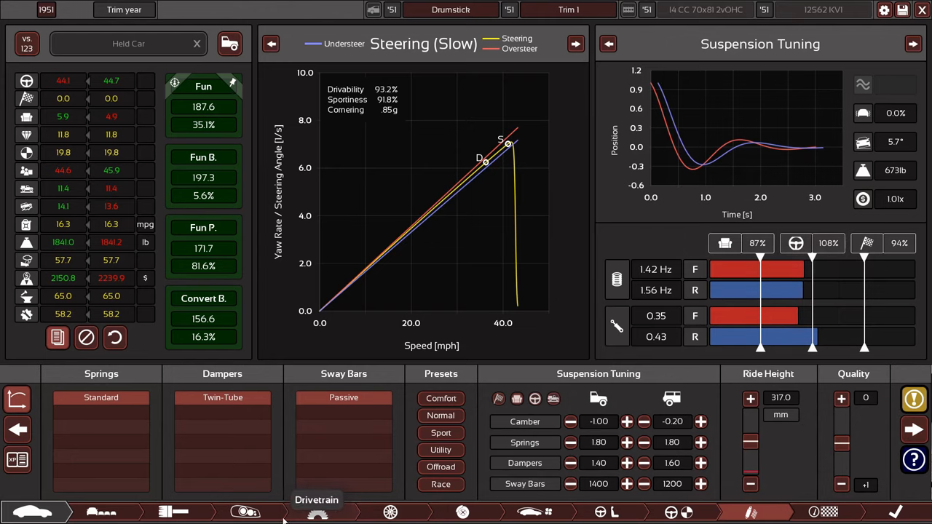
Try raising drivetrain quality, then put it back to zero
click(317, 512)
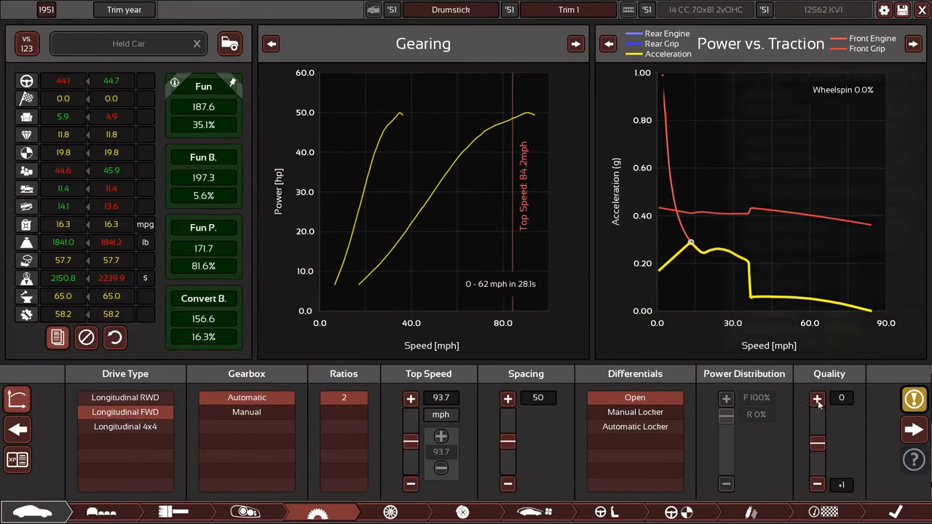
click(817, 399)
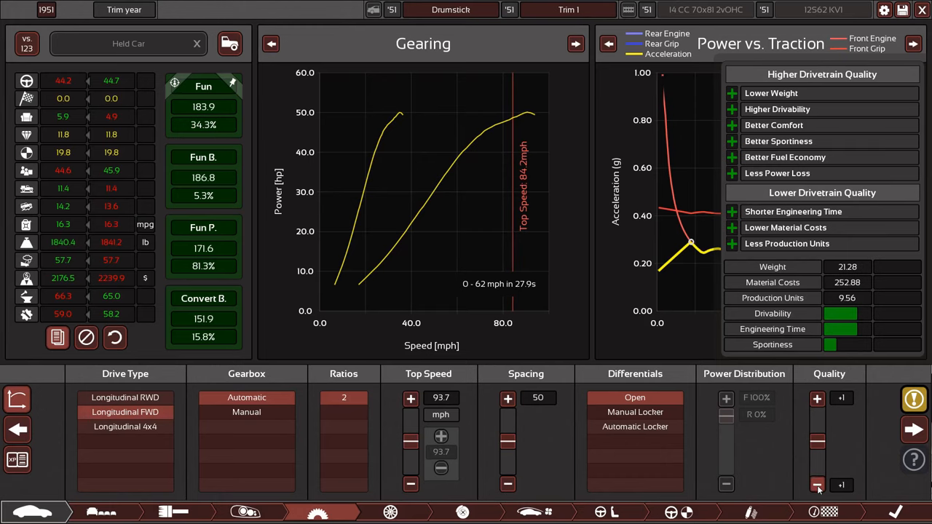
click(391, 512)
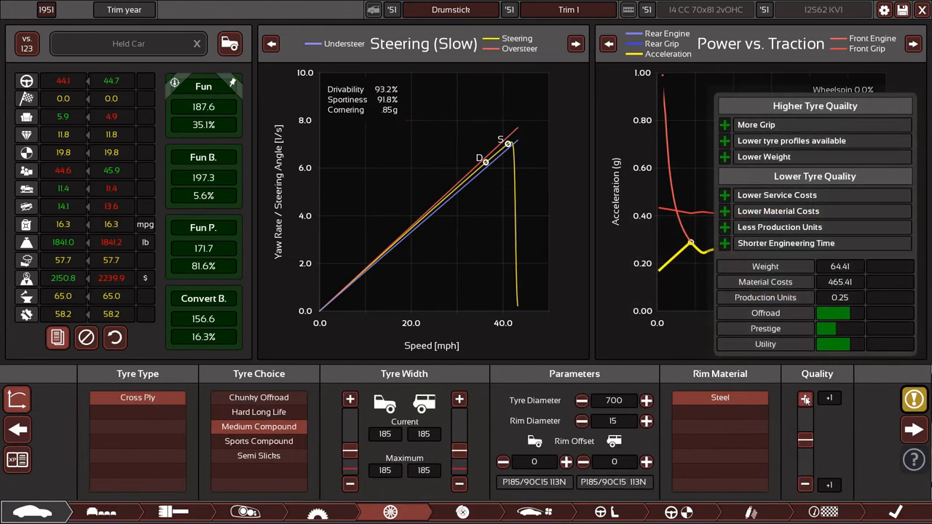
click(804, 484)
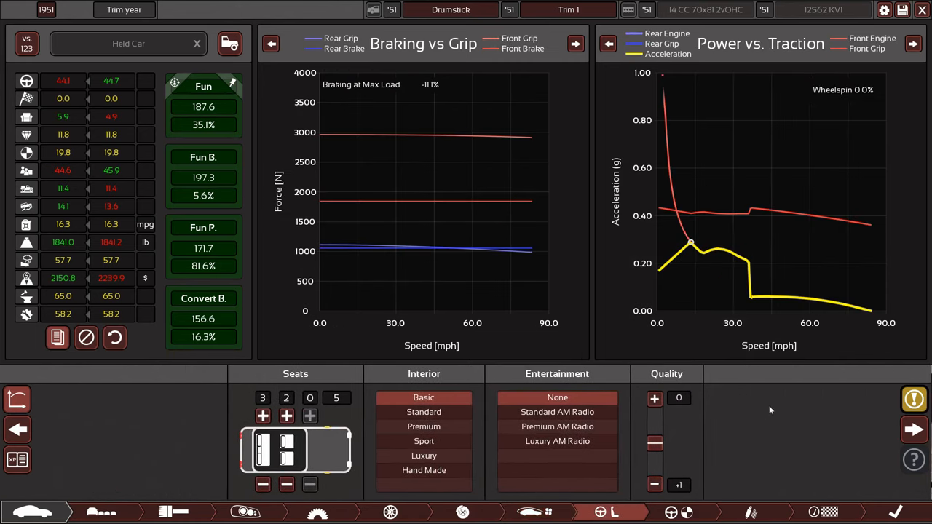
click(653, 399)
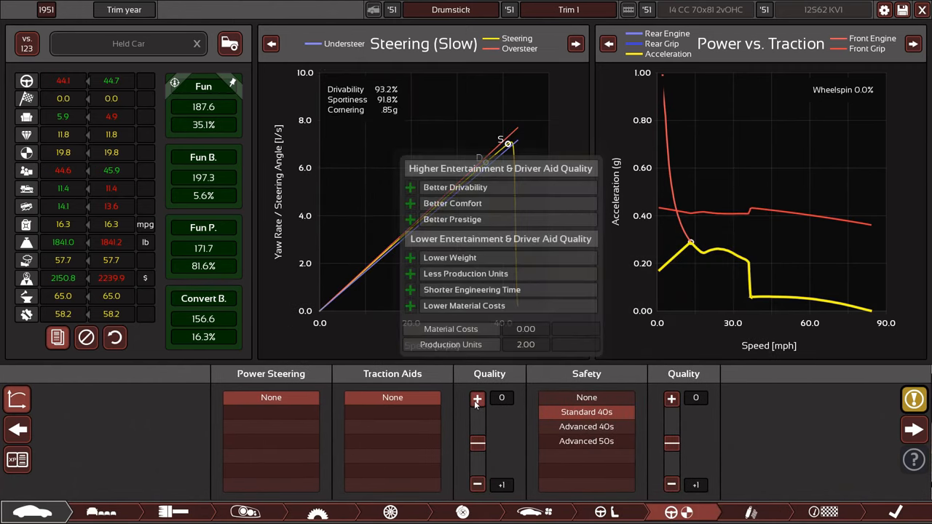
Raise driver aid quality to +2, then drop it back to +1
click(477, 397)
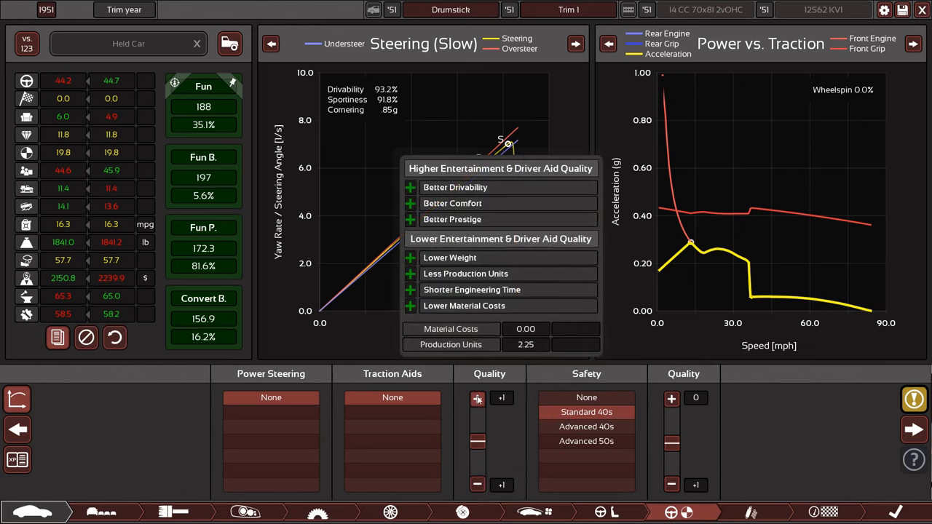
click(478, 398)
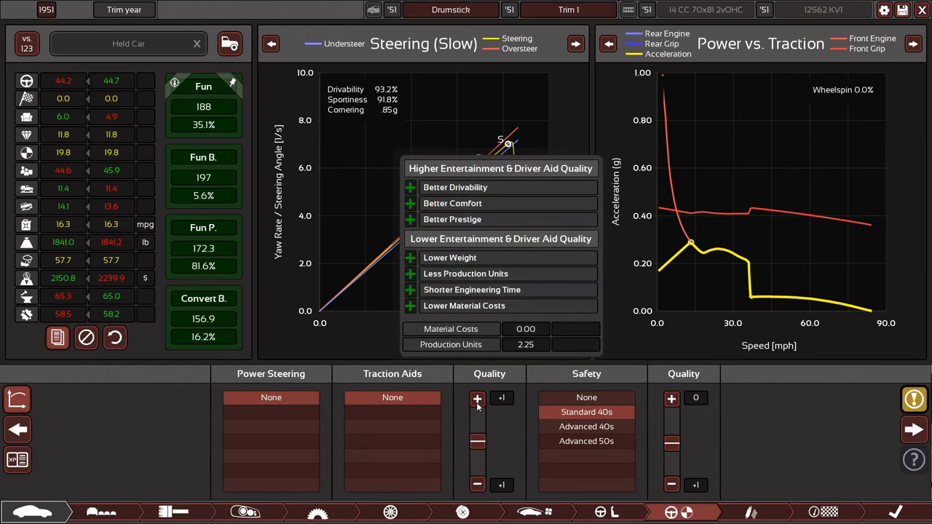
click(478, 399)
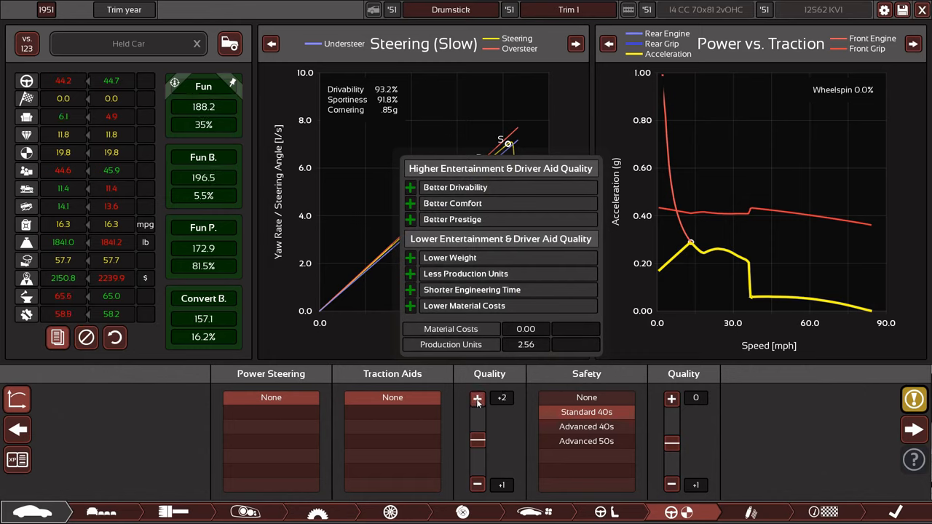
click(477, 484)
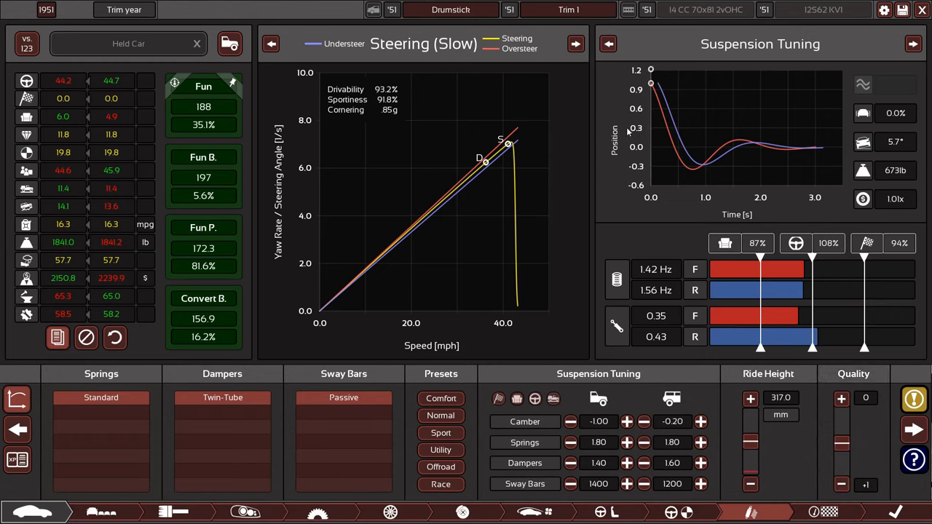
mouse_move(801, 446)
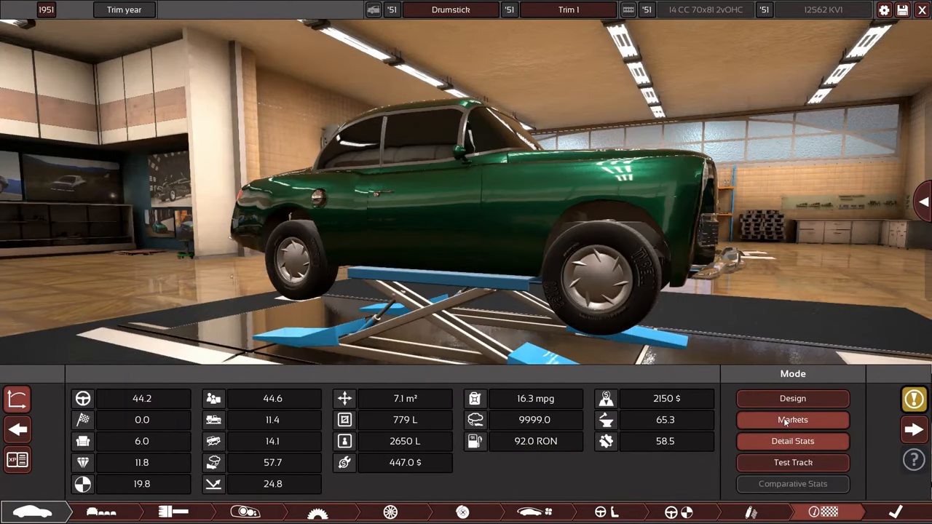
Check Trim 1's scores in the market grid, then advance to the warnings summary
click(792, 420)
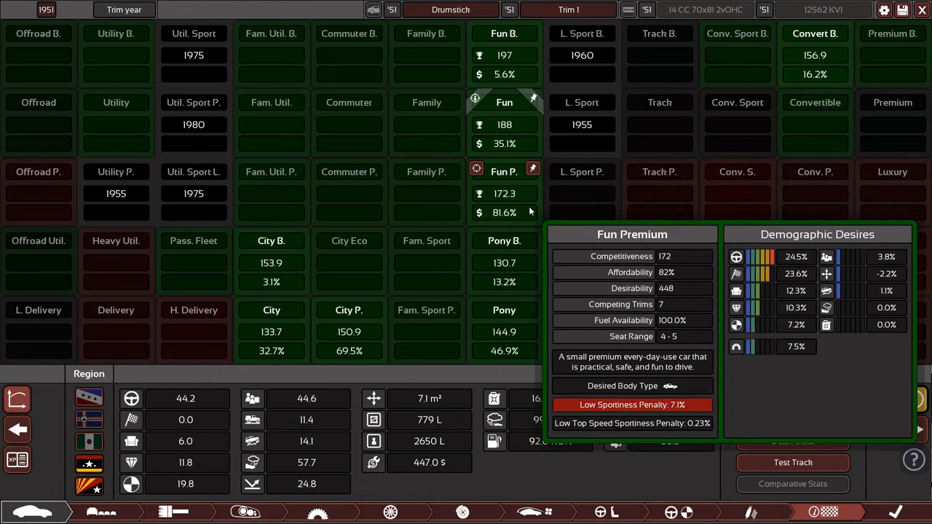
click(815, 34)
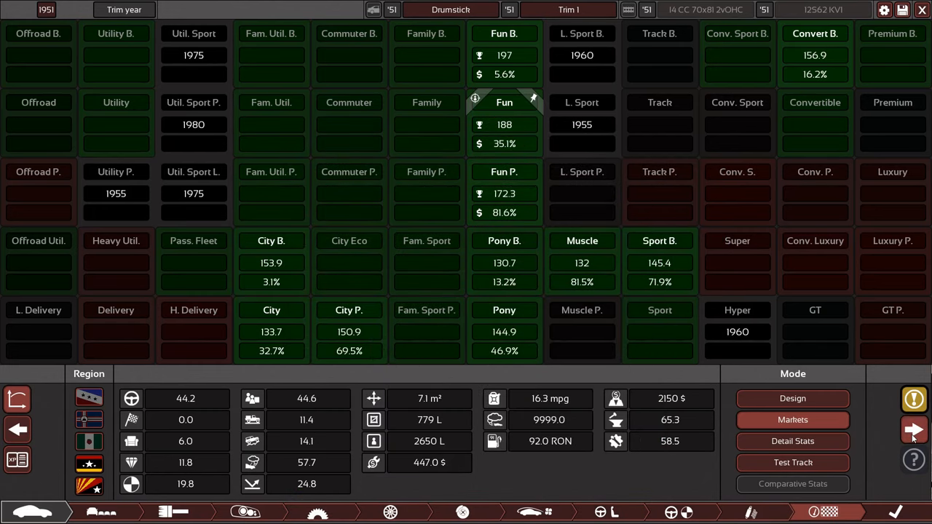
click(914, 429)
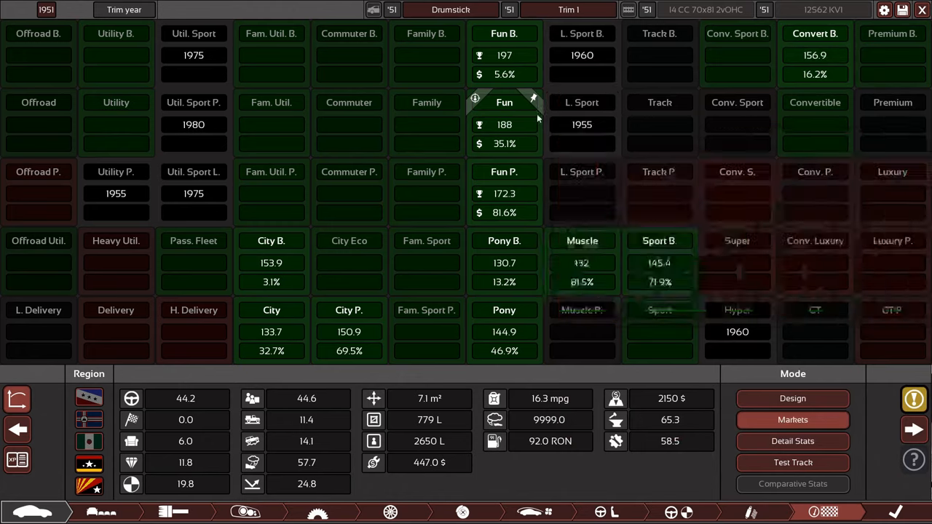
click(914, 429)
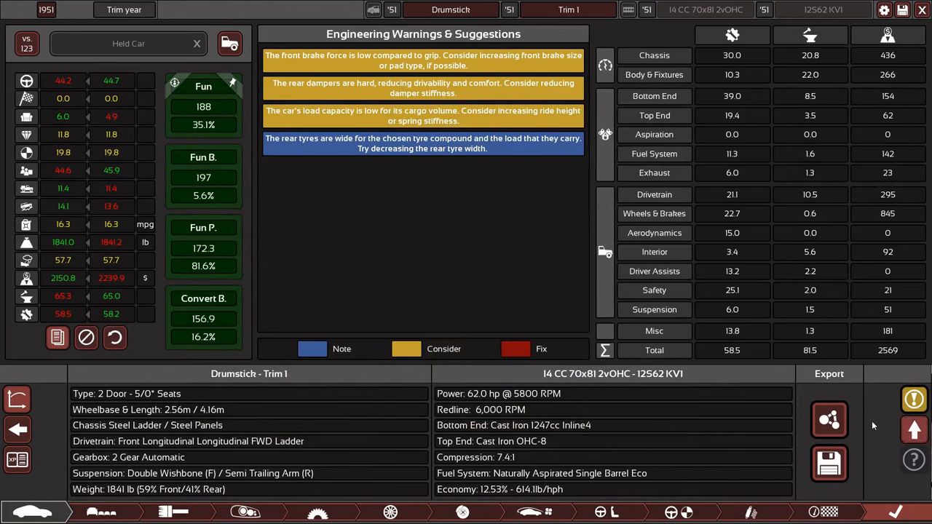
mouse_move(829, 420)
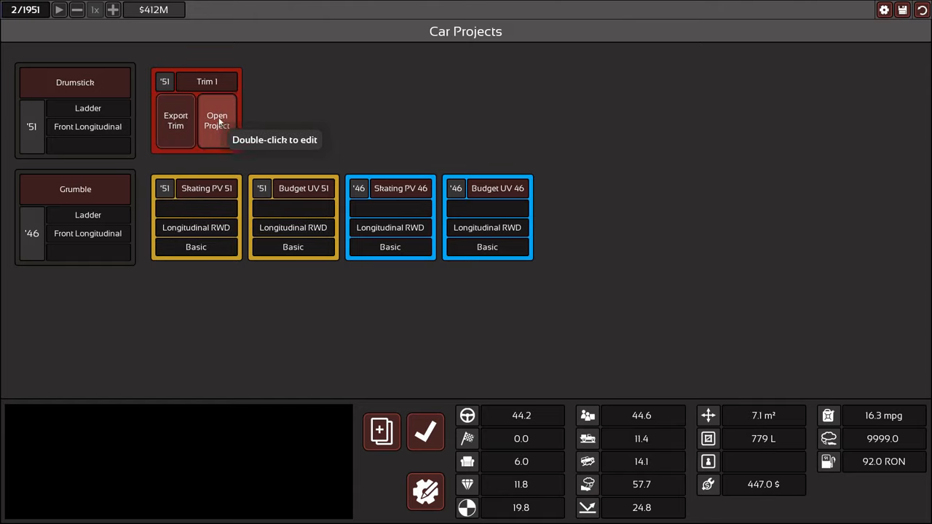
Name Trim 1 'Cornish FV 51', clone it, and edit the Cornish FV Clone
click(216, 120)
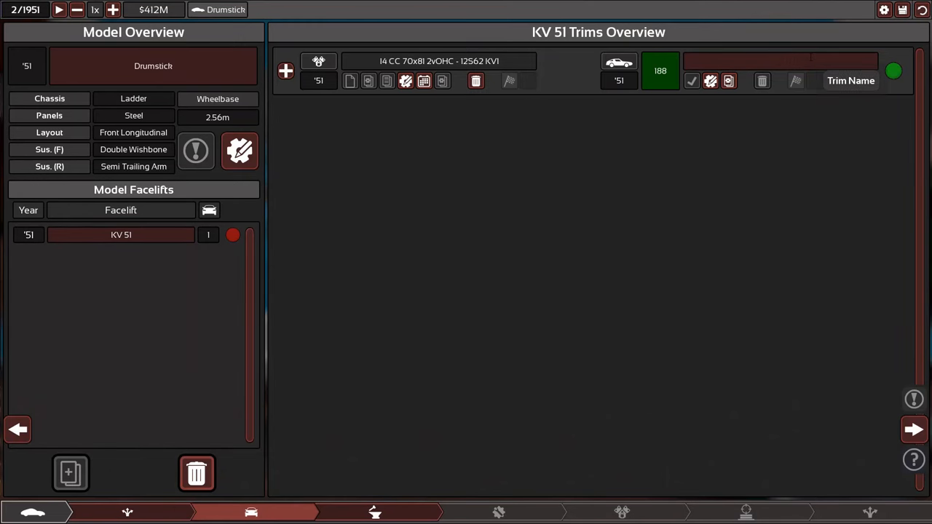
text(FV)
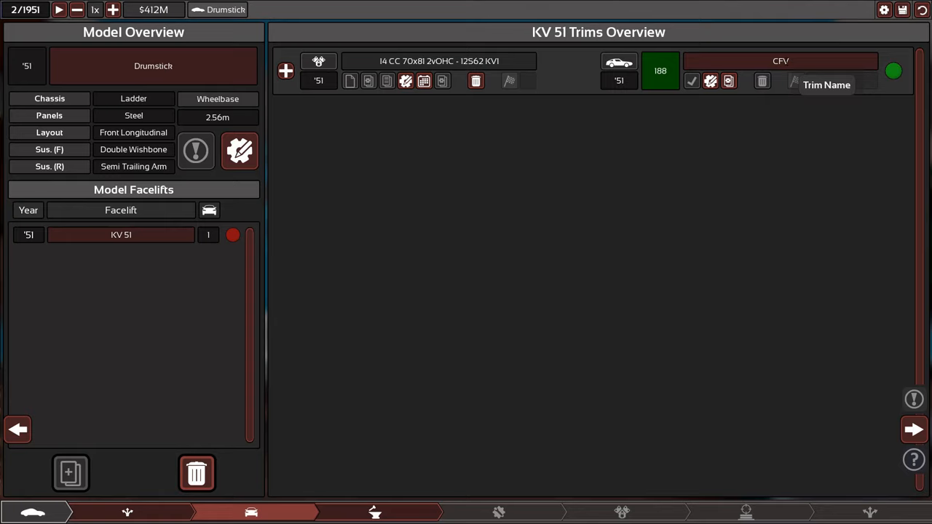
click(781, 61)
text(ornish )
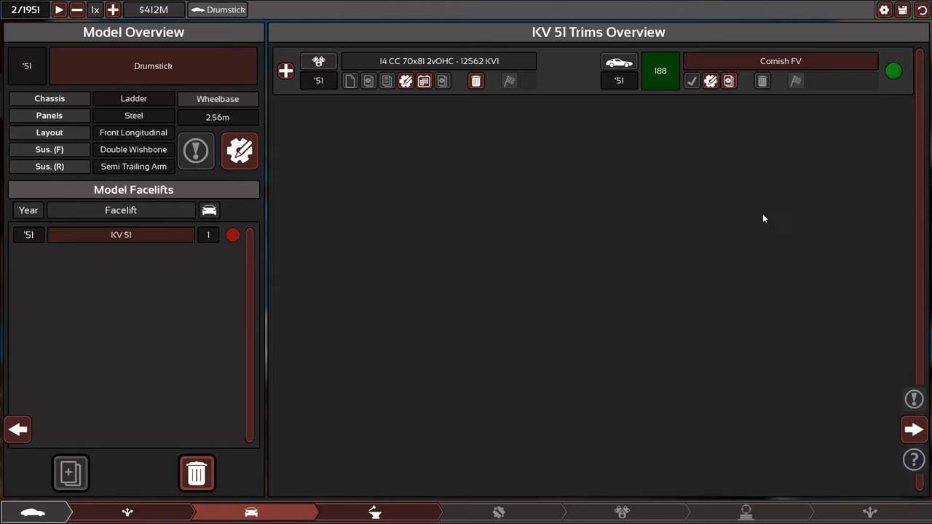
mouse_move(728, 81)
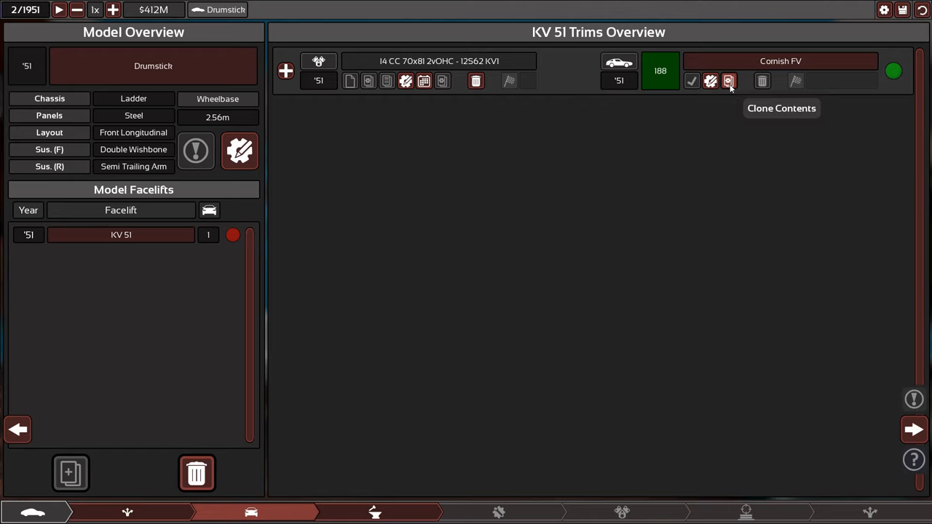
click(728, 81)
text( 51)
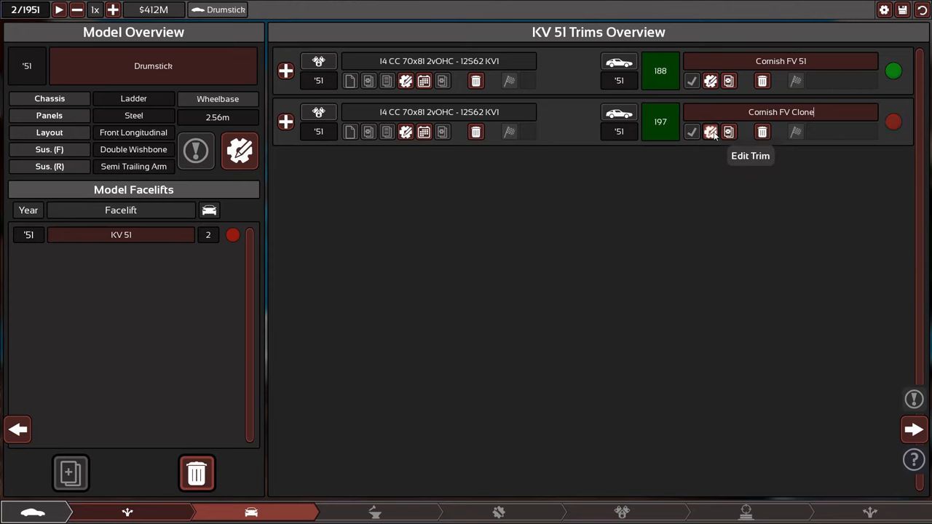
click(710, 131)
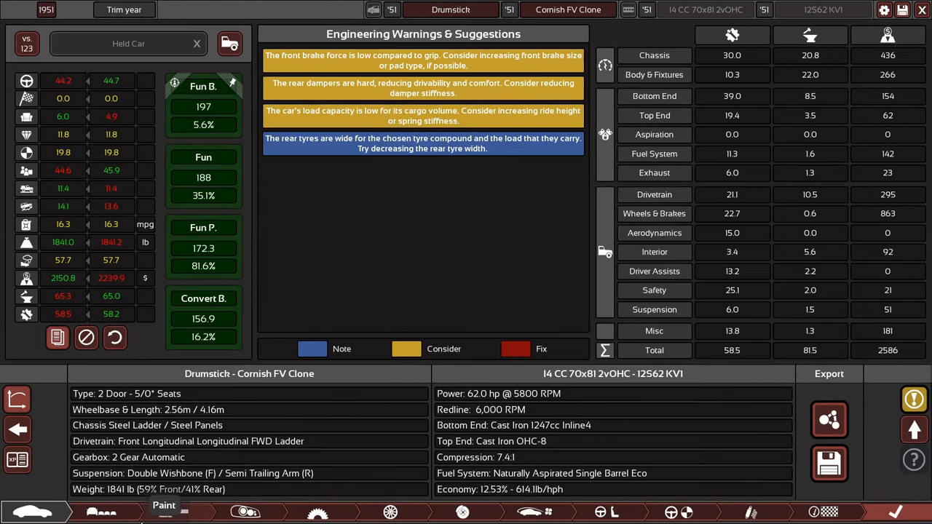
Choose the '49 Convertible body and check its 104.2 Convertible market score
click(101, 512)
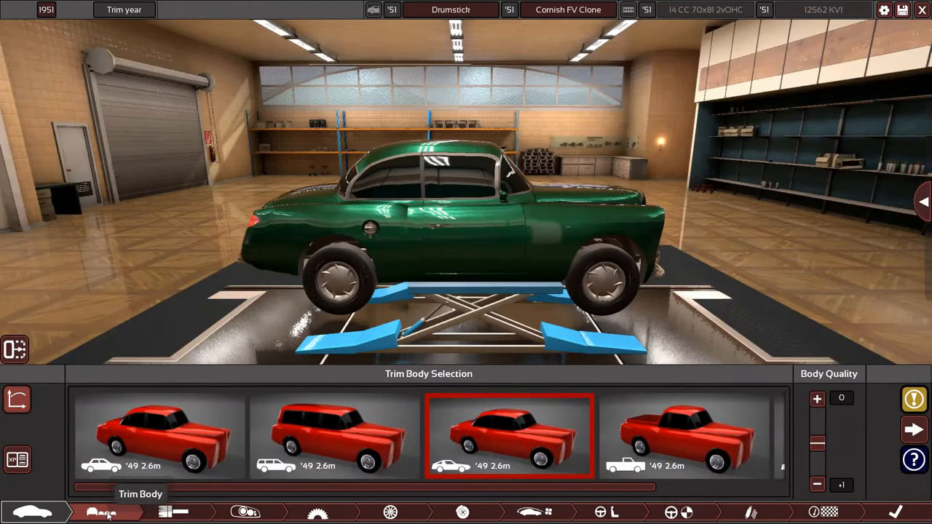
mouse_move(334, 437)
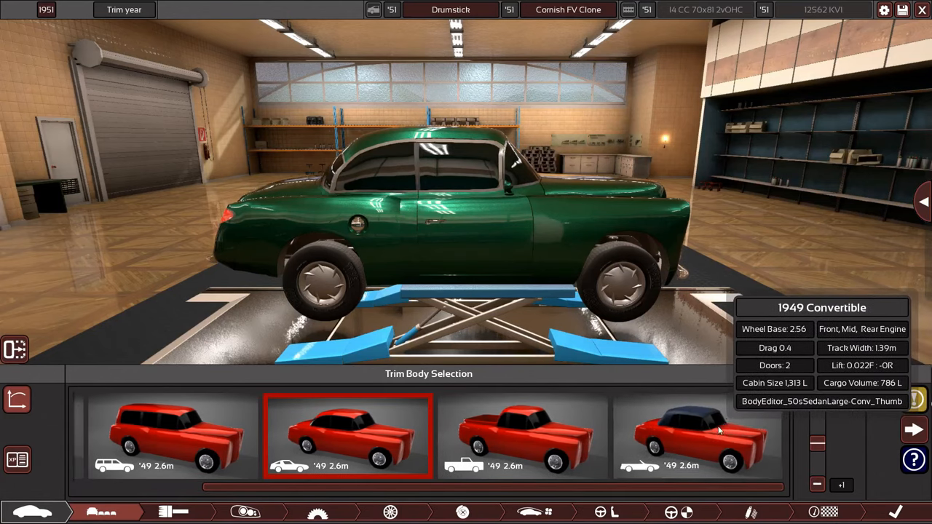
click(698, 436)
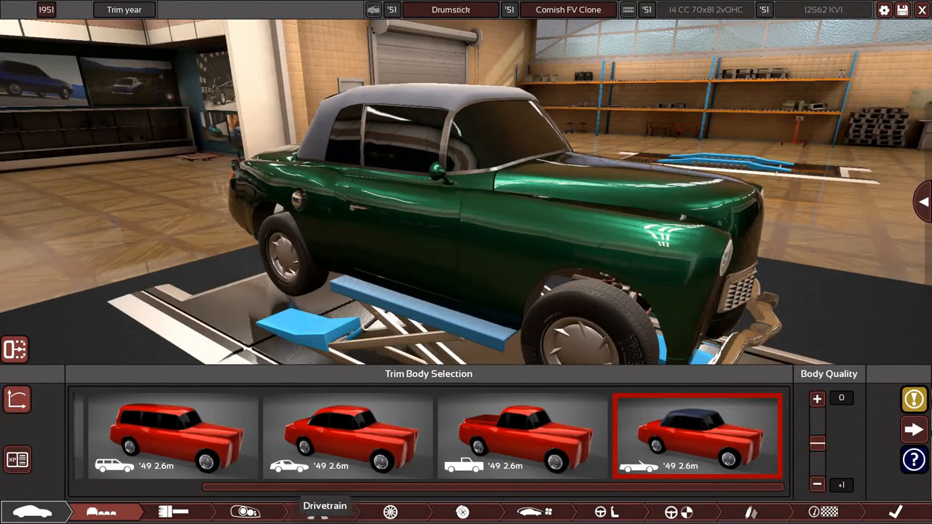
click(317, 512)
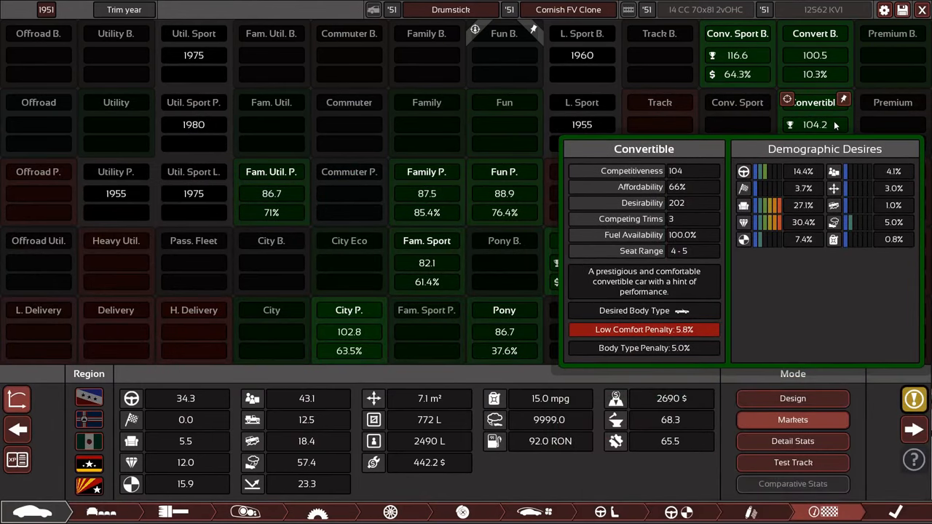
Compare Convertible, Convertible Budget and Sport Budget markets, then pin Conv. Sport B
click(815, 32)
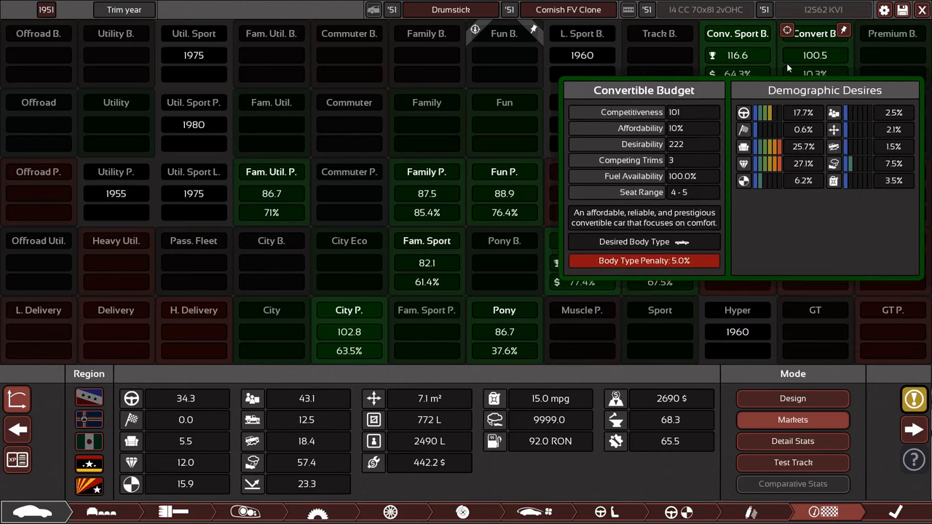
click(737, 33)
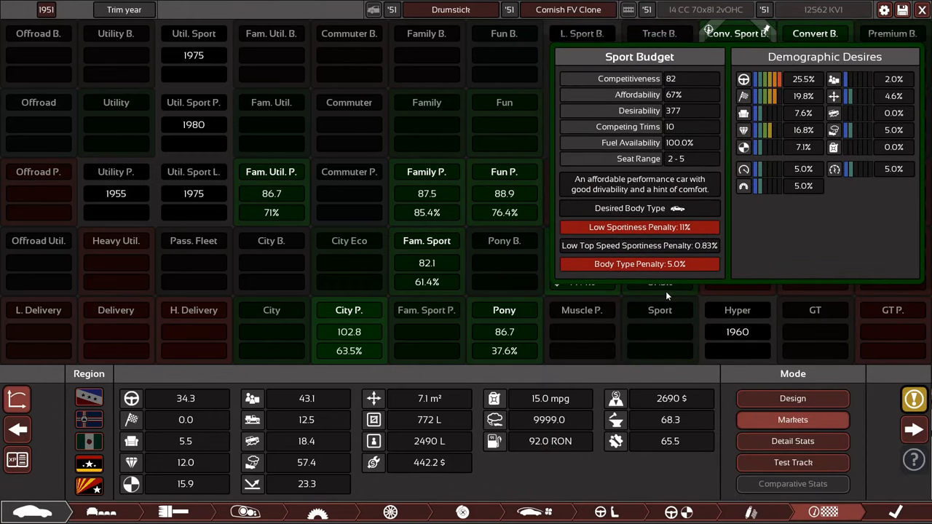
click(659, 34)
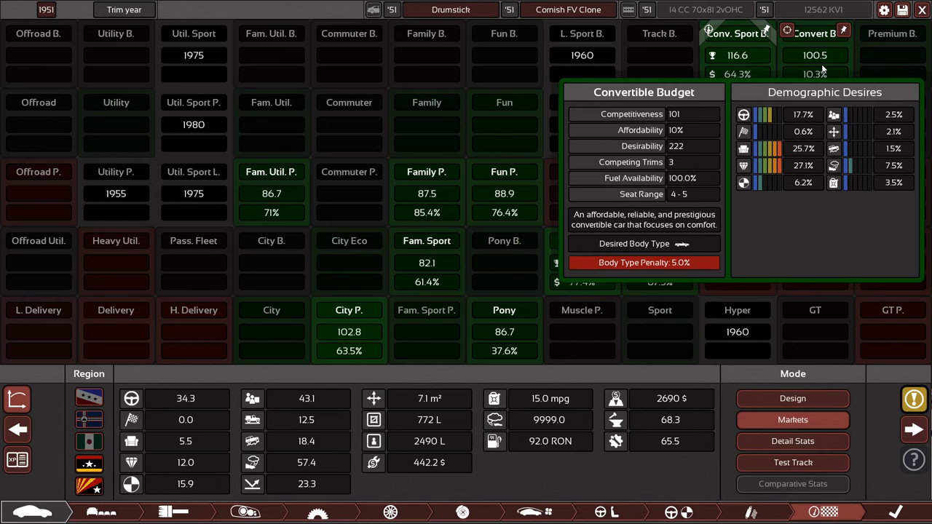
click(737, 34)
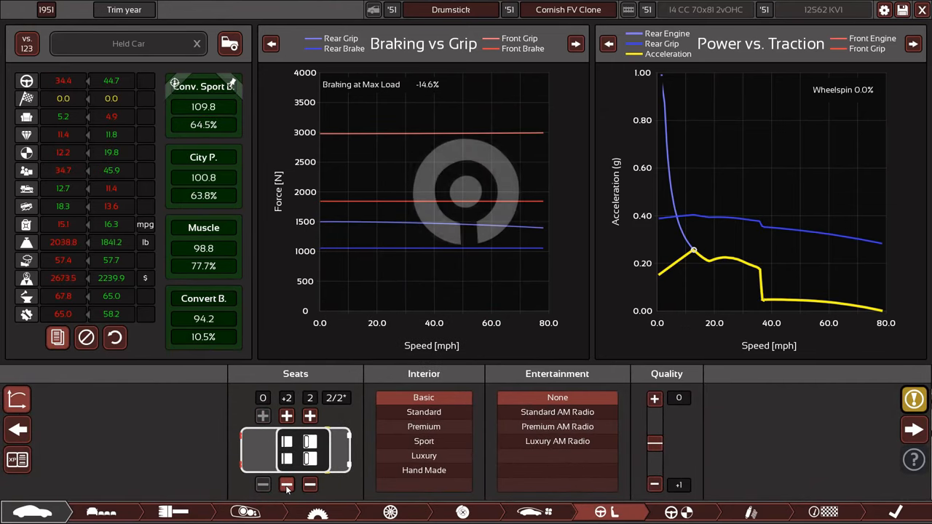
Remove the rear seat row so only two front seats remain
click(286, 484)
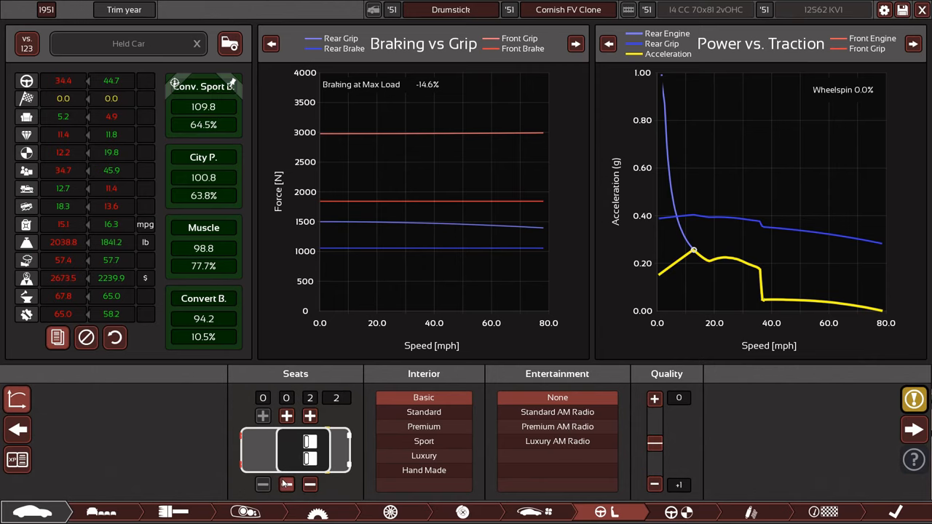
click(286, 416)
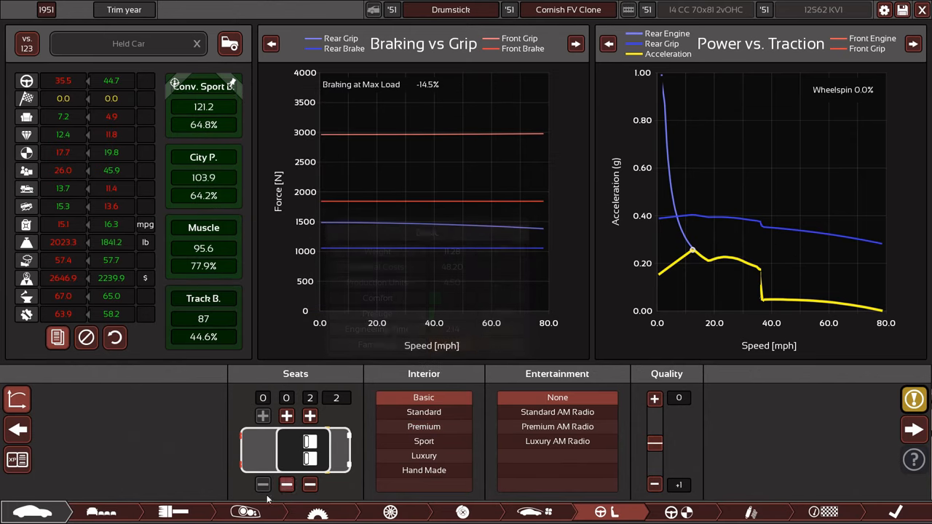
mouse_move(102, 510)
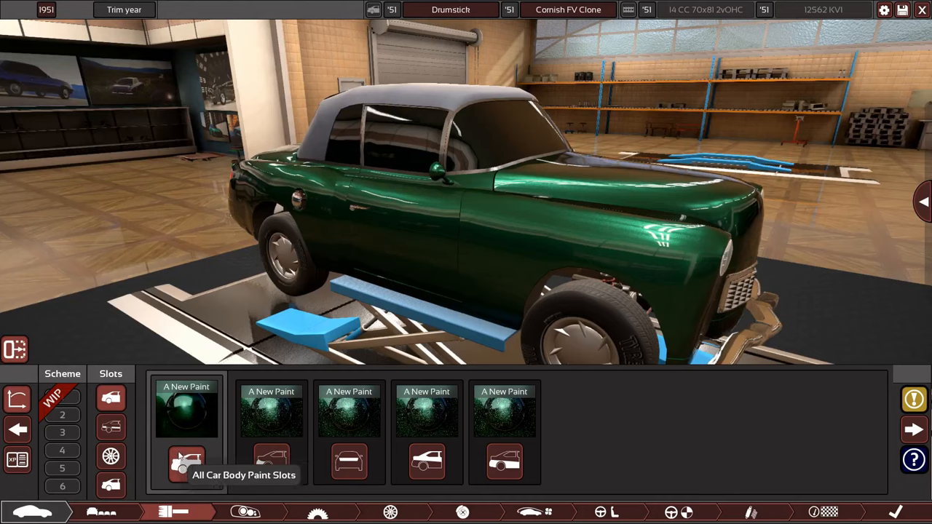
Paint all car body paint slots red and finish editing the paint
click(185, 464)
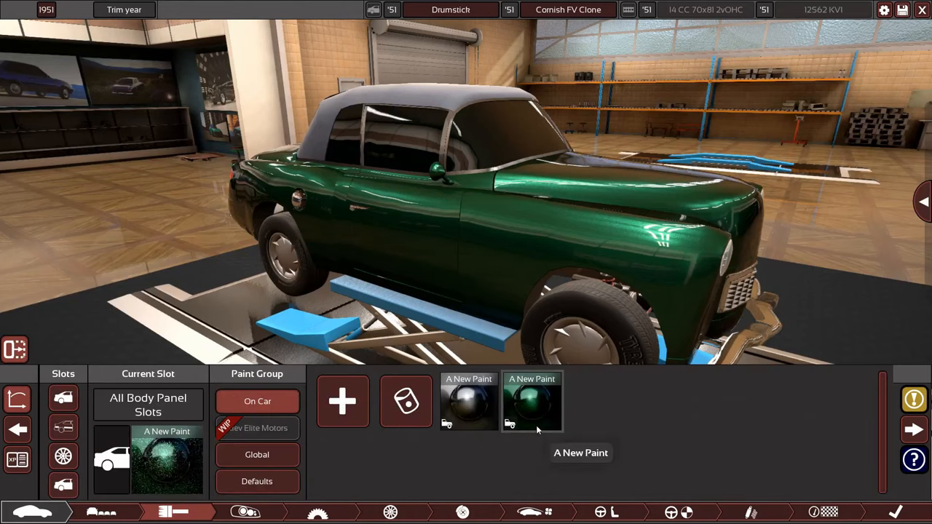
mouse_move(357, 412)
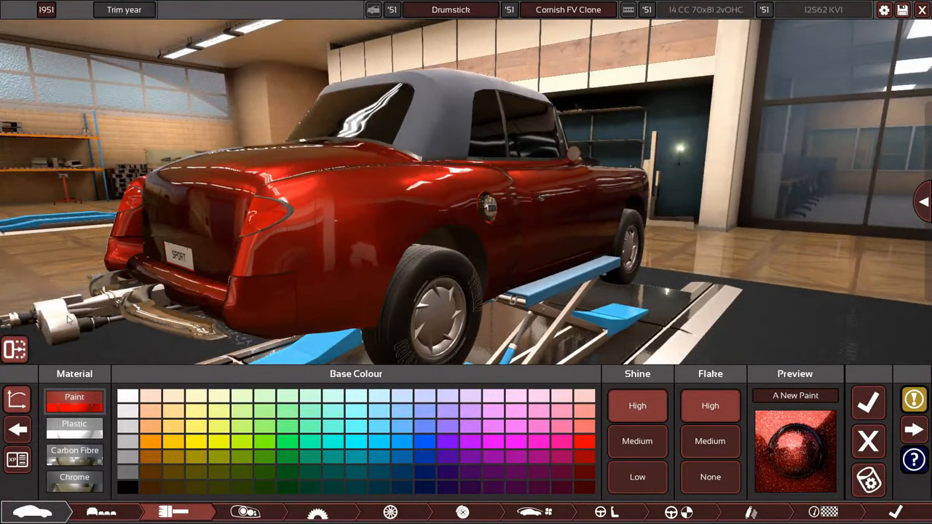
mouse_move(868, 402)
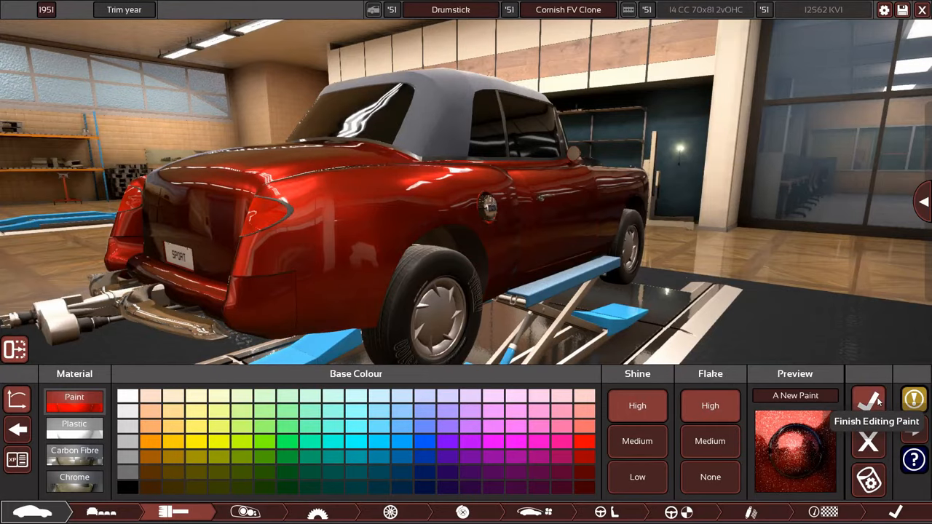
click(868, 401)
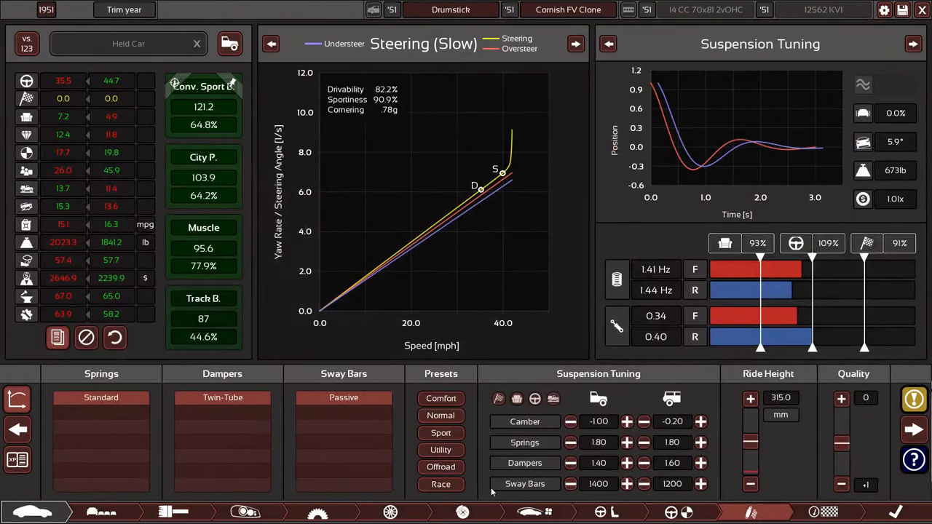
click(317, 512)
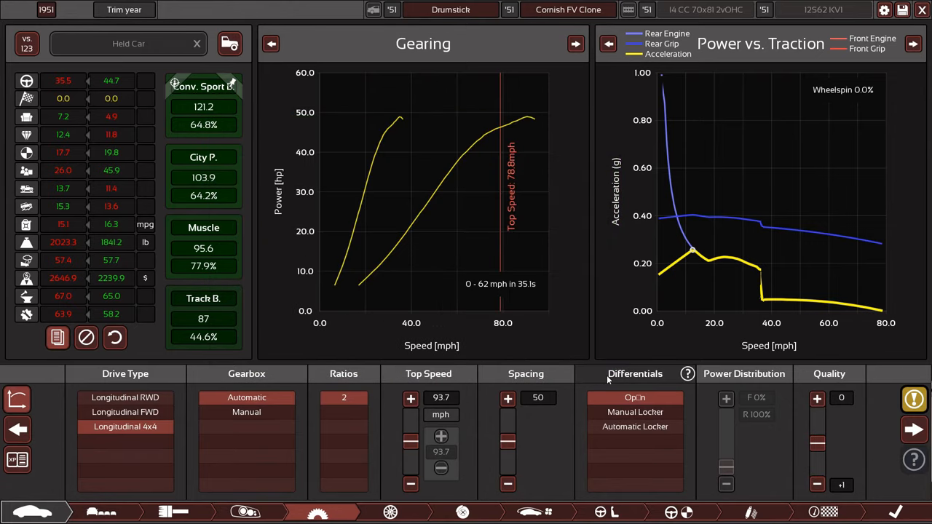
Fit Sports Compound tyres with front rim offset 15 and rear offset kept at 0
click(389, 512)
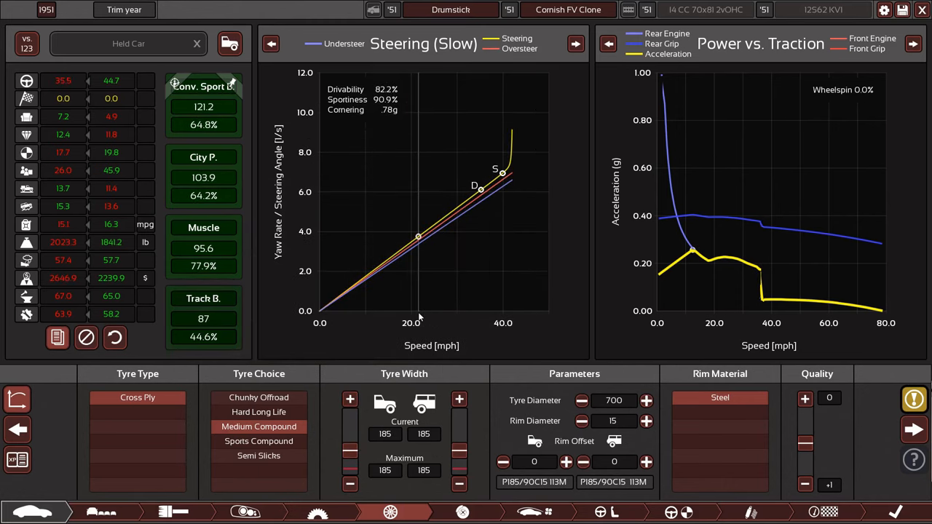
mouse_move(259, 440)
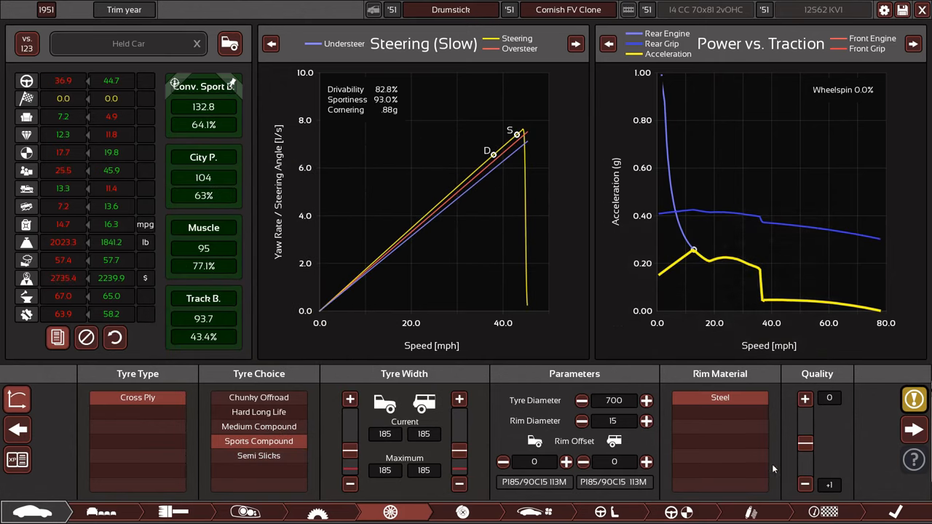
click(567, 462)
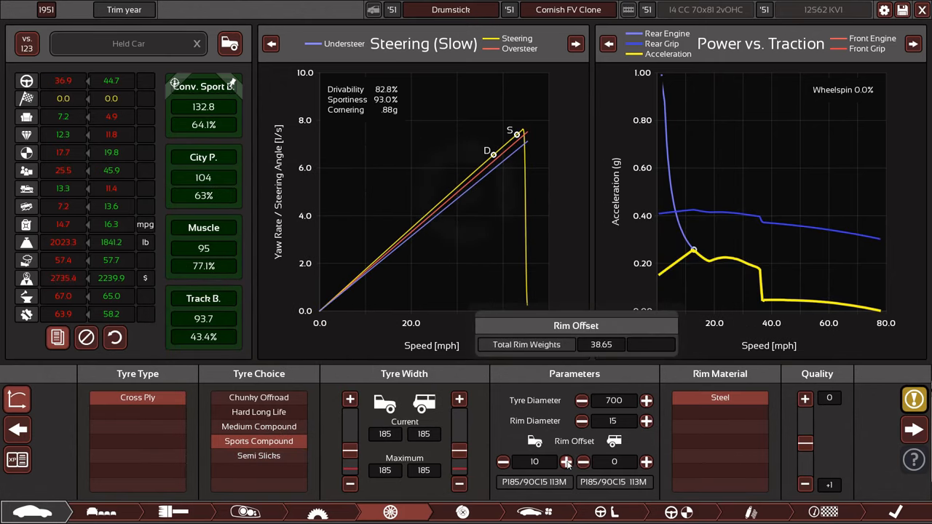
click(566, 462)
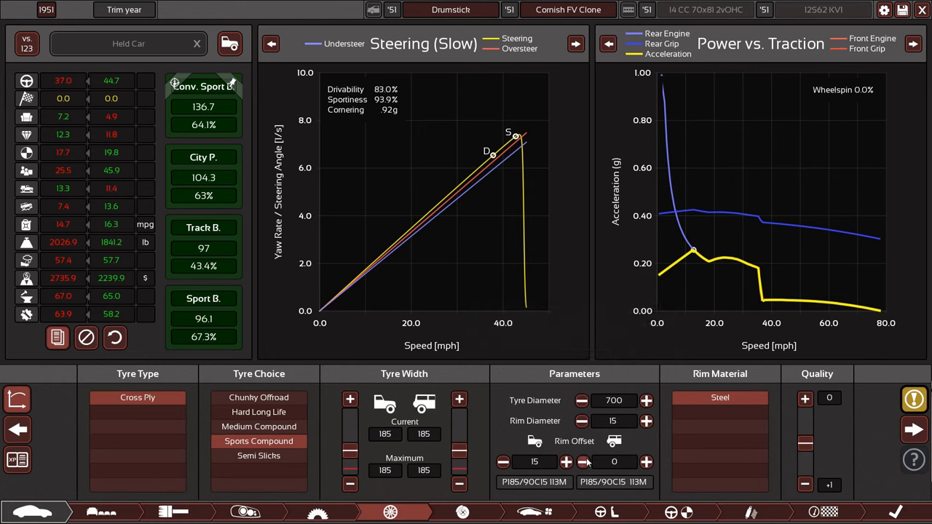
click(646, 462)
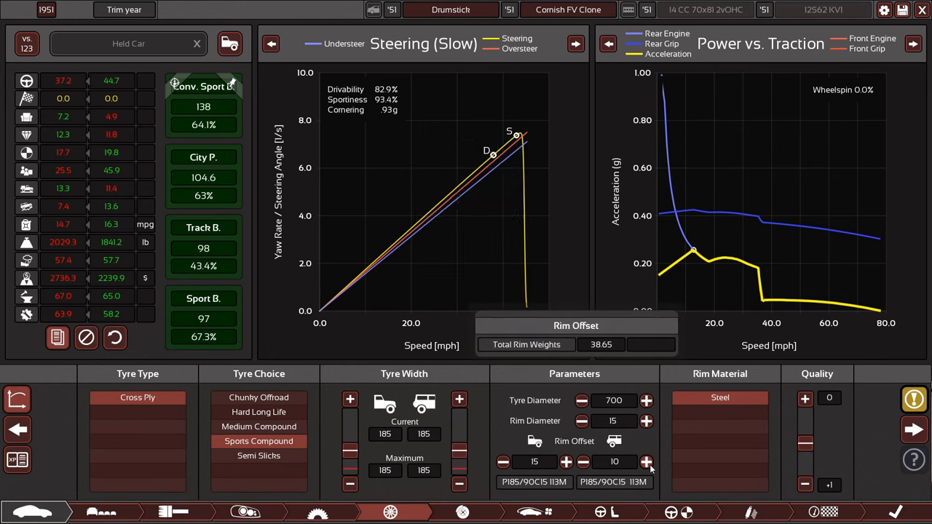
click(646, 462)
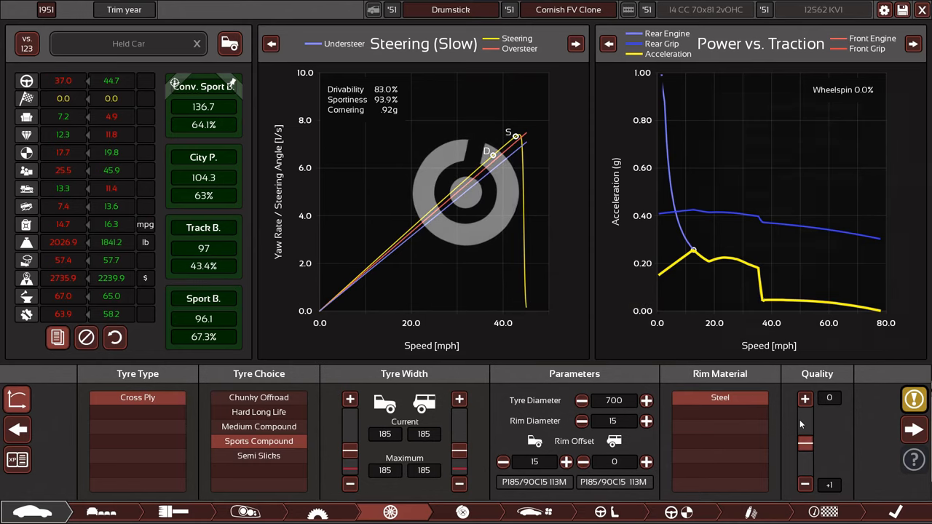
click(463, 512)
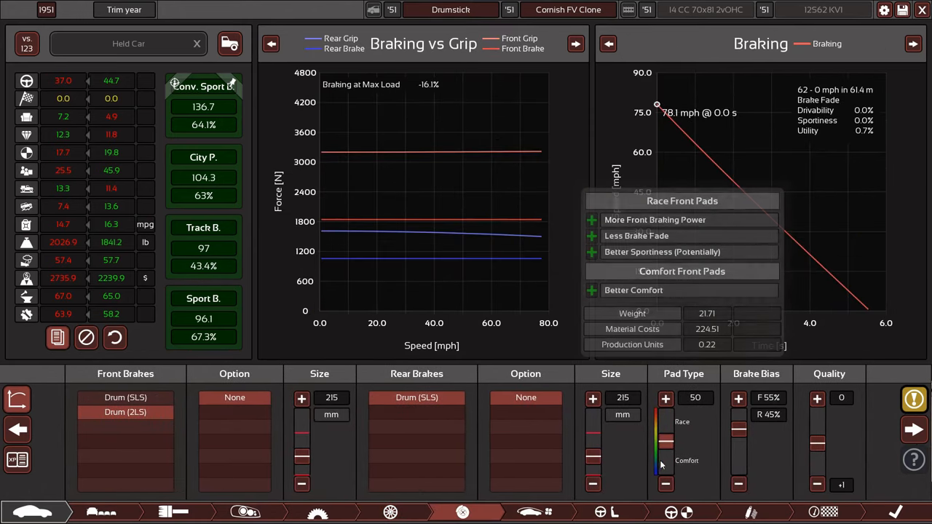
Return brake pad type to 50 and enlarge the front drum brakes to 280 mm
click(665, 398)
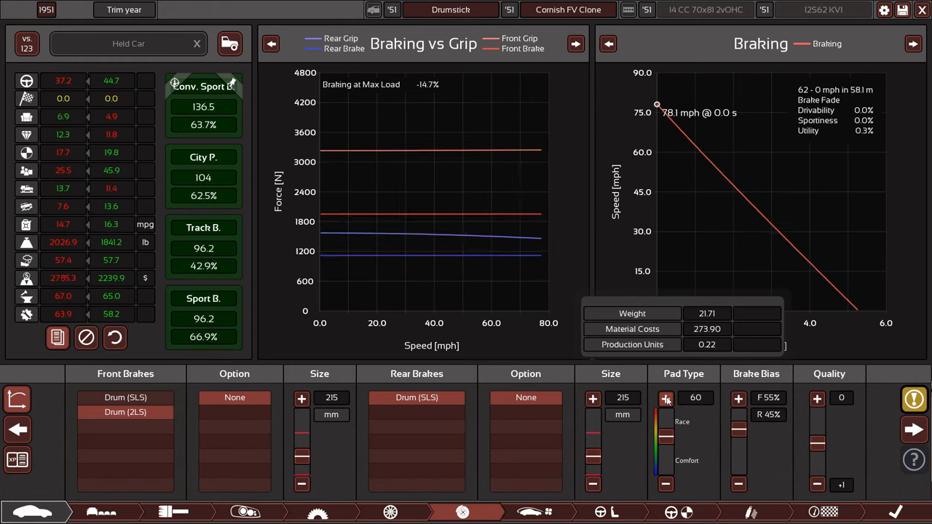
click(665, 398)
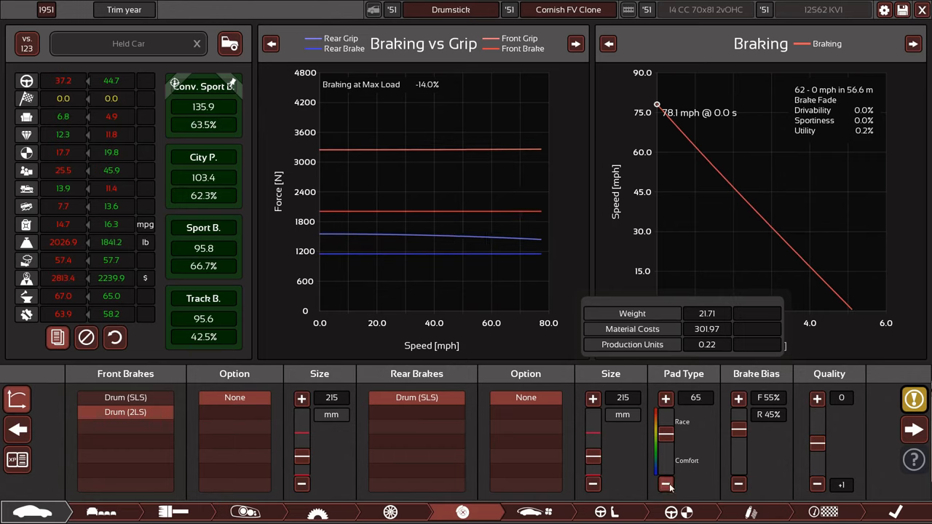
click(665, 484)
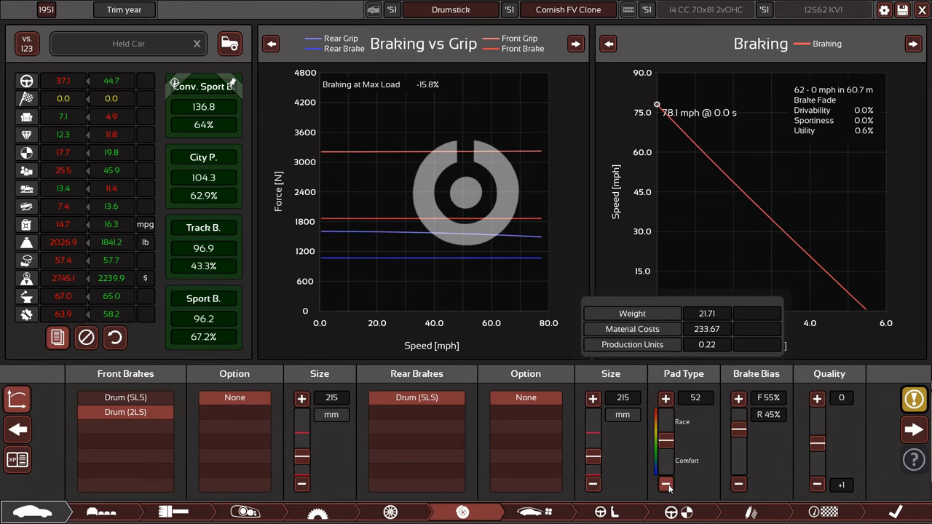
click(666, 484)
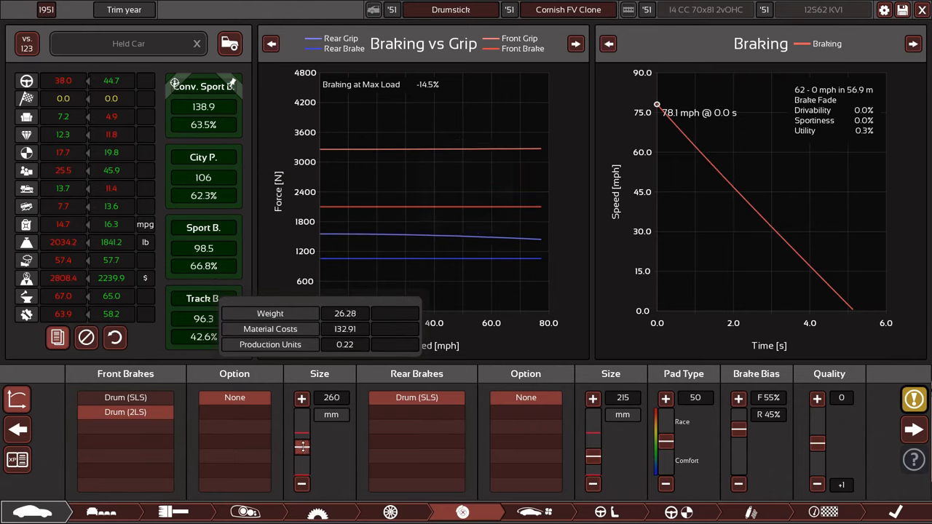
click(302, 398)
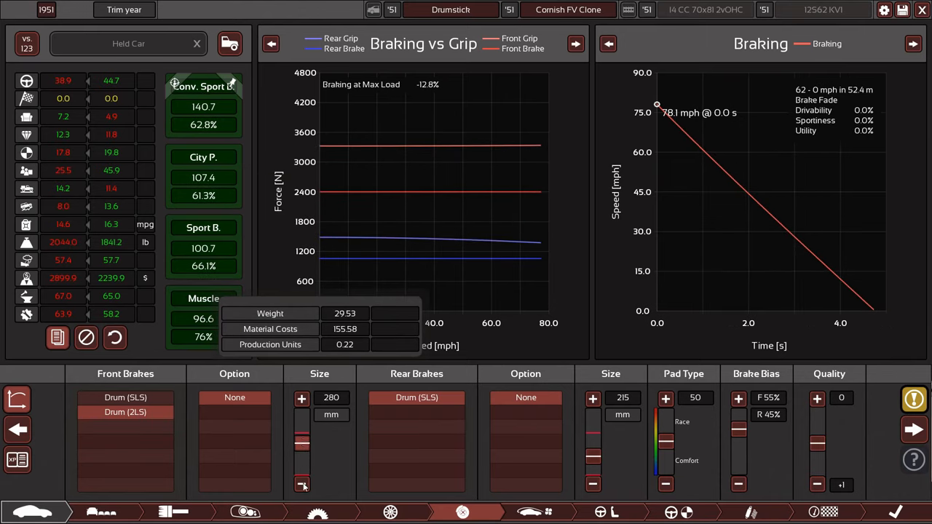
click(317, 512)
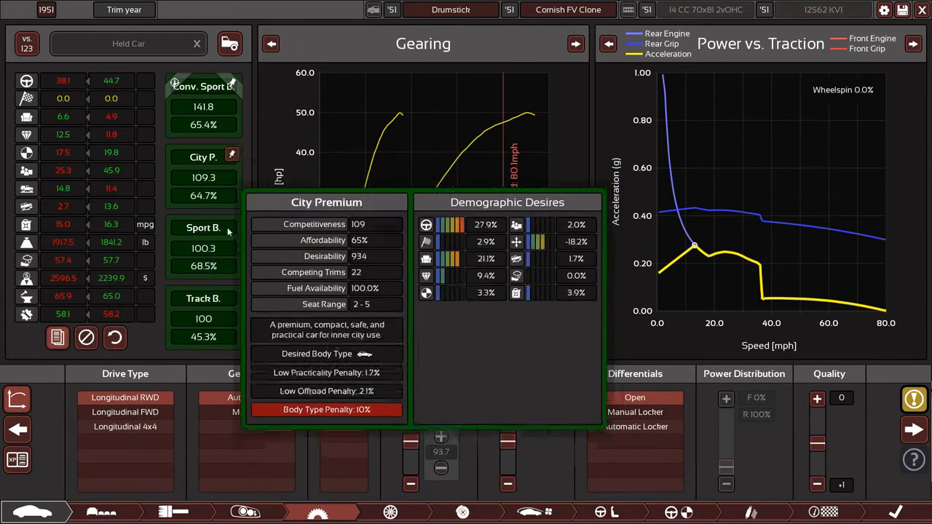
Set longitudinal RWD with a two-ratio automatic and open differential after trying a manual
click(125, 427)
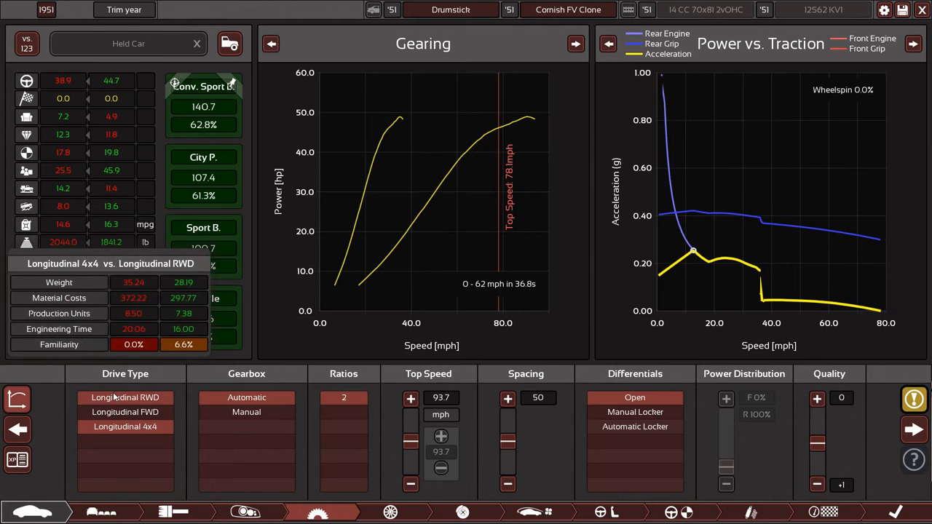
click(126, 397)
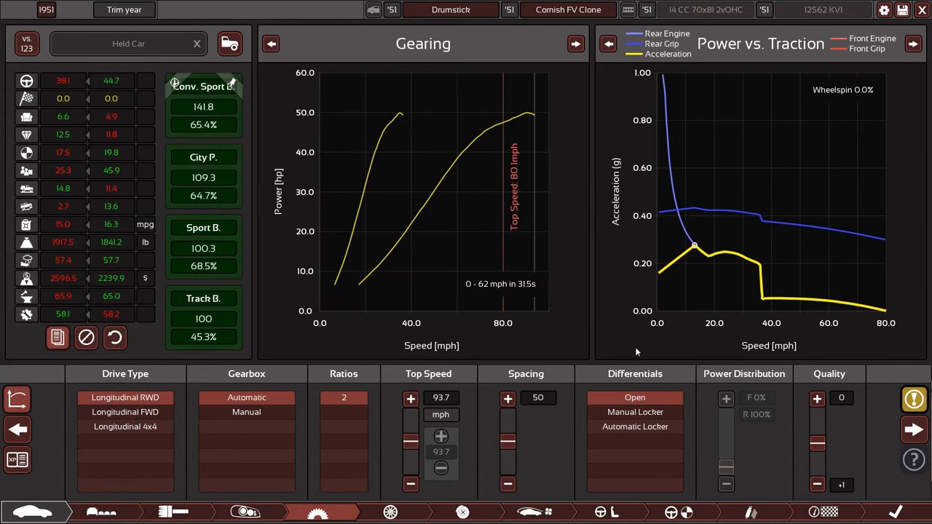
click(246, 411)
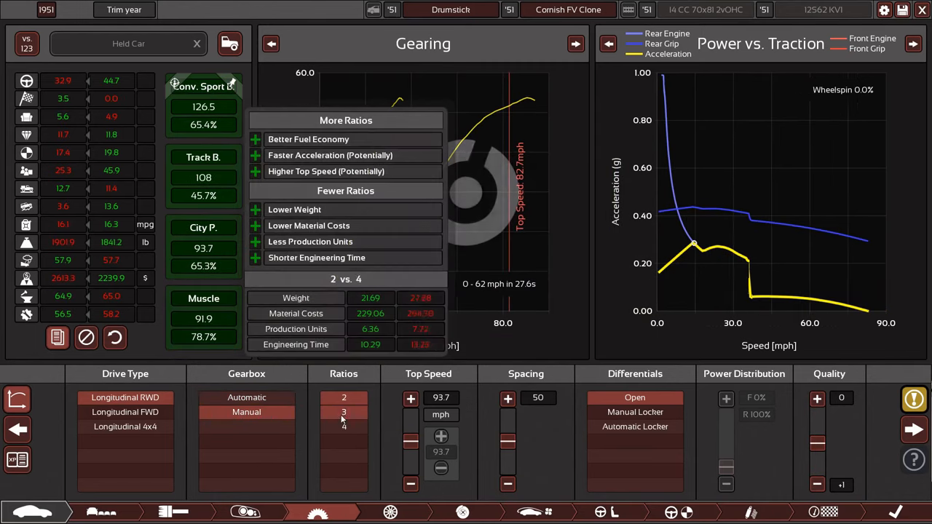
click(344, 427)
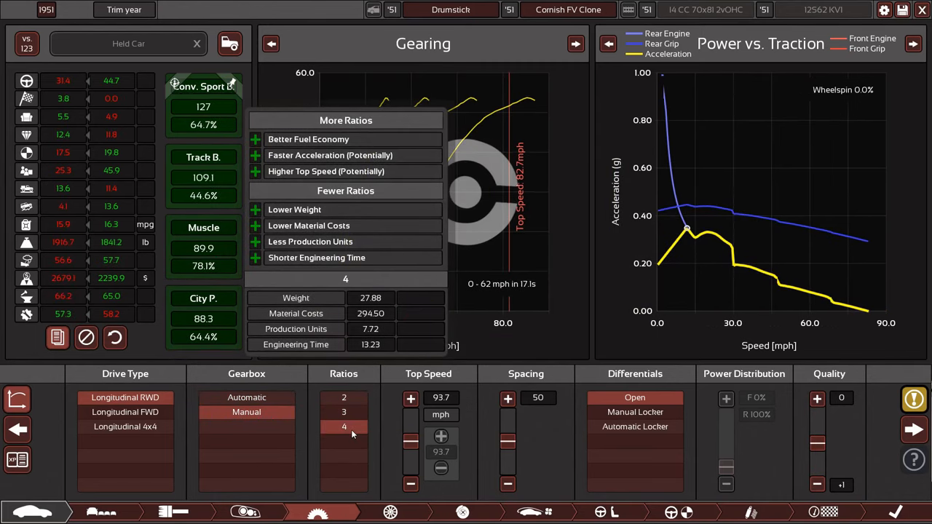
click(246, 397)
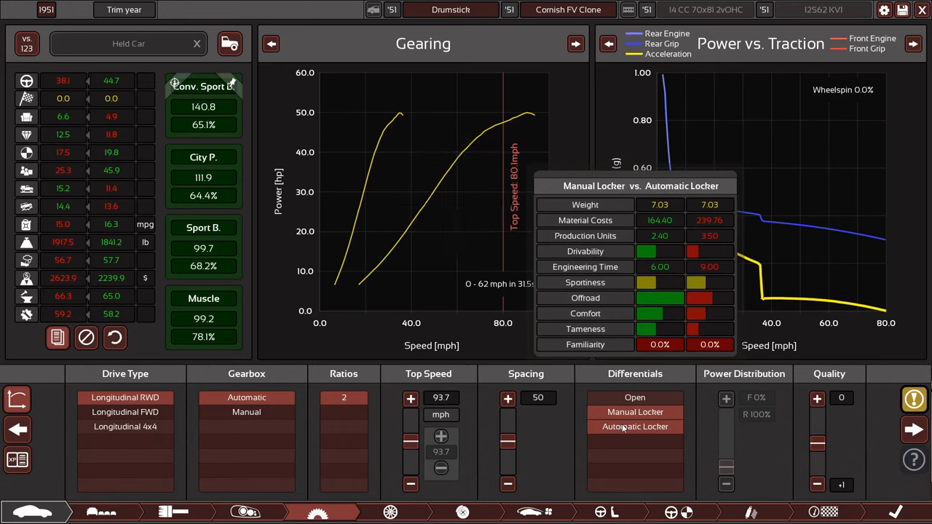
click(635, 397)
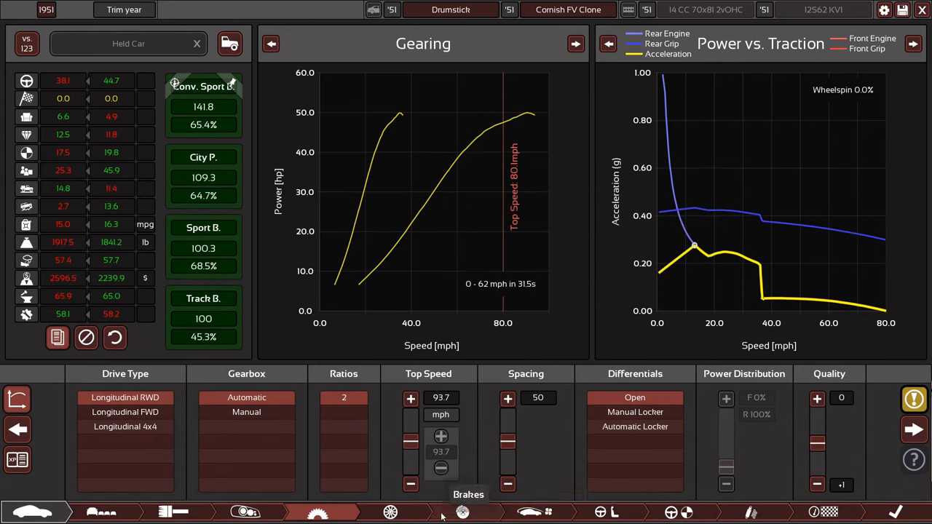
Toggle the front rim offset to 0 and back to 15
click(390, 512)
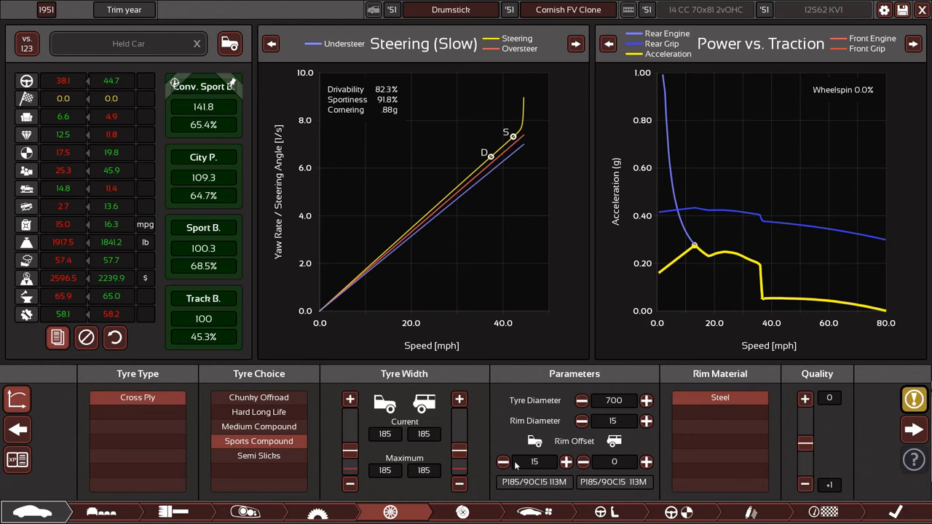
click(502, 462)
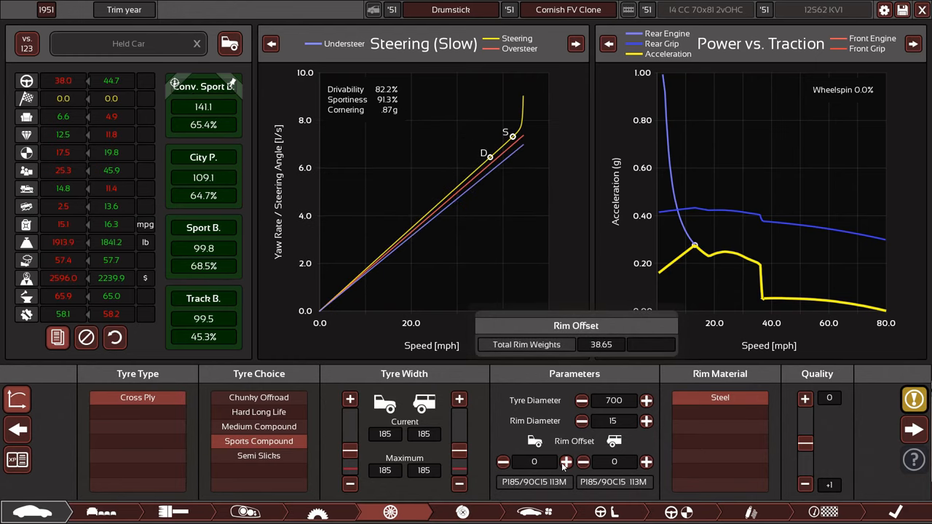
click(566, 462)
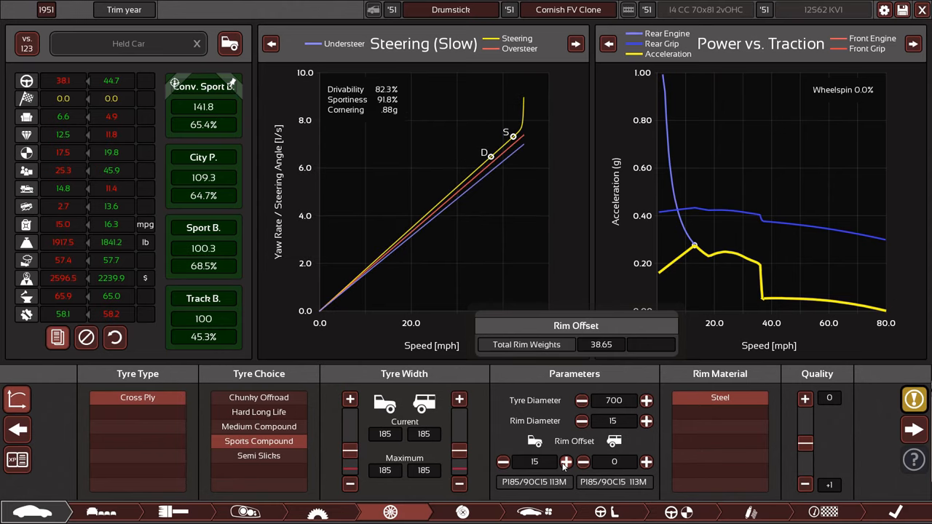
click(462, 512)
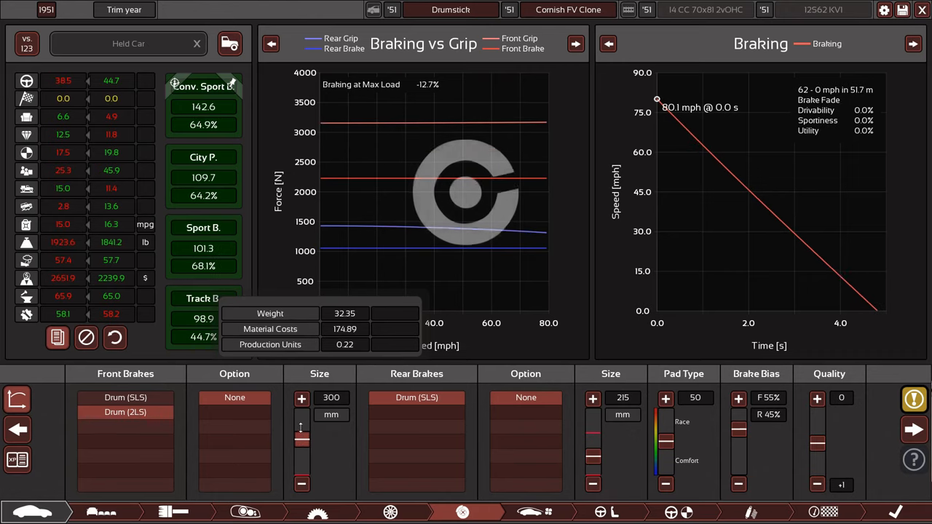
Set front drums to 300 mm, rear drums to 220 mm, and brake bias 50/50
click(593, 458)
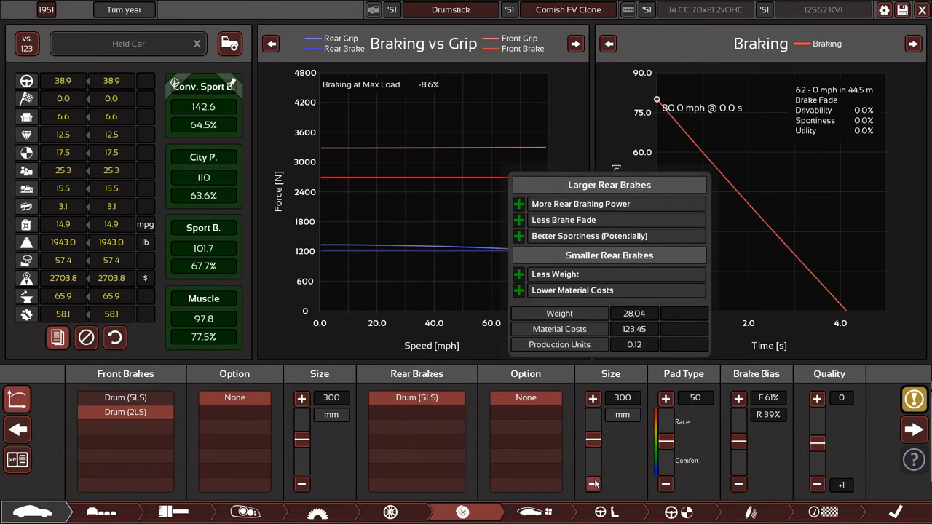
click(593, 484)
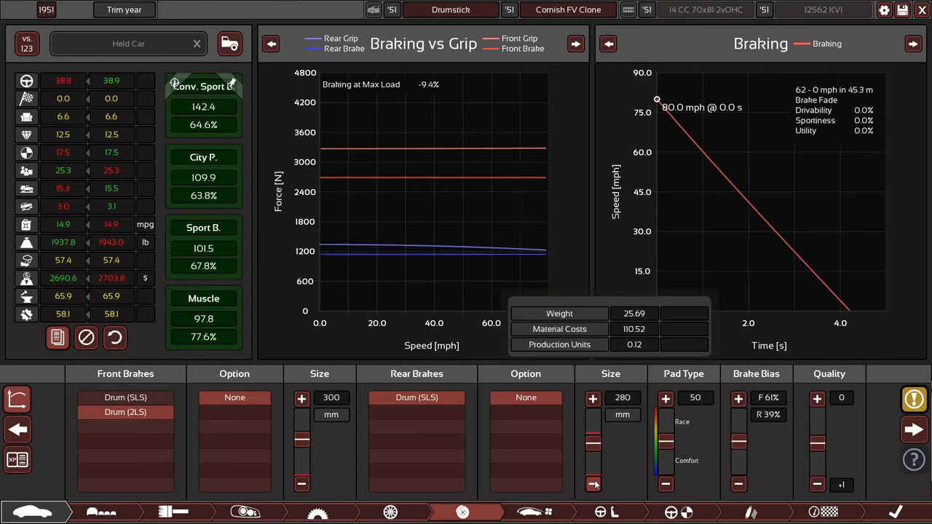
click(593, 483)
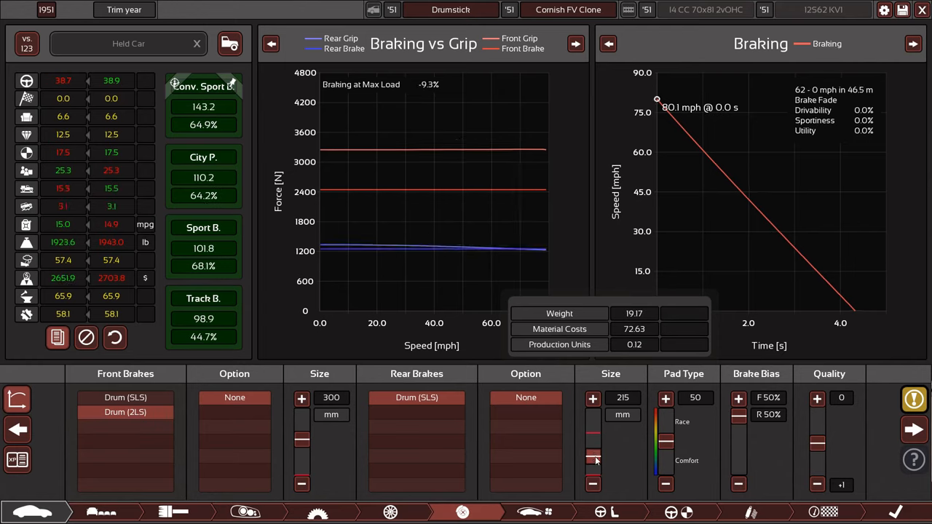
click(592, 483)
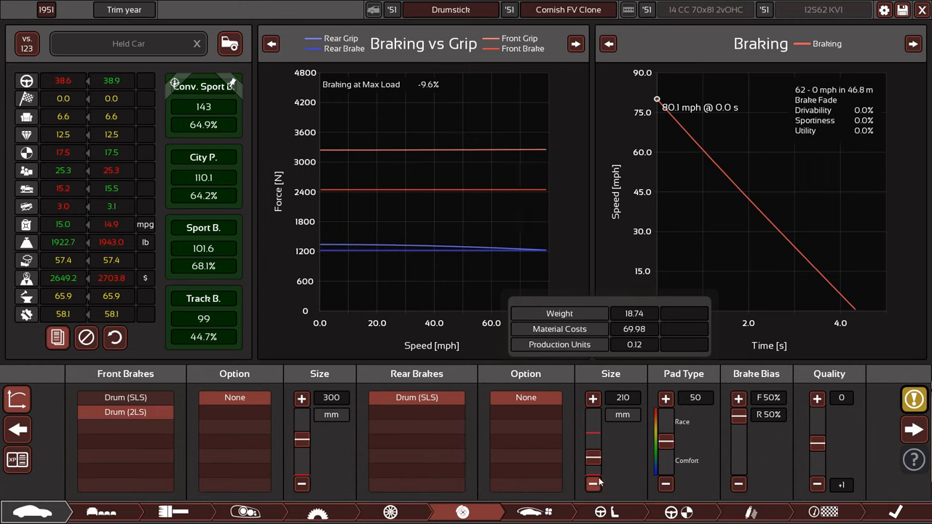
click(592, 398)
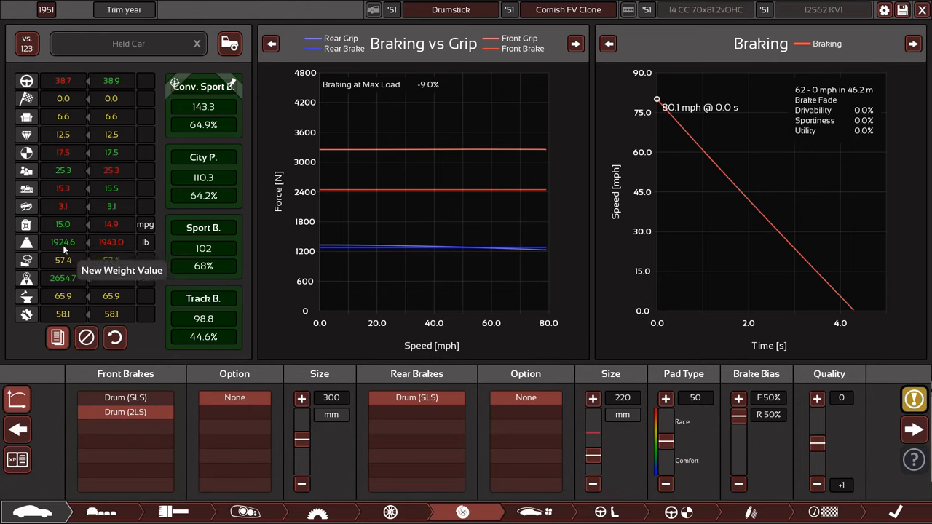
mouse_move(71, 161)
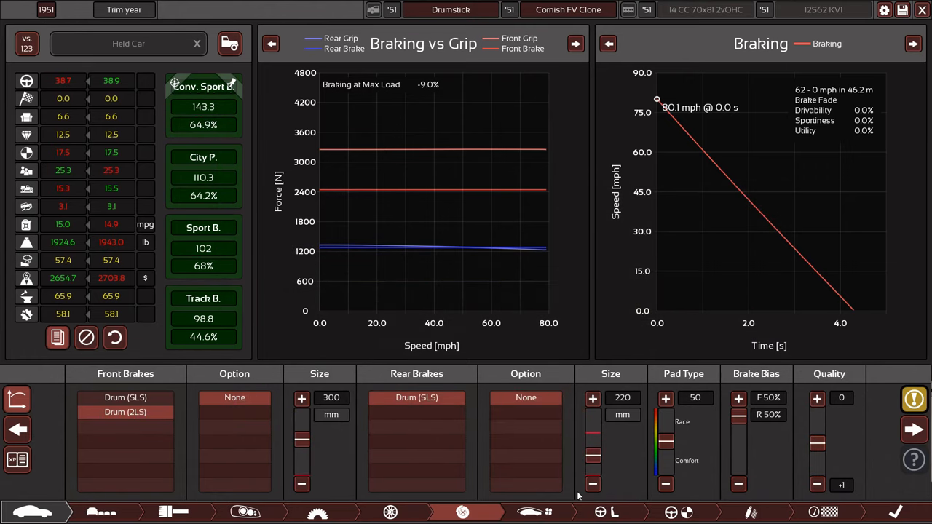
click(317, 512)
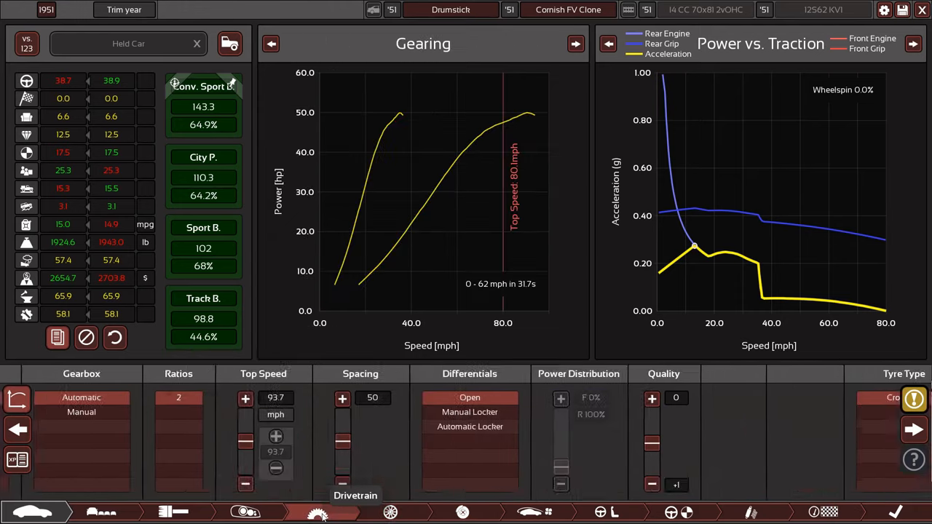
Raise Cooling Airflow on the Aerodynamics page from 37 to 100
click(528, 512)
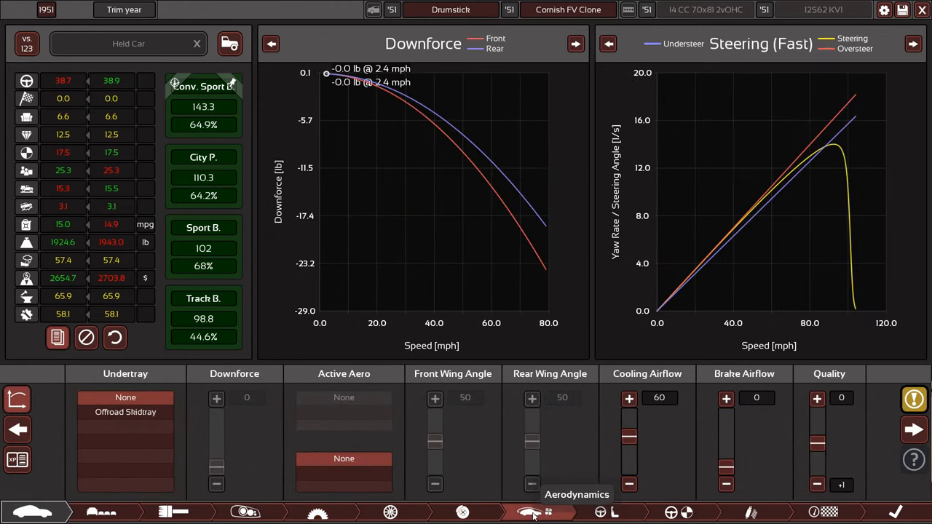
click(670, 511)
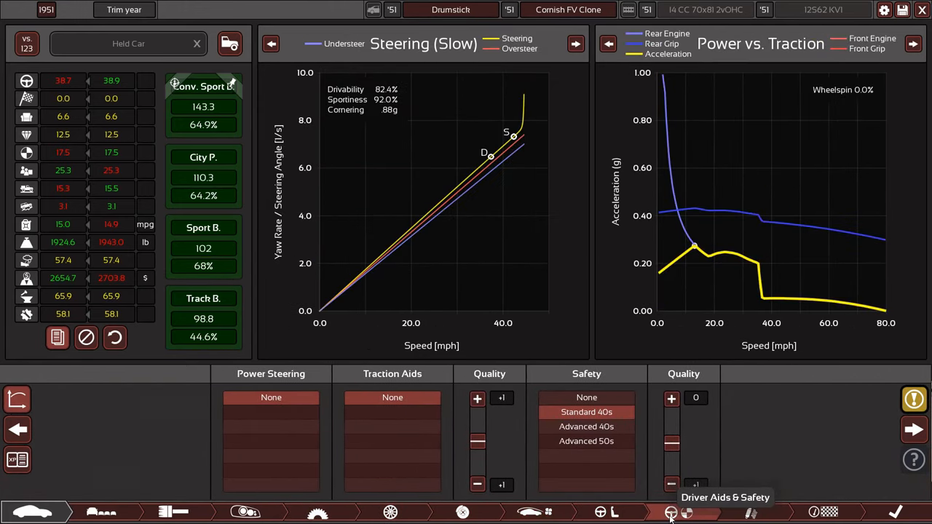
click(462, 512)
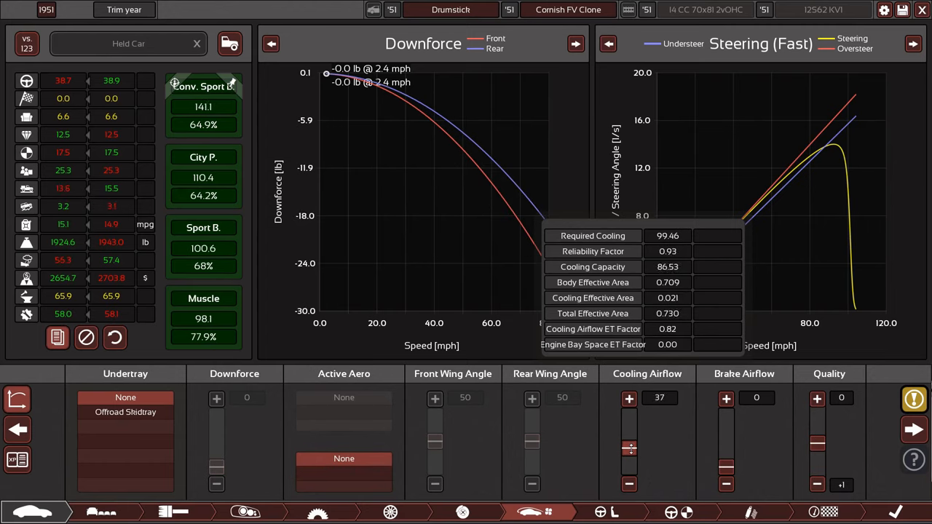
click(628, 399)
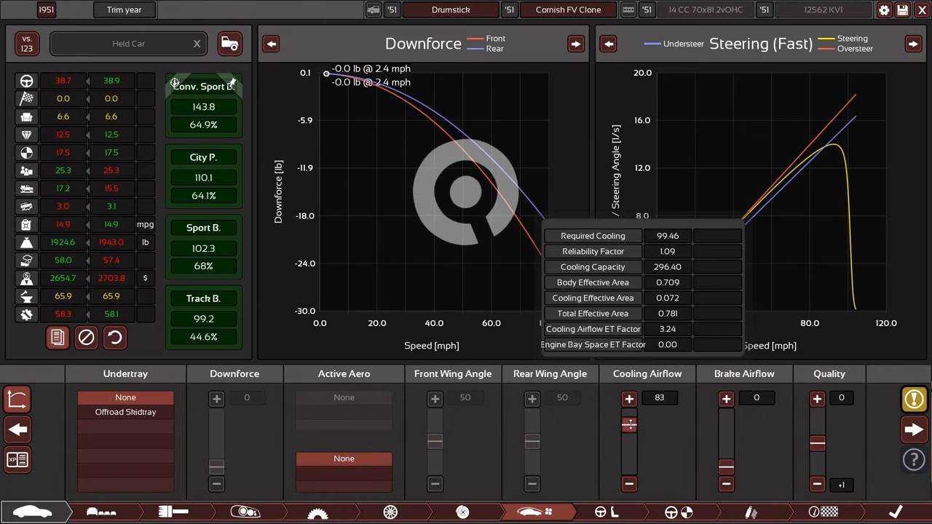
click(629, 398)
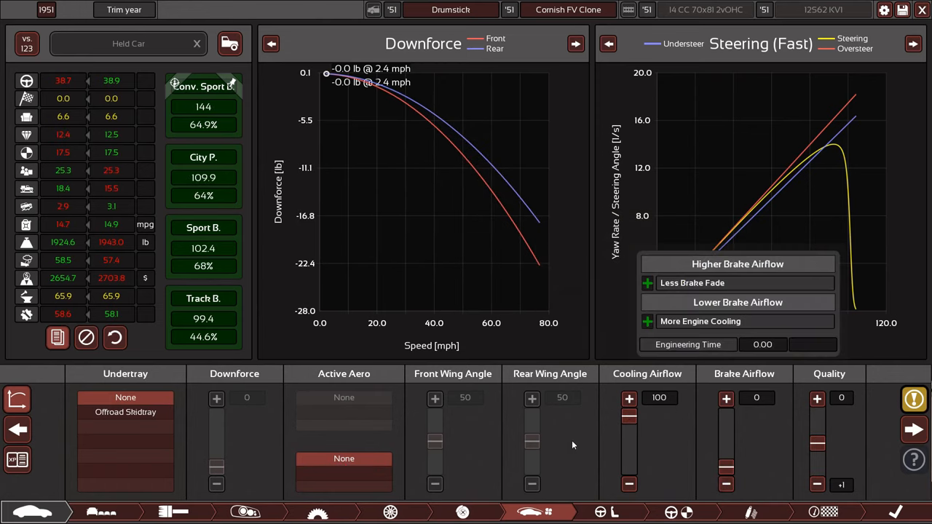
mouse_move(126, 411)
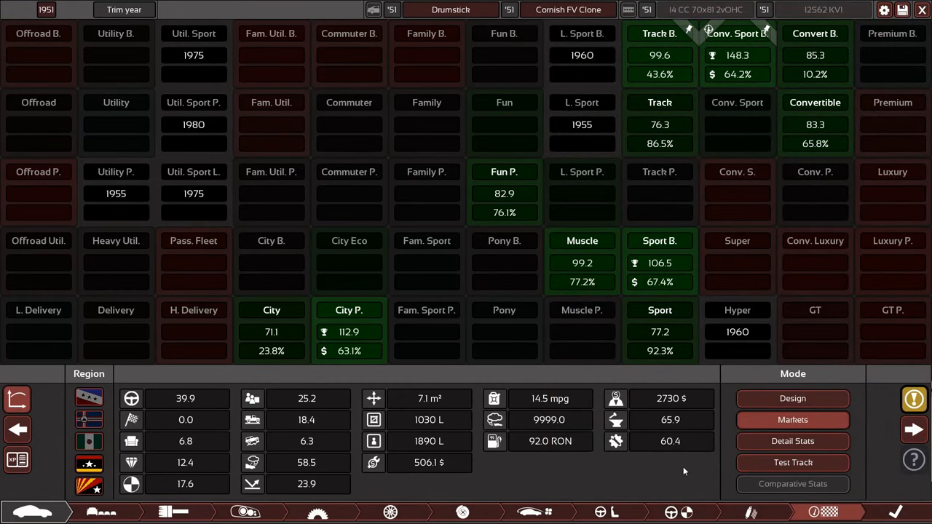
mouse_move(612, 511)
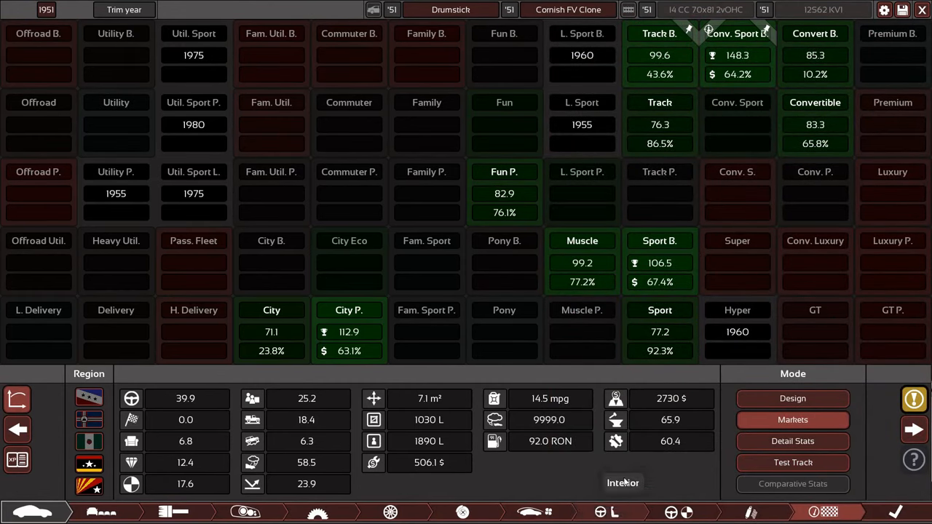
Close the Markets overview and switch to the Cornish FV Clone's Interior page
click(659, 240)
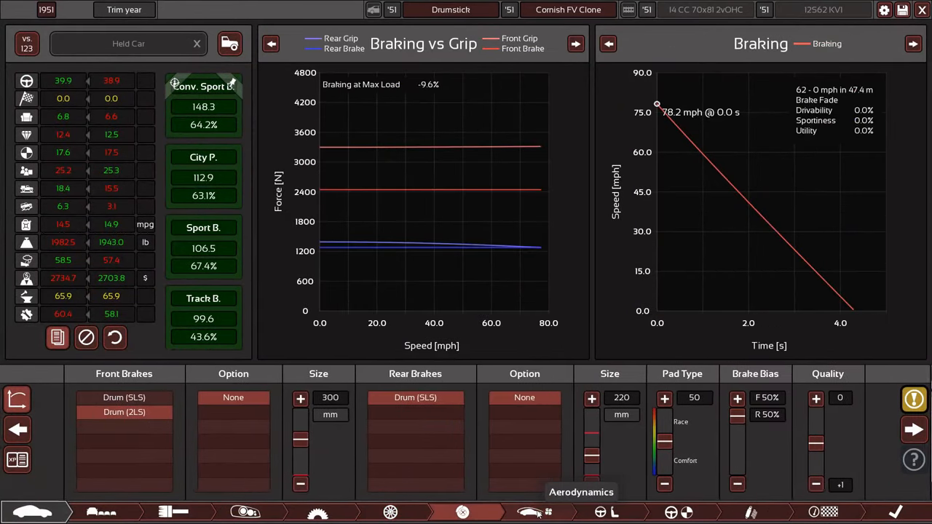
click(528, 512)
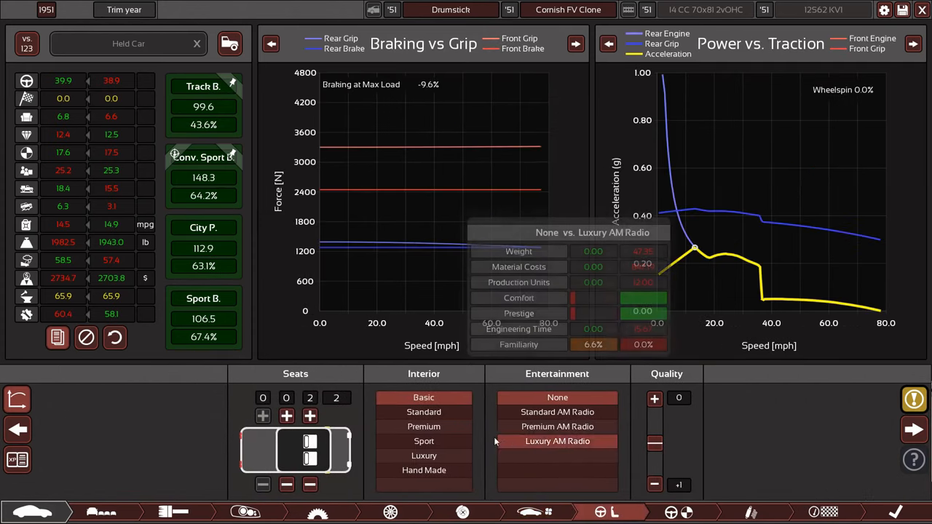
Compare the Standard, Premium and Hand Made interiors and settle on Premium
click(423, 411)
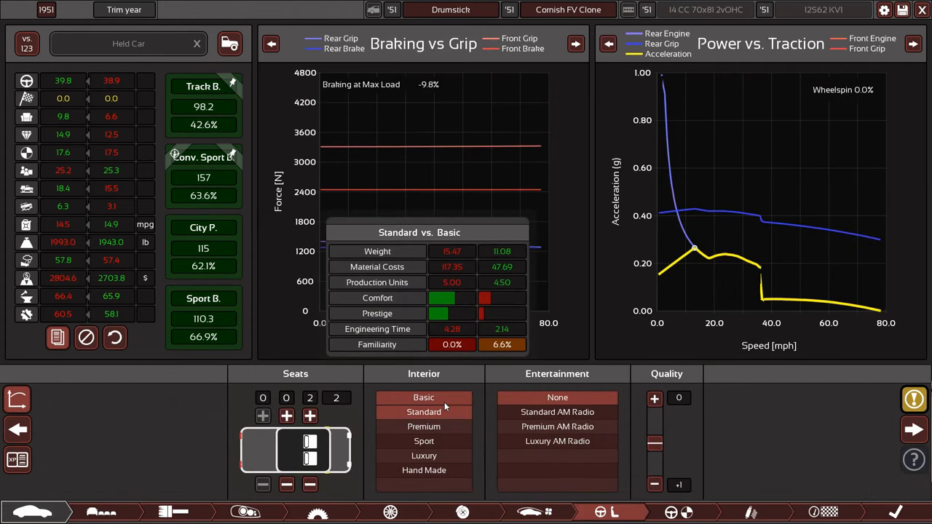
mouse_move(424, 426)
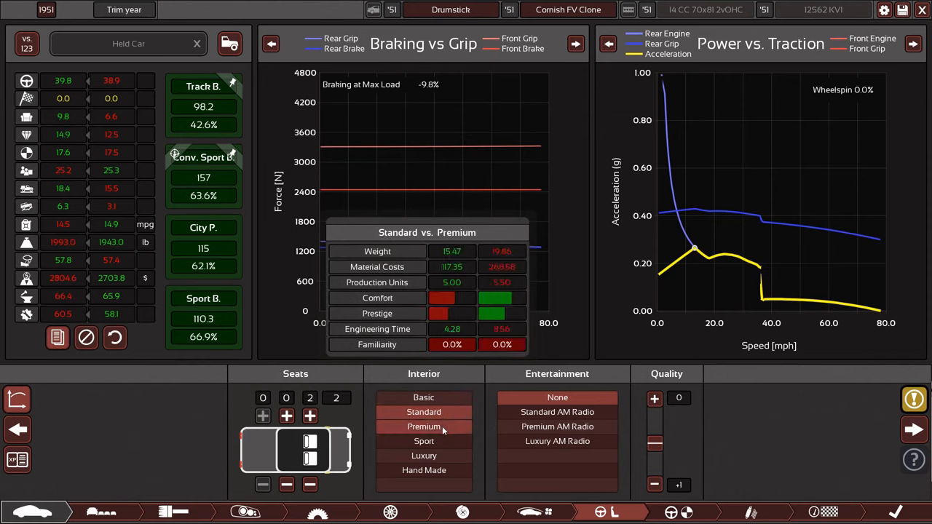
click(423, 441)
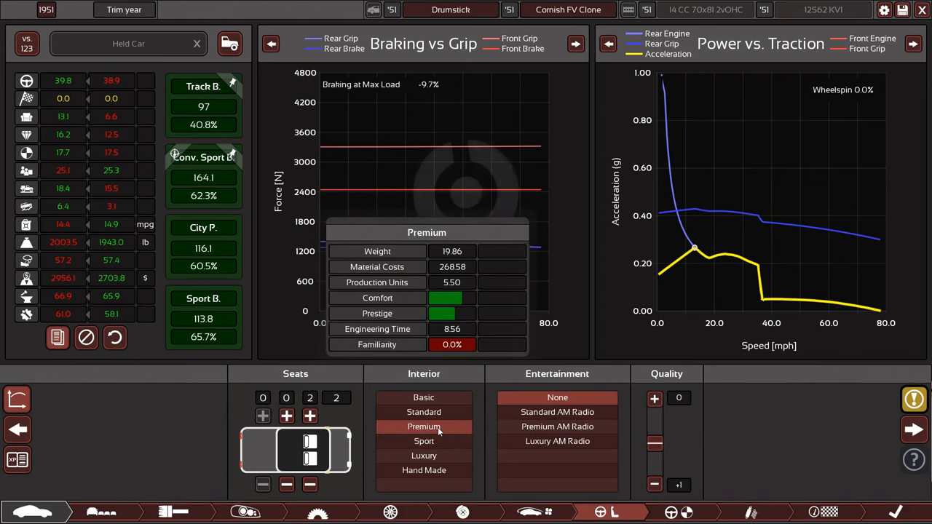
click(424, 455)
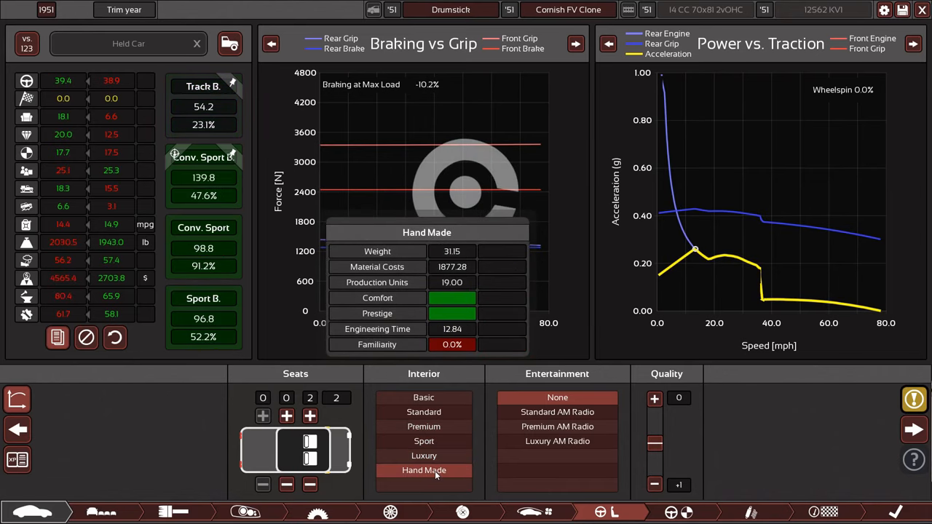
click(424, 426)
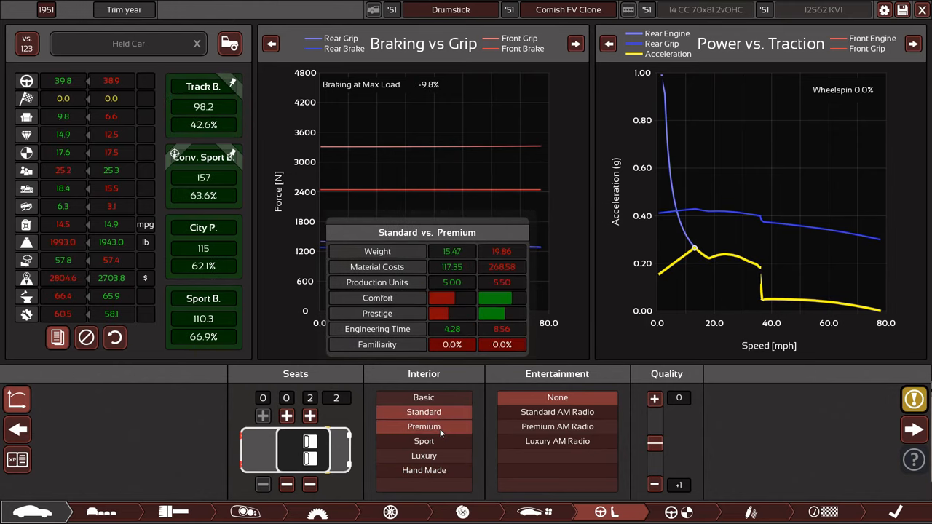
click(424, 426)
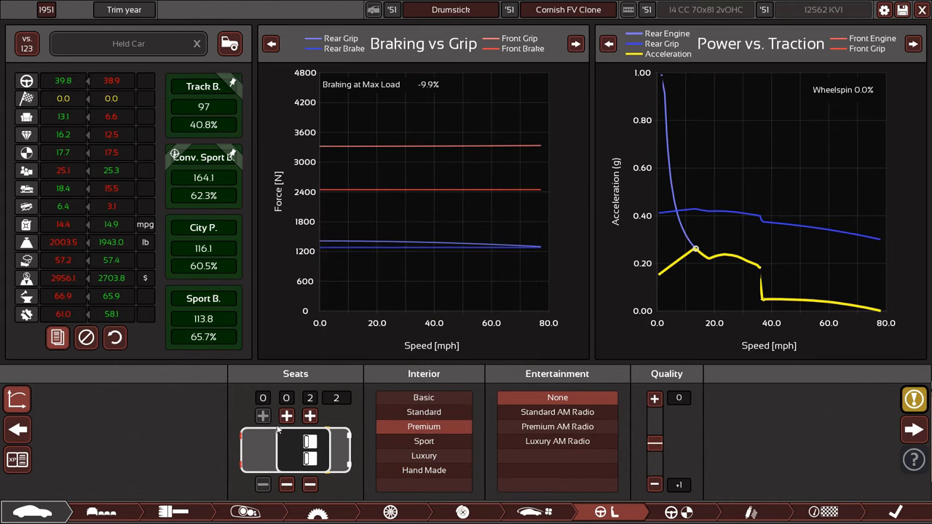
Try the Standard and Luxury AM radios, then choose the Premium AM Radio
click(286, 415)
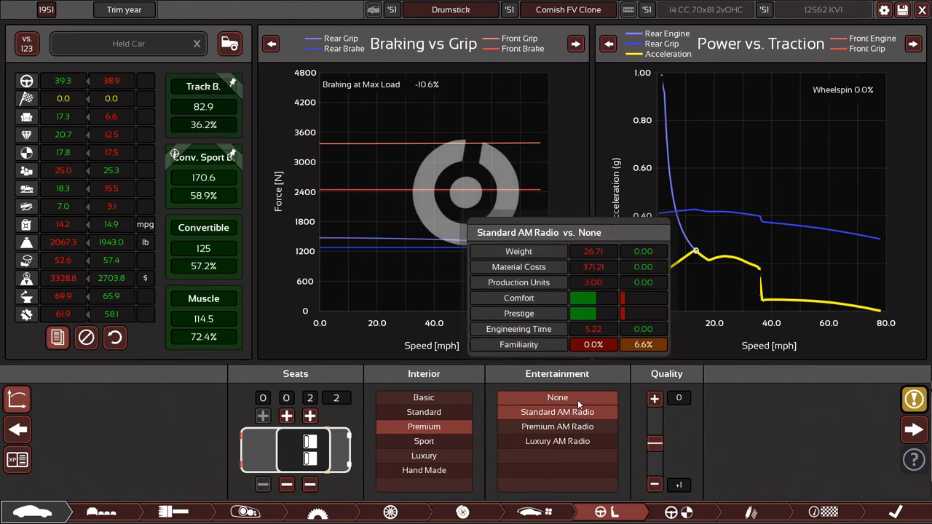
click(557, 427)
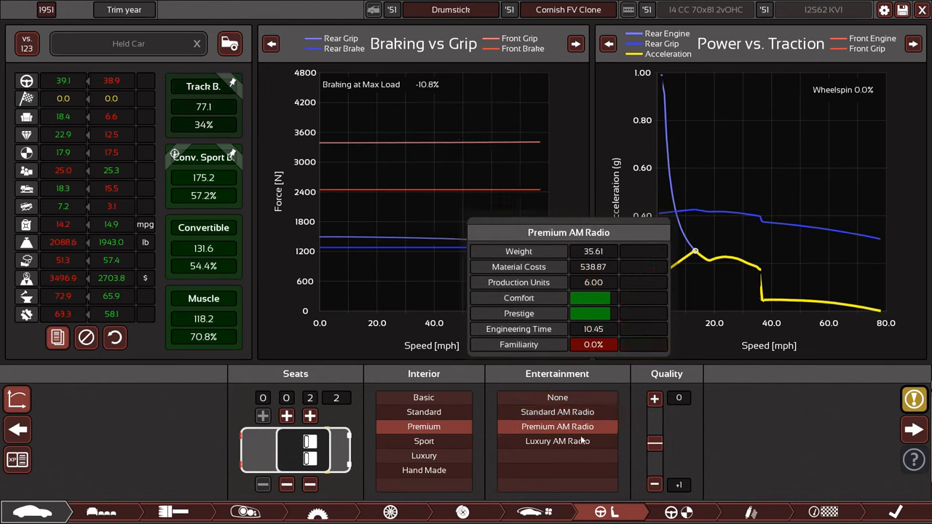
click(557, 440)
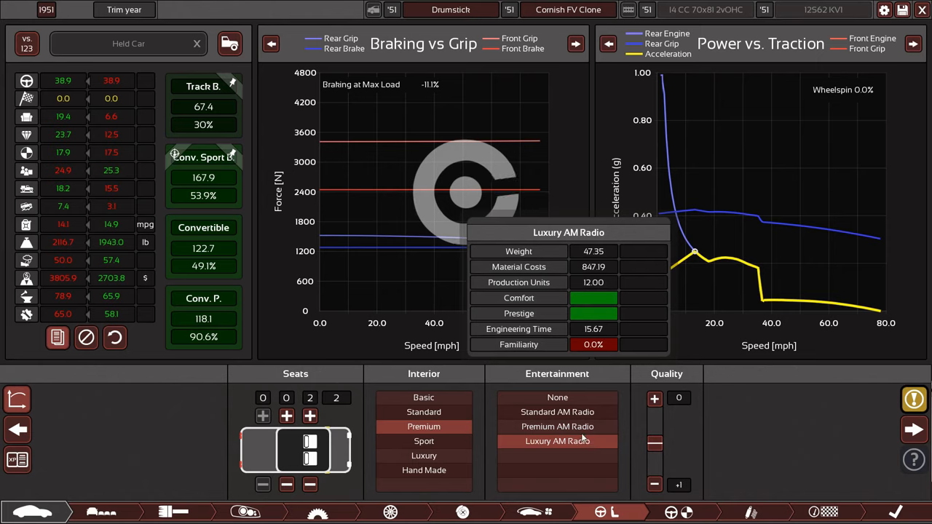
click(557, 426)
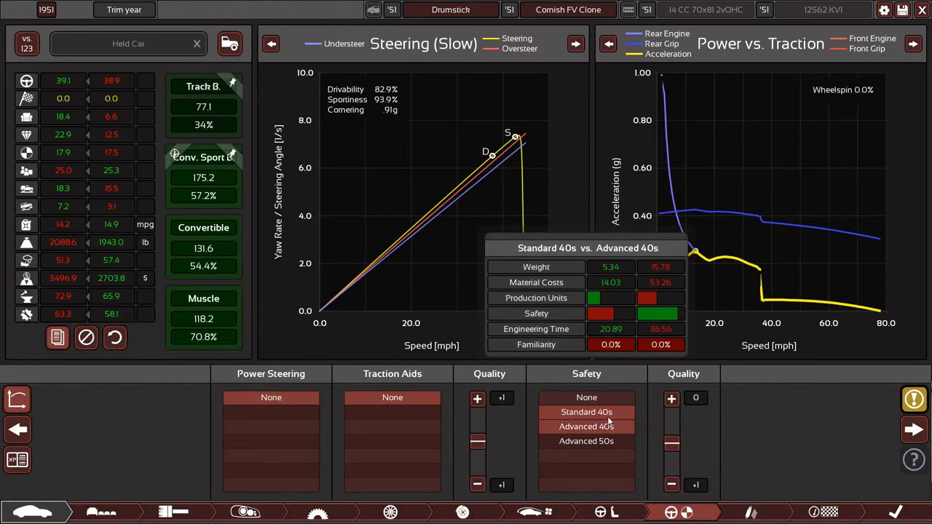
Compare no safety, Advanced 40s and Advanced 50s, fitting Advanced 50s safety equipment
click(586, 426)
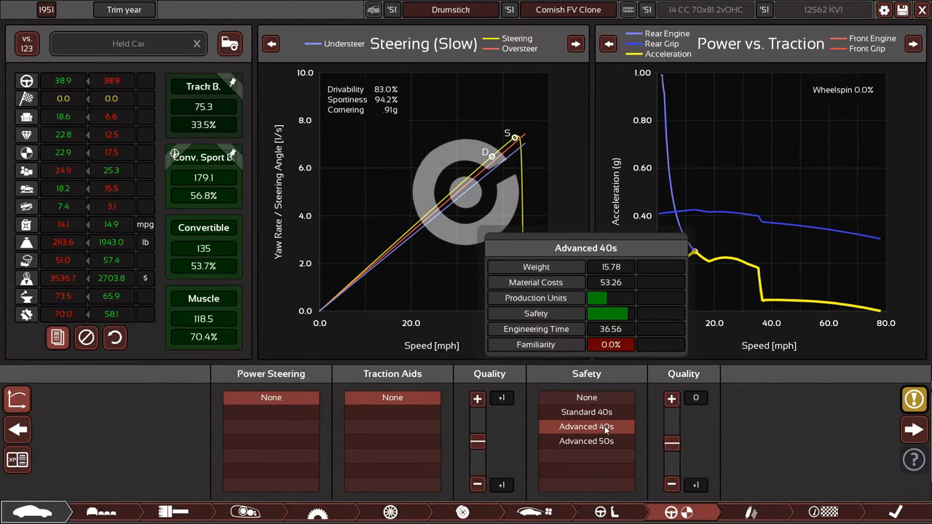
click(586, 440)
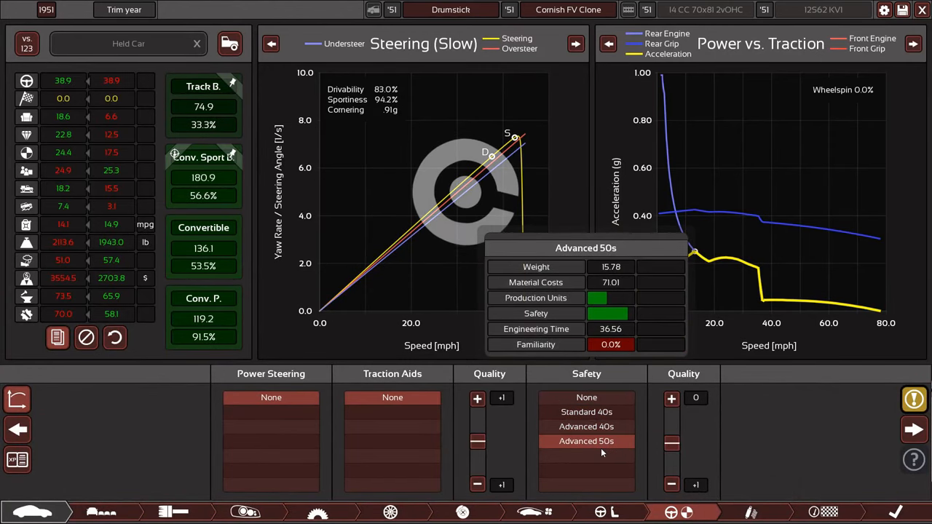
click(586, 427)
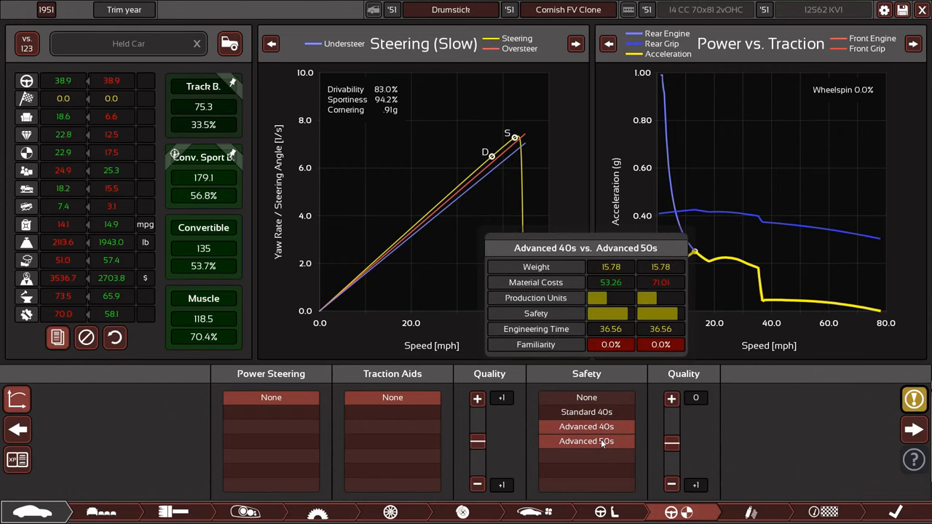
click(587, 411)
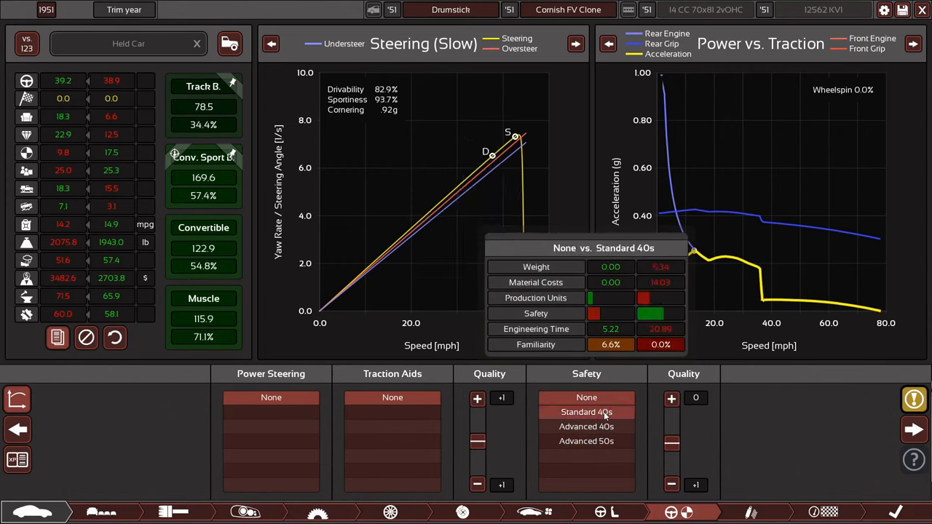
click(586, 426)
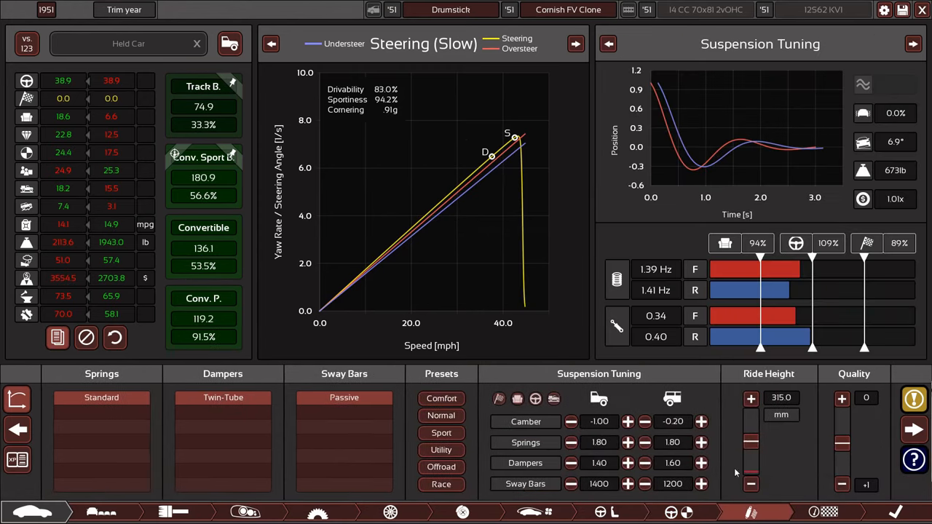
Compare the Utility, Normal and Race suspension presets, then settle on Comfort
click(441, 433)
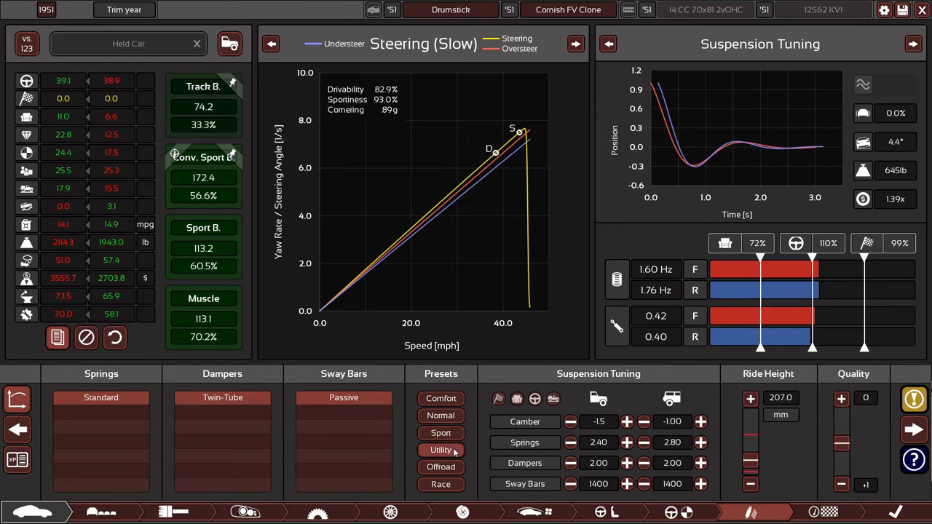
click(440, 399)
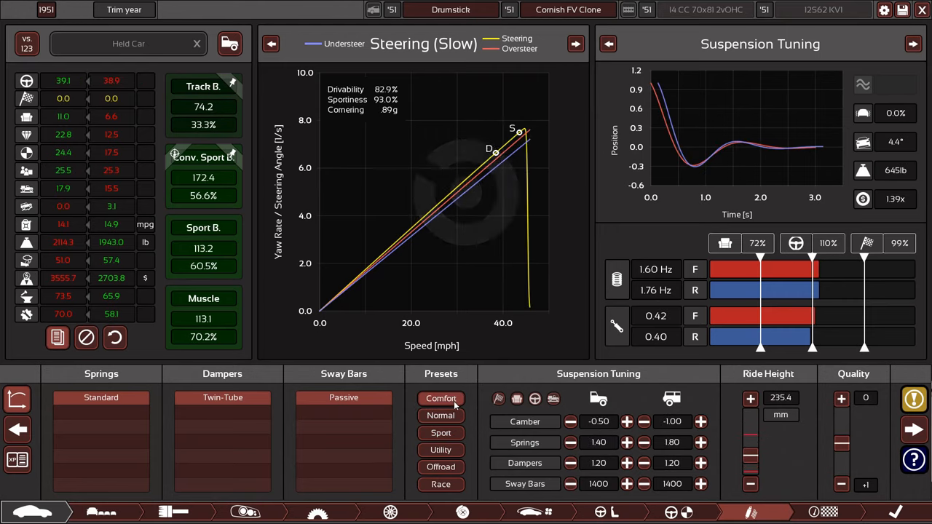
click(440, 415)
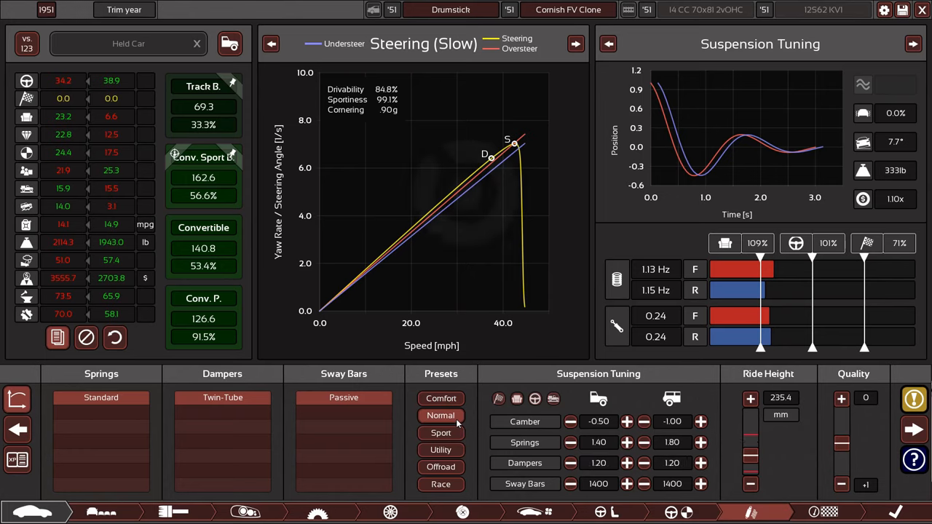
click(441, 399)
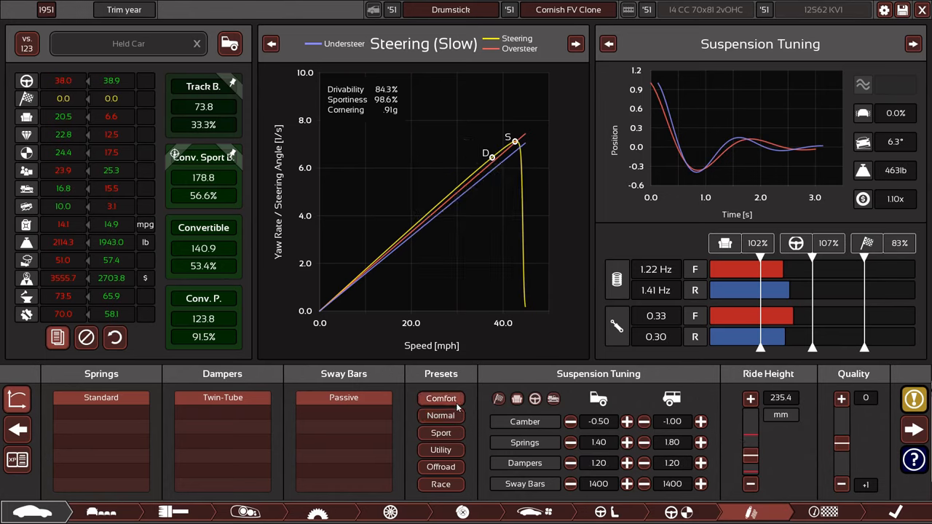
click(440, 415)
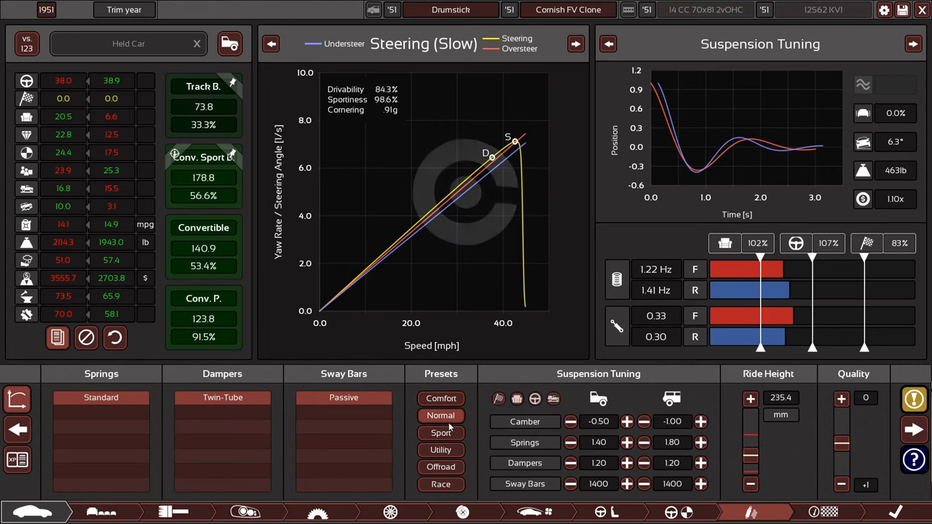
click(441, 415)
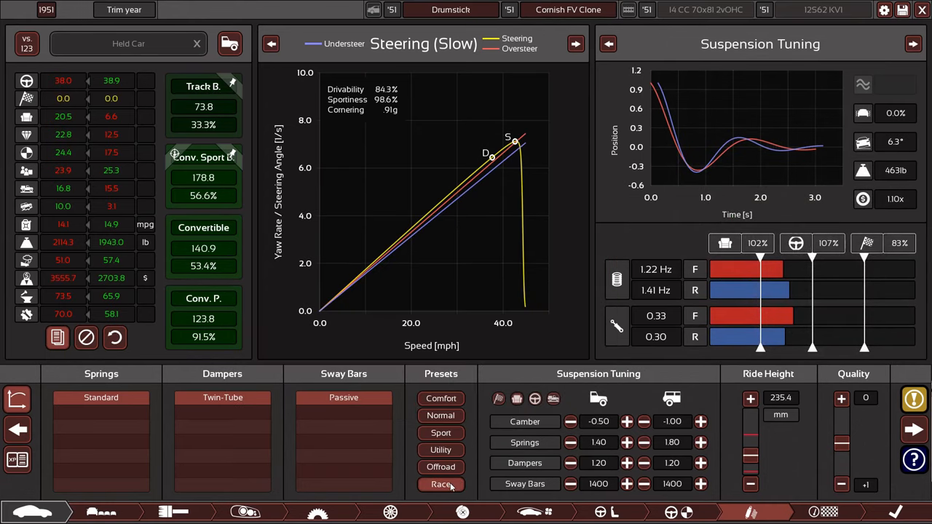
click(440, 398)
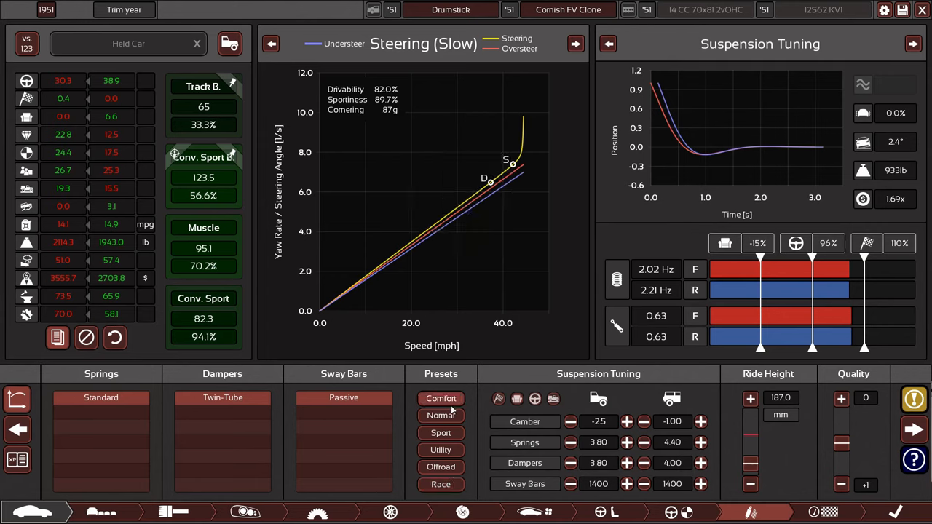
click(440, 398)
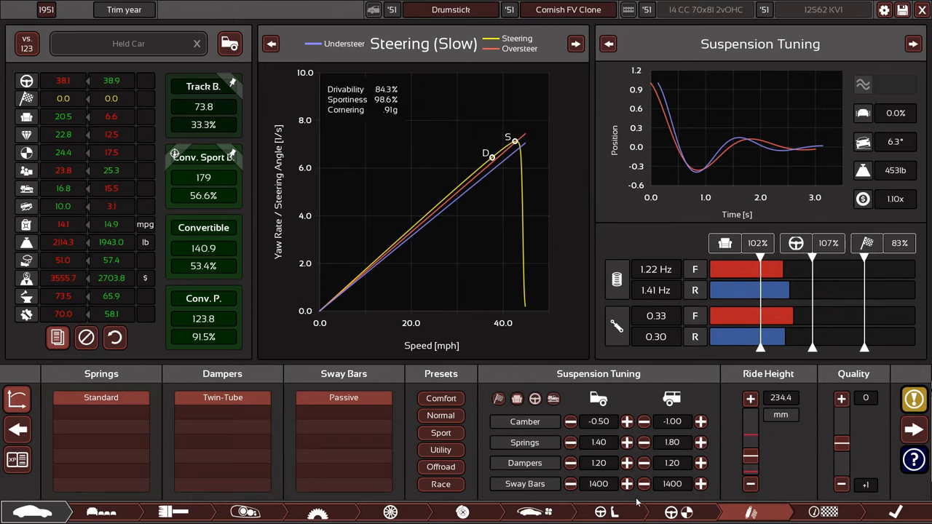
Experiment with front and rear sway bars, returning the front bar to 1000
click(570, 483)
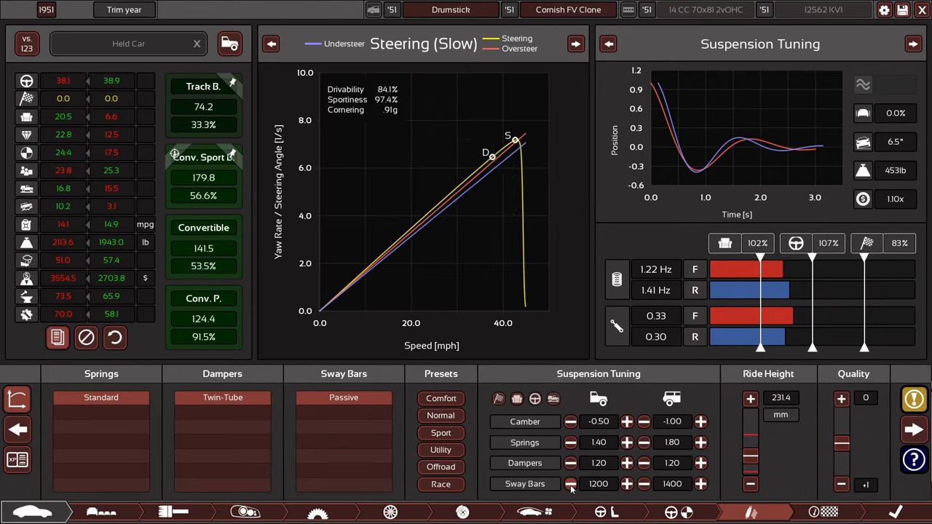
click(571, 484)
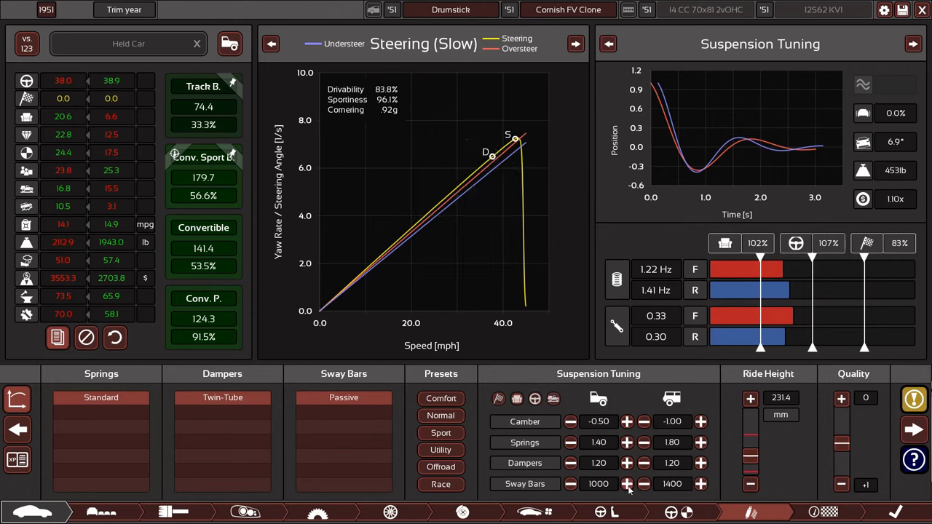
click(627, 483)
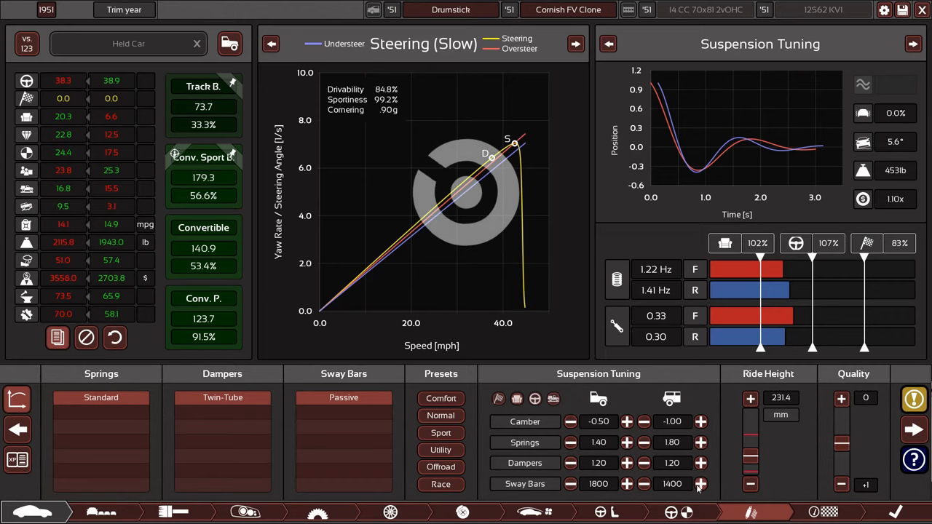
click(700, 483)
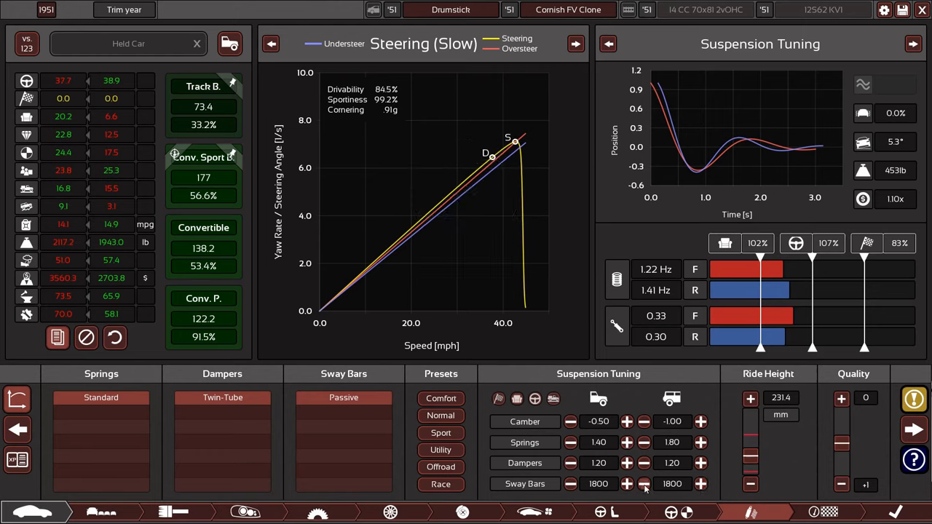
click(644, 484)
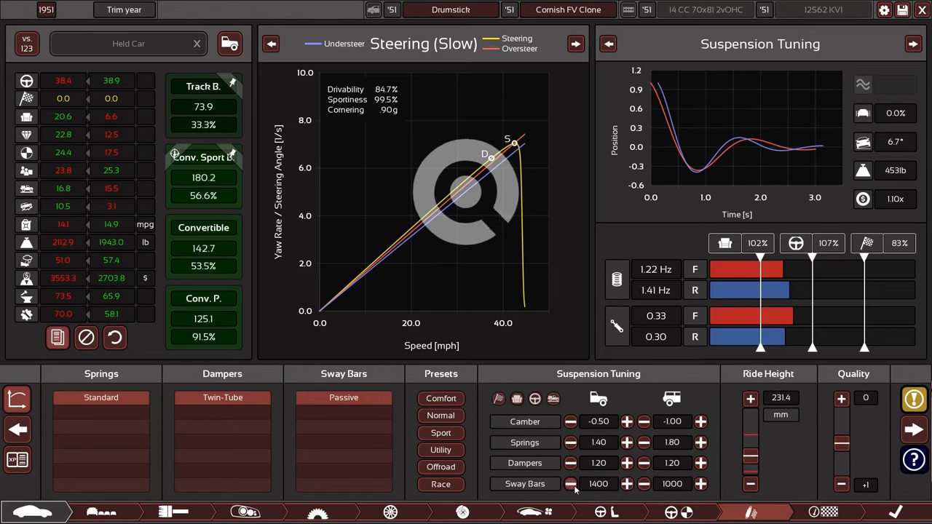
click(570, 484)
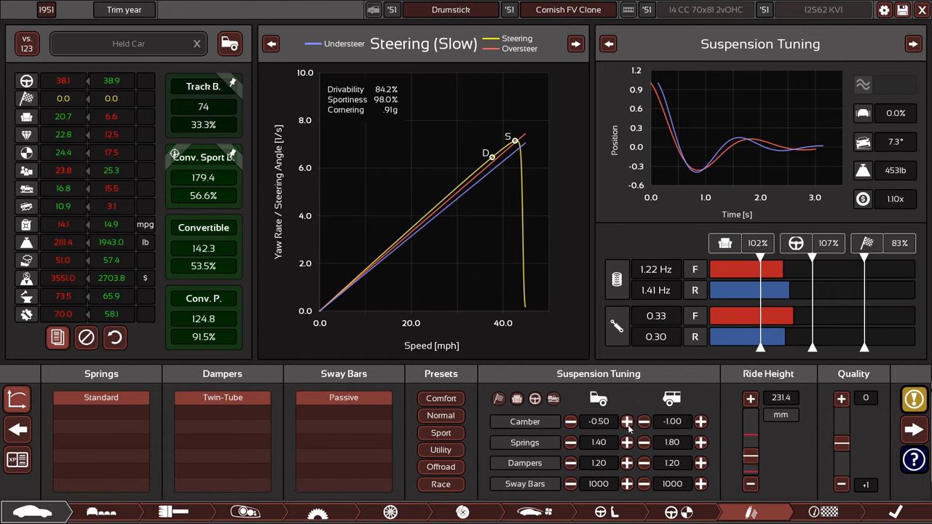
Reduce front camber to -0.20 and stiffen the front springs, rear springs and front dampers
click(627, 421)
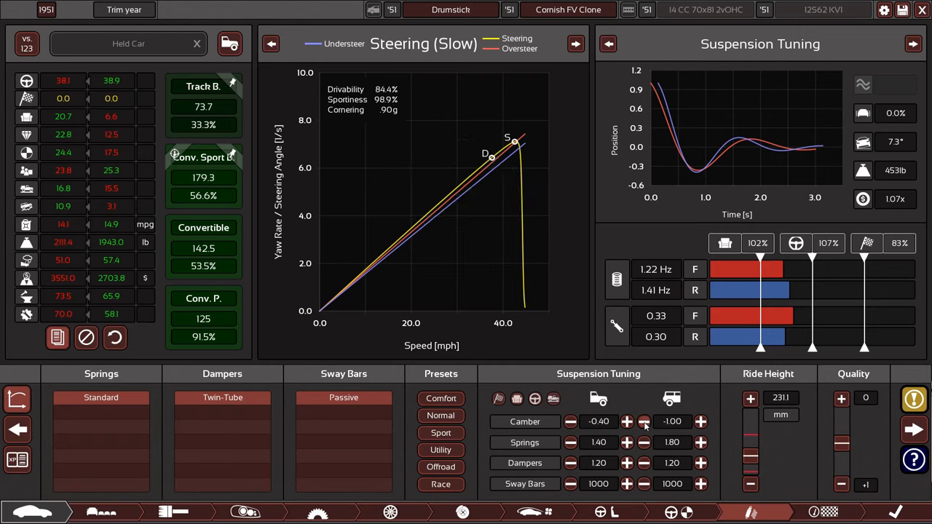
click(628, 421)
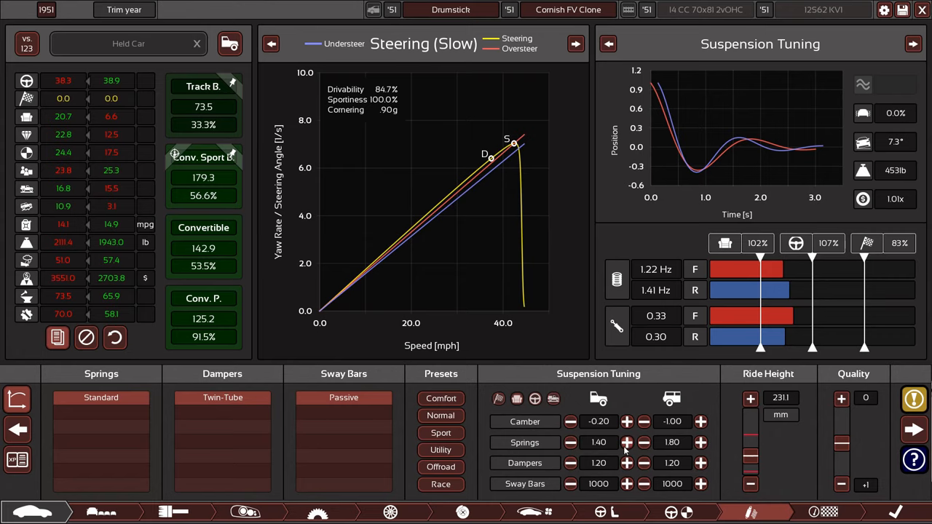
click(627, 442)
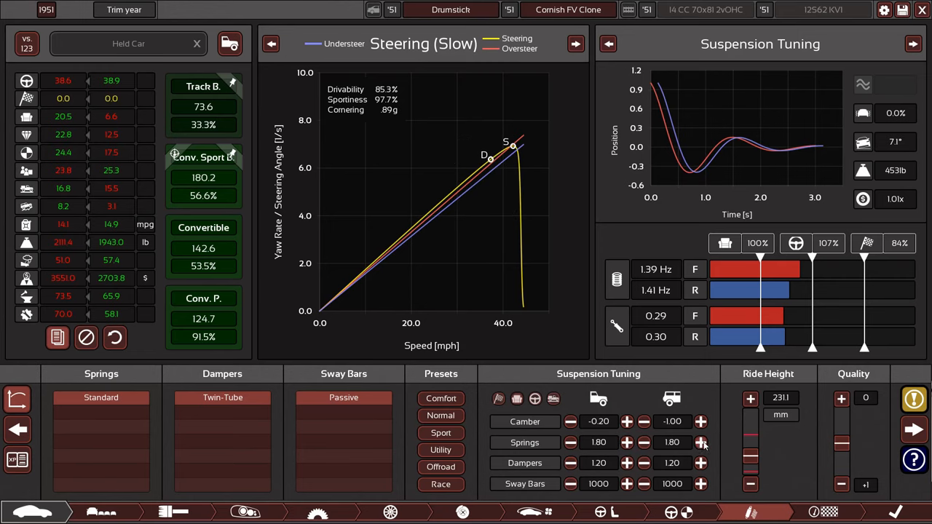
click(700, 442)
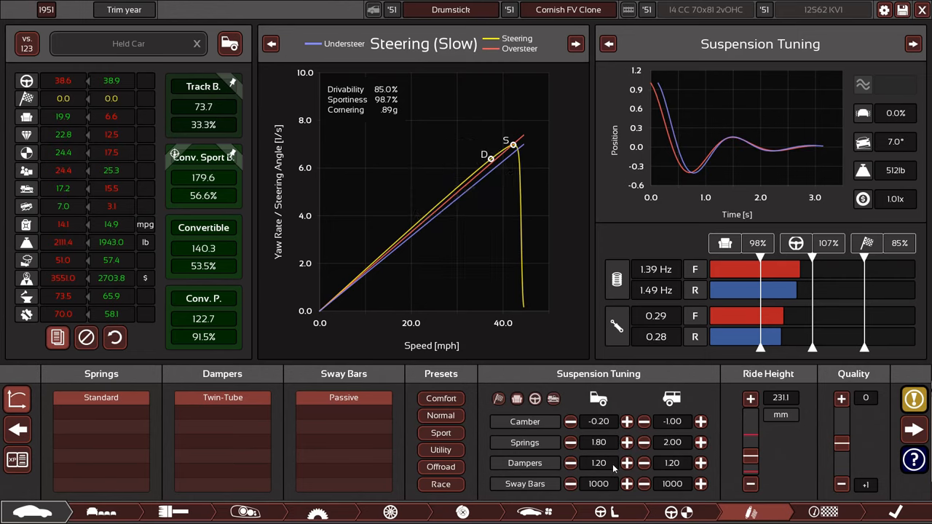
click(627, 462)
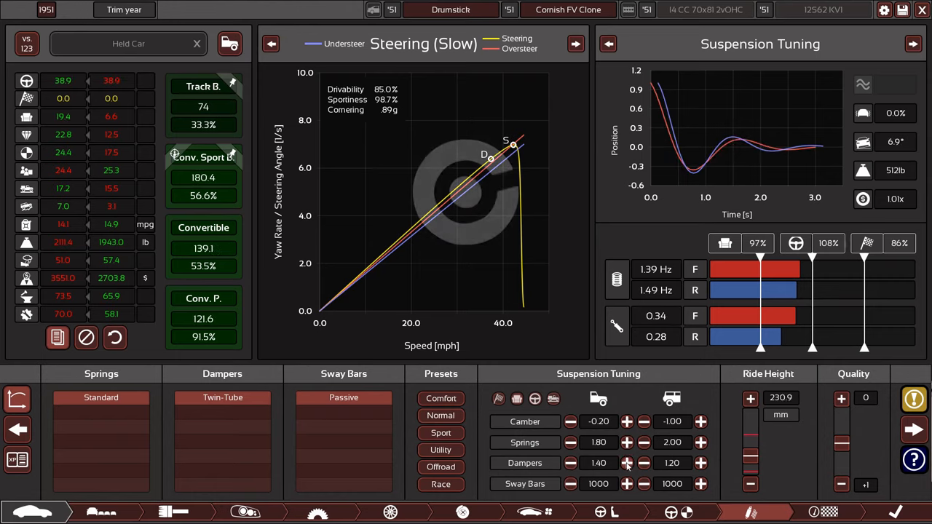
click(700, 463)
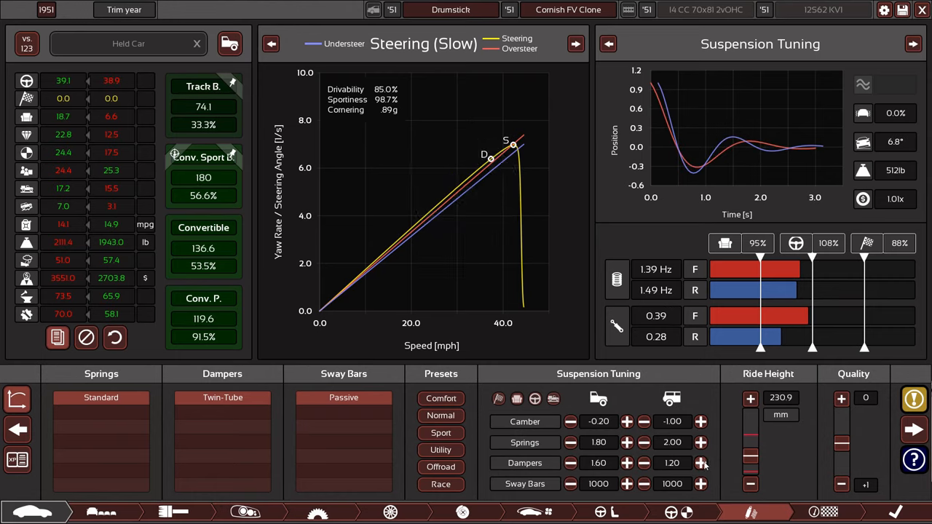
Fine-tune springs and dampers, settling springs at 2.00/2.20 and dampers at 1.80/1.60
click(702, 463)
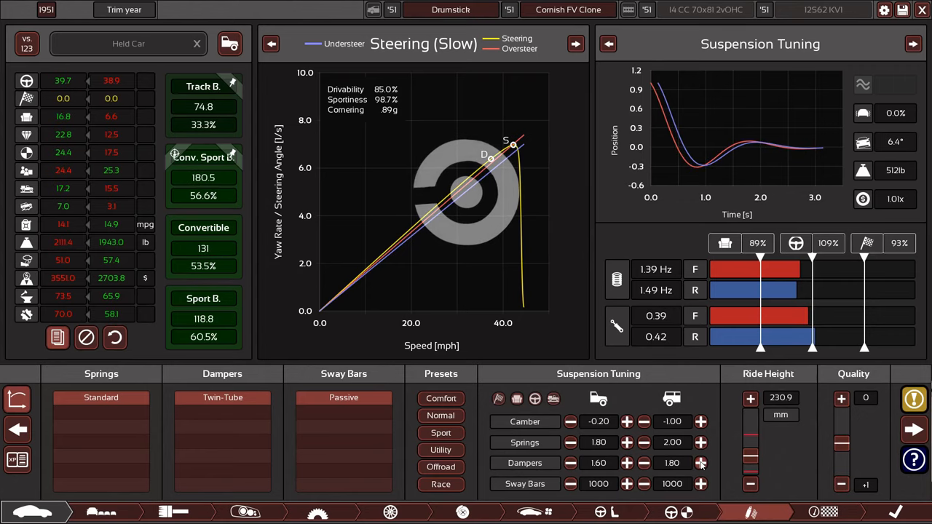
click(701, 463)
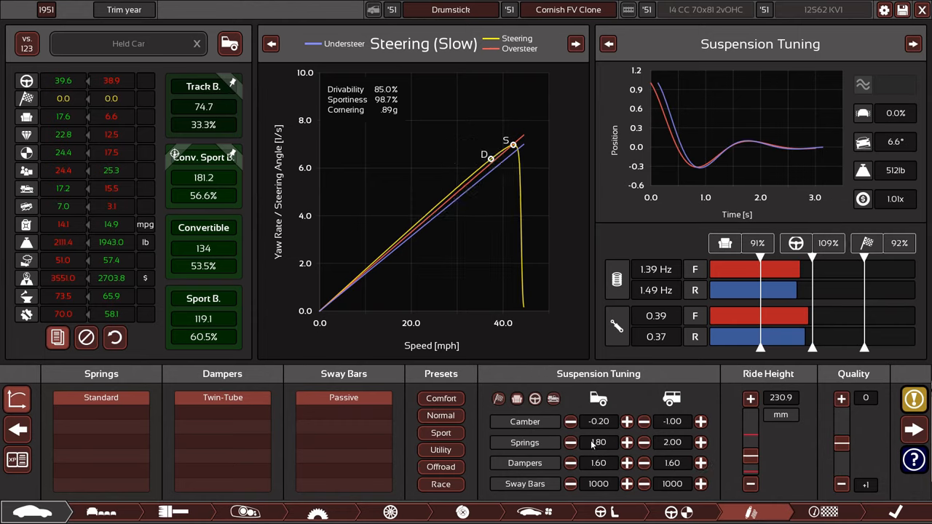
click(626, 442)
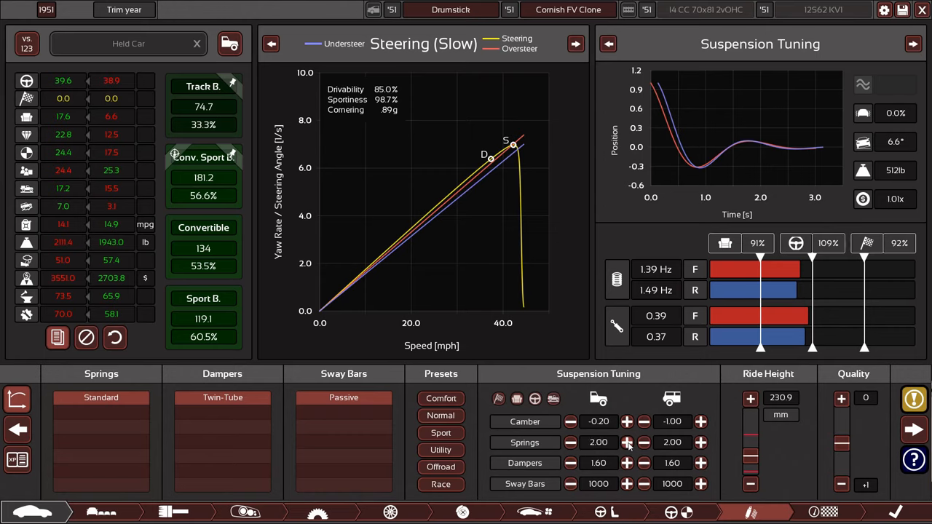
click(570, 442)
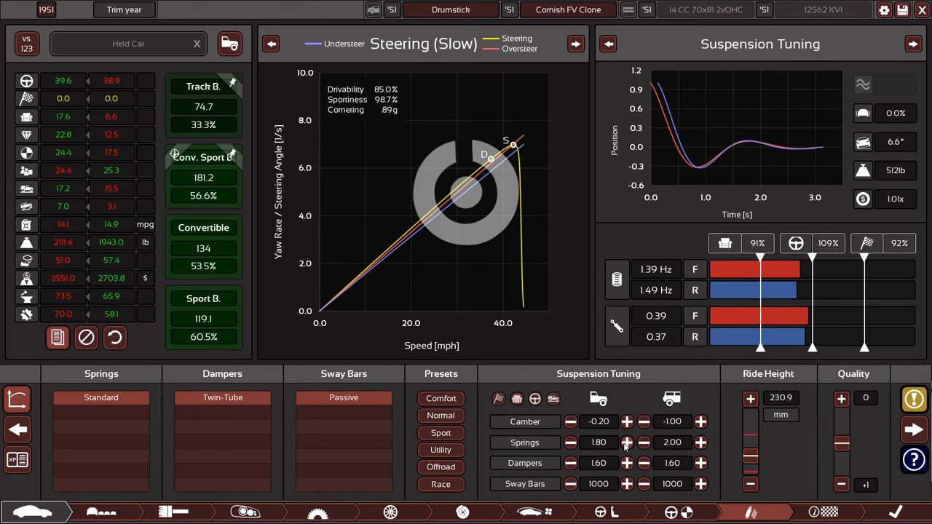
click(700, 442)
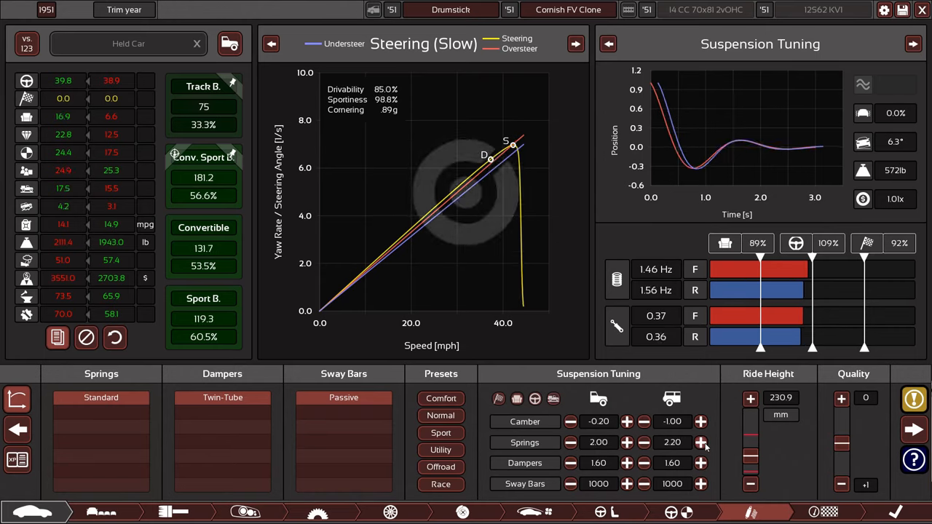
click(700, 442)
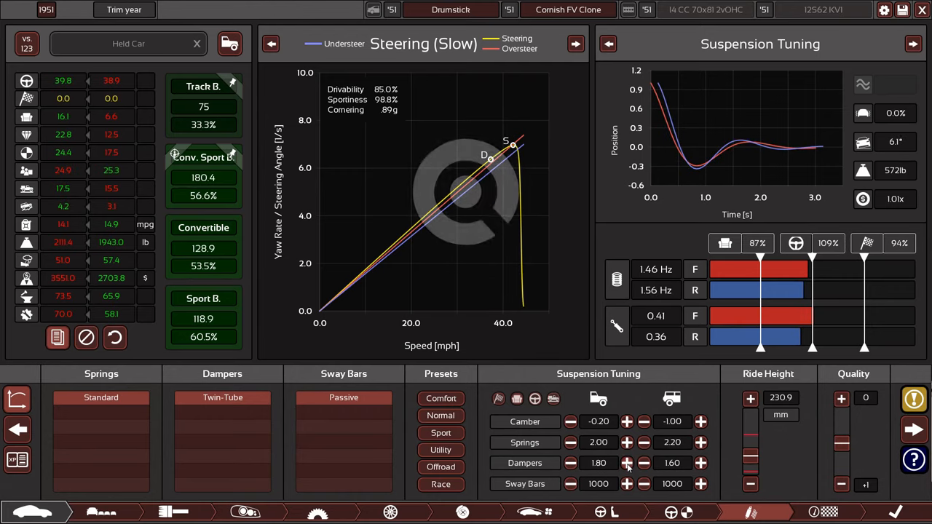
click(571, 463)
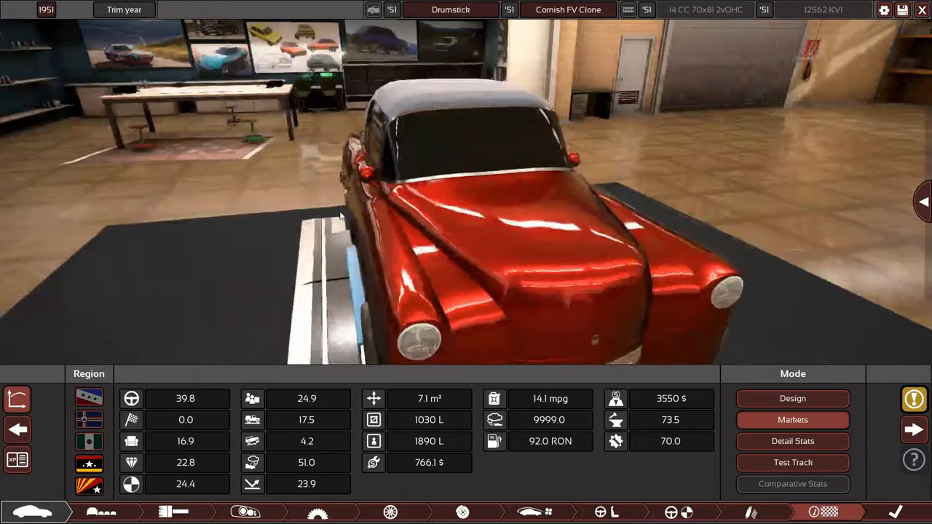
Review the market scores and complete the convertible trim renamed Basque CV
click(792, 419)
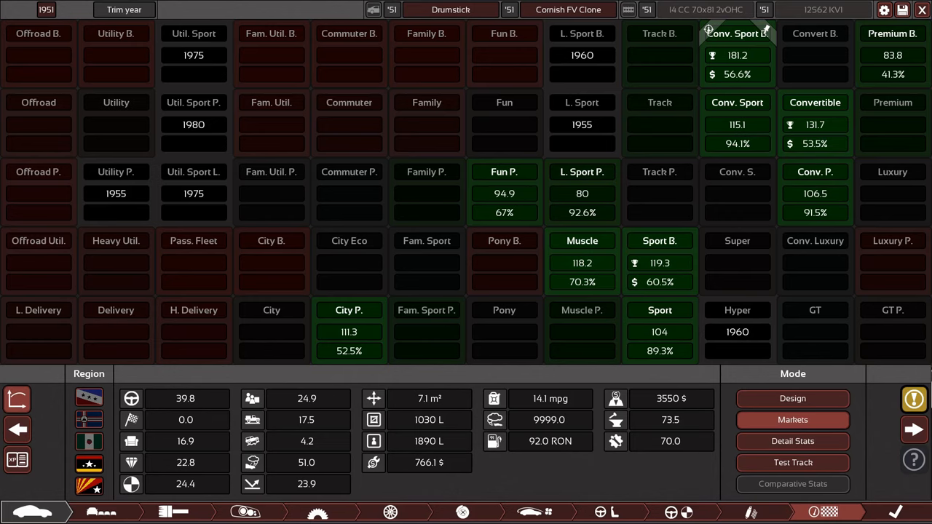
mouse_move(115, 33)
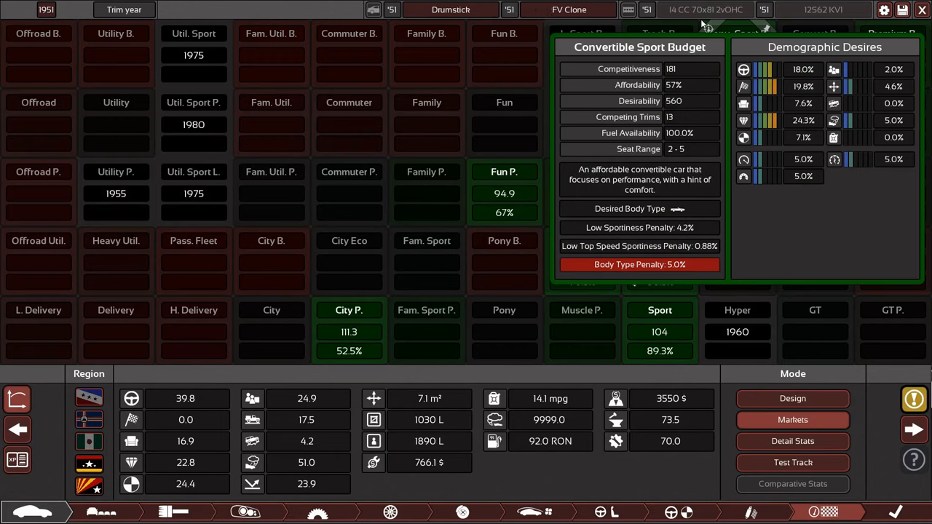
click(568, 10)
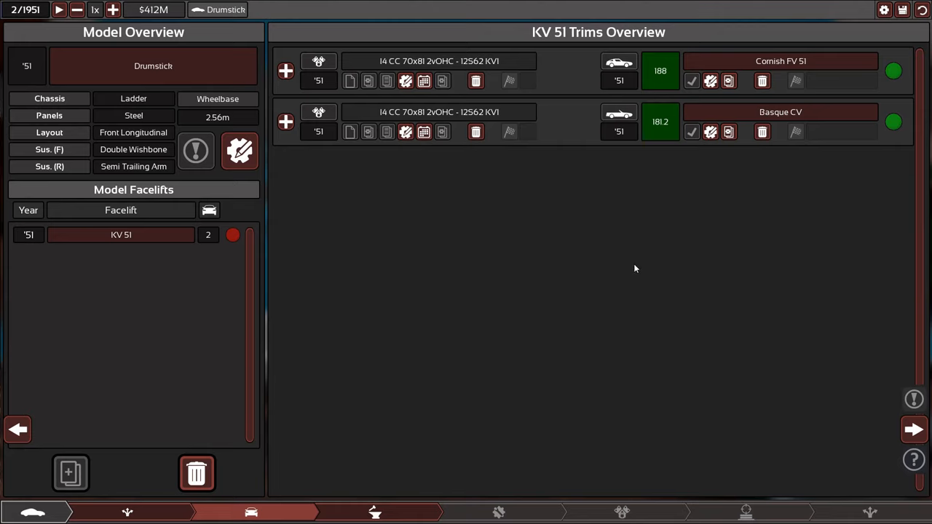
mouse_move(728, 132)
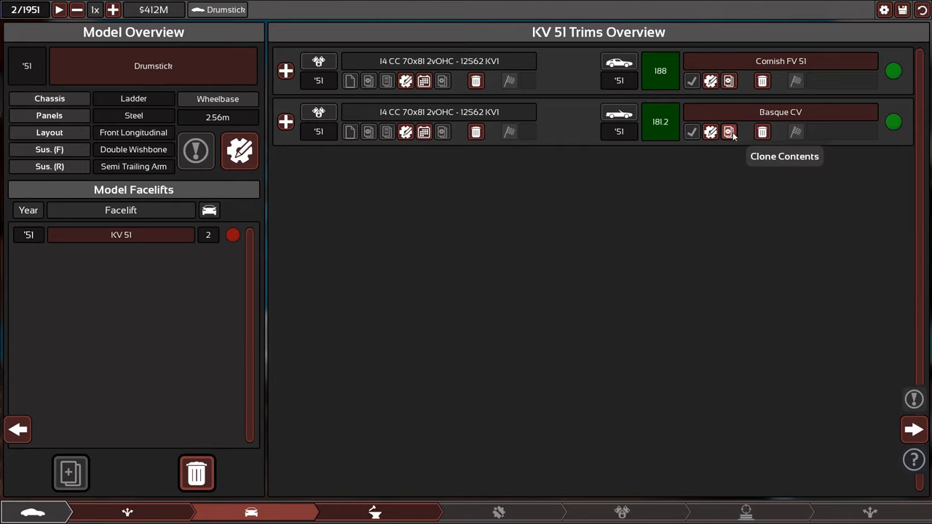
Clone the Basque CV trim and switch the clone's body to the 1949 Coupe
click(728, 132)
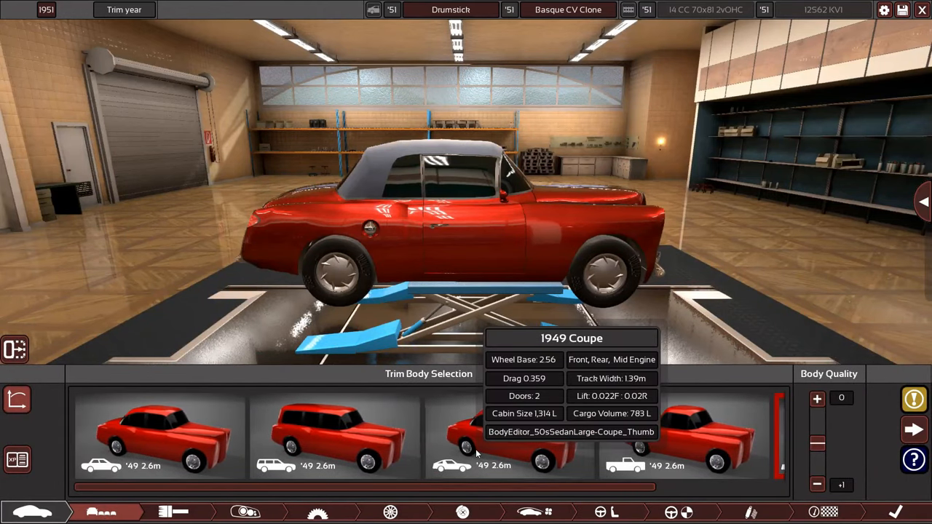
click(509, 437)
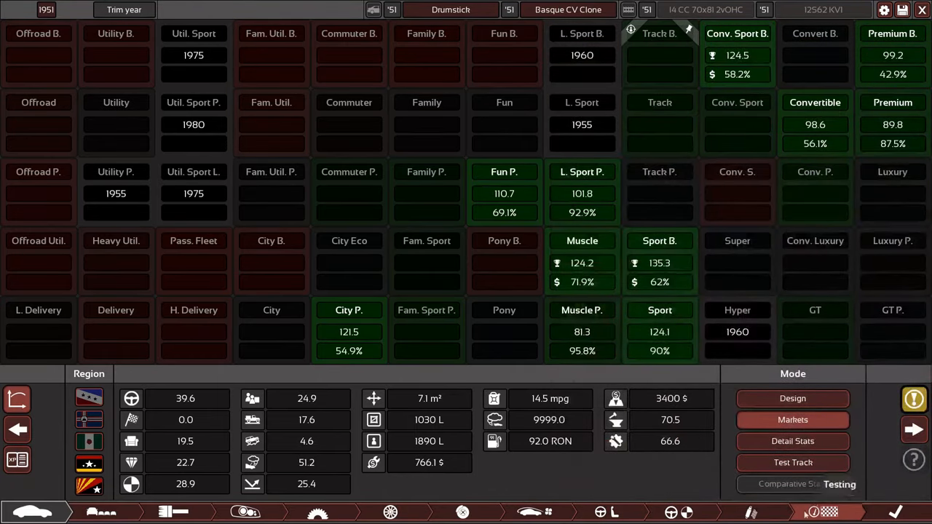
Move through the Interior, Fixtures and Gearbox tabs to the paint editor
click(659, 241)
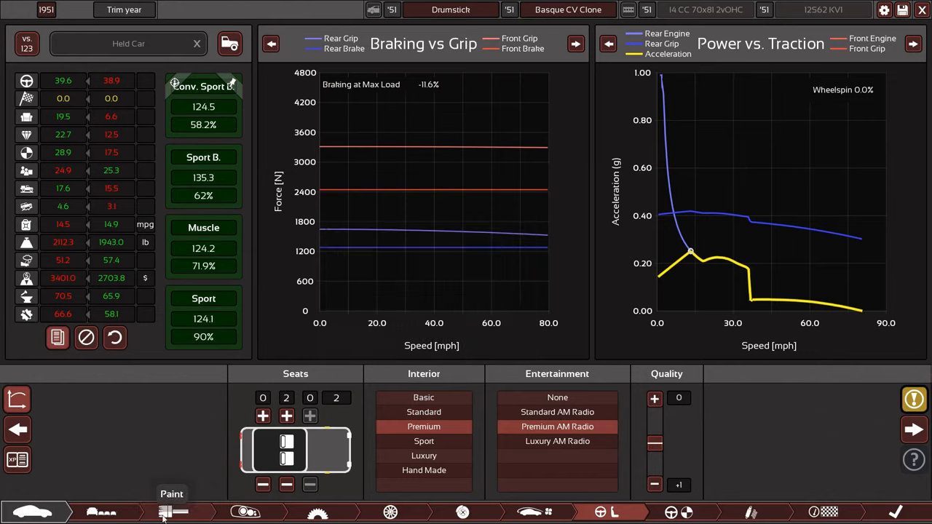
click(248, 512)
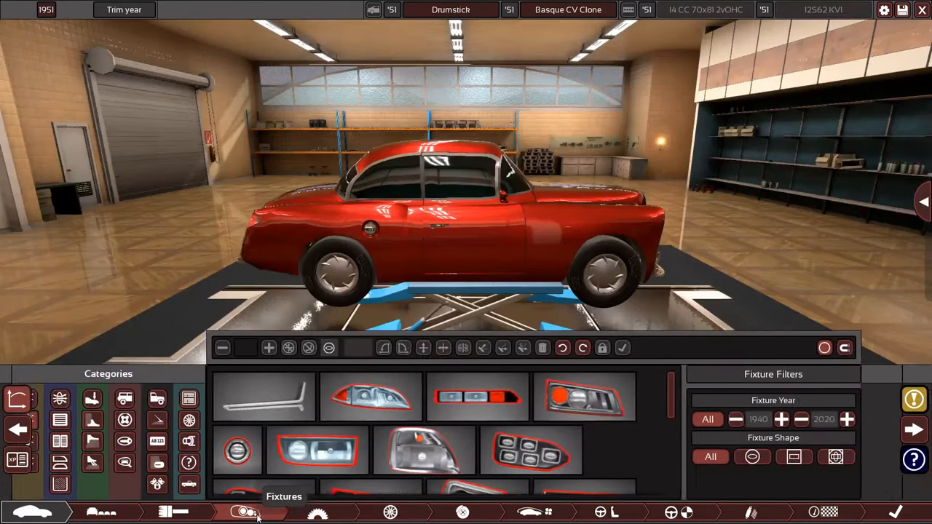
click(316, 512)
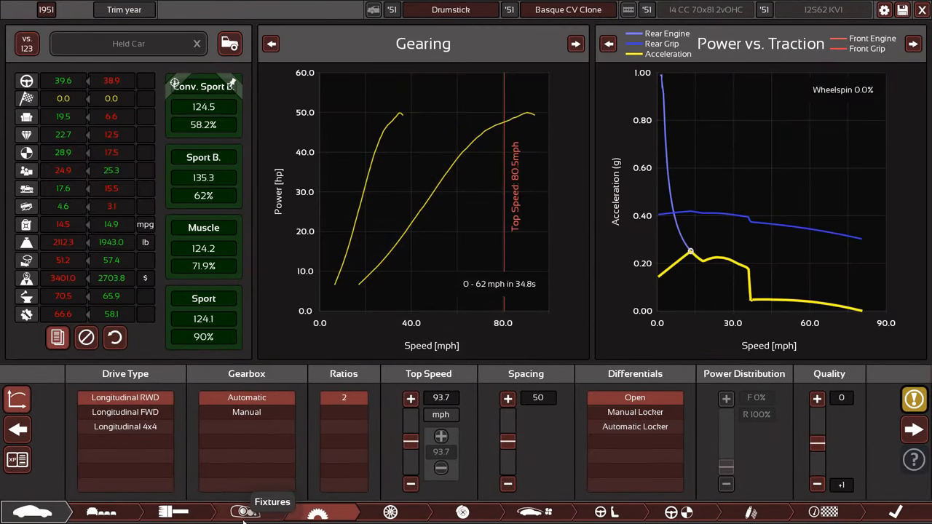
click(244, 512)
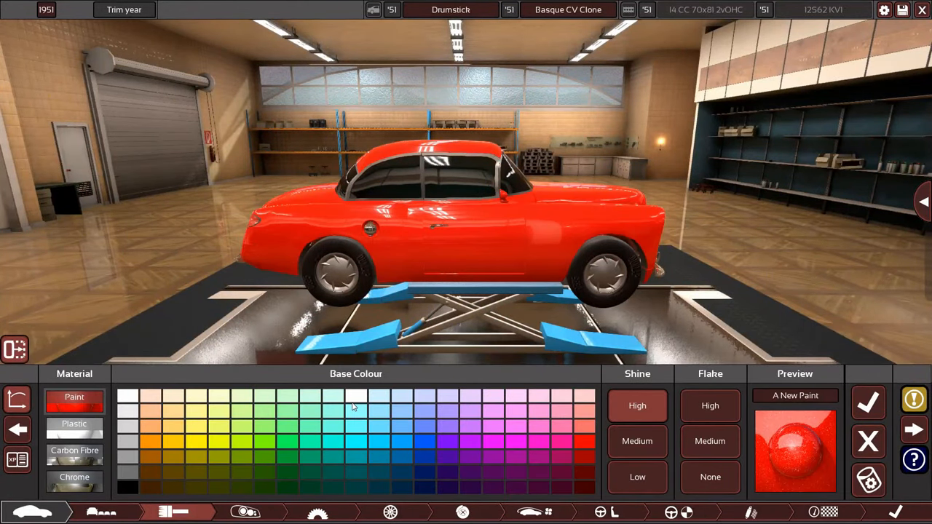
mouse_move(185, 426)
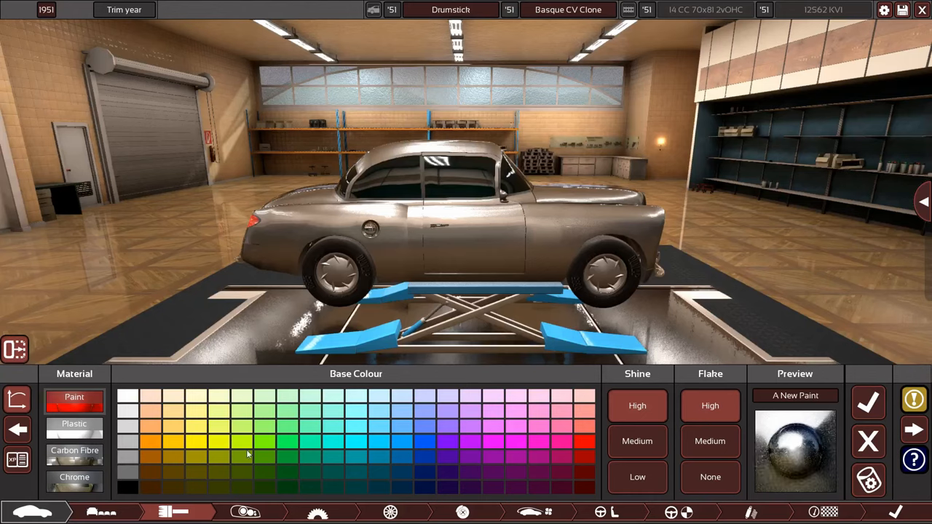
Try a dark orange base colour, then apply gold paint to the coupe
click(150, 446)
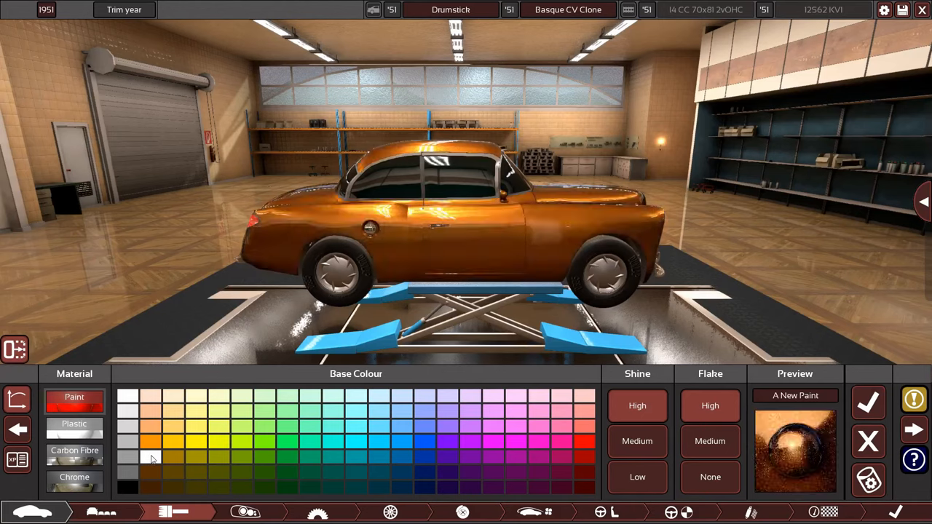
click(174, 472)
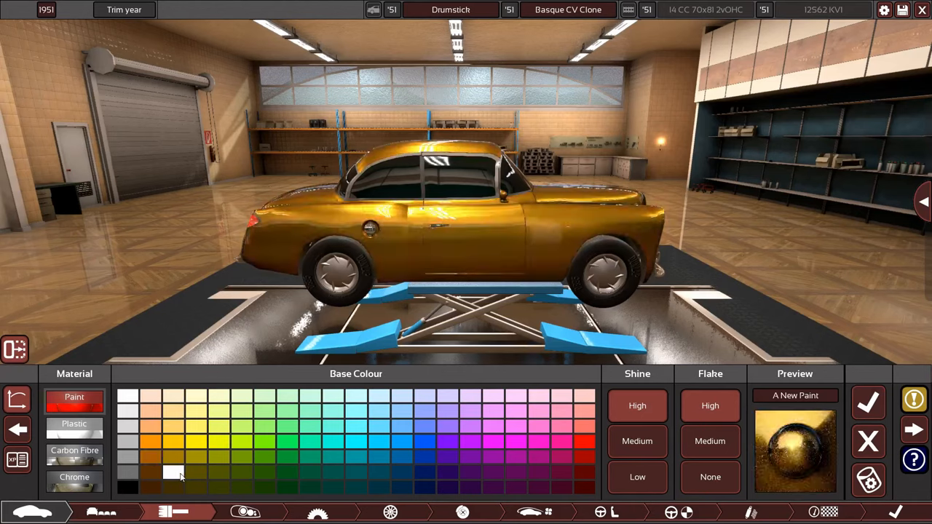
click(153, 474)
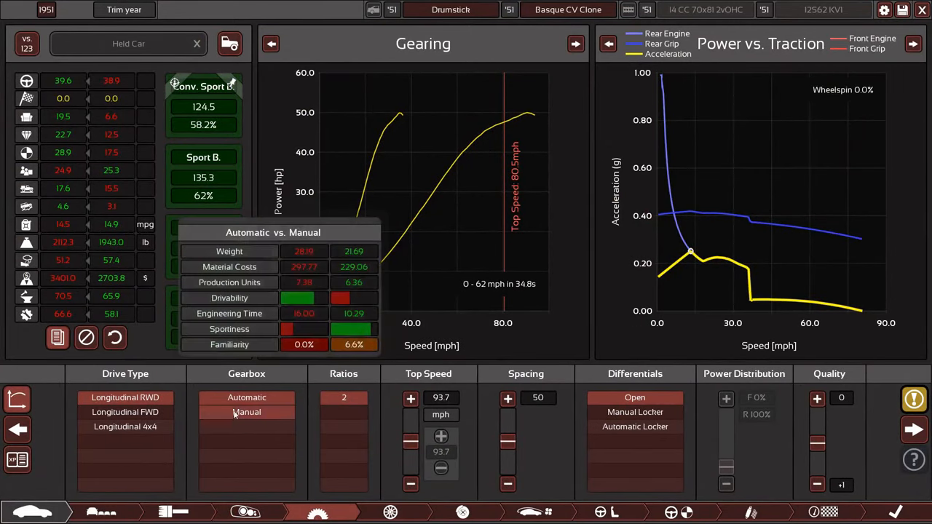
Fit a three-speed manual gearbox with open differential and front-wheel drive
click(246, 397)
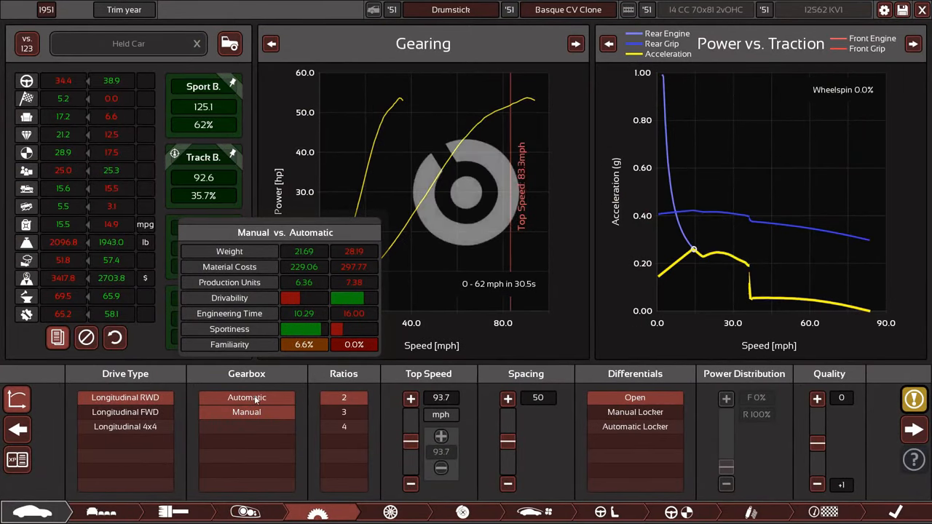
click(246, 412)
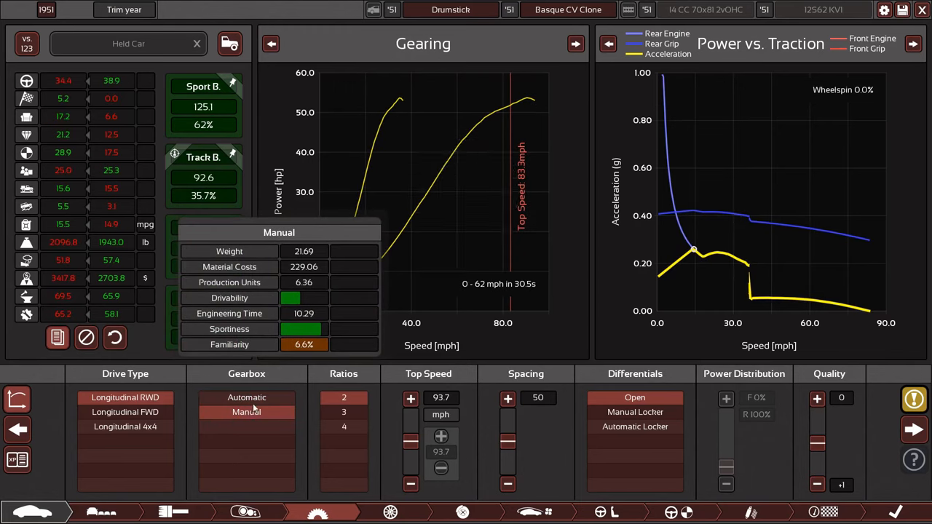
click(344, 426)
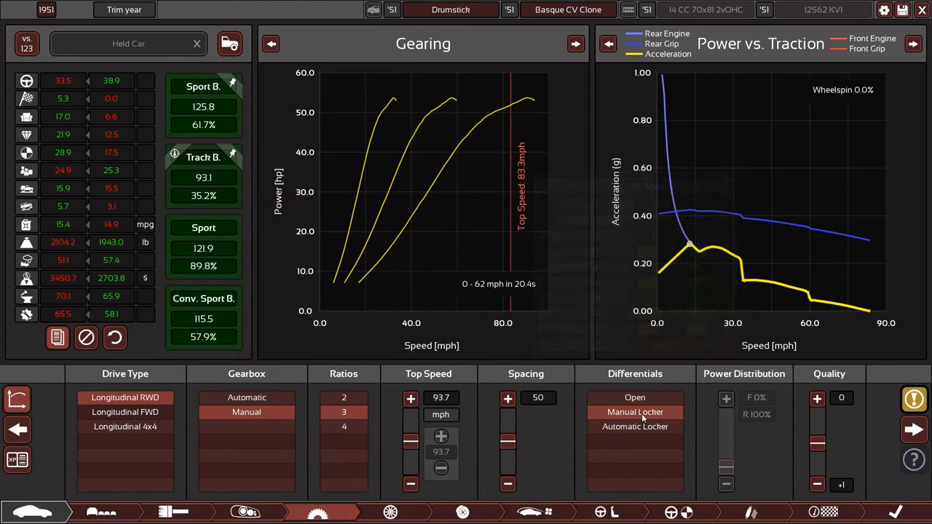
click(635, 397)
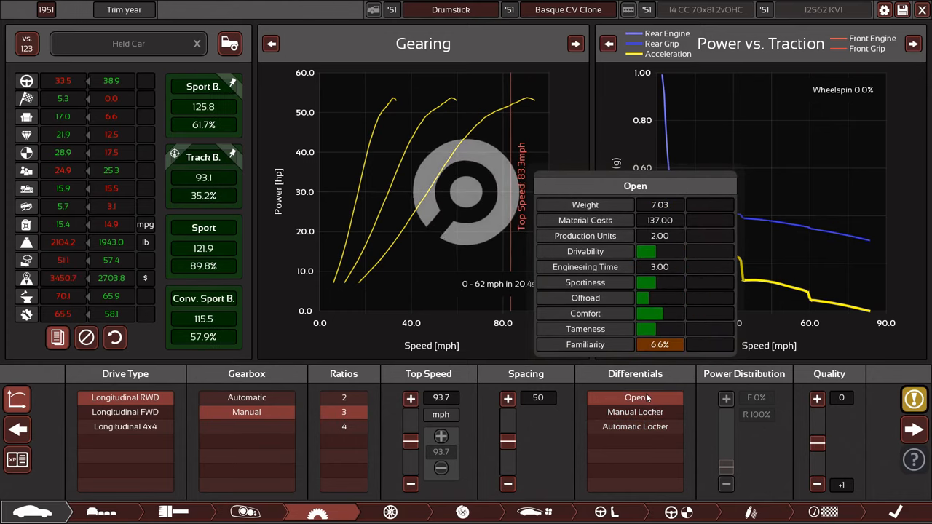
click(126, 427)
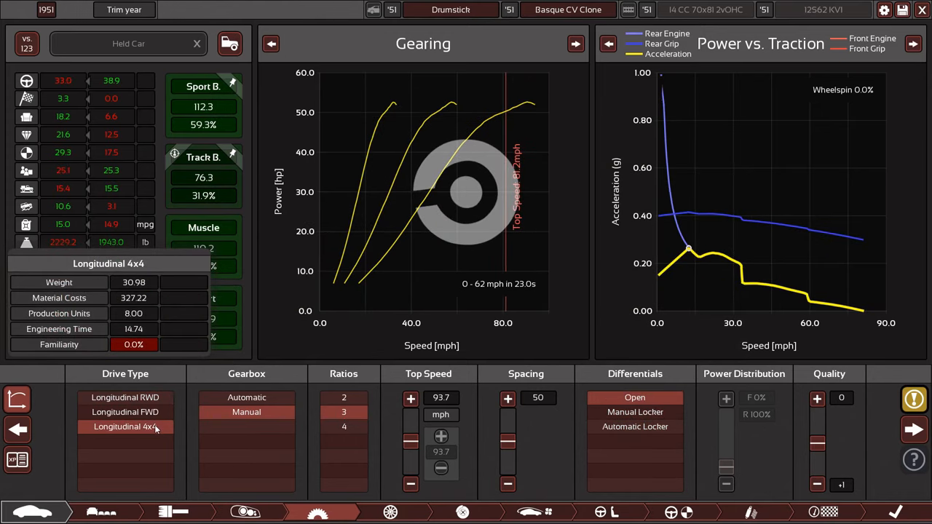
click(125, 396)
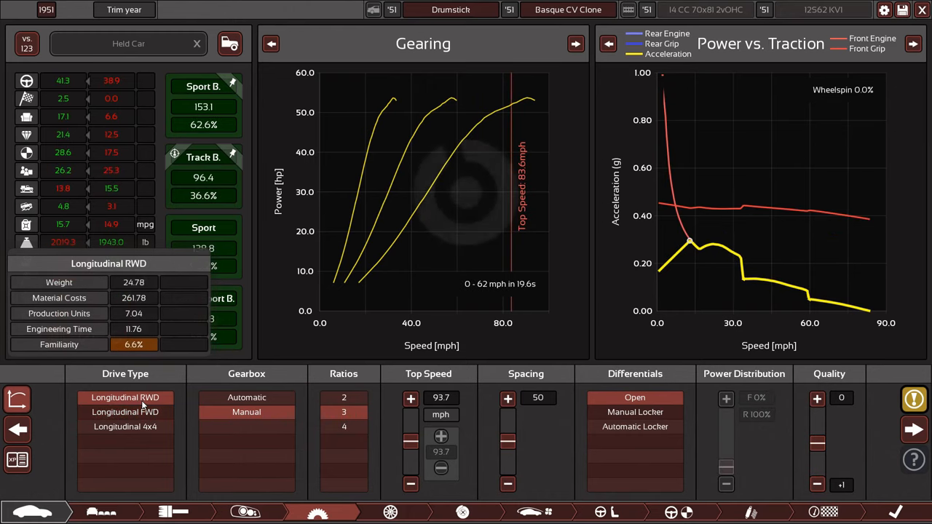
mouse_move(125, 397)
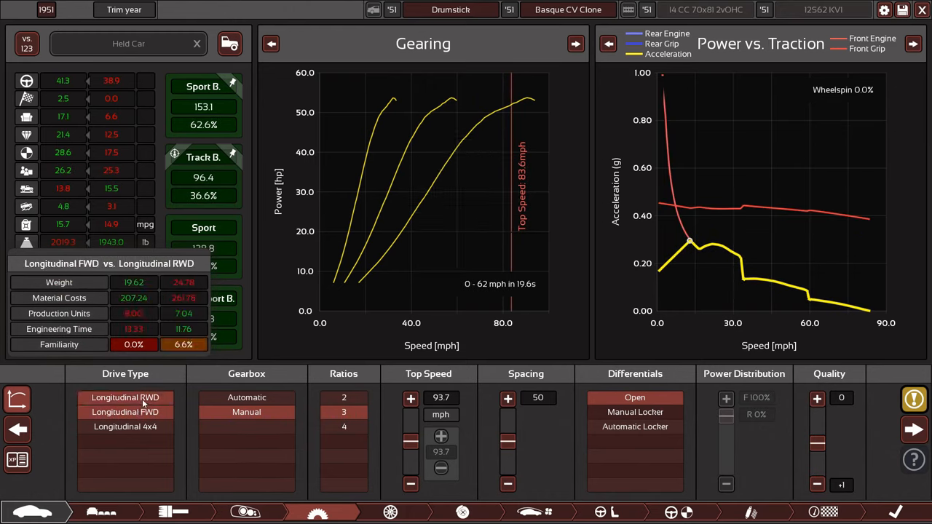
click(125, 411)
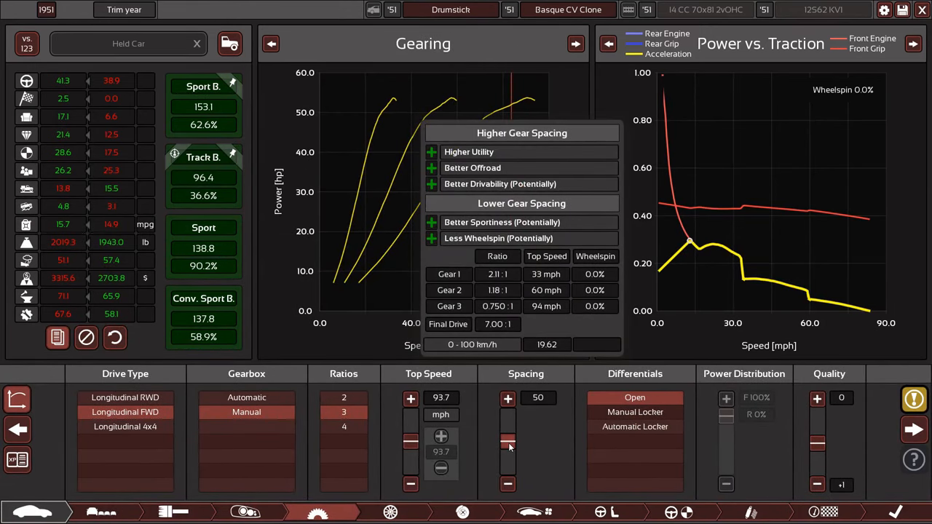
Test gear spacing at 37 and 55 before keeping it at 50
drag(507, 440, 507, 450)
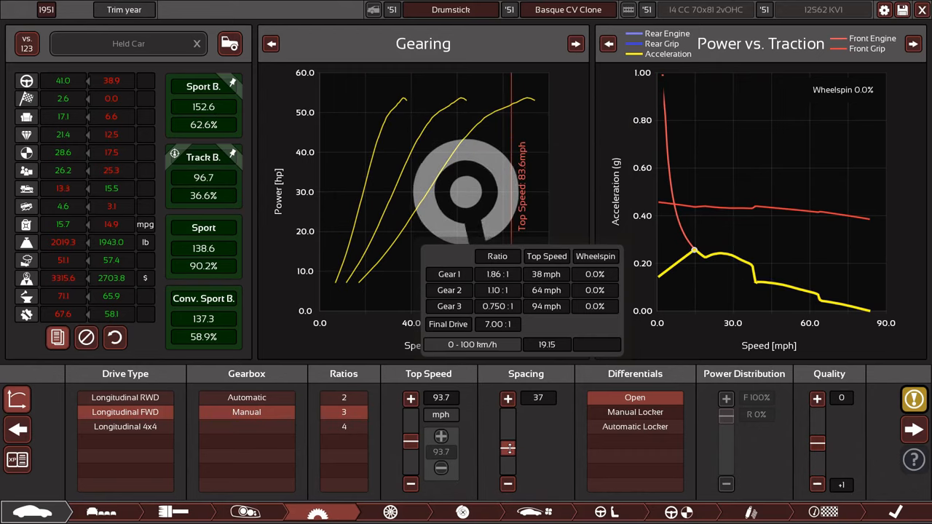
click(507, 398)
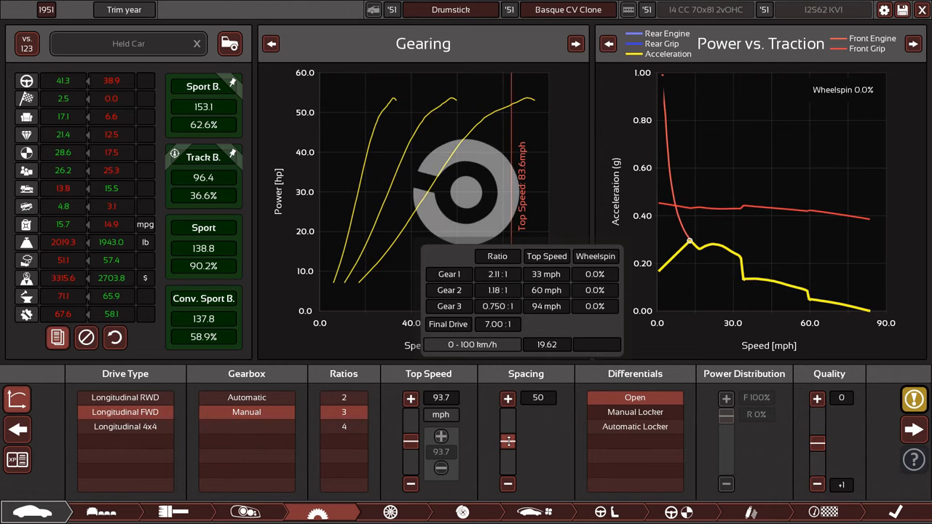
drag(507, 435, 507, 434)
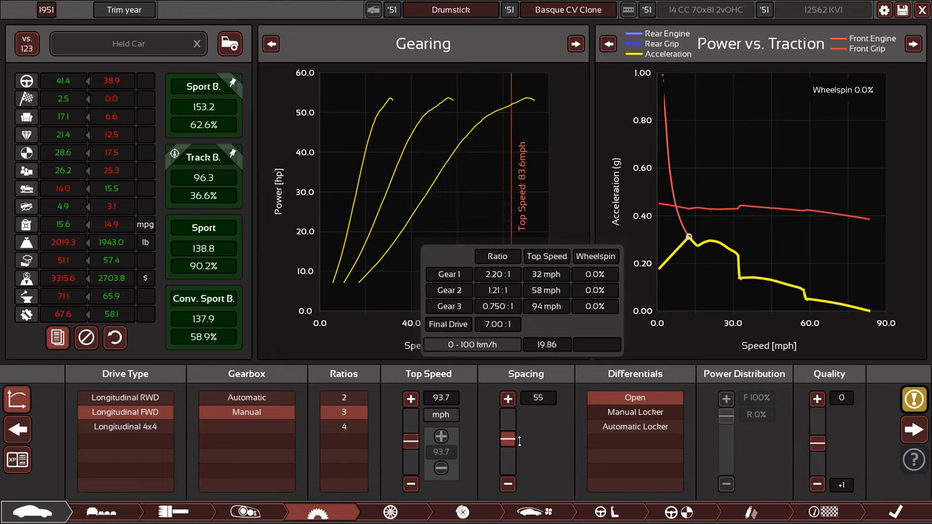
click(507, 398)
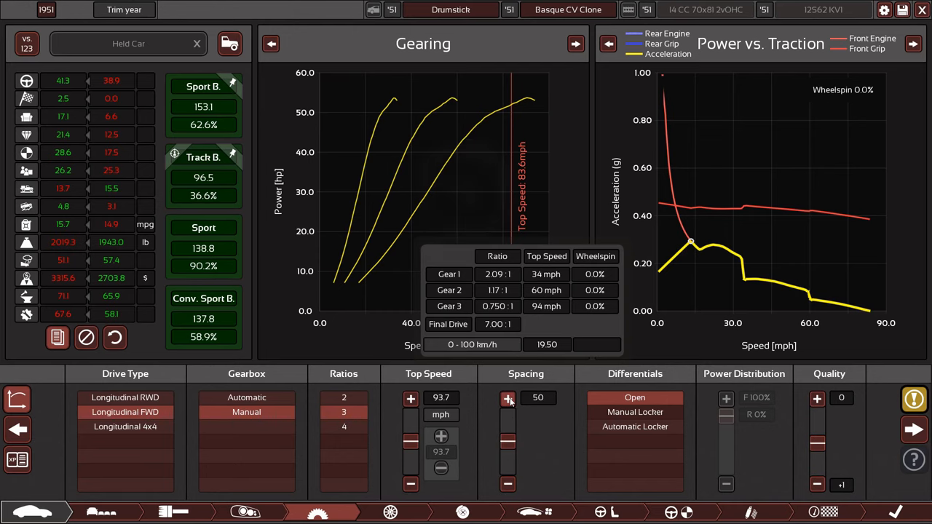
click(391, 511)
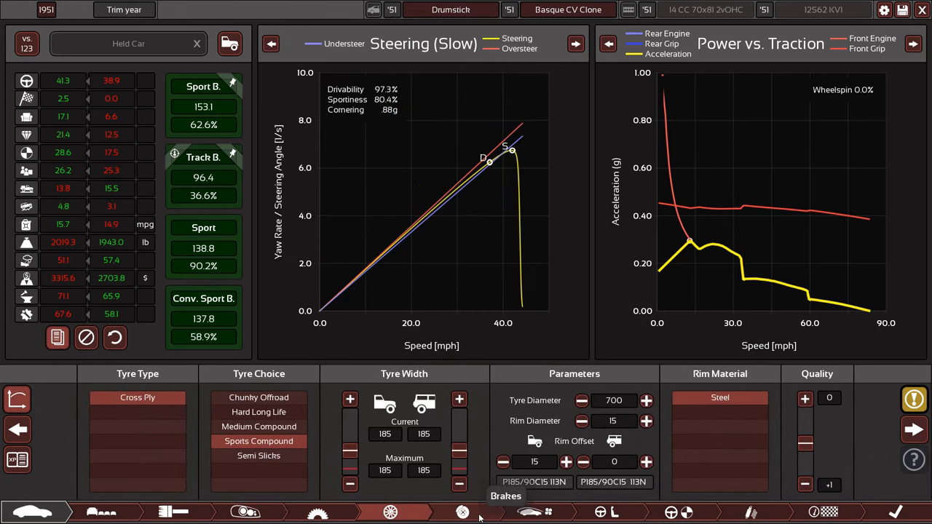
Slide the brake pads toward comfort, then nudge them up to 40
click(462, 512)
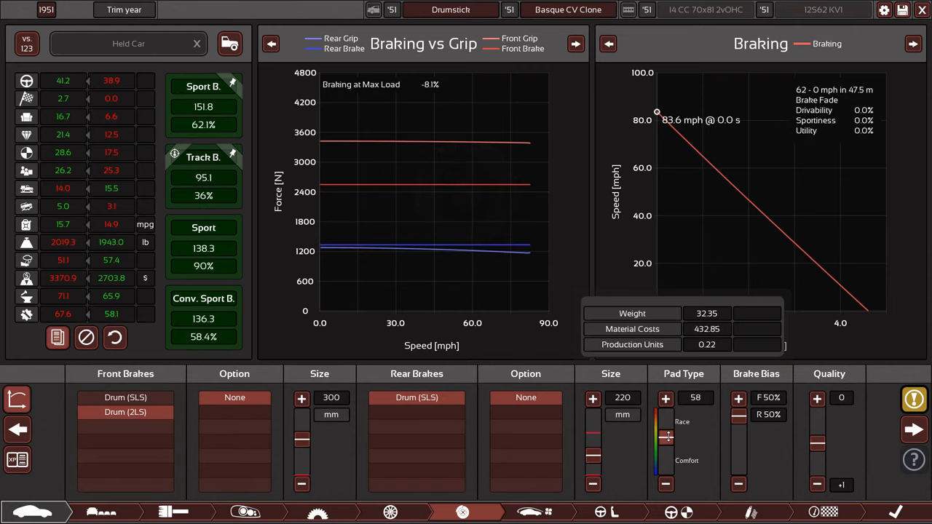
drag(664, 436, 664, 429)
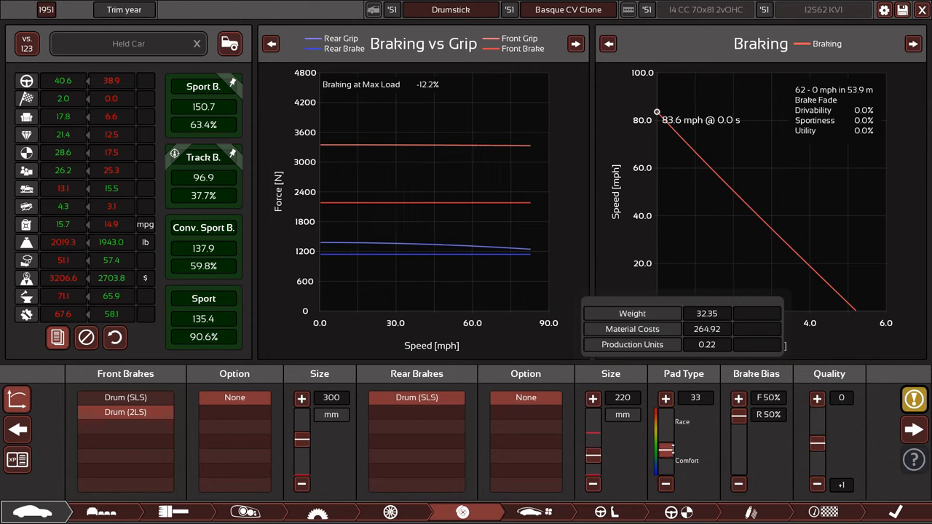
click(665, 397)
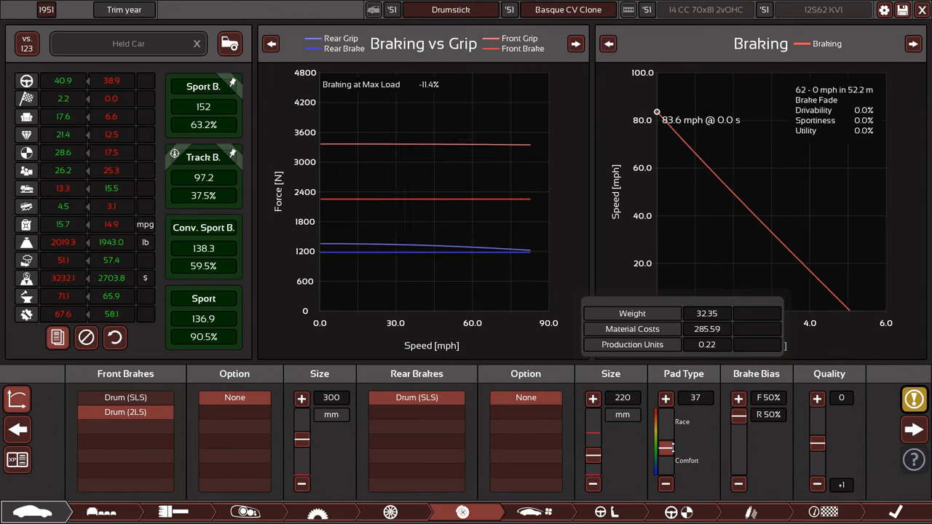
click(665, 399)
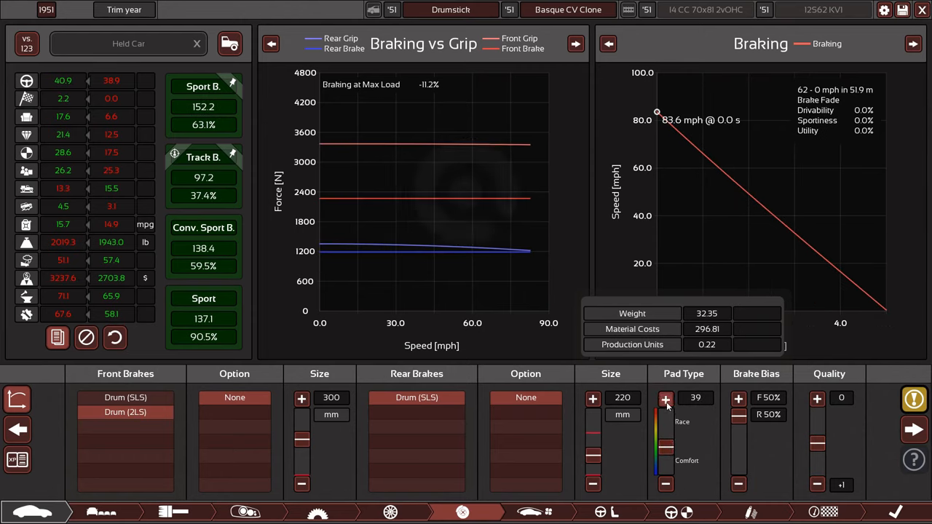
click(665, 398)
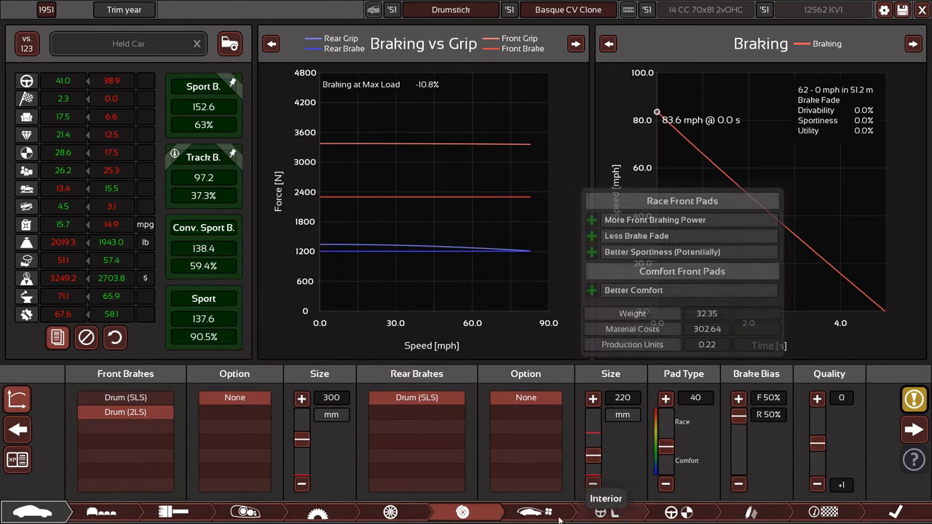
mouse_move(593, 455)
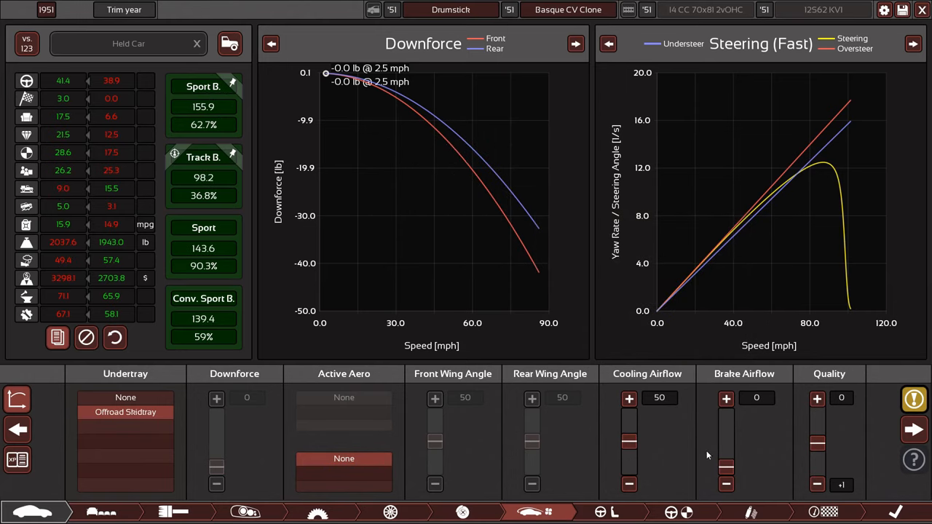
mouse_move(125, 412)
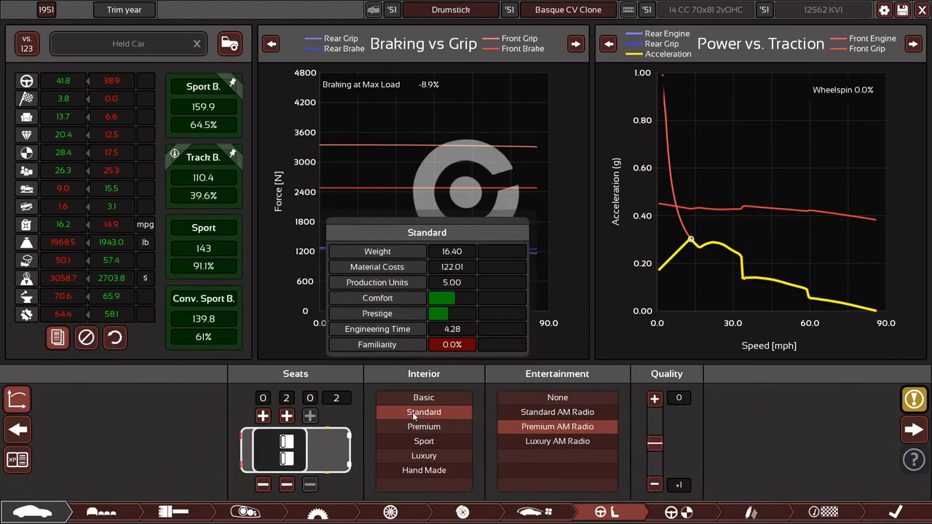
Settle on a Basic interior after trying Sport and Premium, and choose a cheaper radio
click(424, 441)
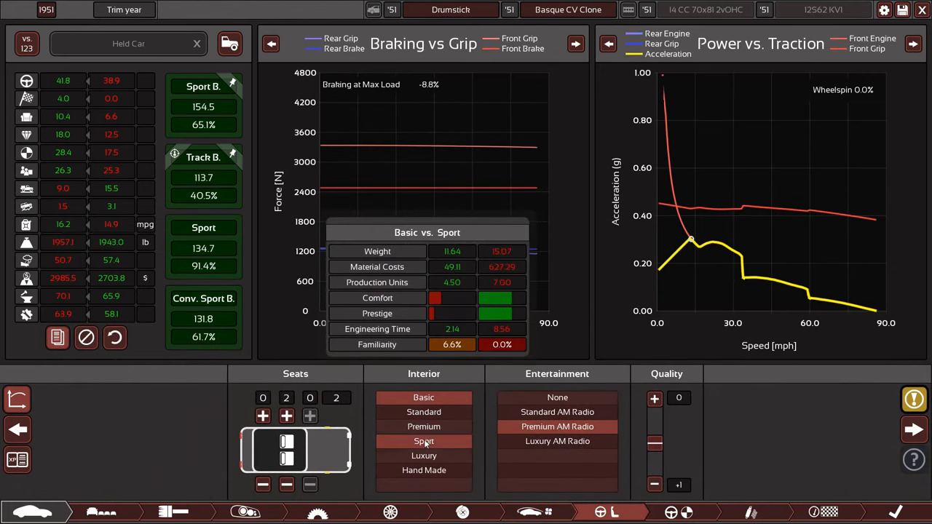
click(423, 426)
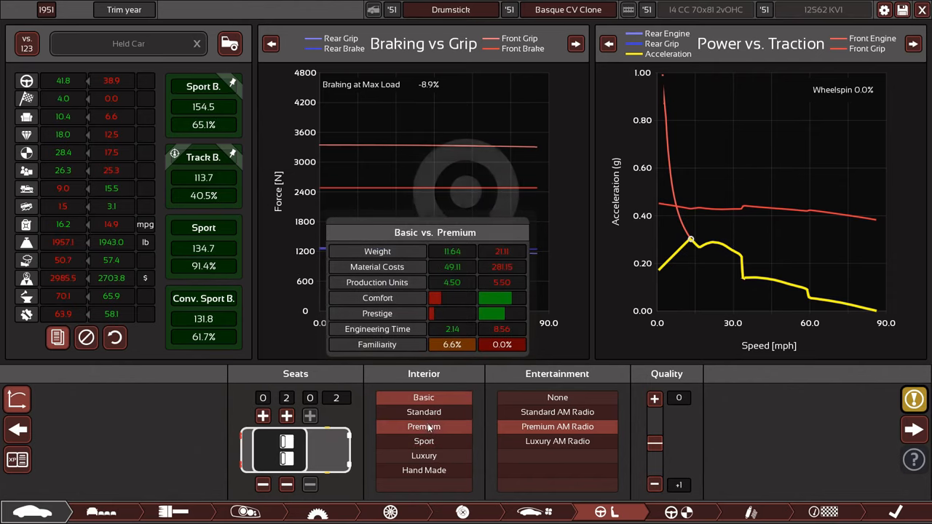
click(424, 442)
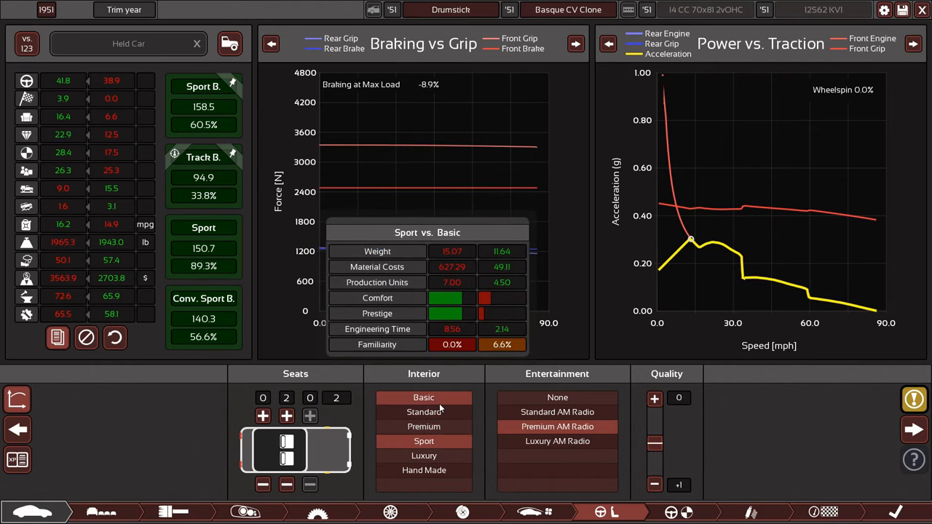
click(423, 397)
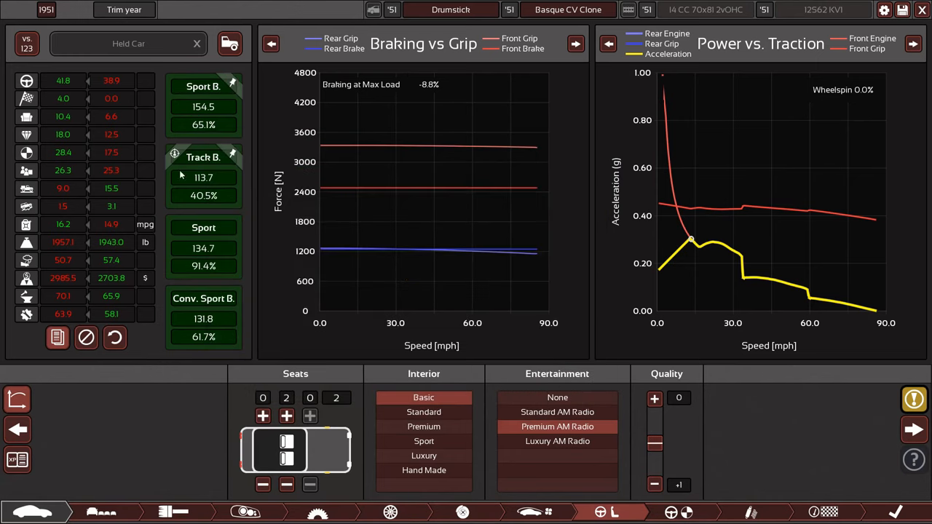
mouse_move(557, 412)
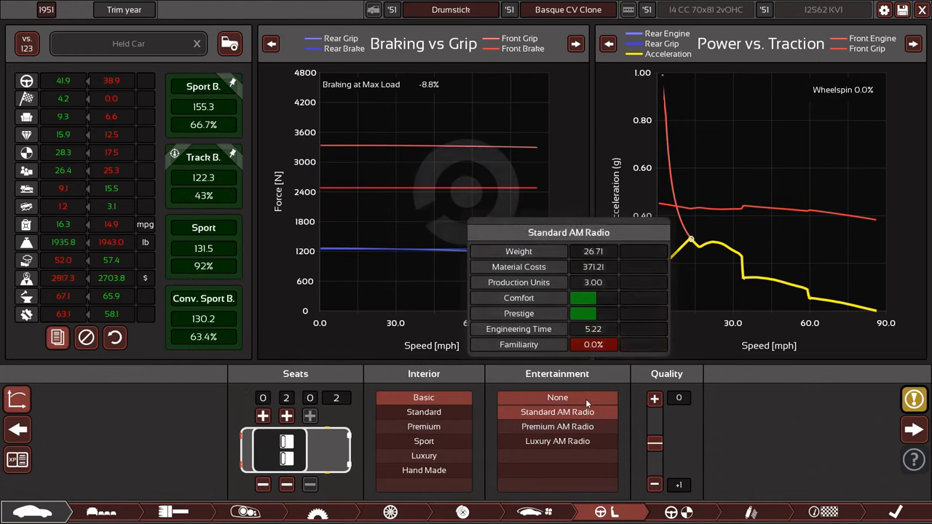
click(557, 398)
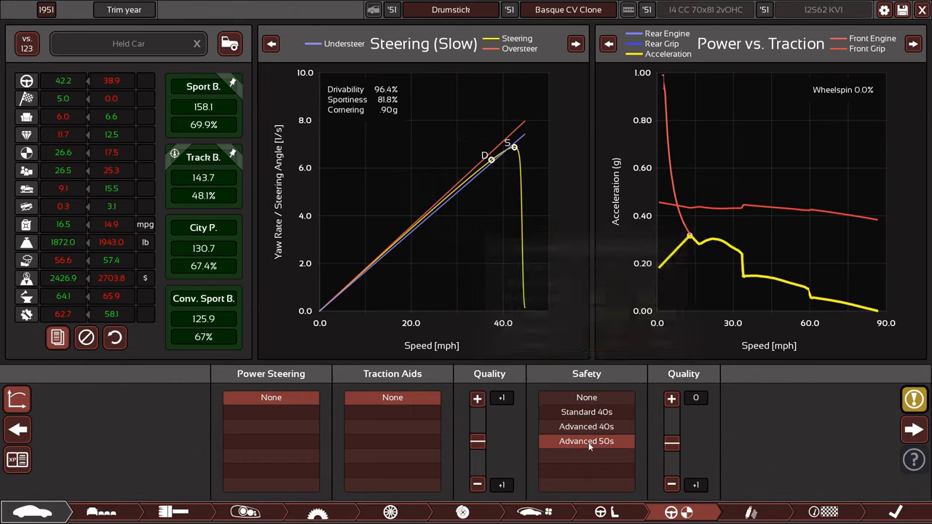
Set Safety to None and bring driver aid quality down to 0
click(587, 412)
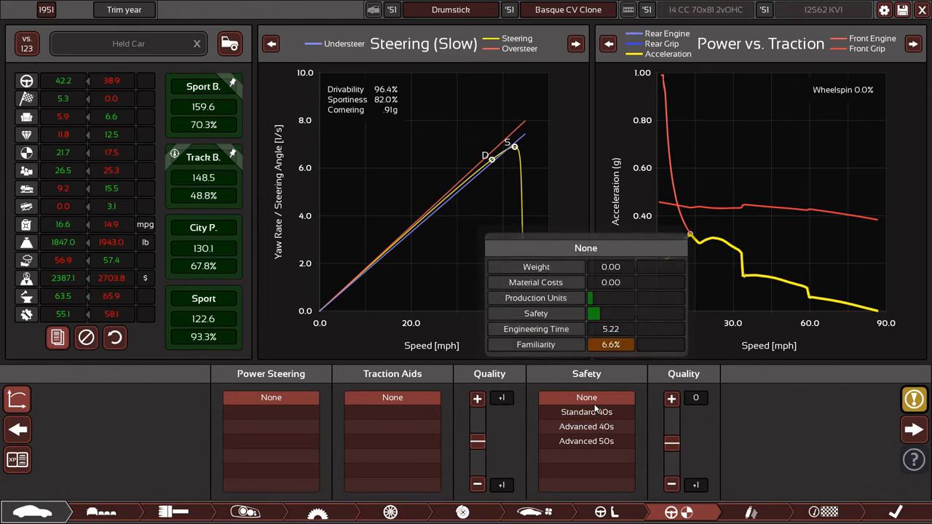
click(586, 412)
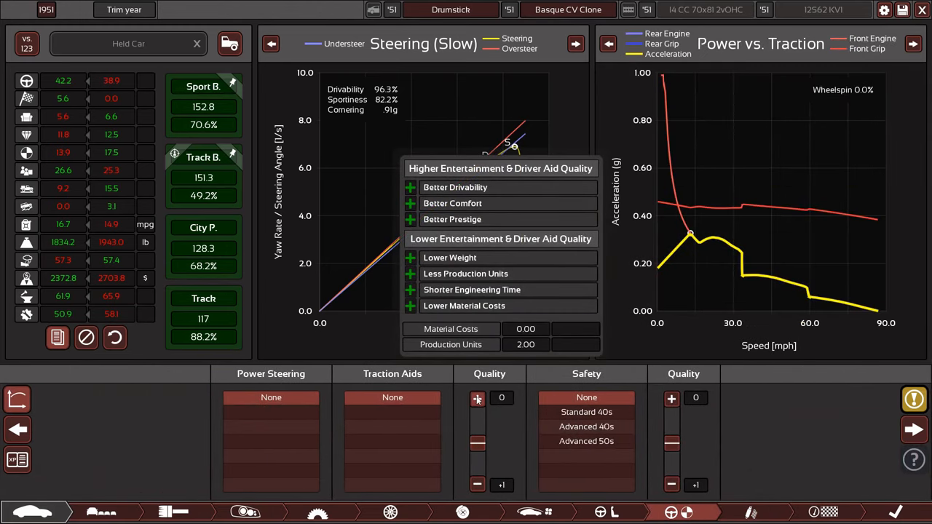
click(477, 485)
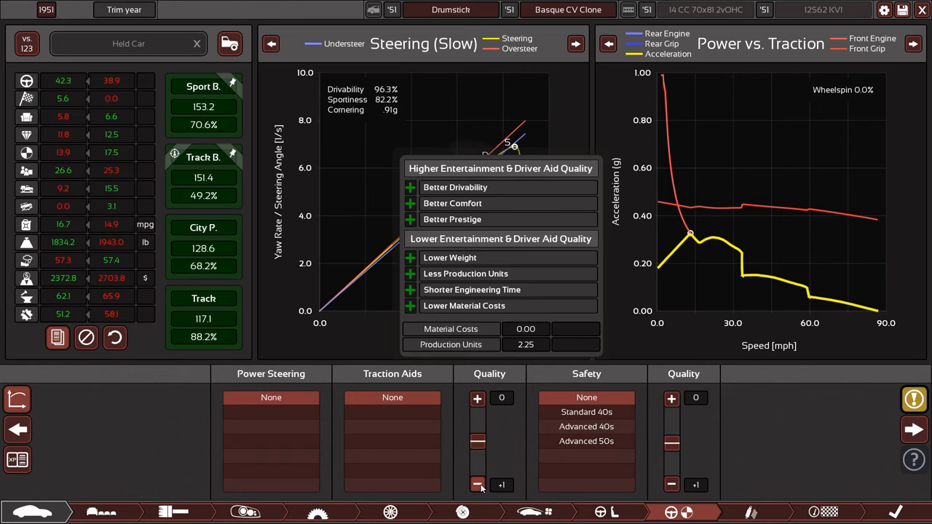
click(477, 484)
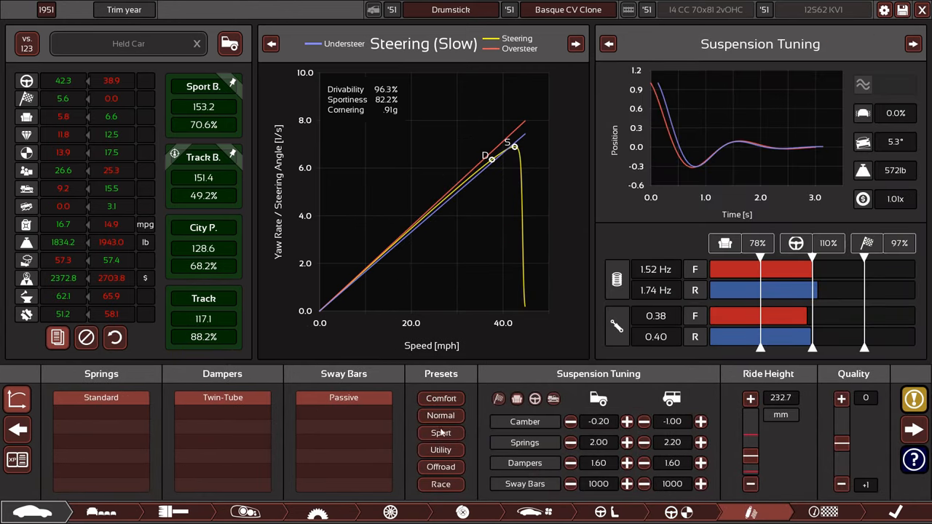
Apply the Sport suspension preset after comparing Race, reaching Track B. 164.7
click(440, 484)
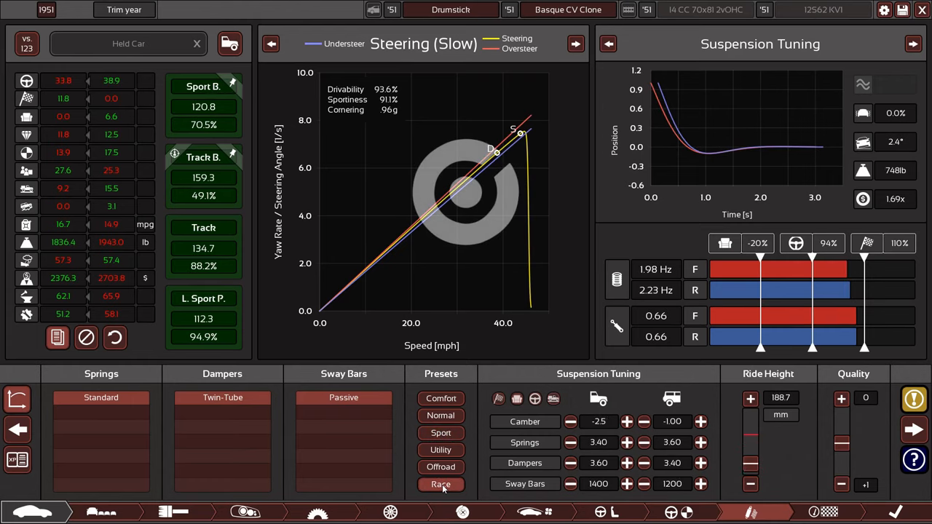
click(440, 433)
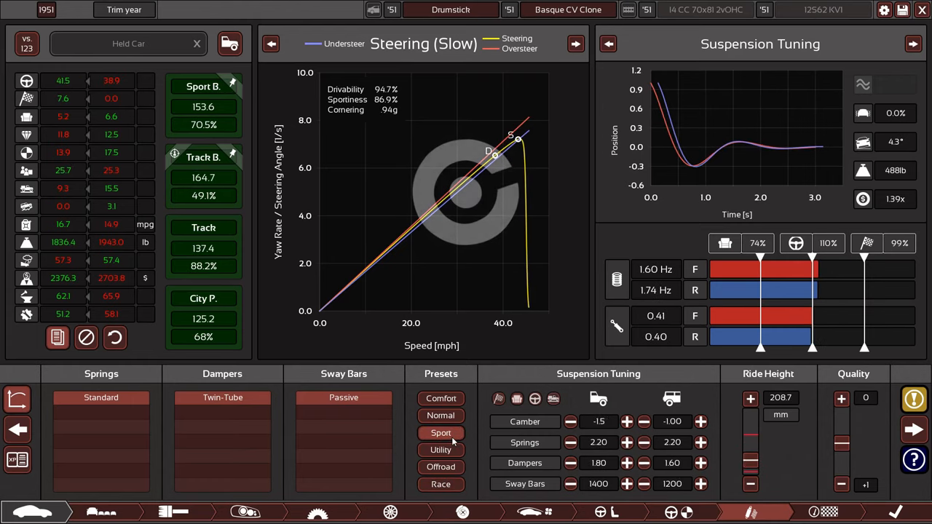
click(440, 450)
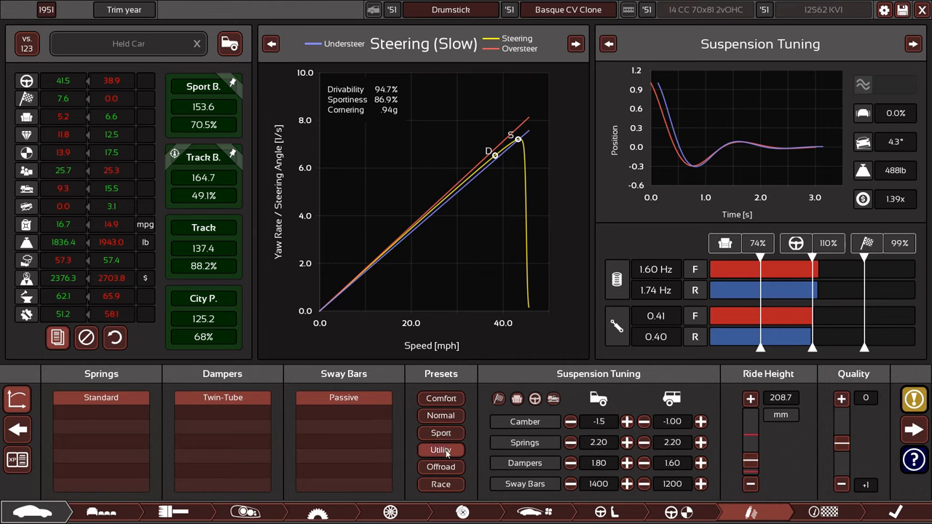
click(441, 433)
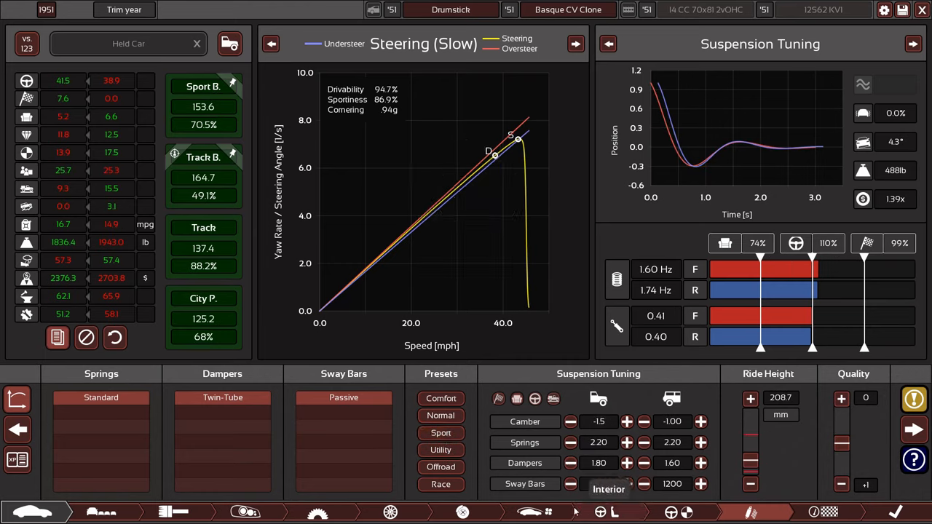
click(391, 512)
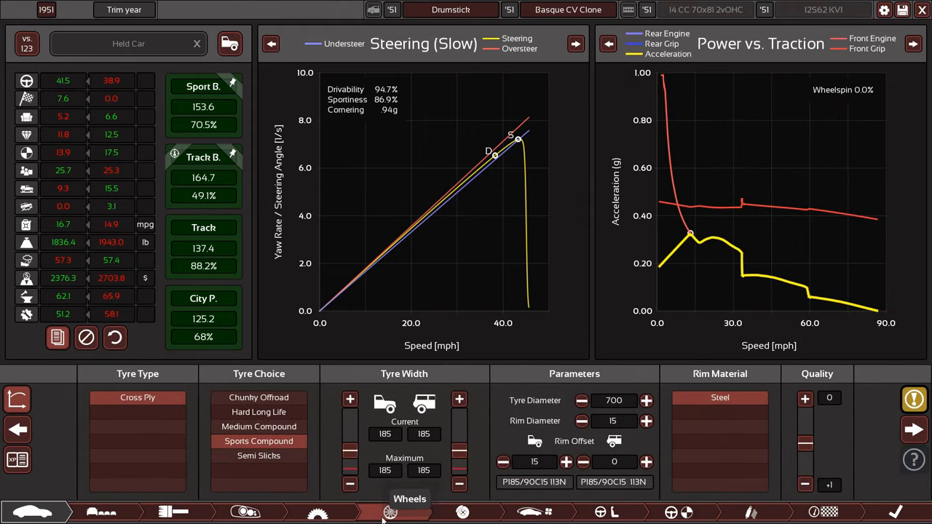
mouse_move(259, 426)
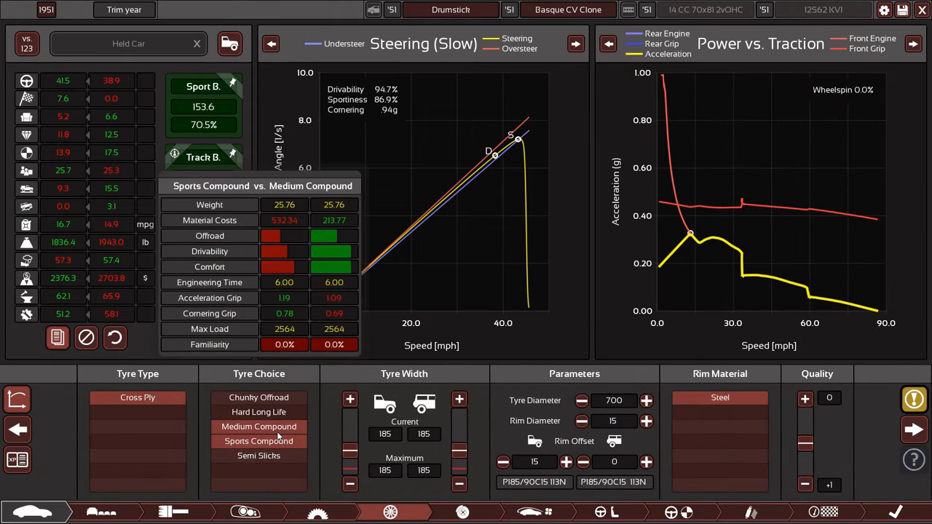
Try medium and semi-slick tyre compounds and glance at aerodynamics before returning to tyres
click(258, 440)
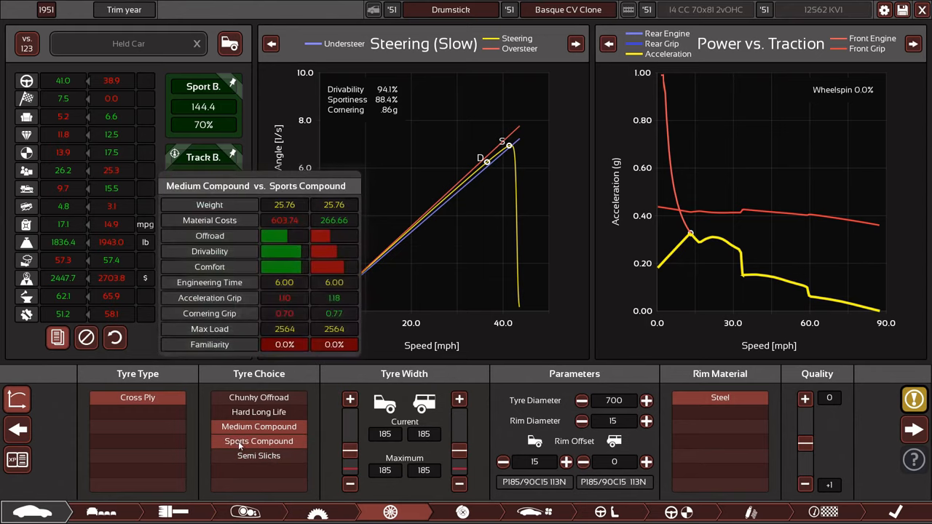
click(259, 456)
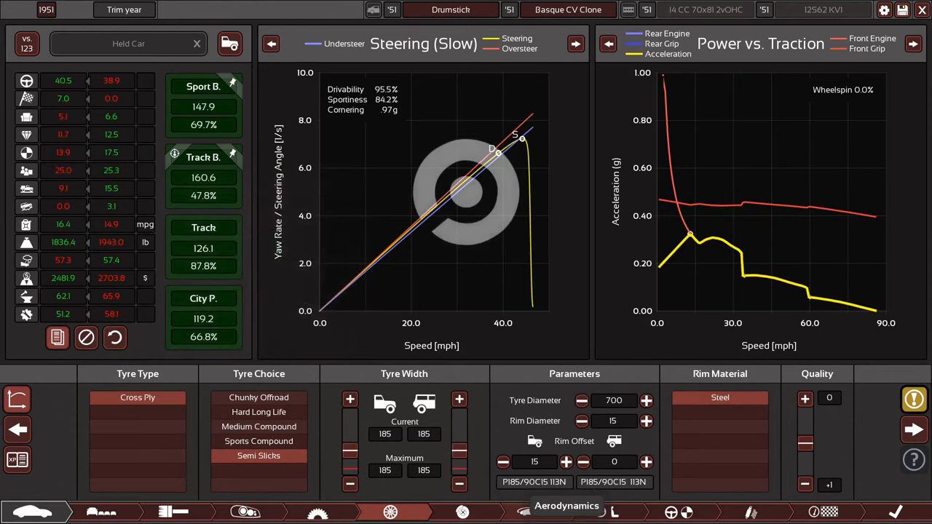
mouse_move(258, 441)
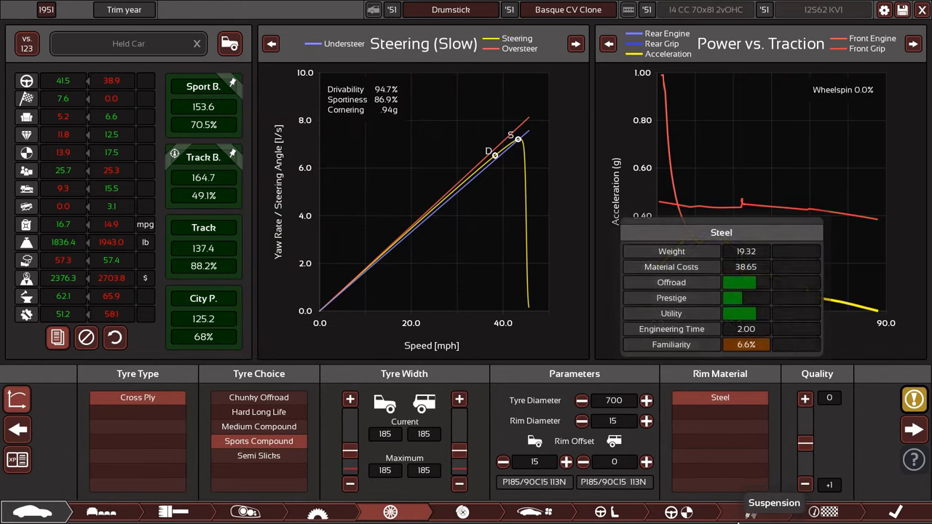
click(599, 512)
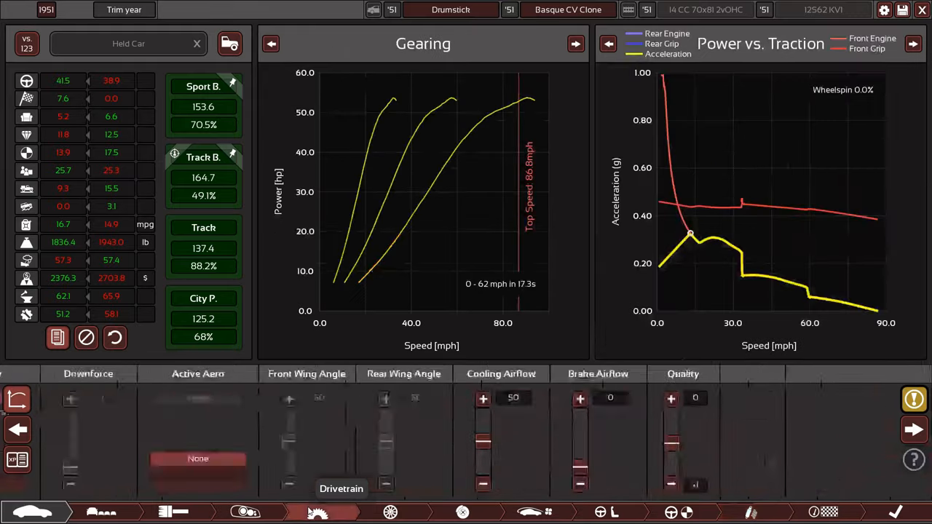
click(391, 512)
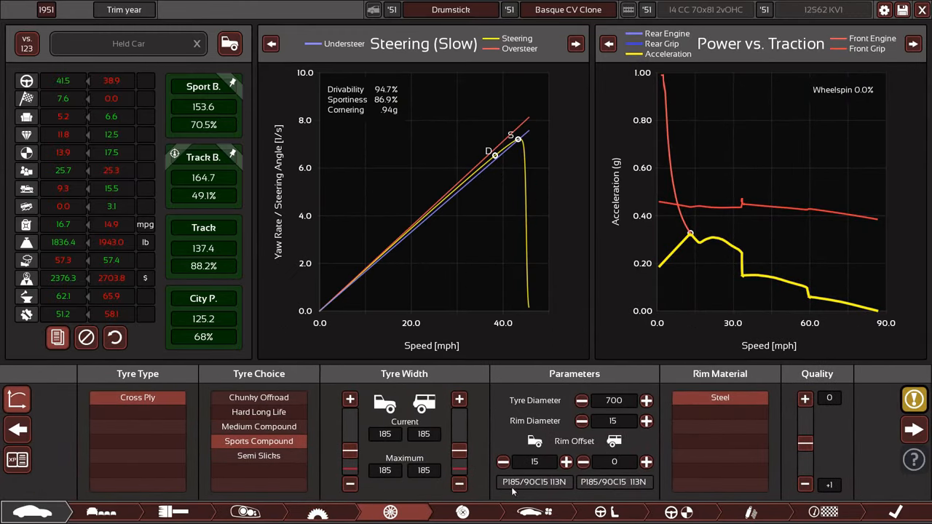
Set the front rim offset to 0 and the rear rim offset to 25
click(502, 462)
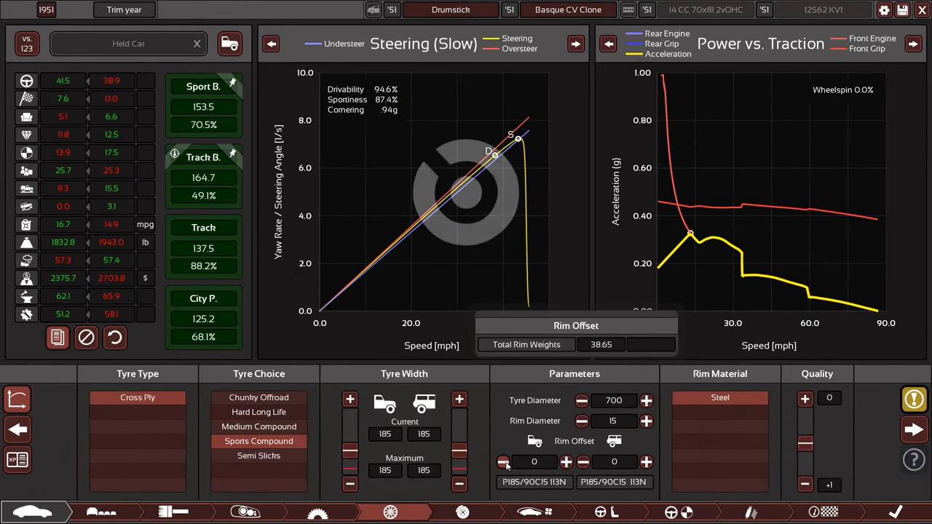
click(645, 462)
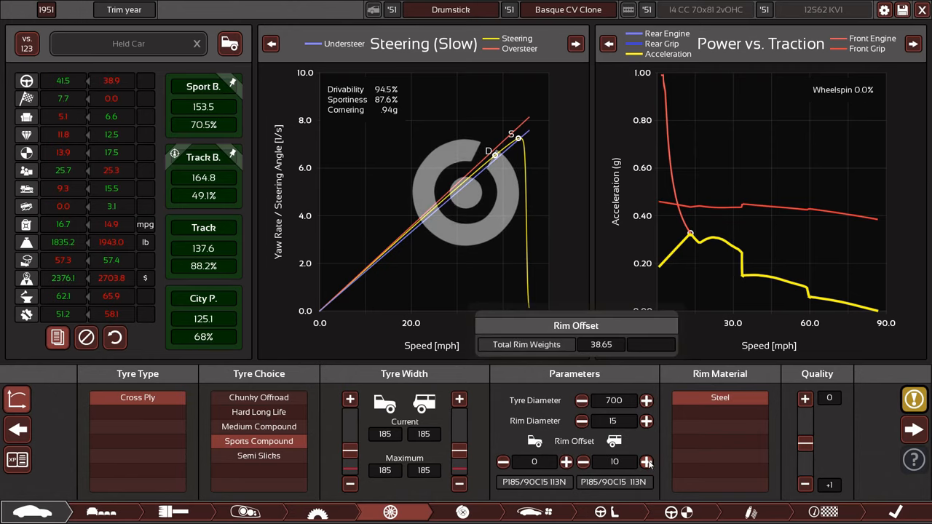
click(647, 462)
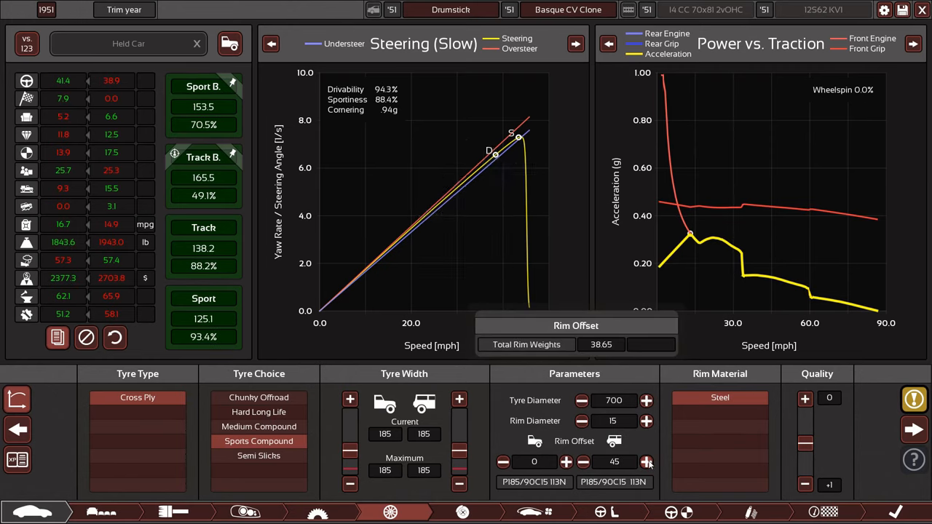
click(582, 461)
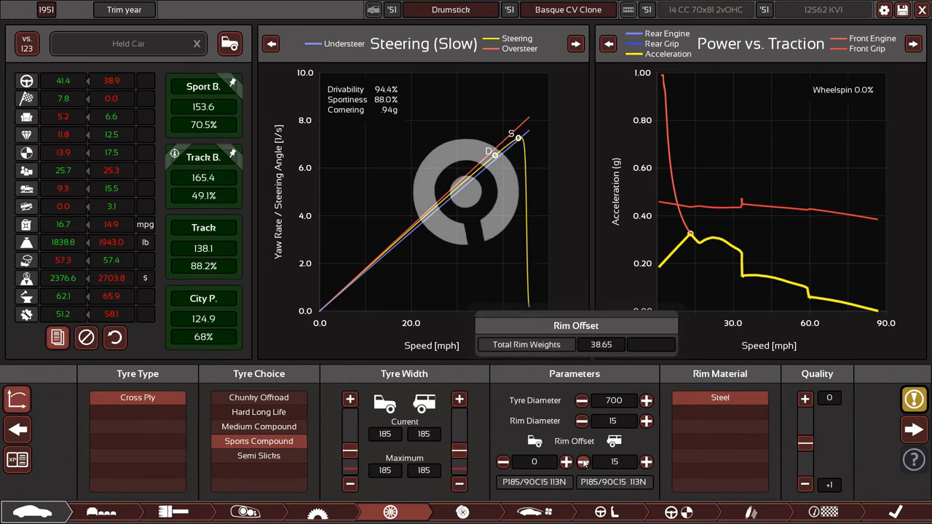
click(583, 462)
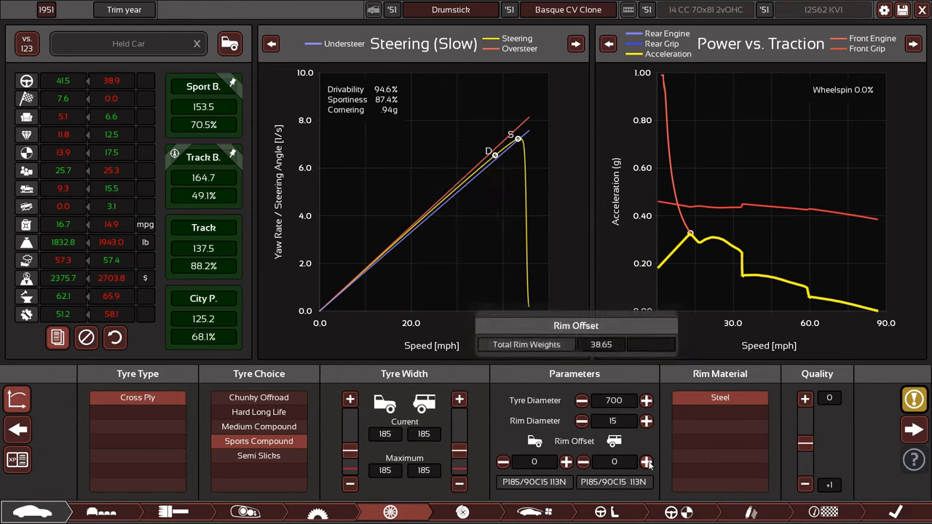
click(646, 462)
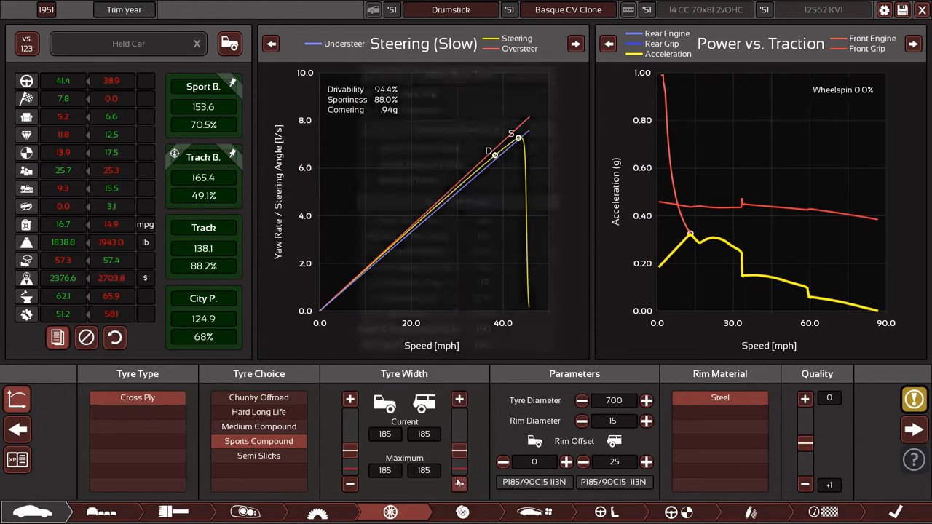
Test 180 rear tyre width, restore 185, and move to suspension tuning
click(460, 483)
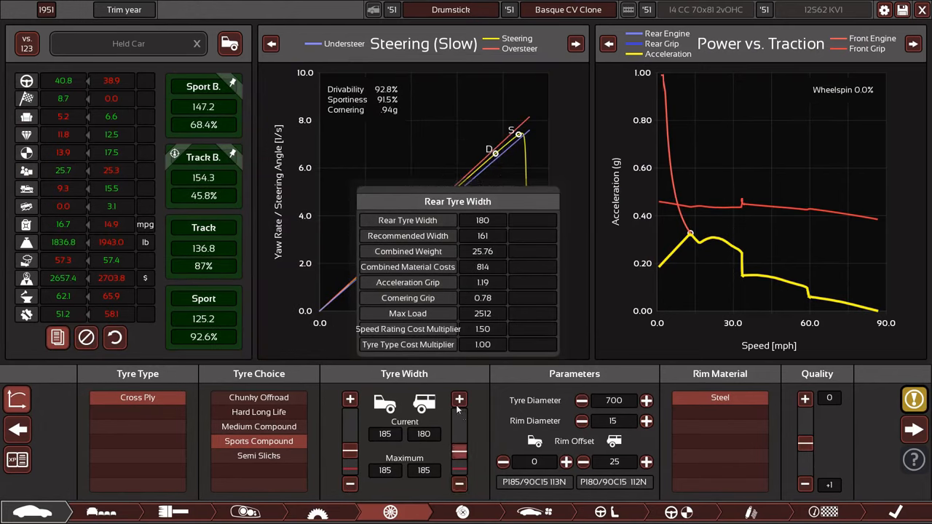
click(459, 400)
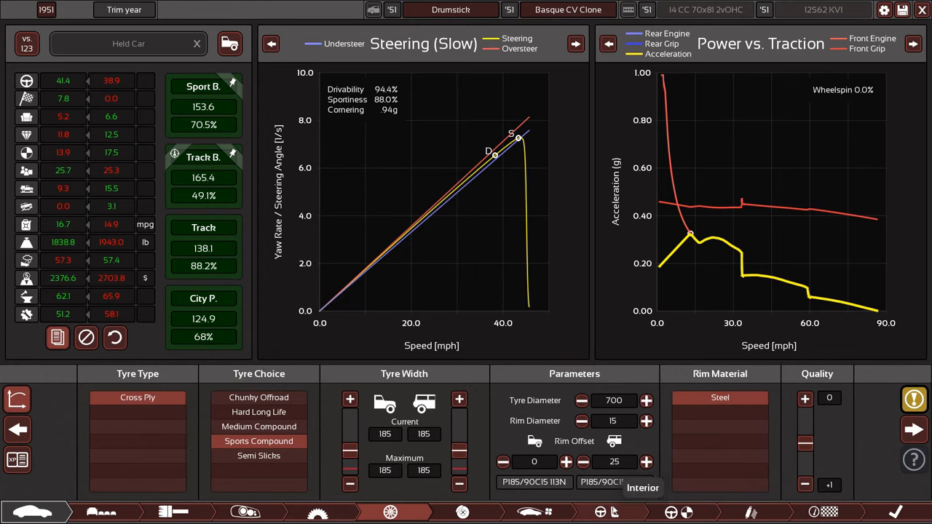
click(750, 512)
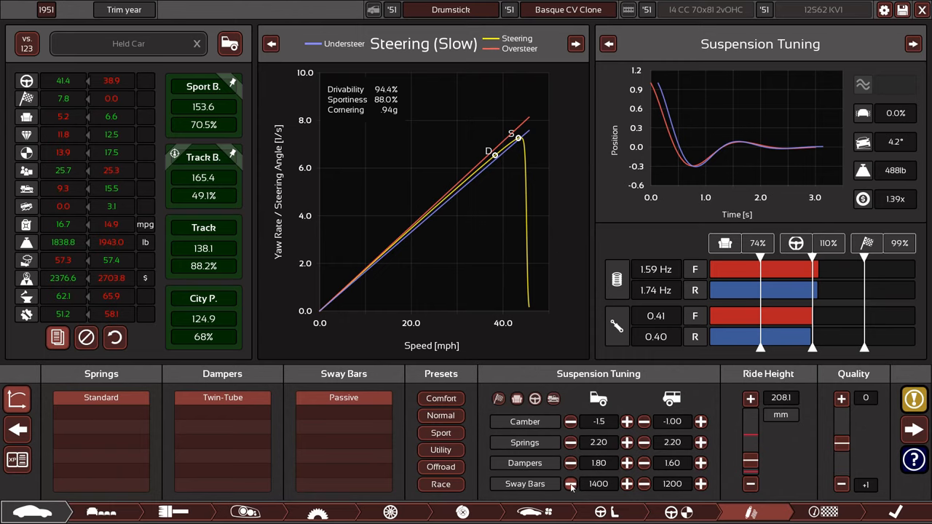
Set the sway bars to 1000 front and 1600 rear
click(570, 483)
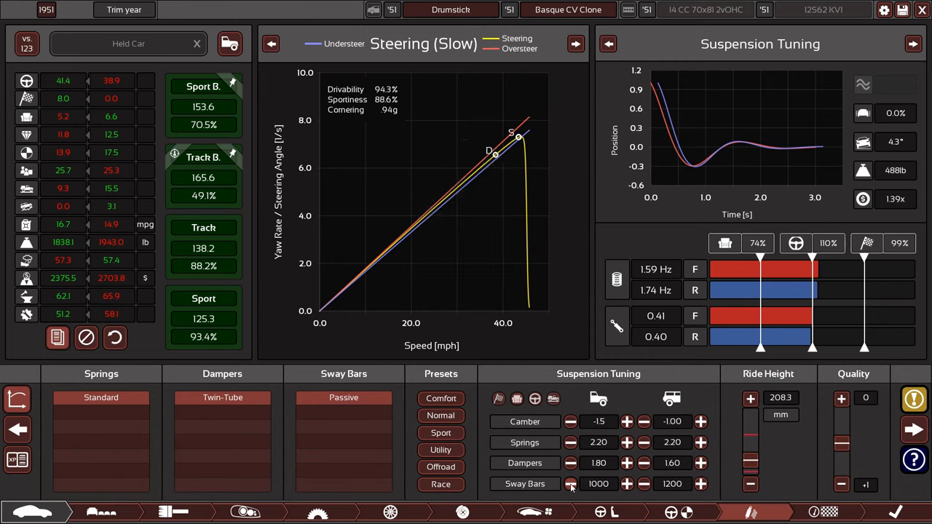
click(644, 483)
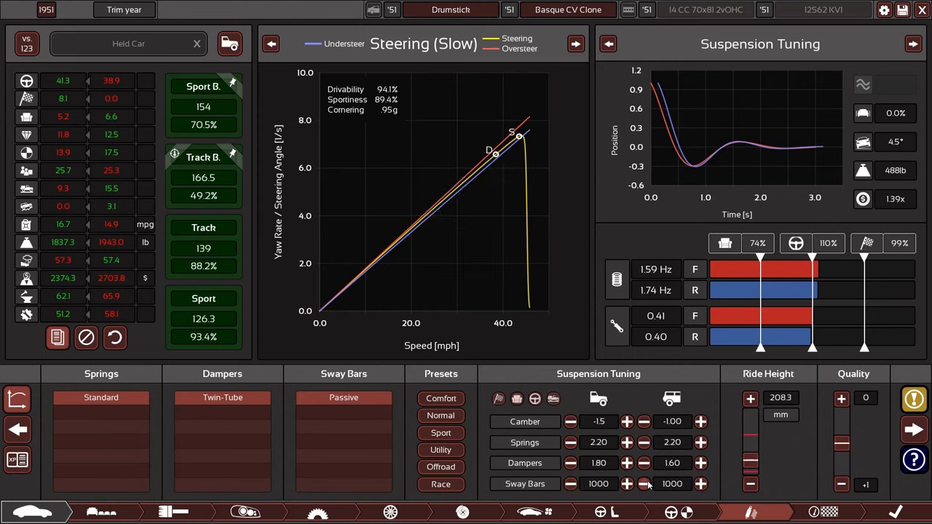
click(700, 483)
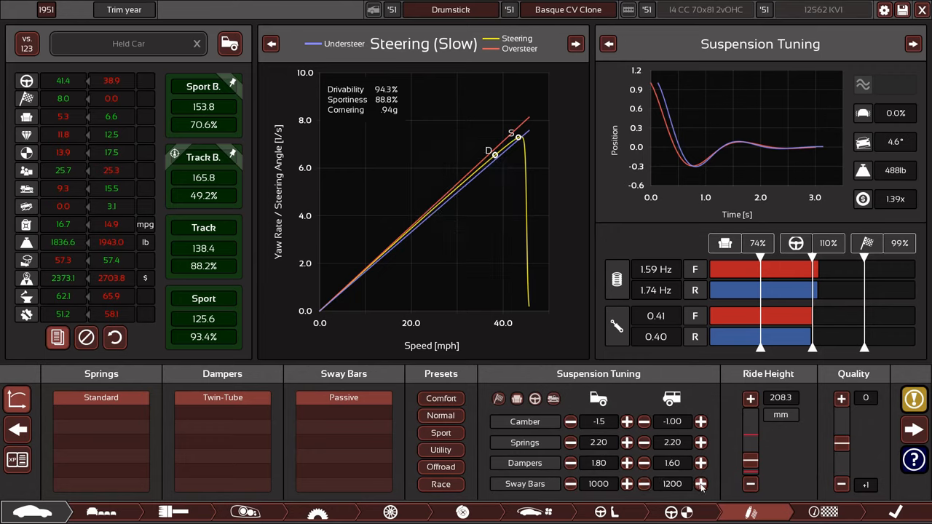
click(701, 484)
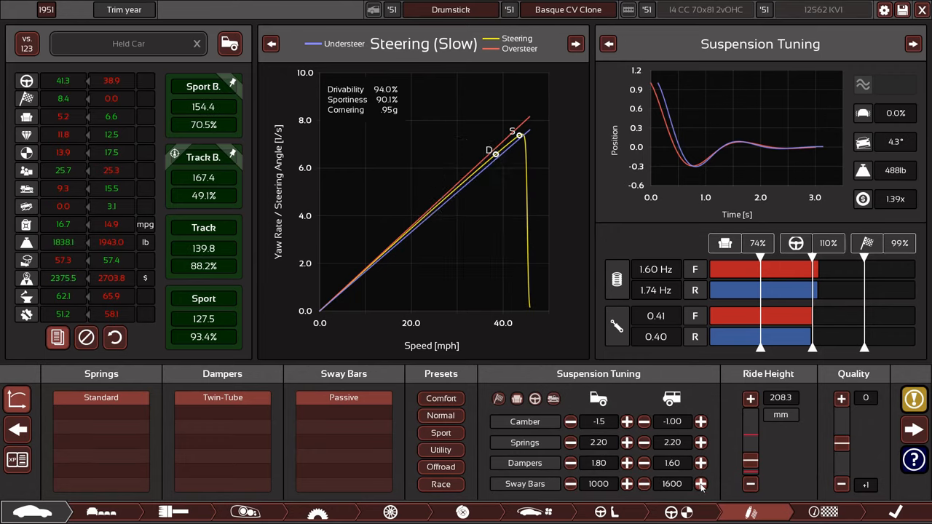
click(570, 483)
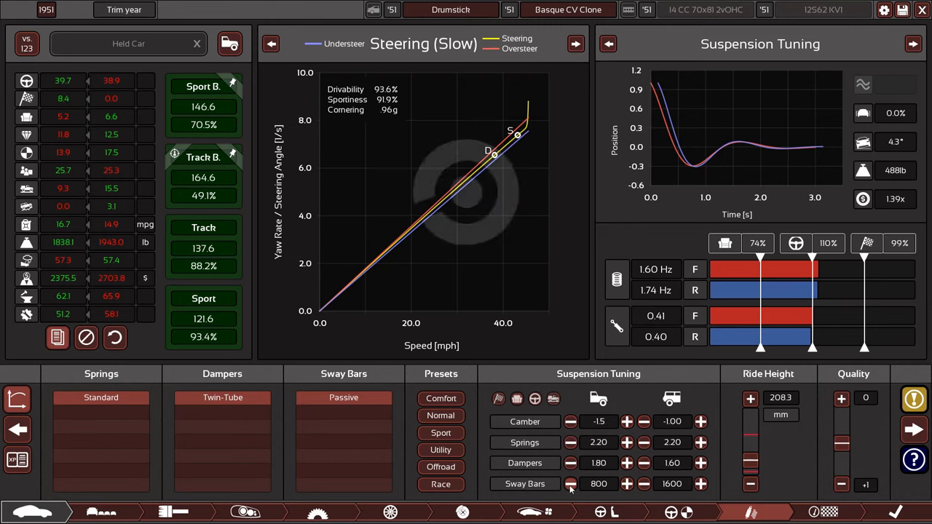
click(627, 483)
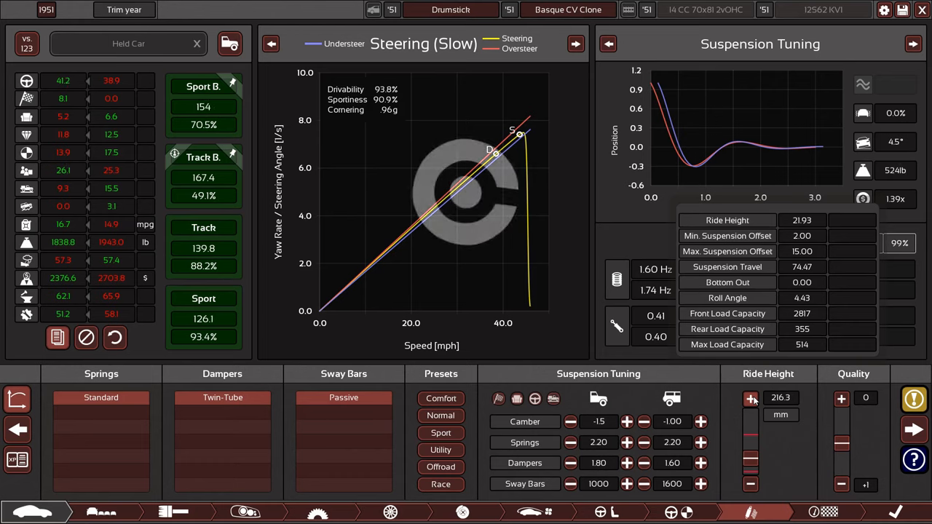
Raise ride height, set camber to -1.5/-0.90 and front springs to 2.40
click(750, 398)
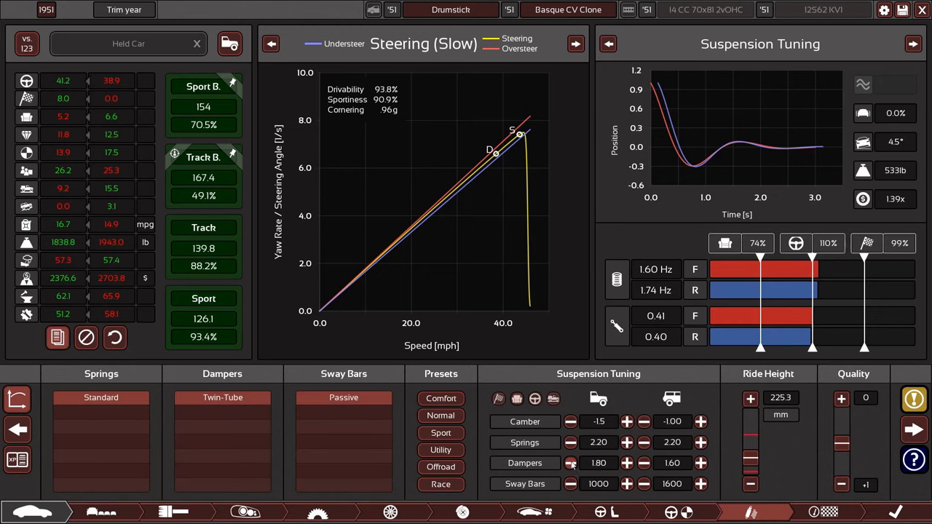
mouse_move(587, 416)
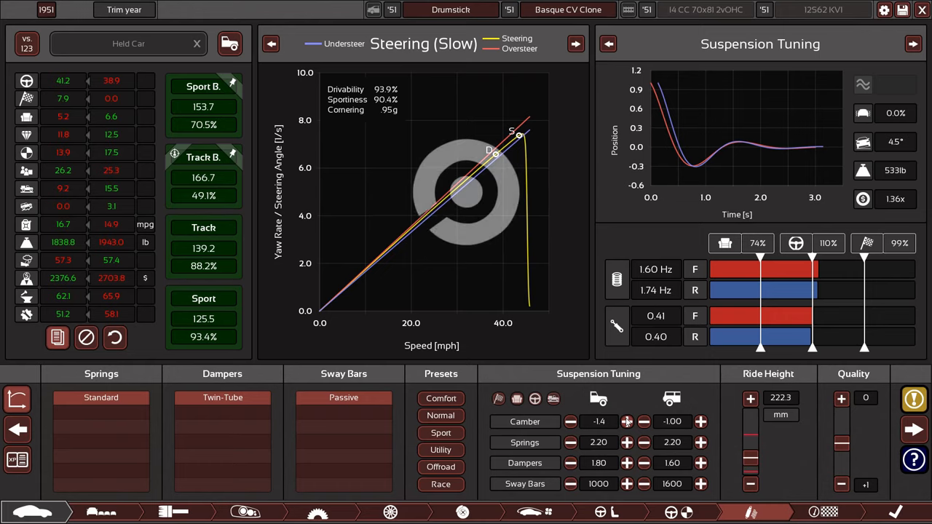
click(571, 421)
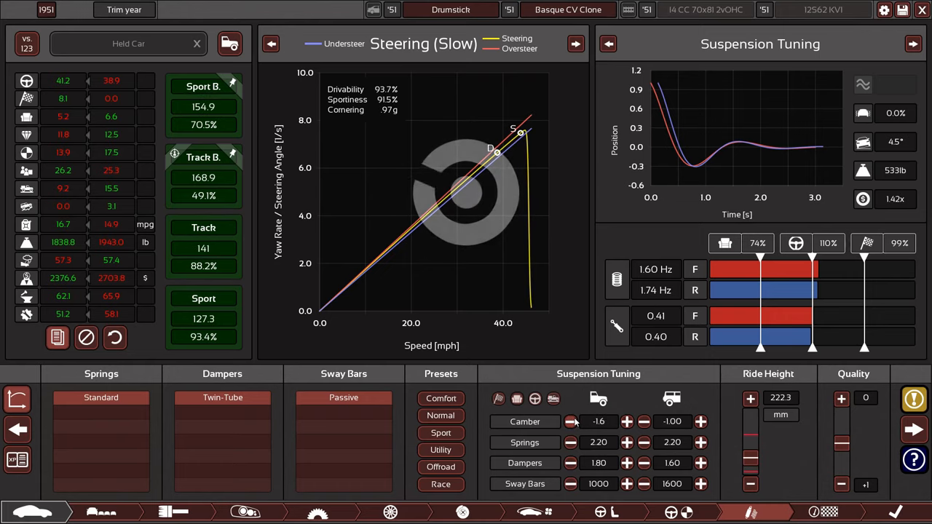
click(570, 421)
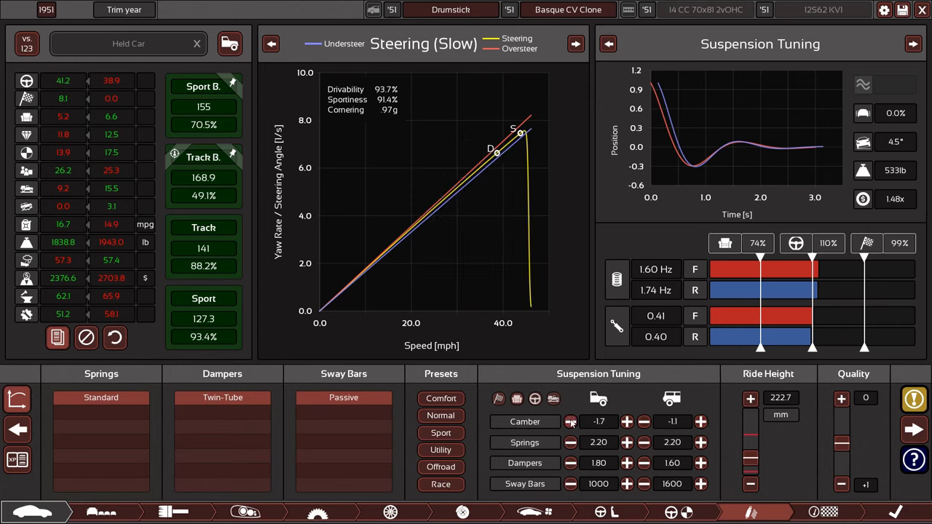
click(570, 422)
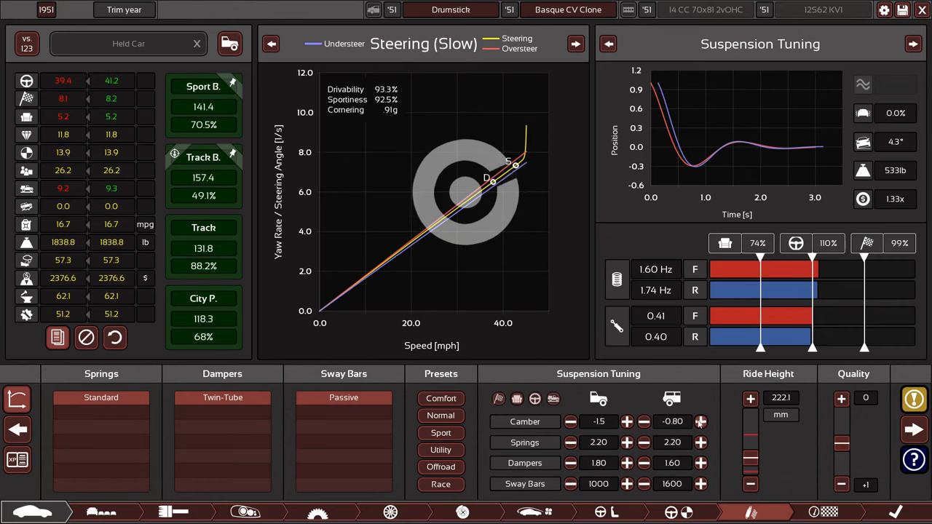
click(643, 421)
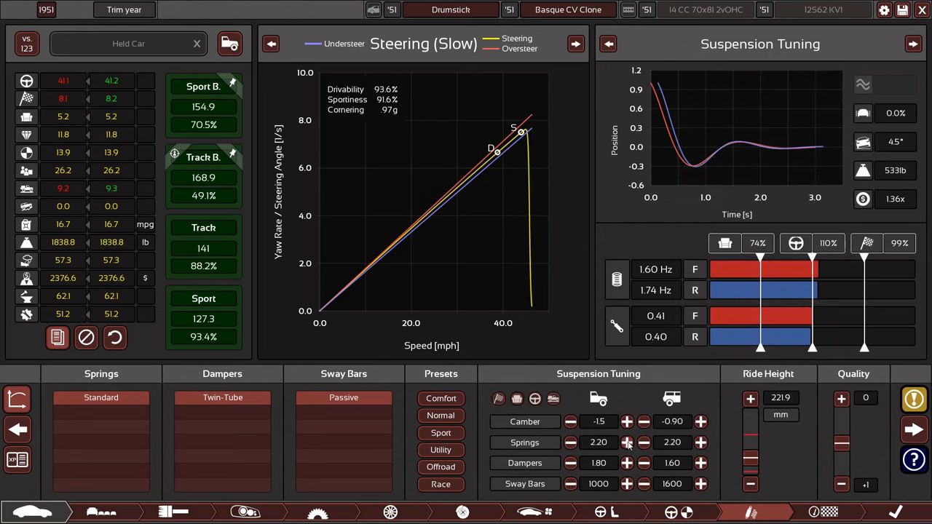
click(626, 442)
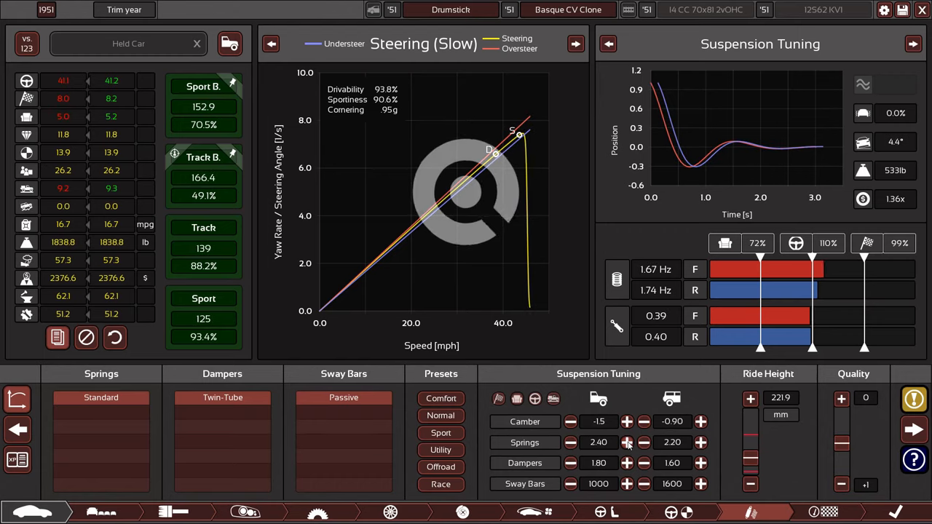
Raise front springs to 2.80 and rear dampers to 1.80, lifting Track B. to 167.6
click(699, 442)
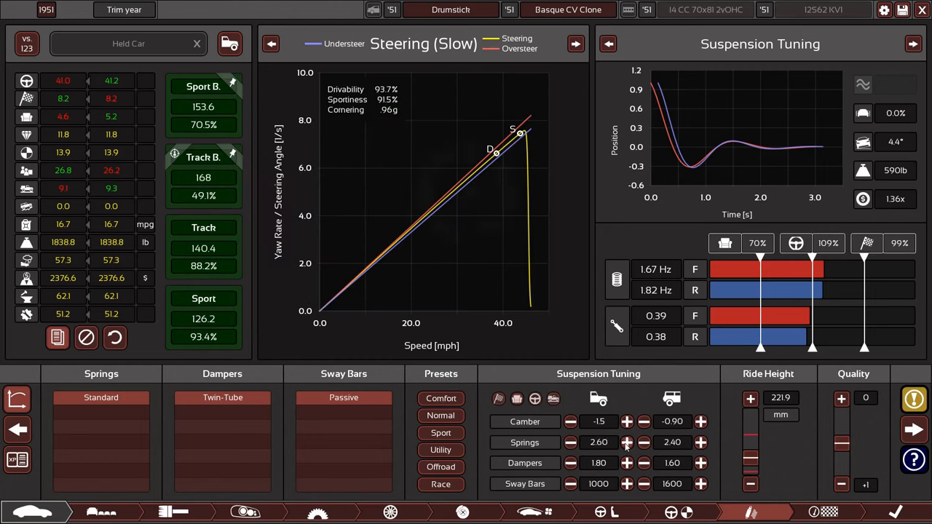
click(700, 442)
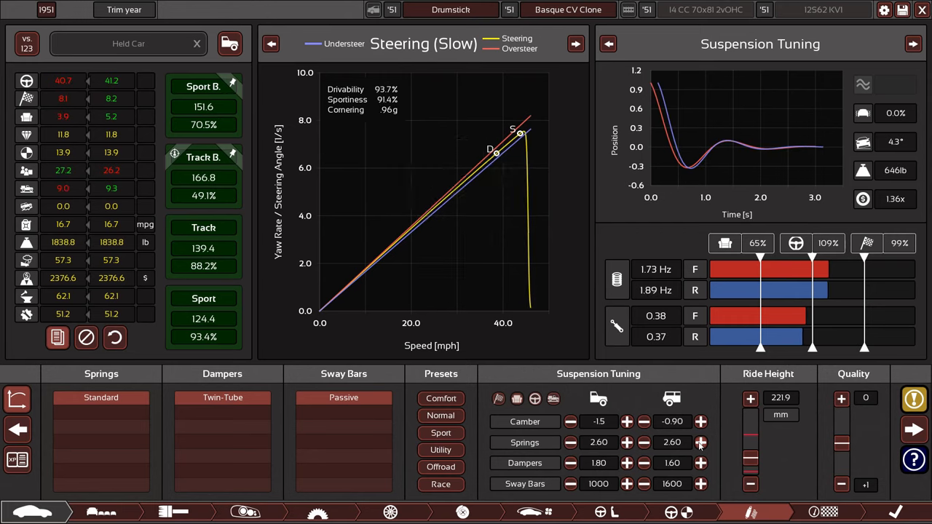
click(701, 442)
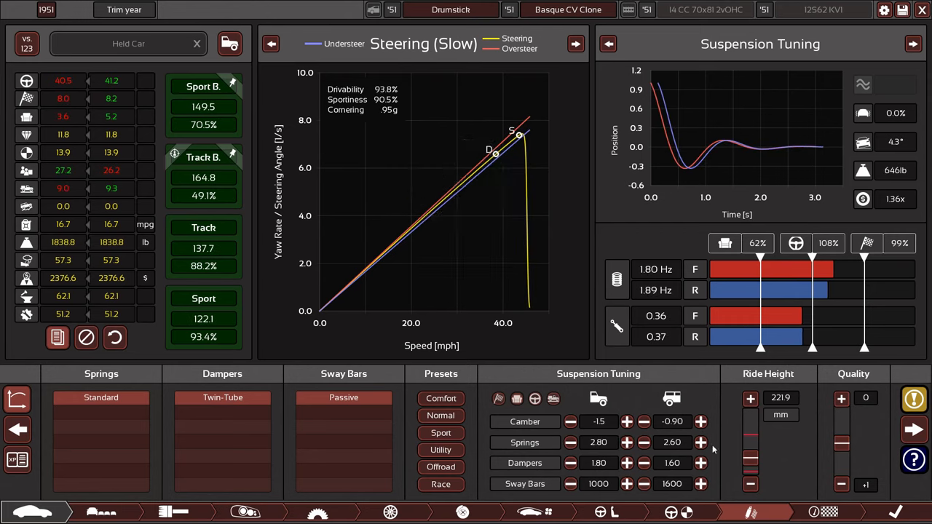
click(700, 442)
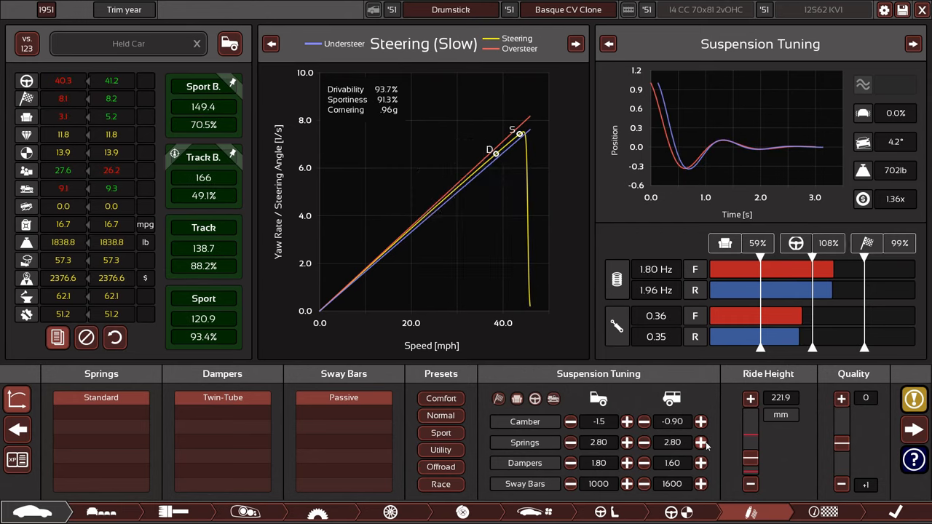
click(571, 462)
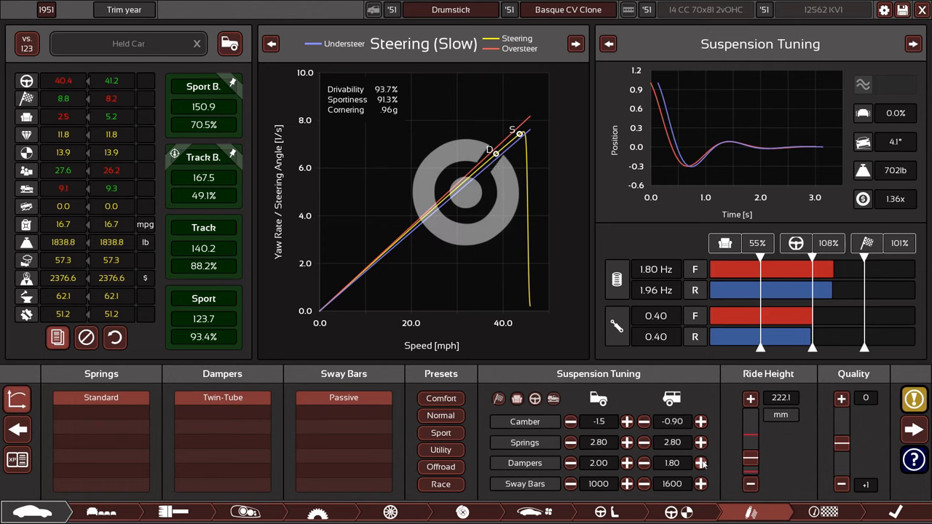
click(643, 462)
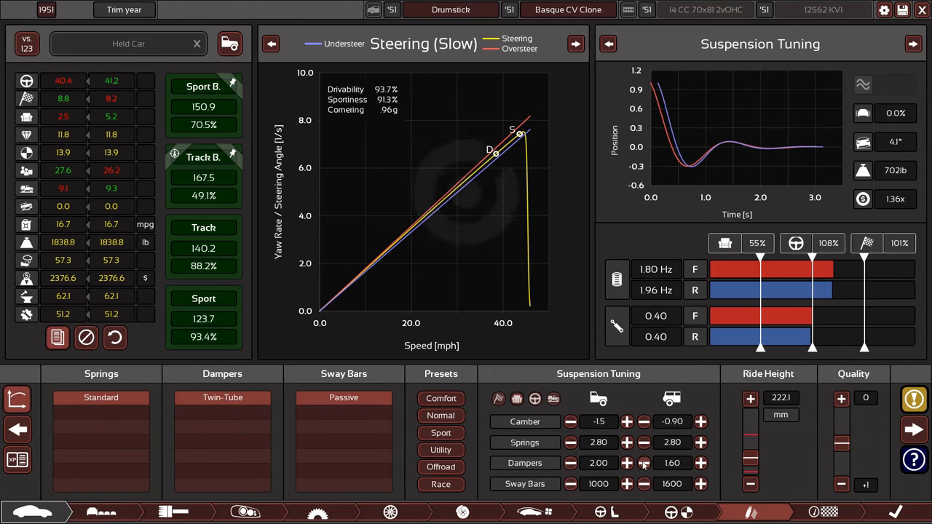
click(570, 463)
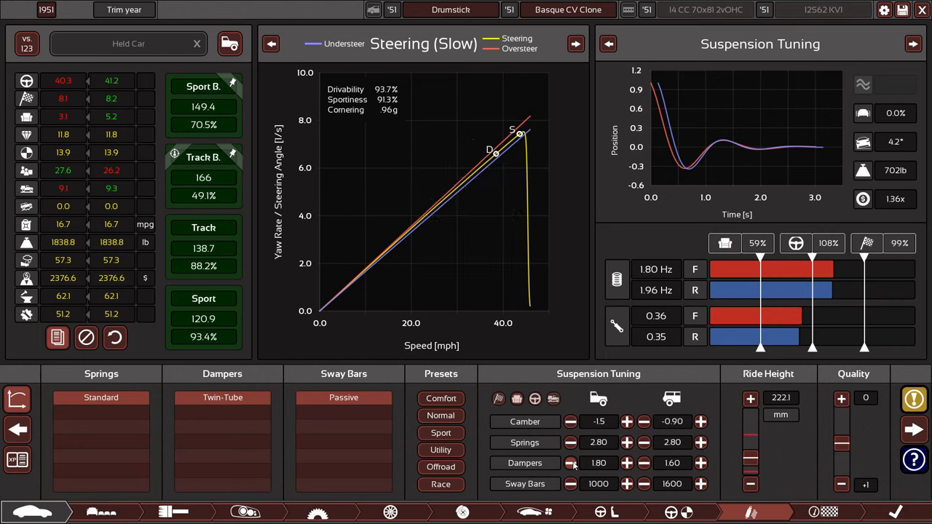
click(570, 463)
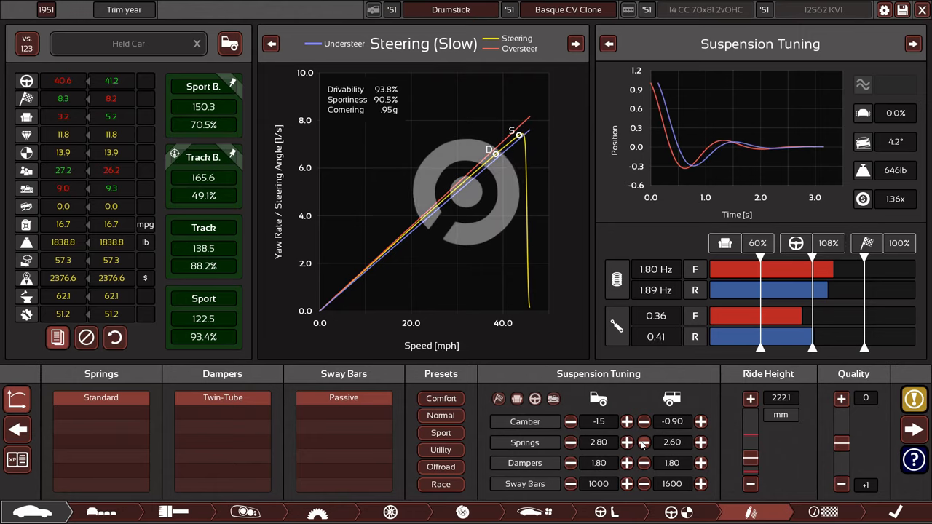
click(570, 442)
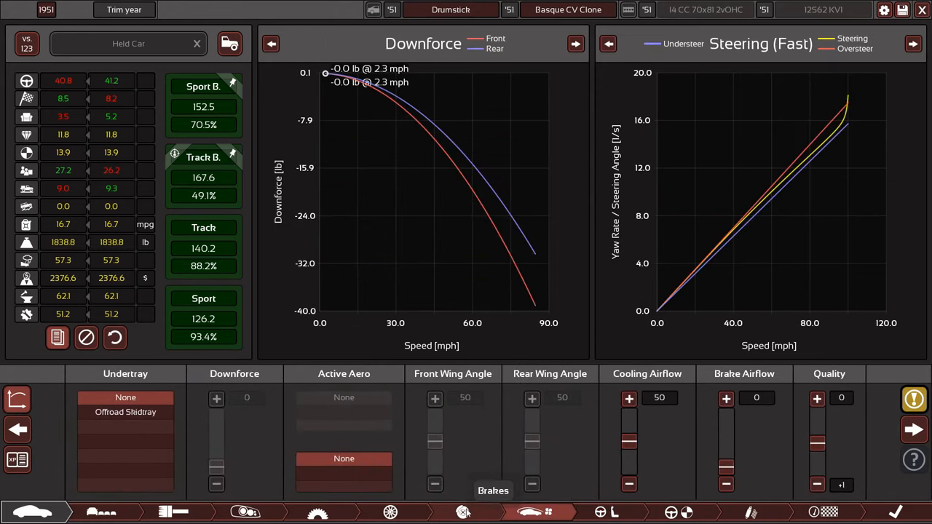
Review the tyre and brake setups, then the trim's stats overview in Markets mode
click(391, 512)
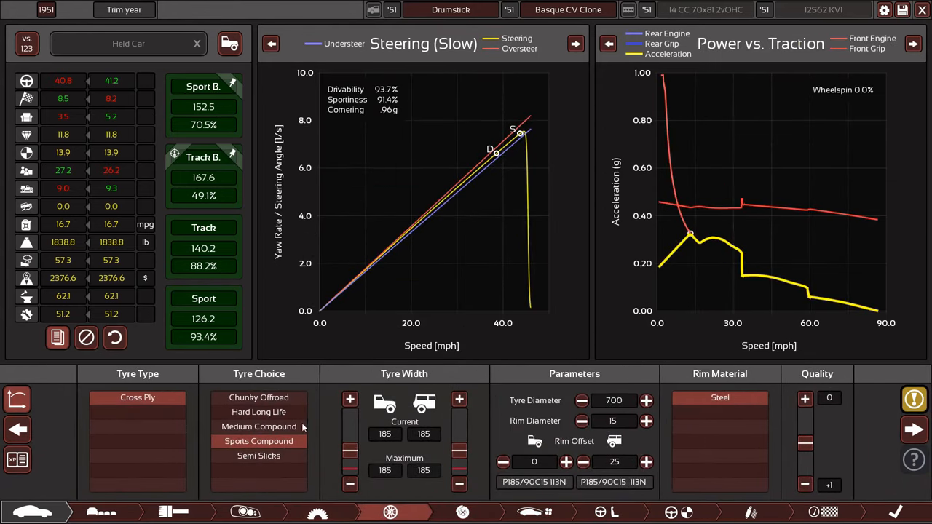
click(463, 512)
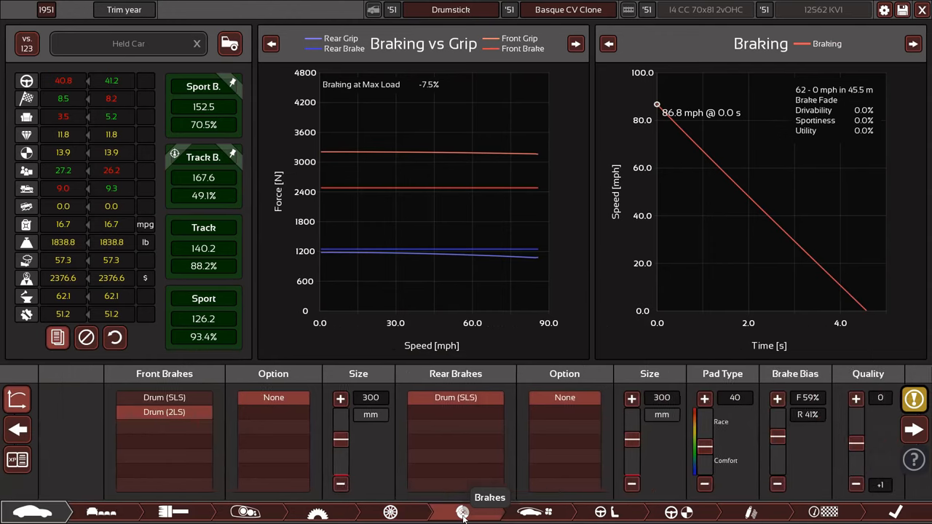
click(317, 512)
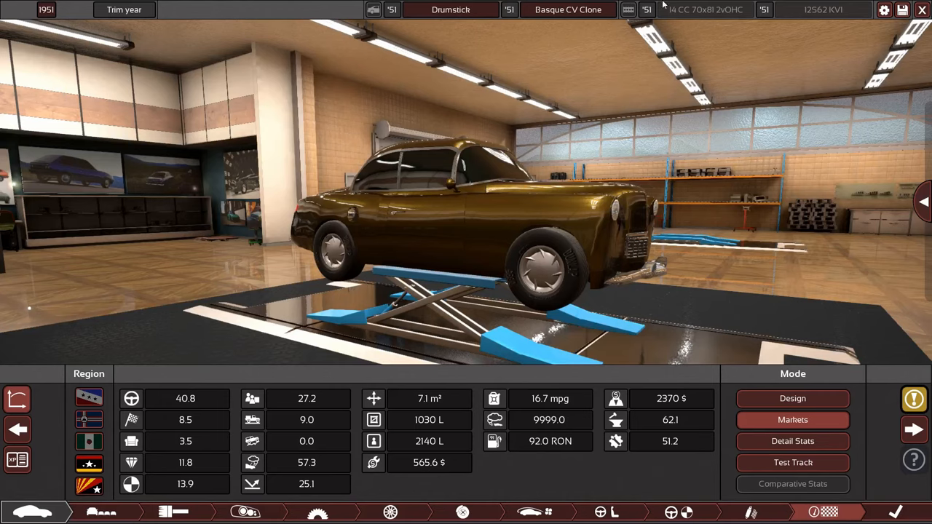
mouse_move(654, 15)
text(Bantam TB 51)
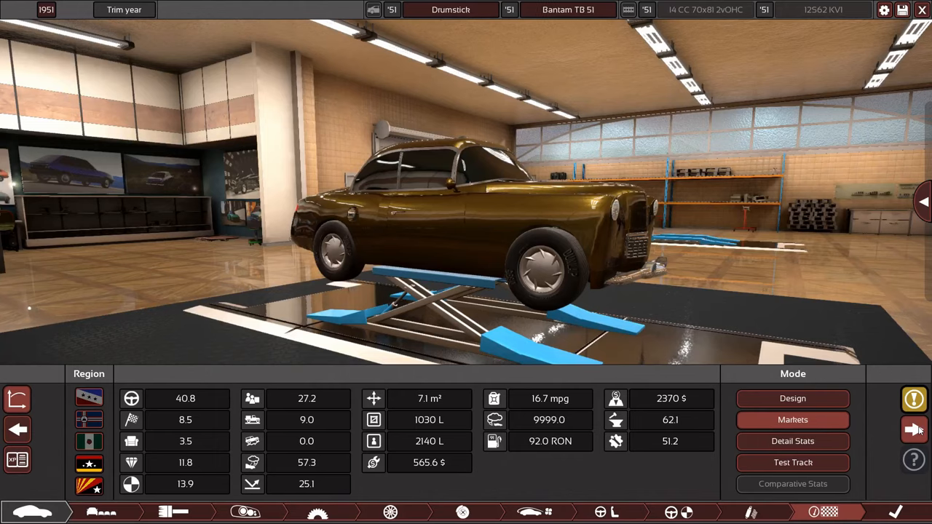
Rename the clone Bantam TB 51 and confirm, returning to the three-trim overview
click(792, 441)
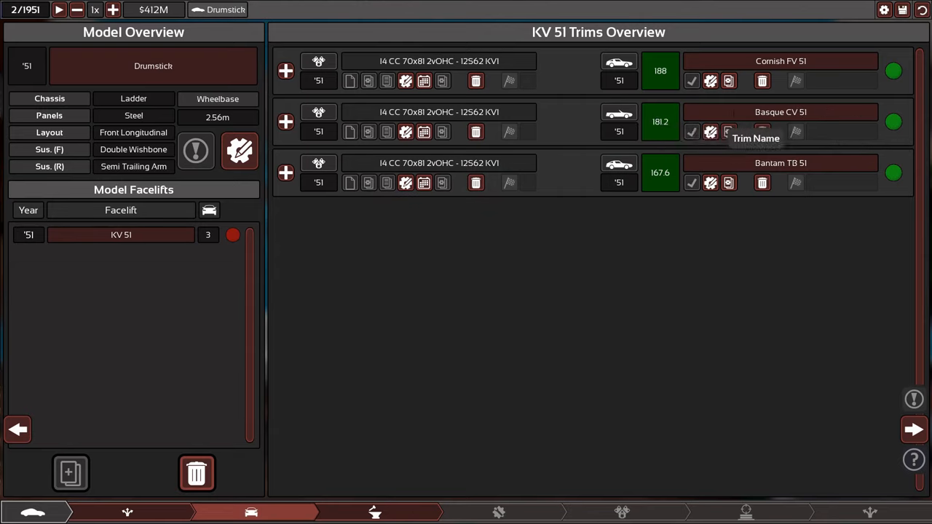
mouse_move(856, 86)
text(SB)
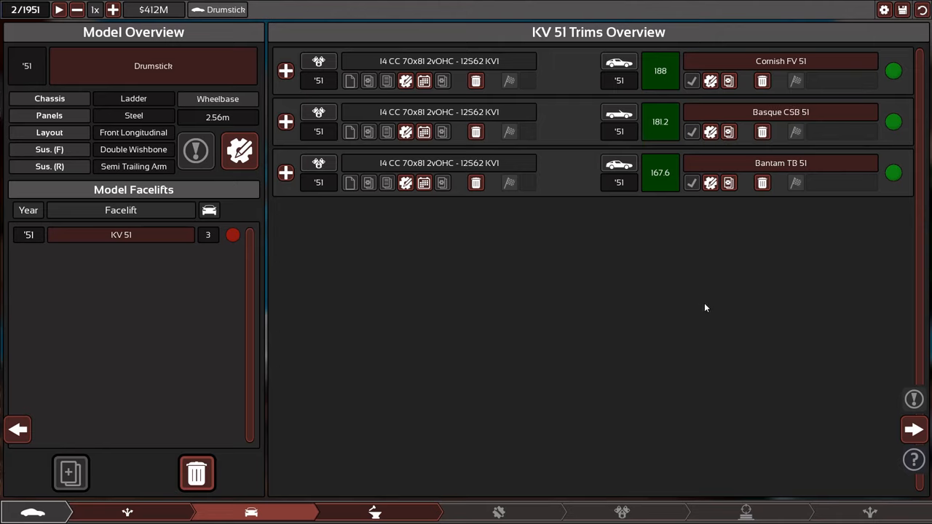
mouse_move(568, 371)
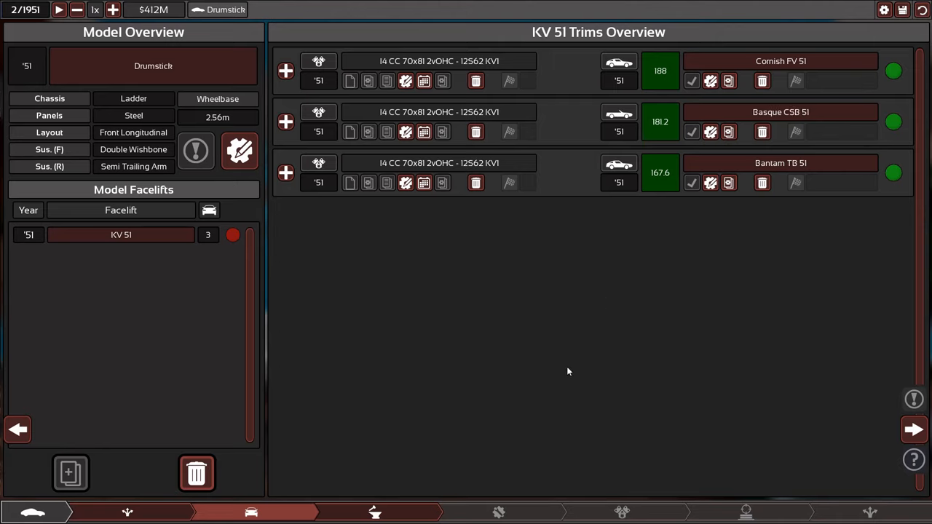
mouse_move(706, 232)
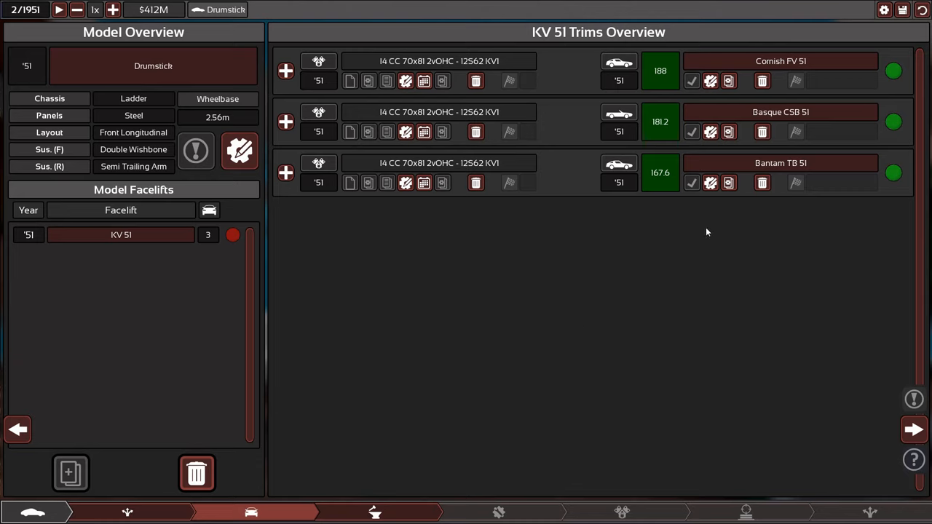
mouse_move(728, 80)
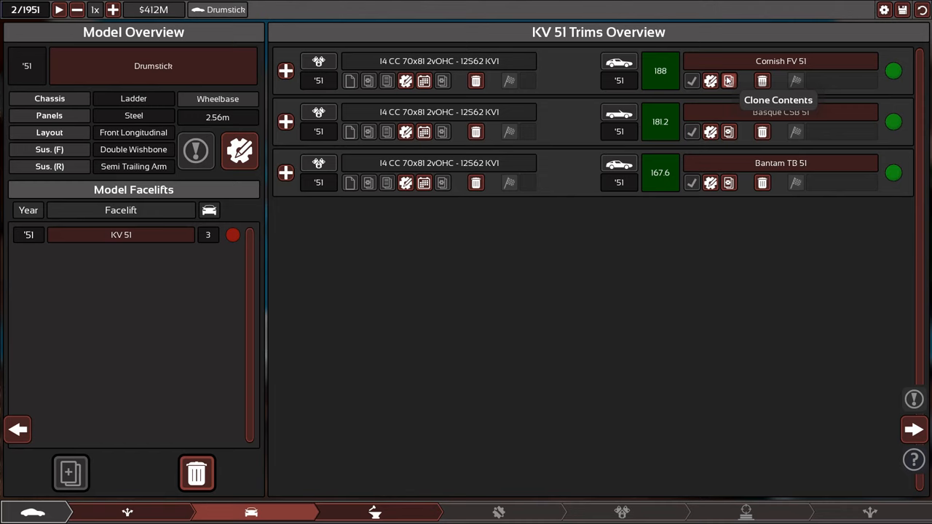
click(728, 80)
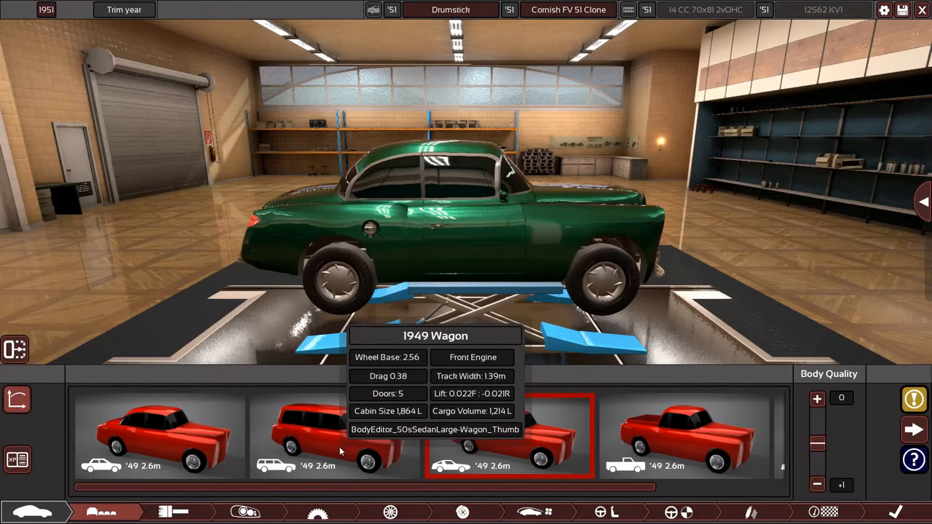
click(347, 436)
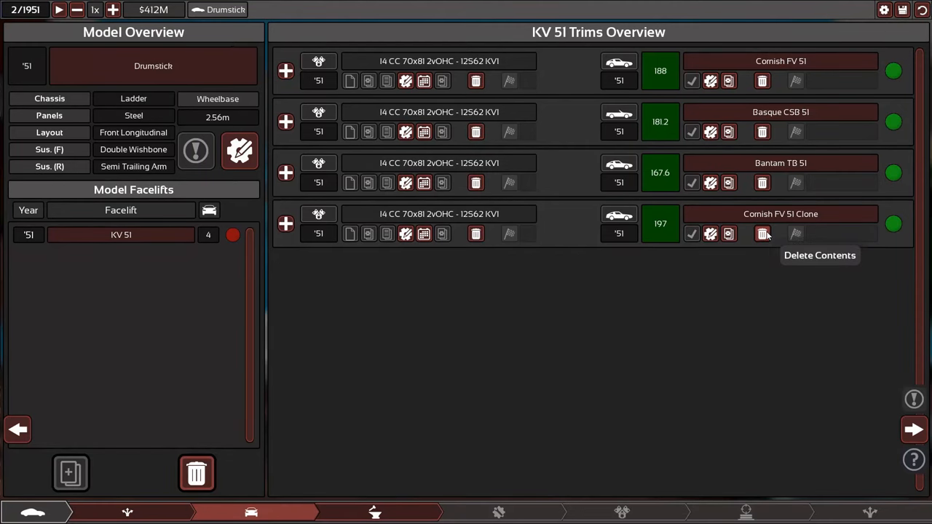
click(762, 233)
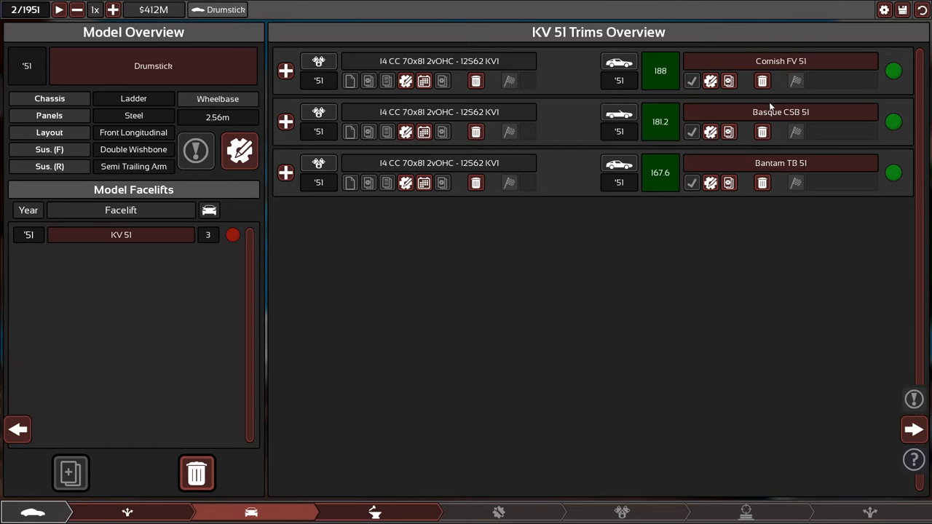
mouse_move(526, 333)
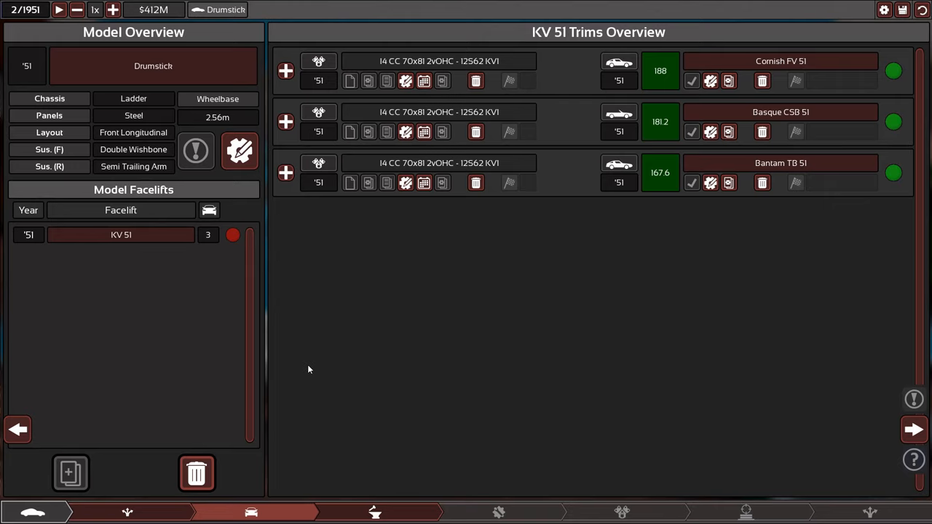
mouse_move(728, 183)
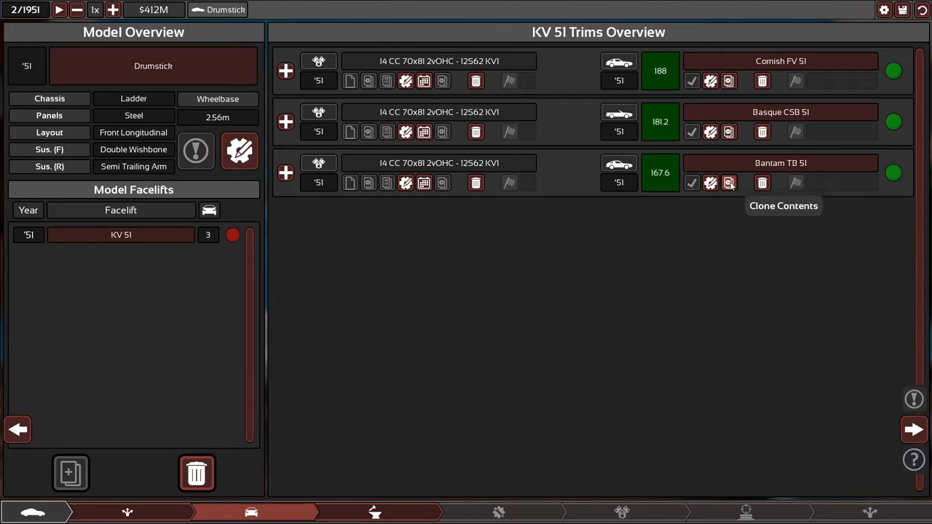
mouse_move(710, 81)
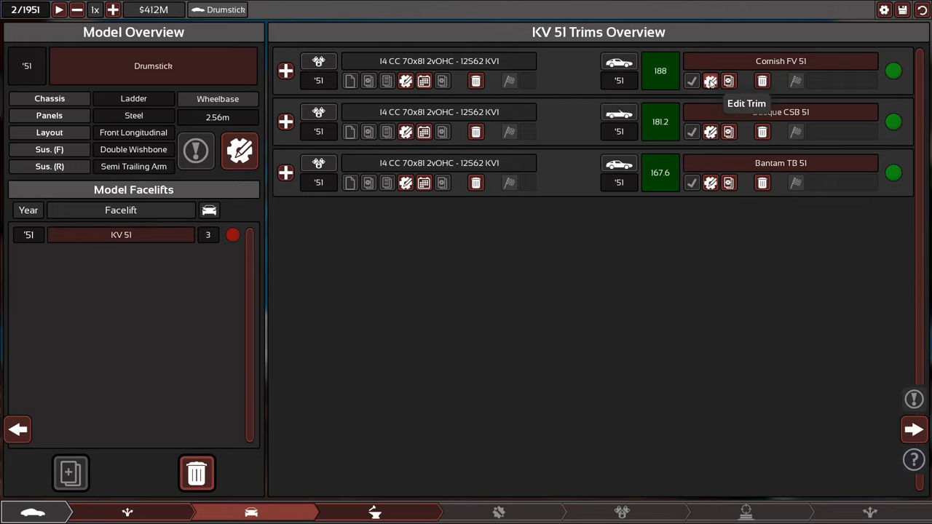
Edit the Cornish FV 51 trim to view its 16.3 mpg and 2150 $ cost
click(710, 80)
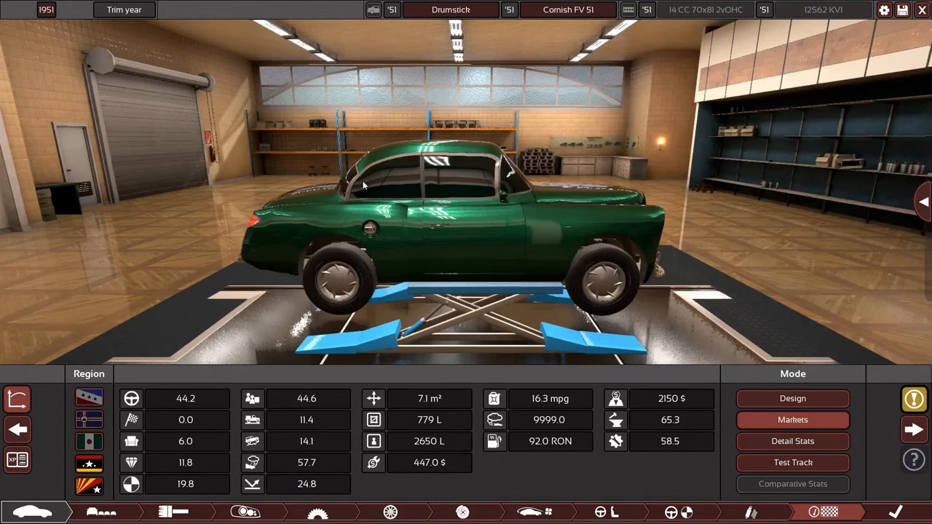
mouse_move(193, 204)
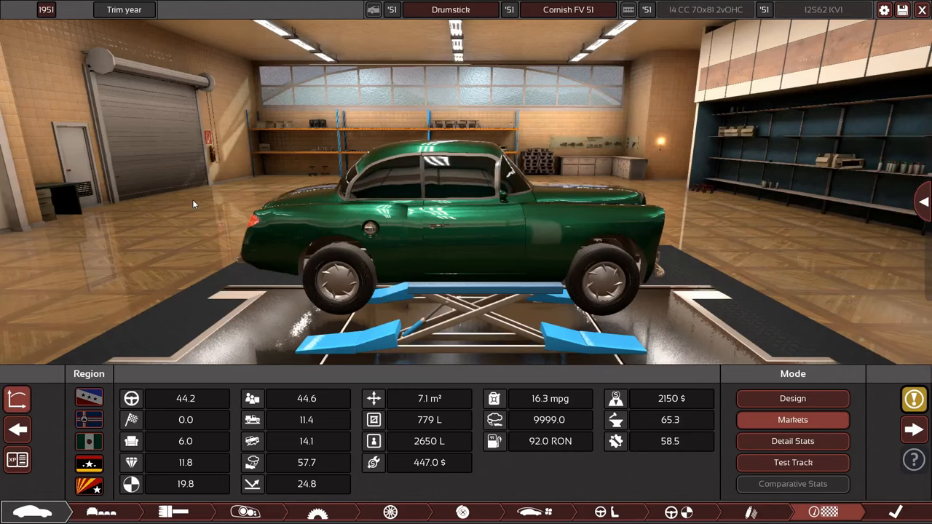
mouse_move(12, 212)
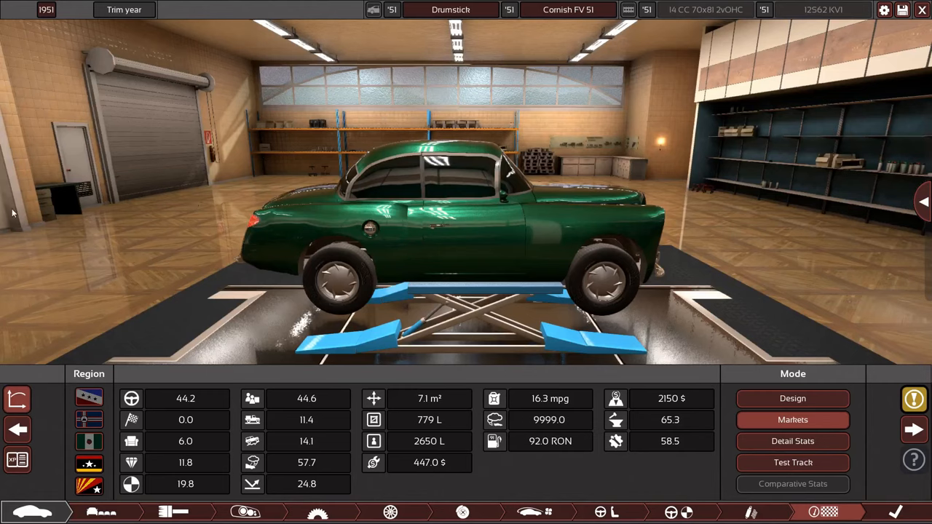